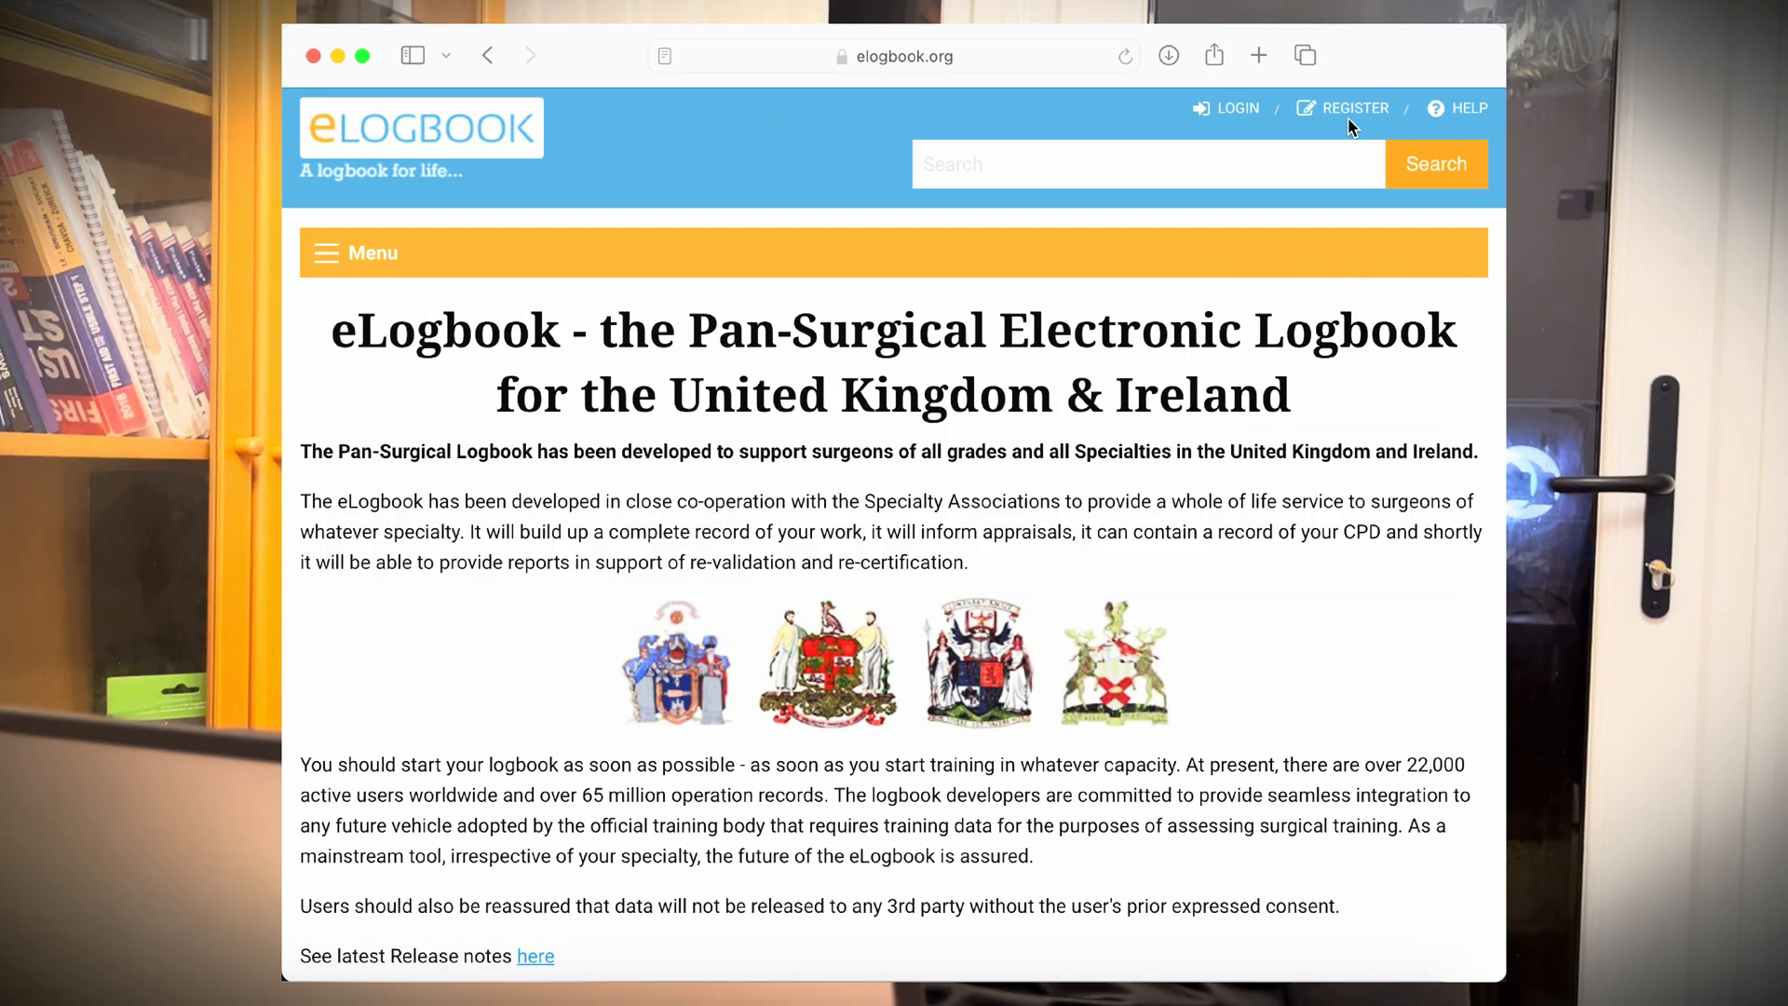
Reach the account registration page from the eLogbook home and login pages
left_click(1353, 108)
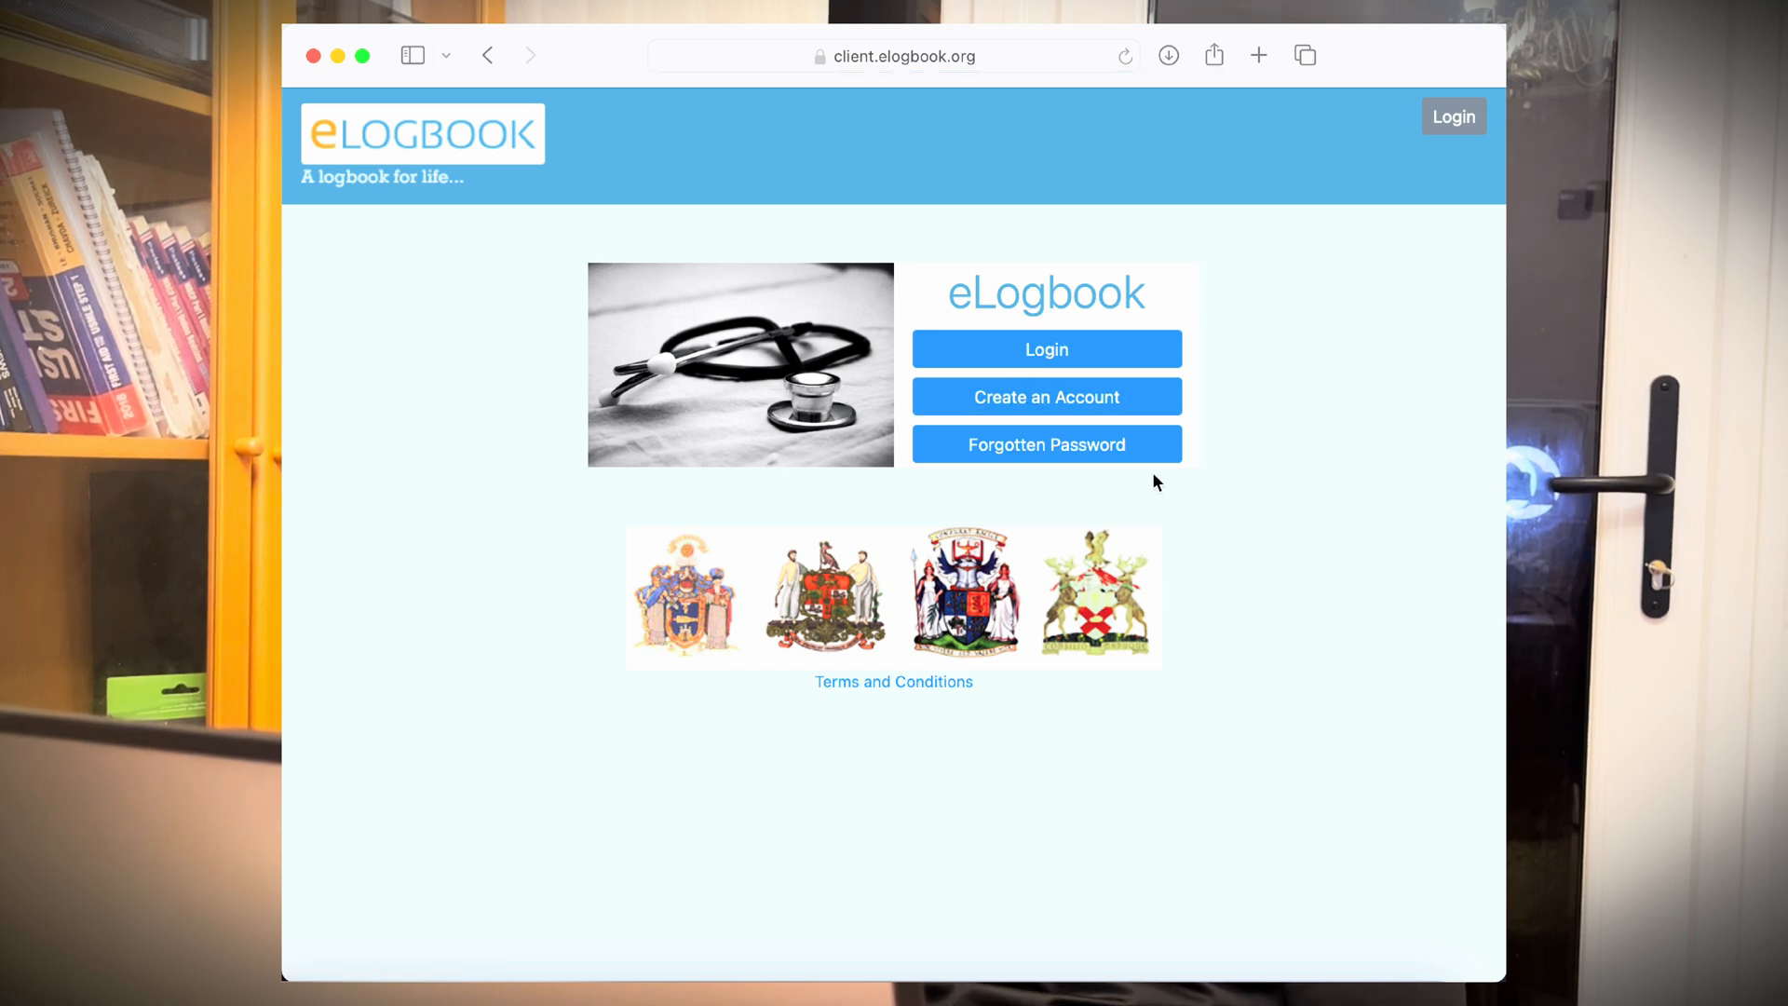
left_click(1045, 397)
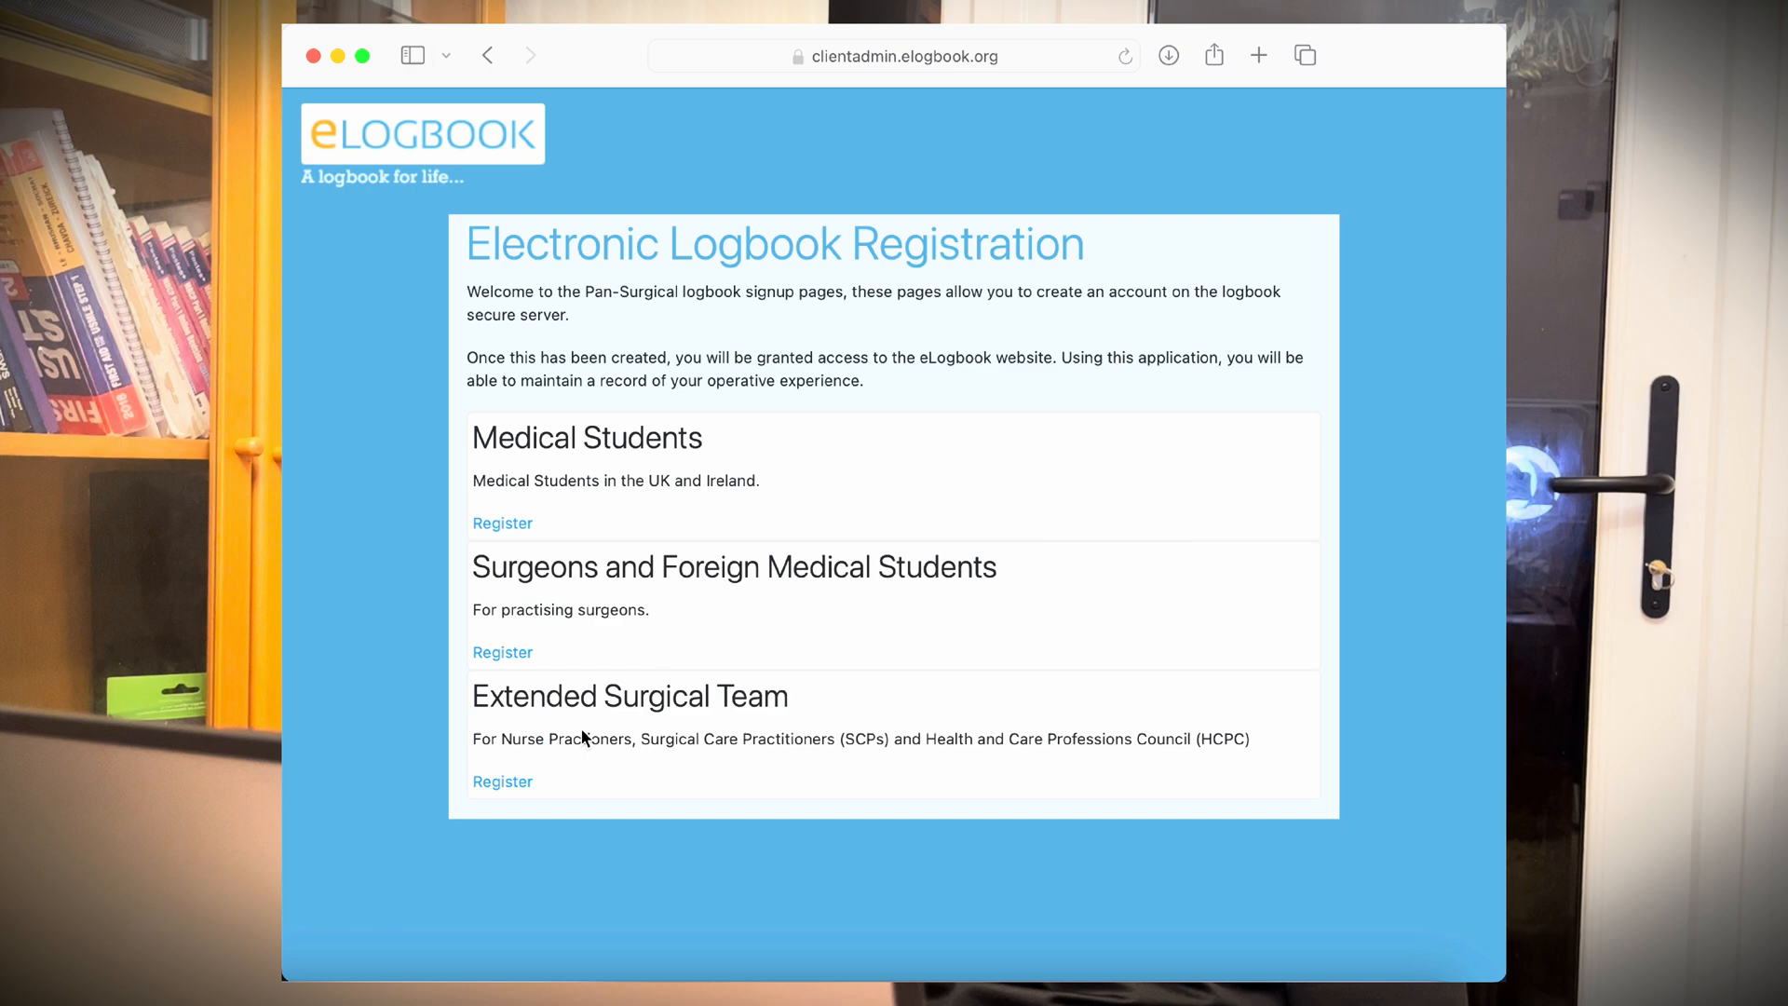
mouse_move(560, 767)
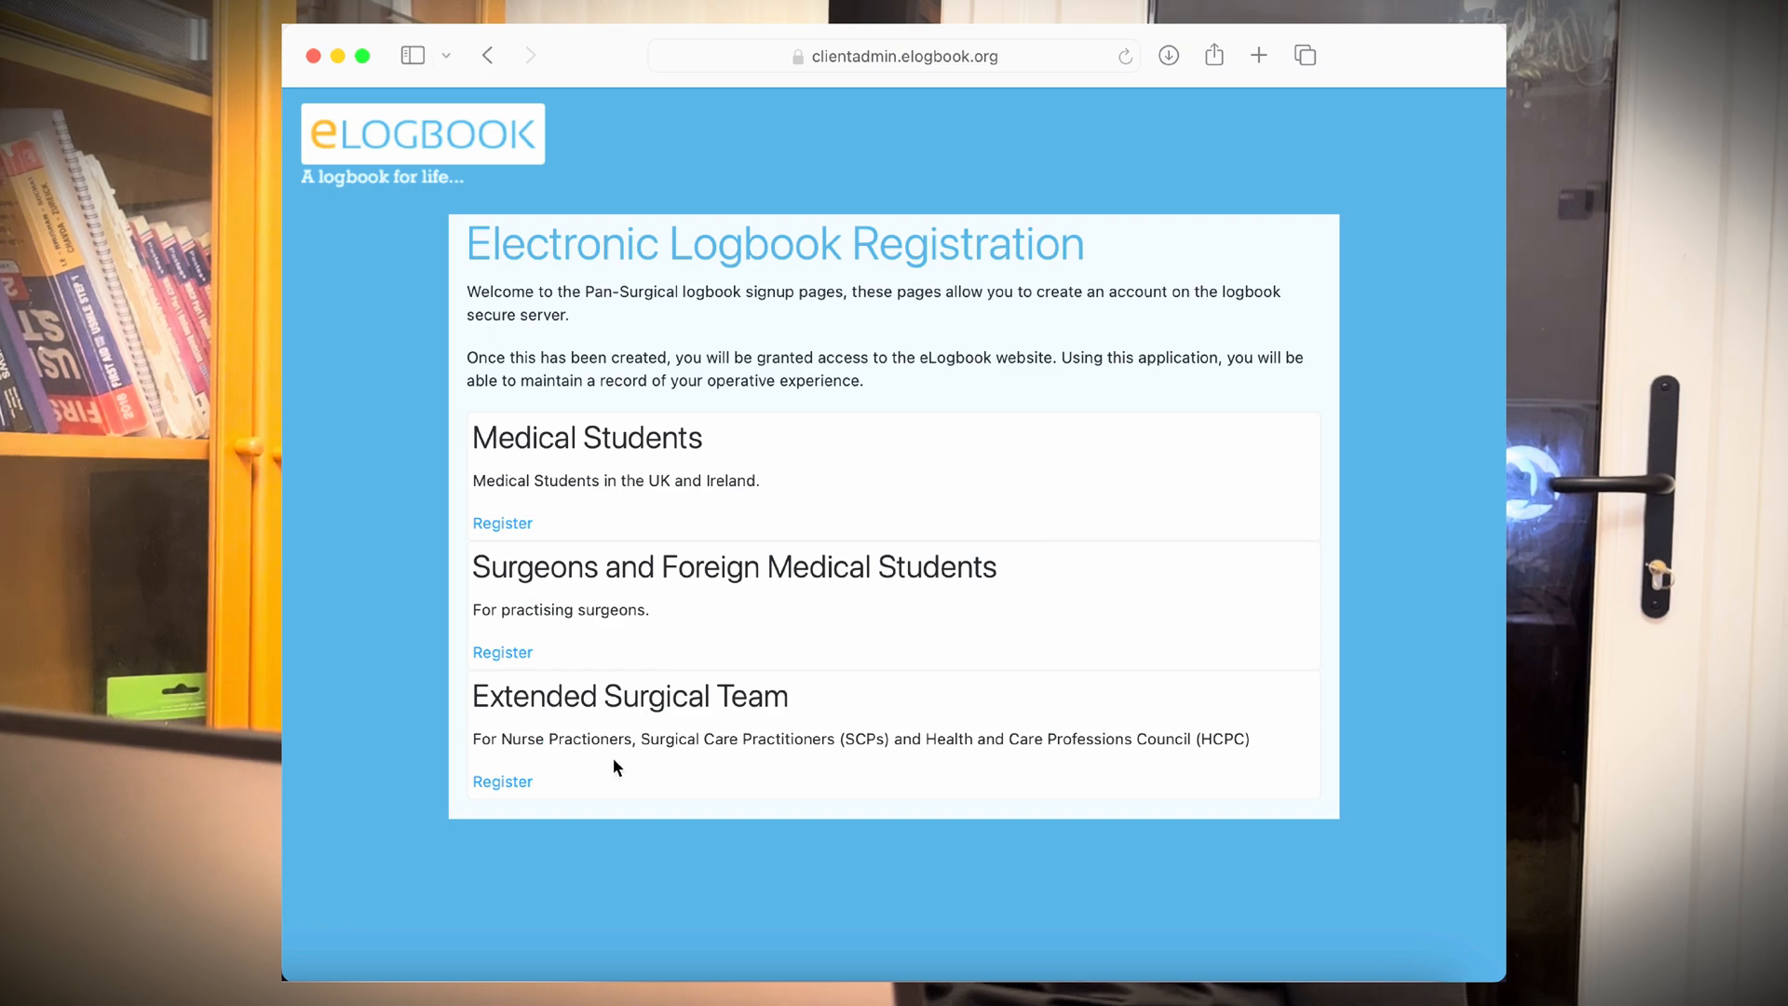
mouse_move(801, 763)
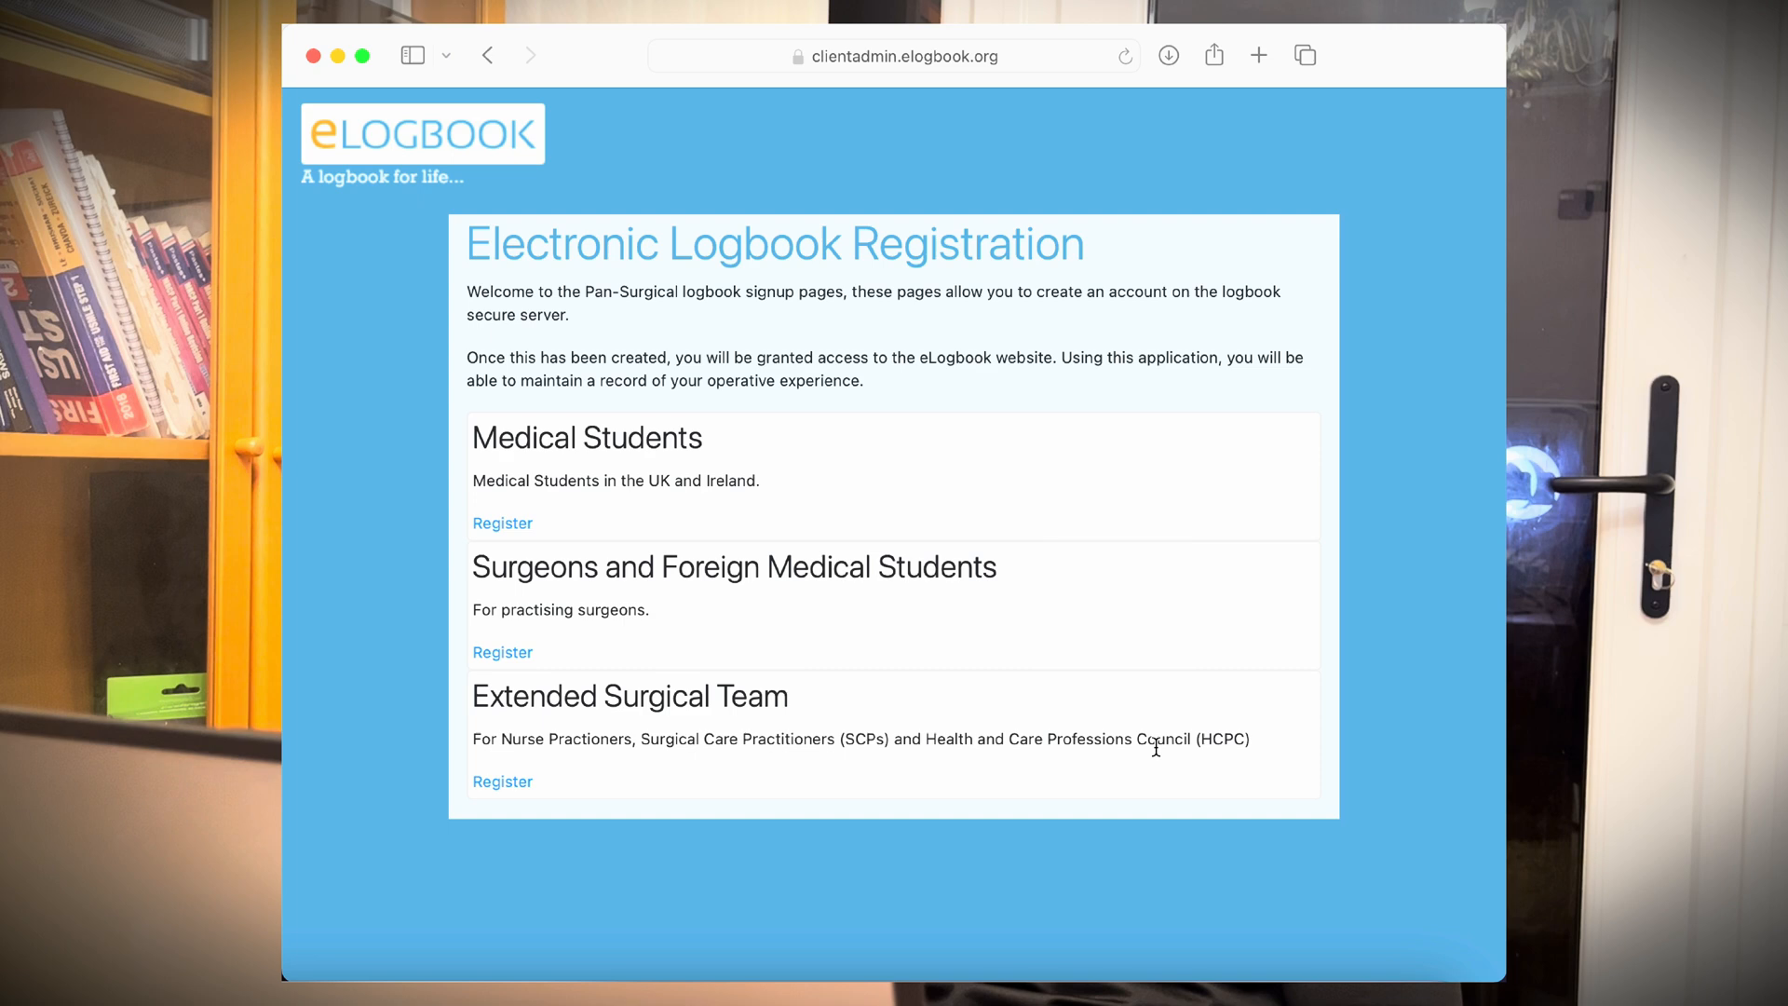
mouse_move(687, 659)
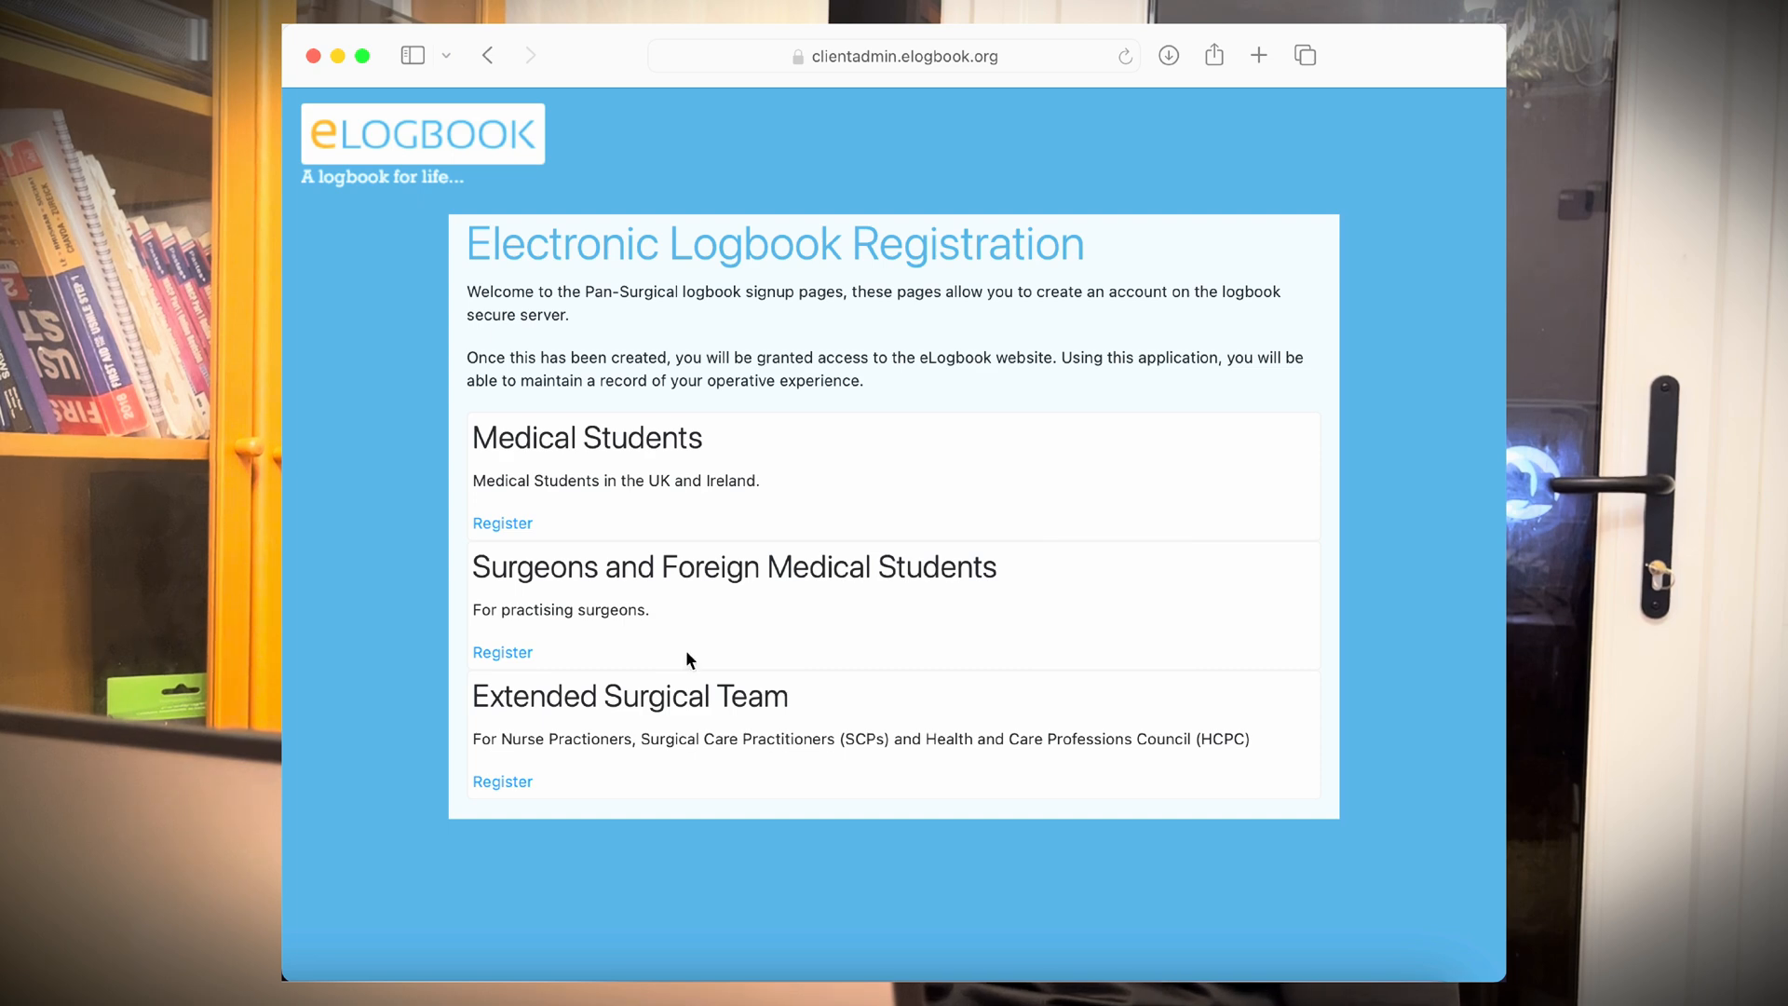
Start surgeon registration with United Kingdom as country and a GMC registration number 000
left_click(501, 652)
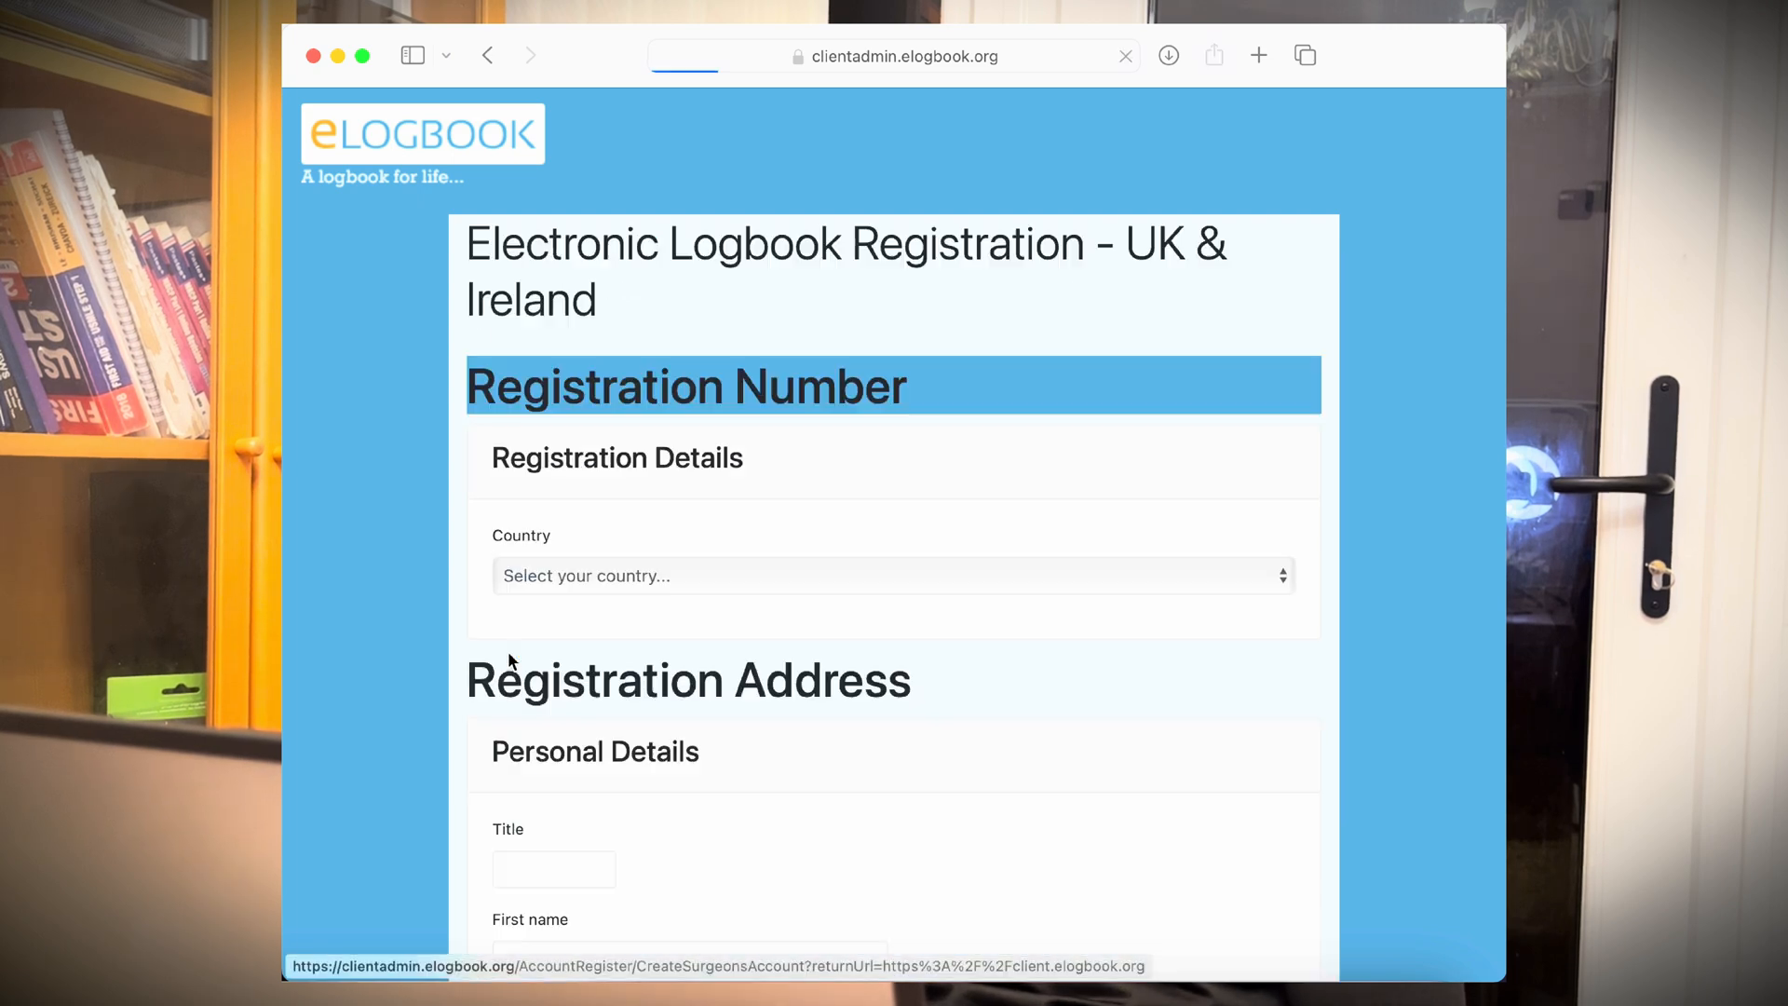
left_click(892, 575)
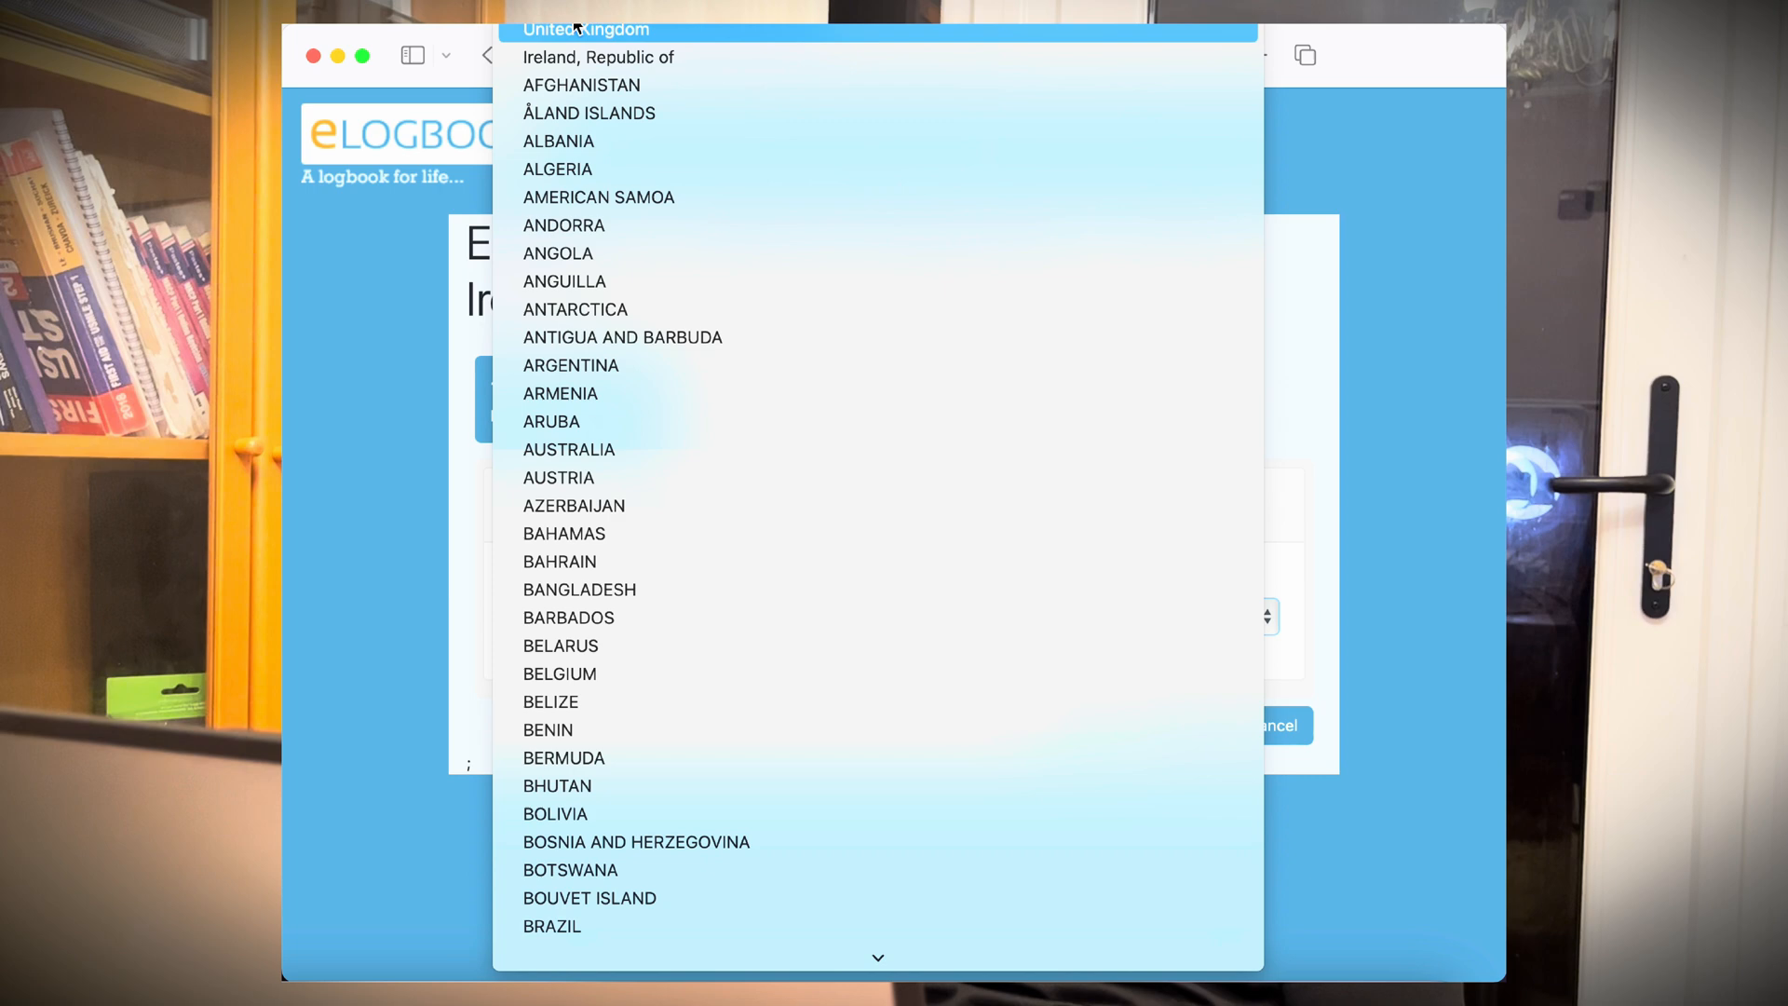
left_click(585, 29)
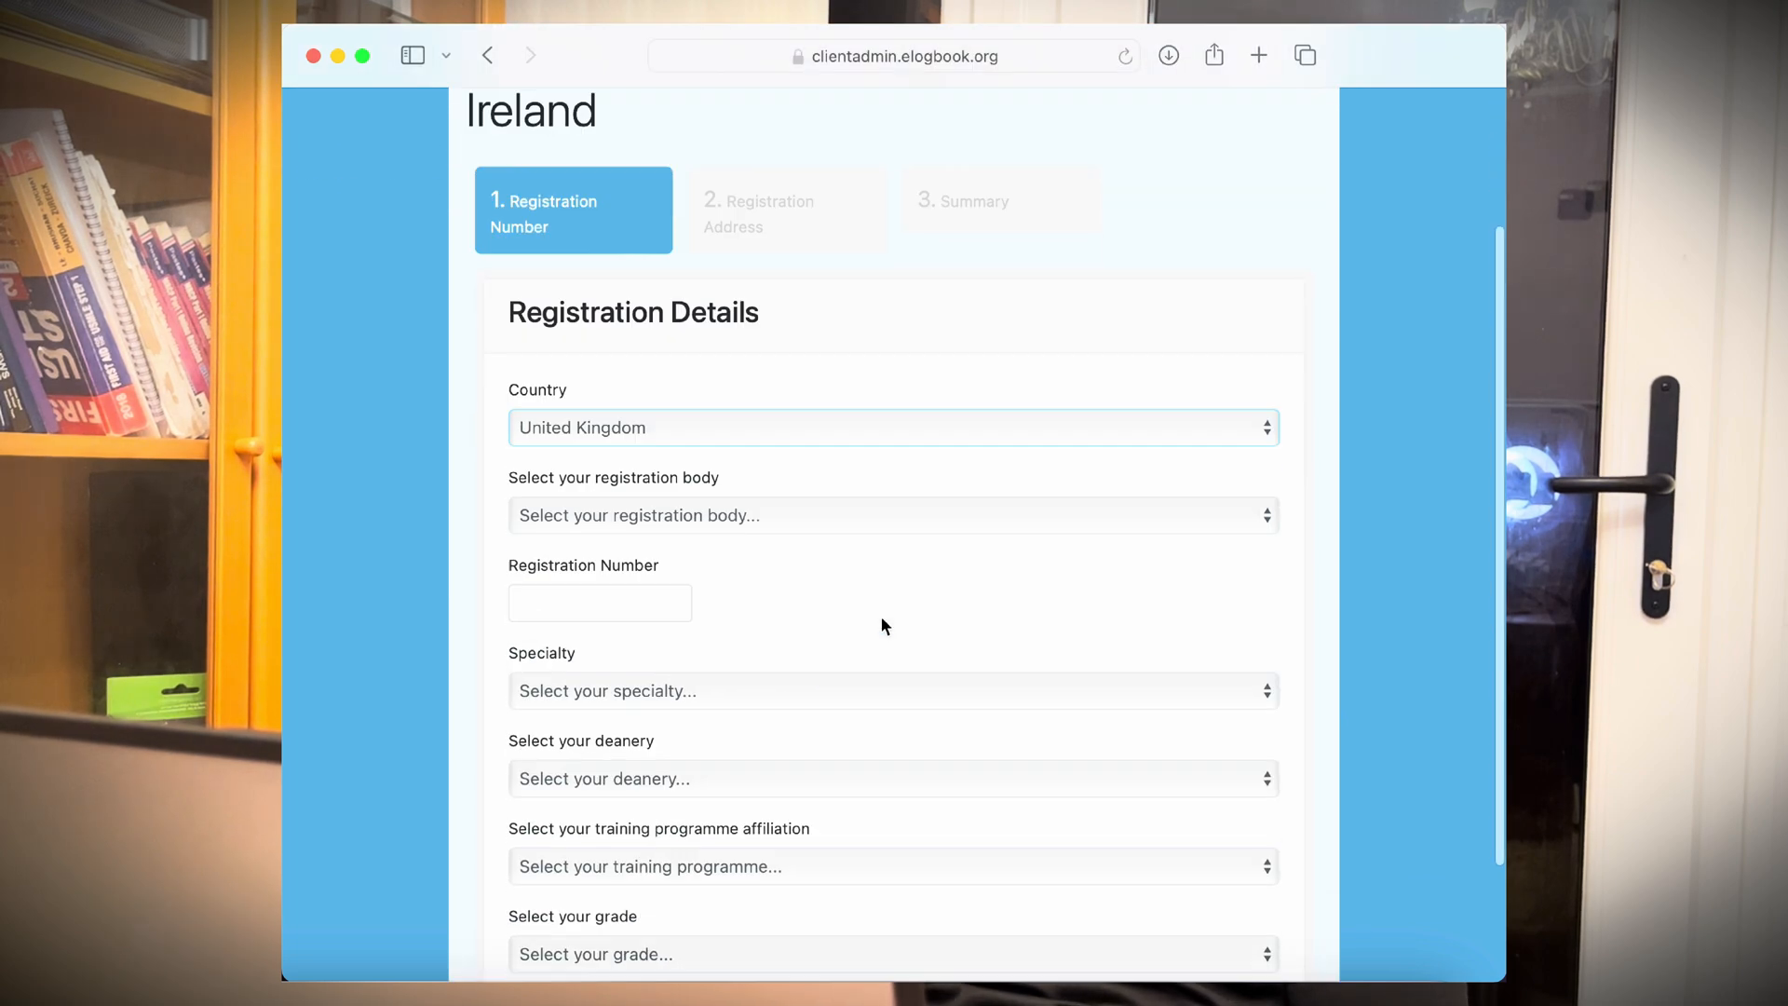
scroll("down", 3)
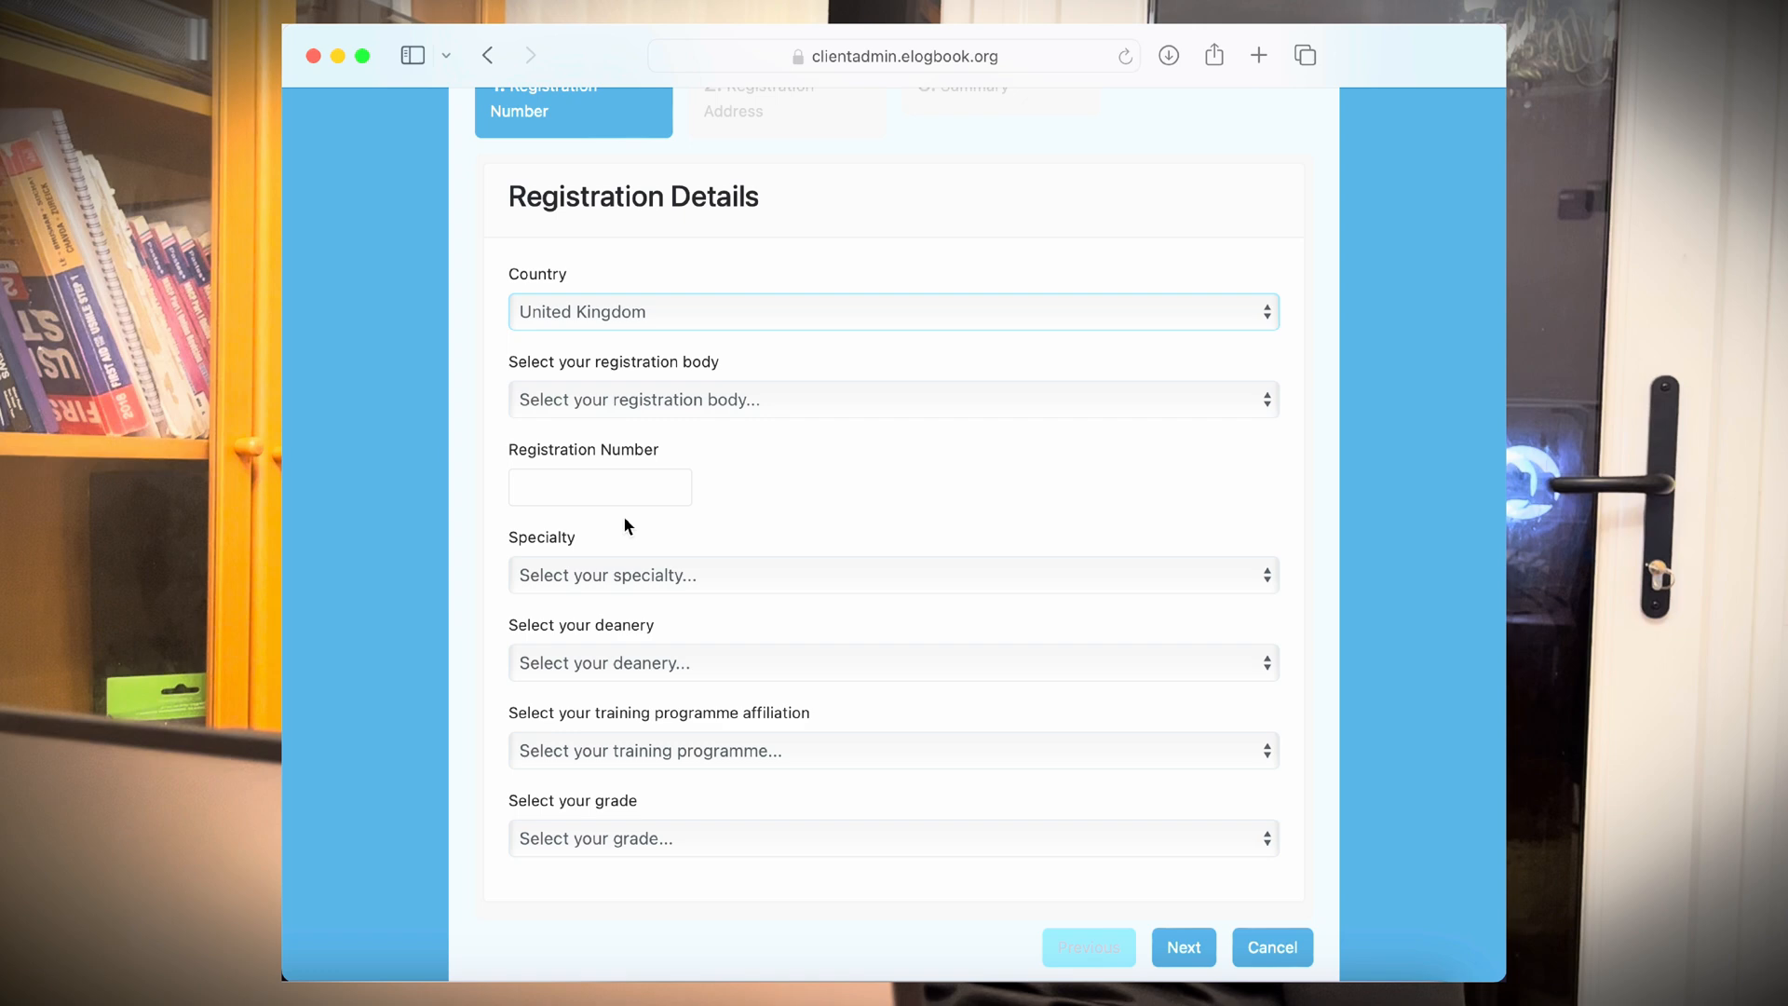
mouse_move(622, 669)
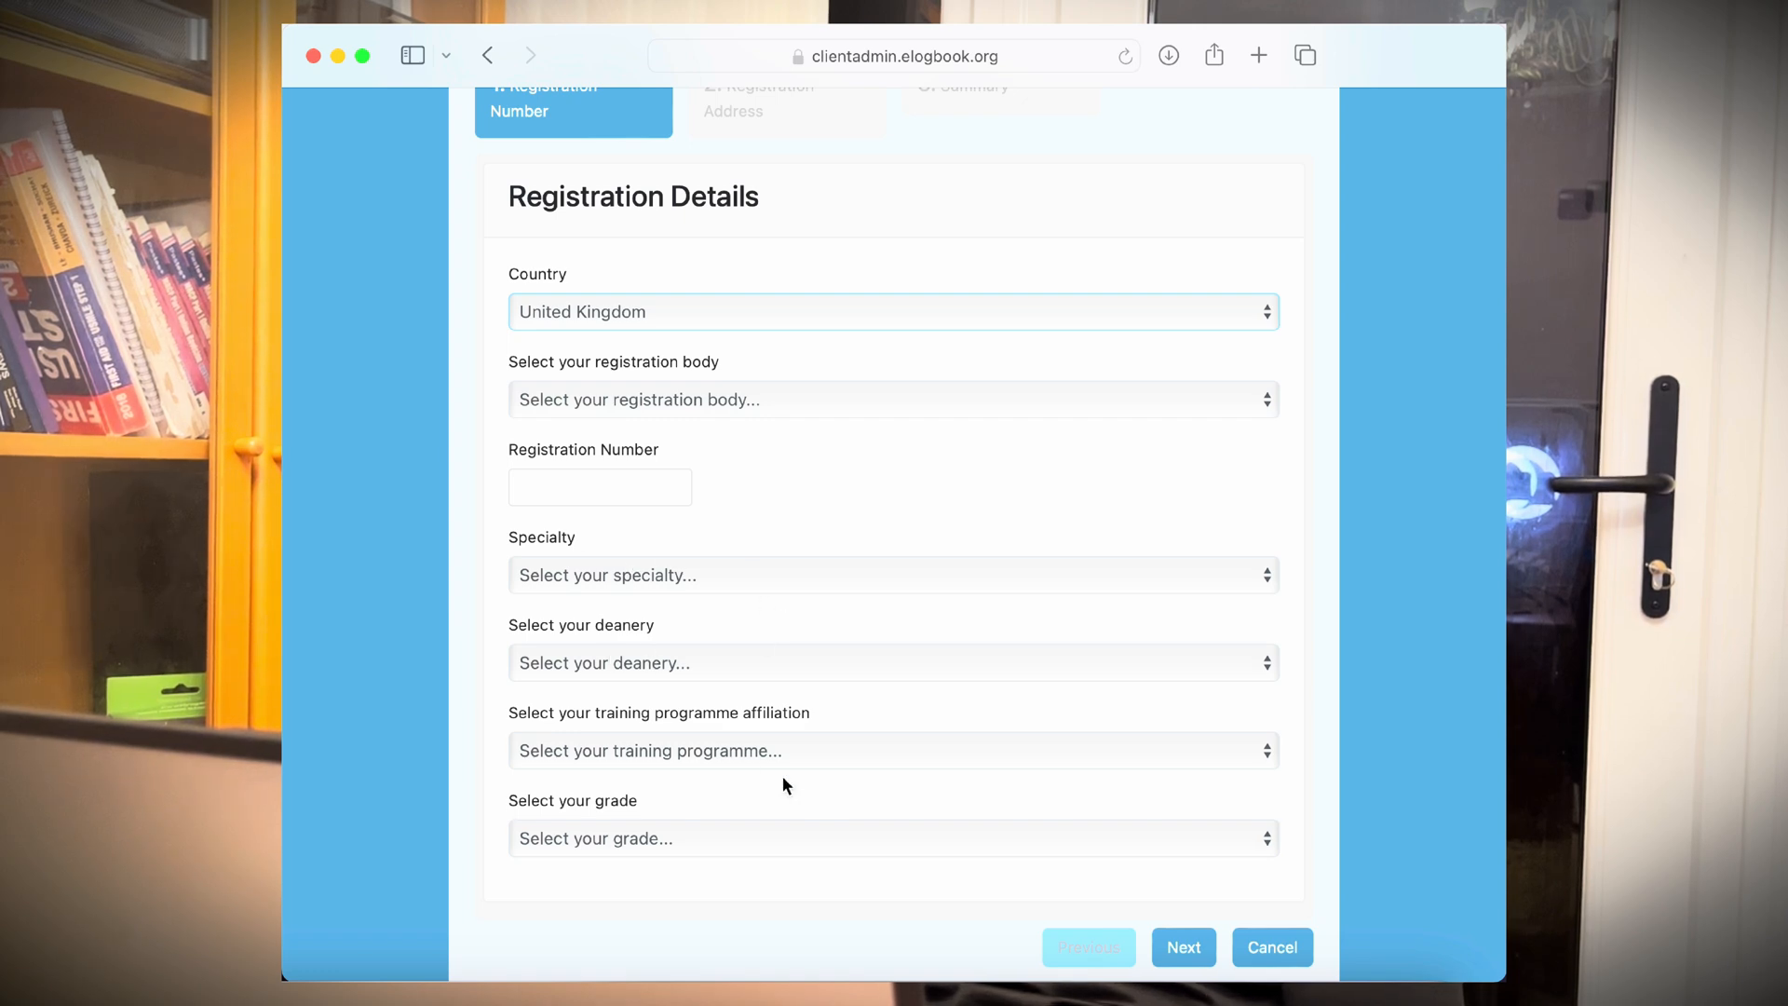
scroll("down", 3)
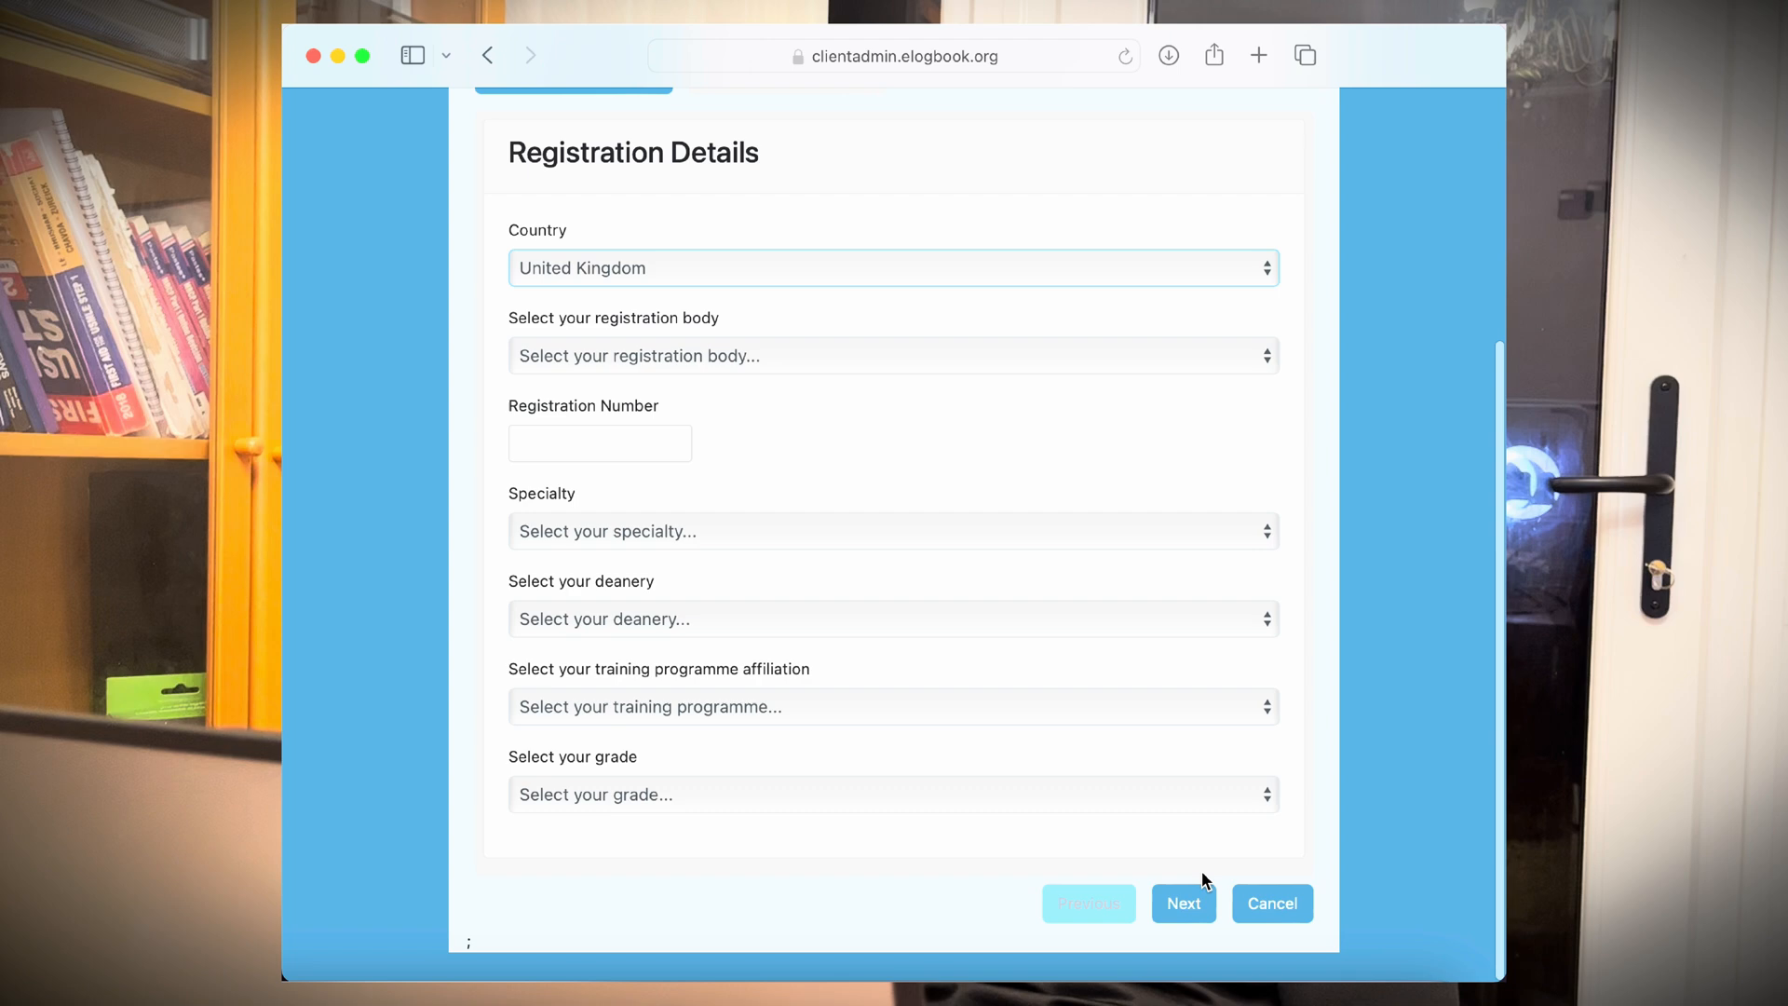
left_click(892, 354)
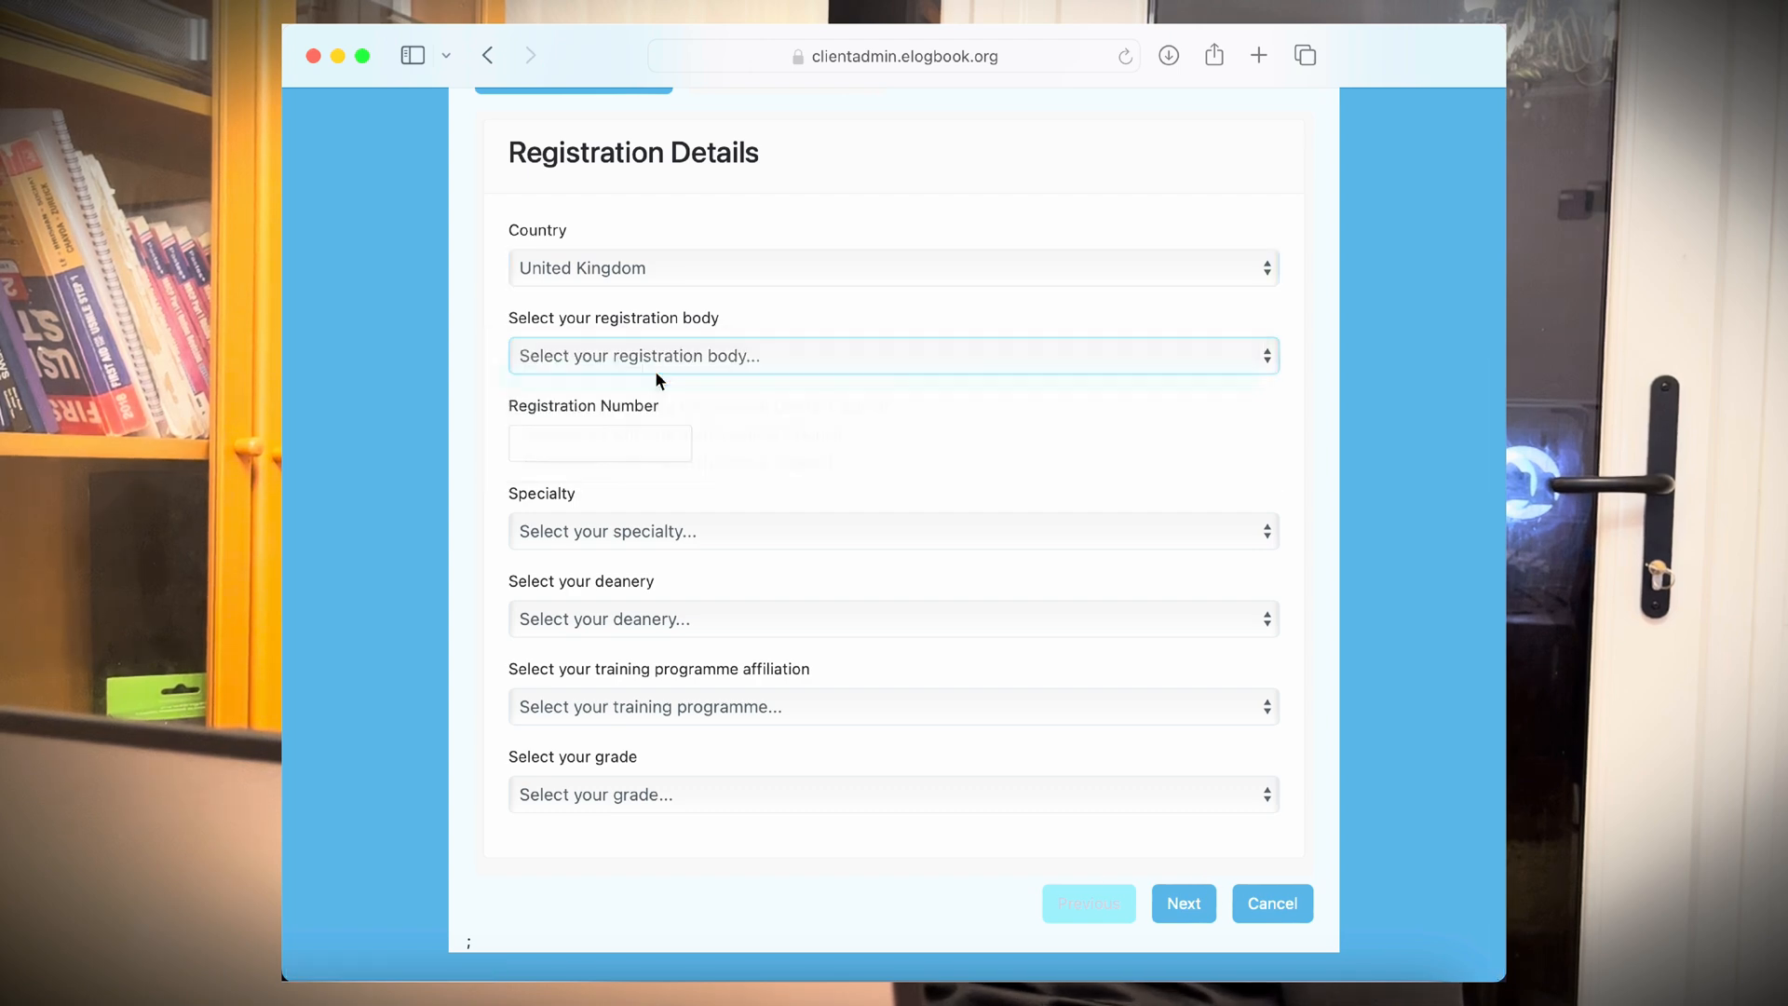
type("000")
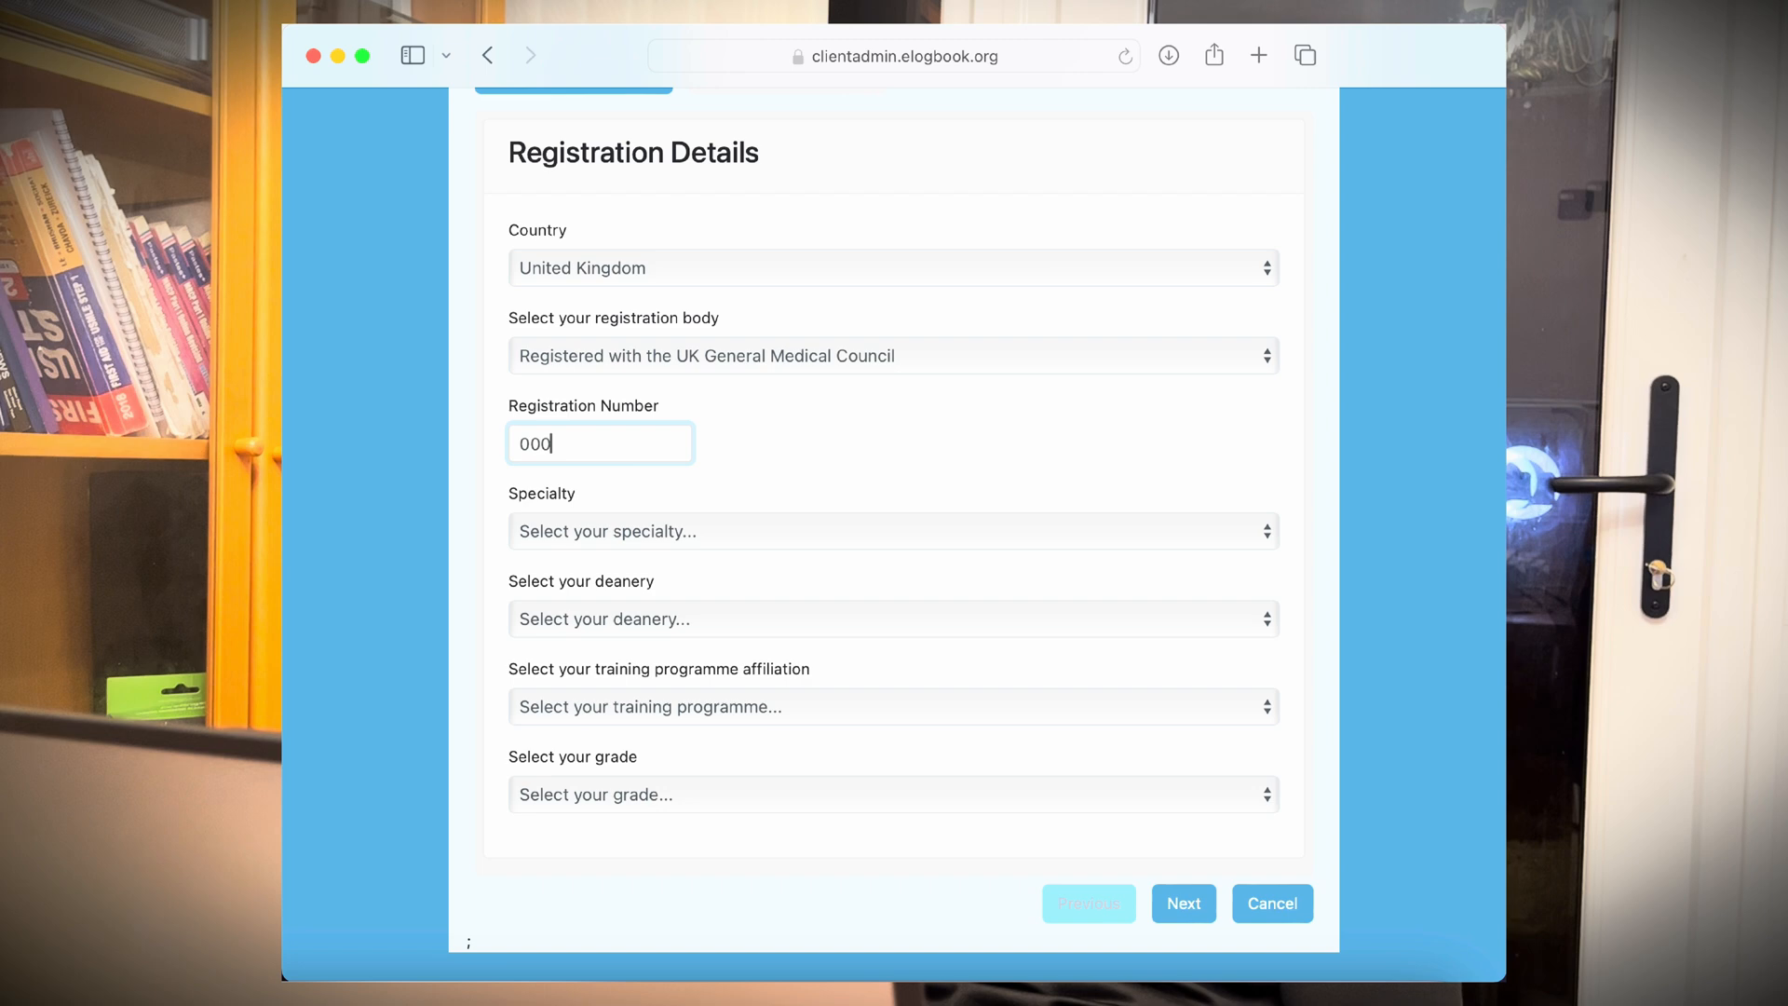
Choose General Surgery, Edinburgh/Scotland deanery, Ireland programme and Core Trainee (CT1/CT2) grade
left_click(890, 531)
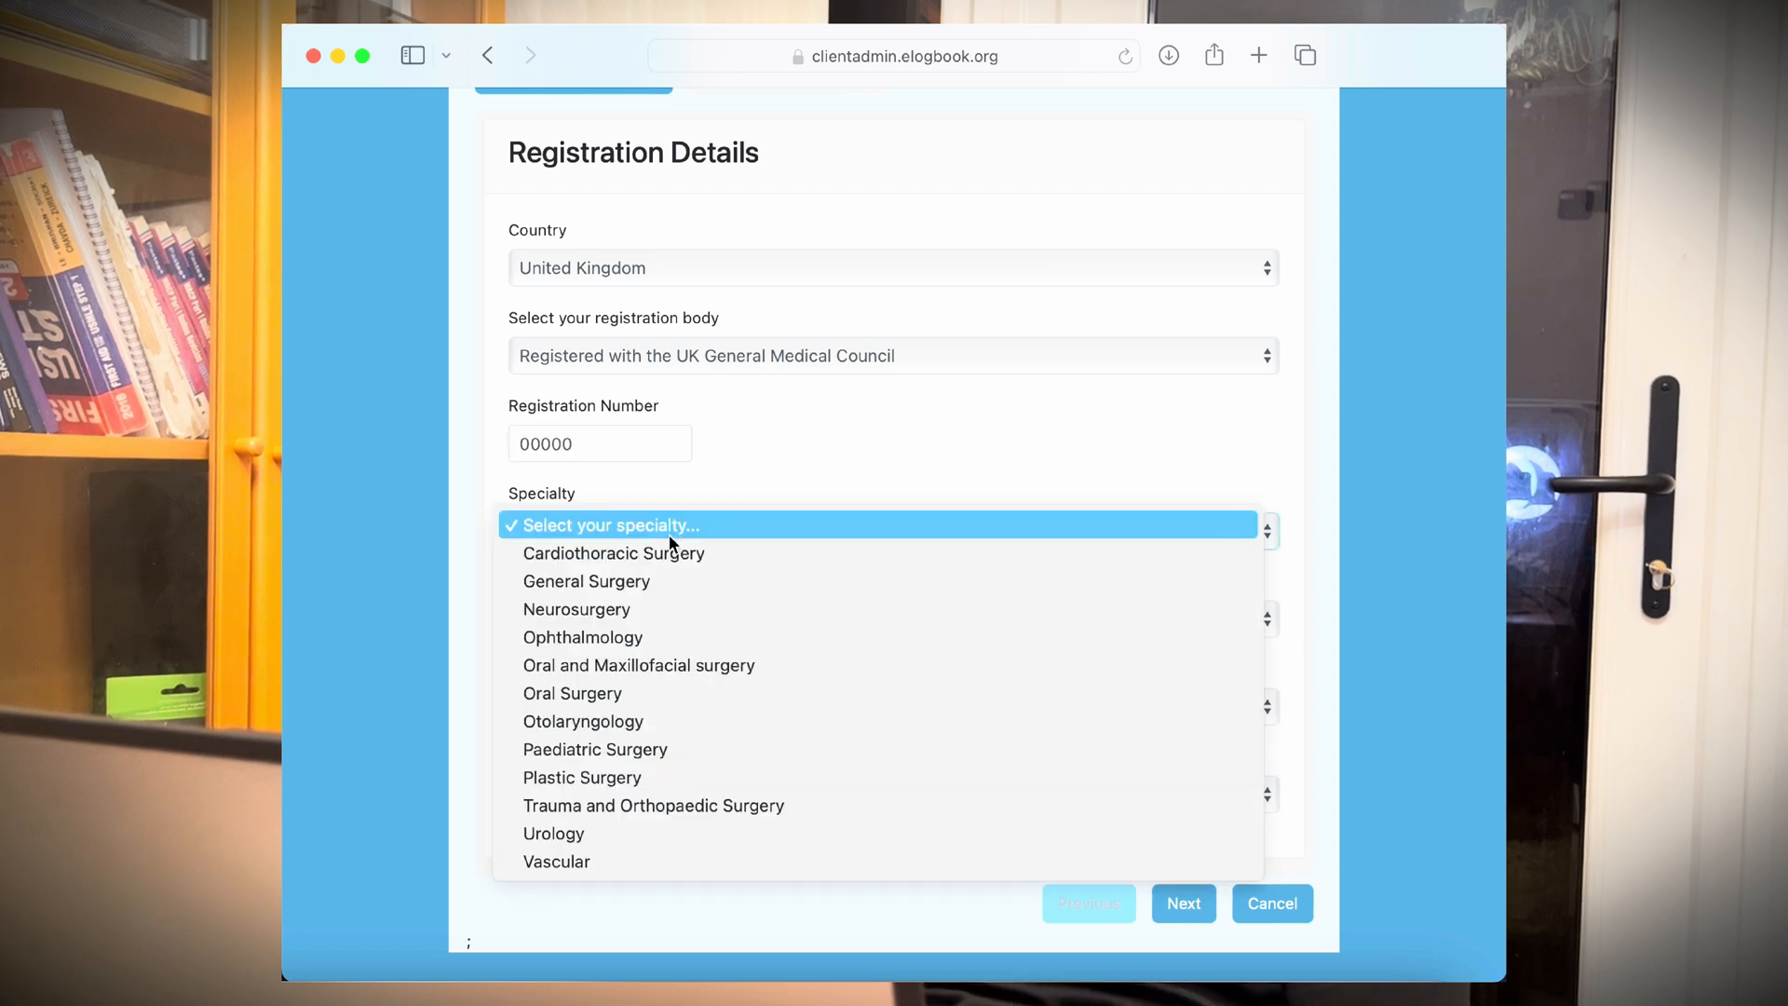
left_click(587, 581)
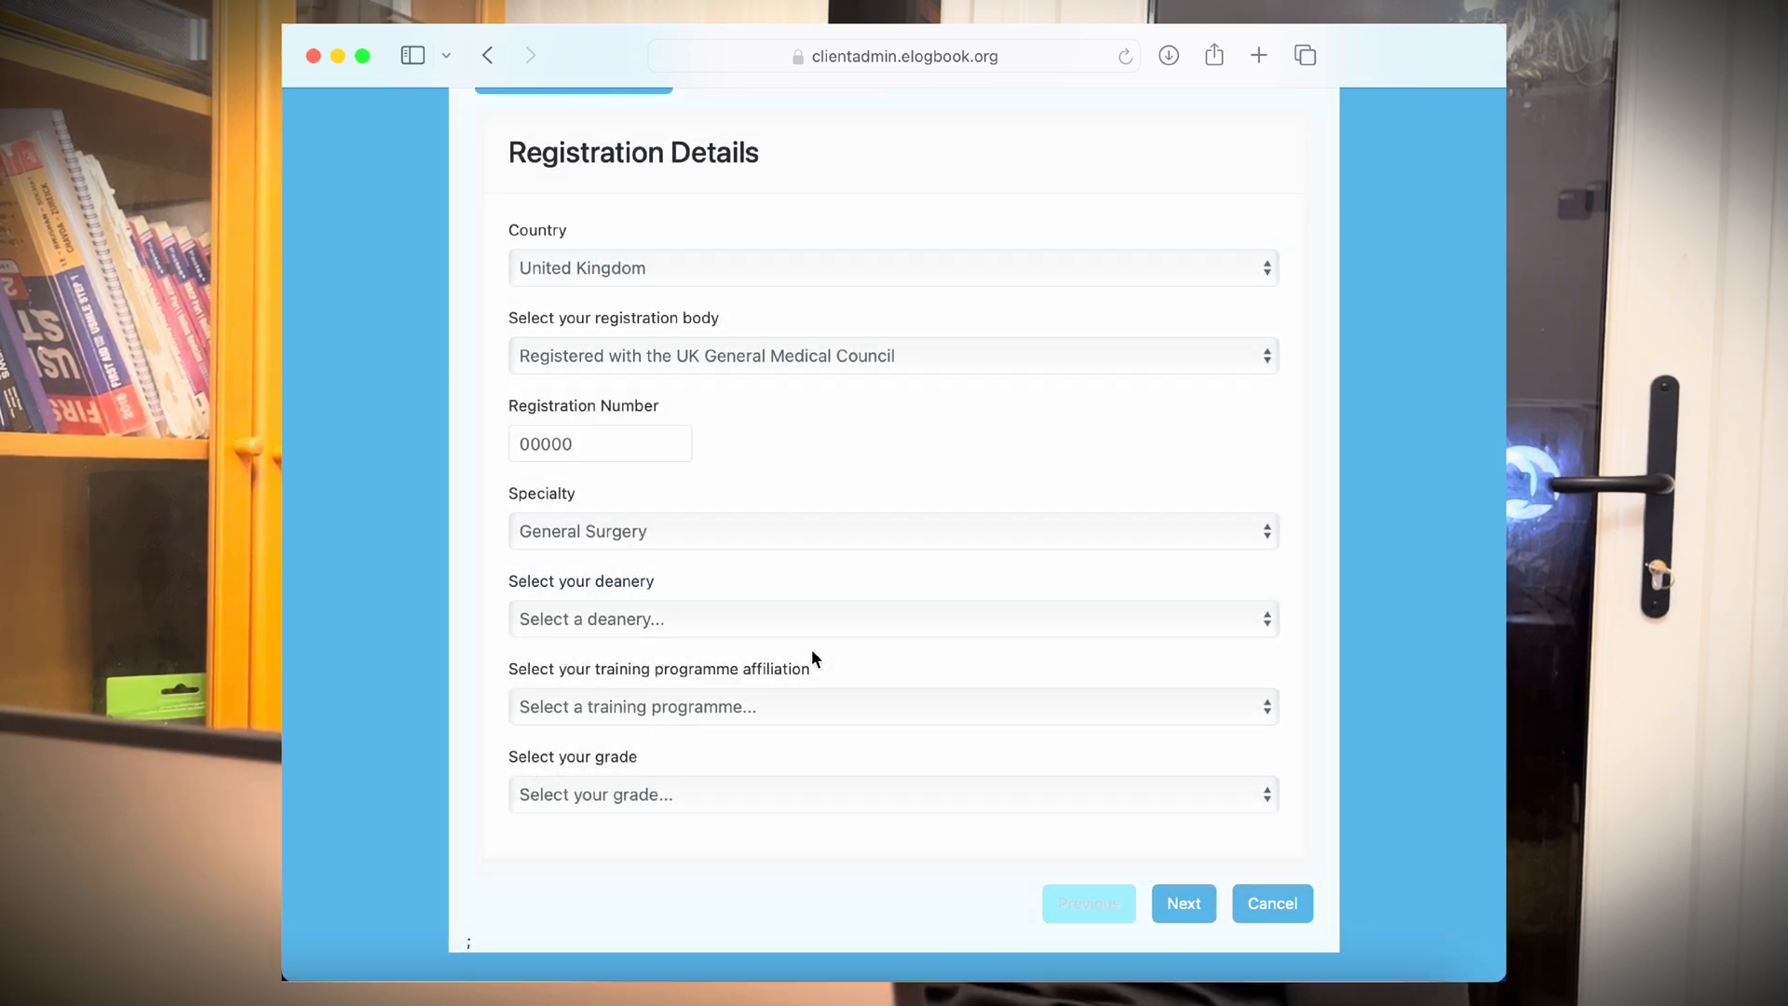
left_click(892, 618)
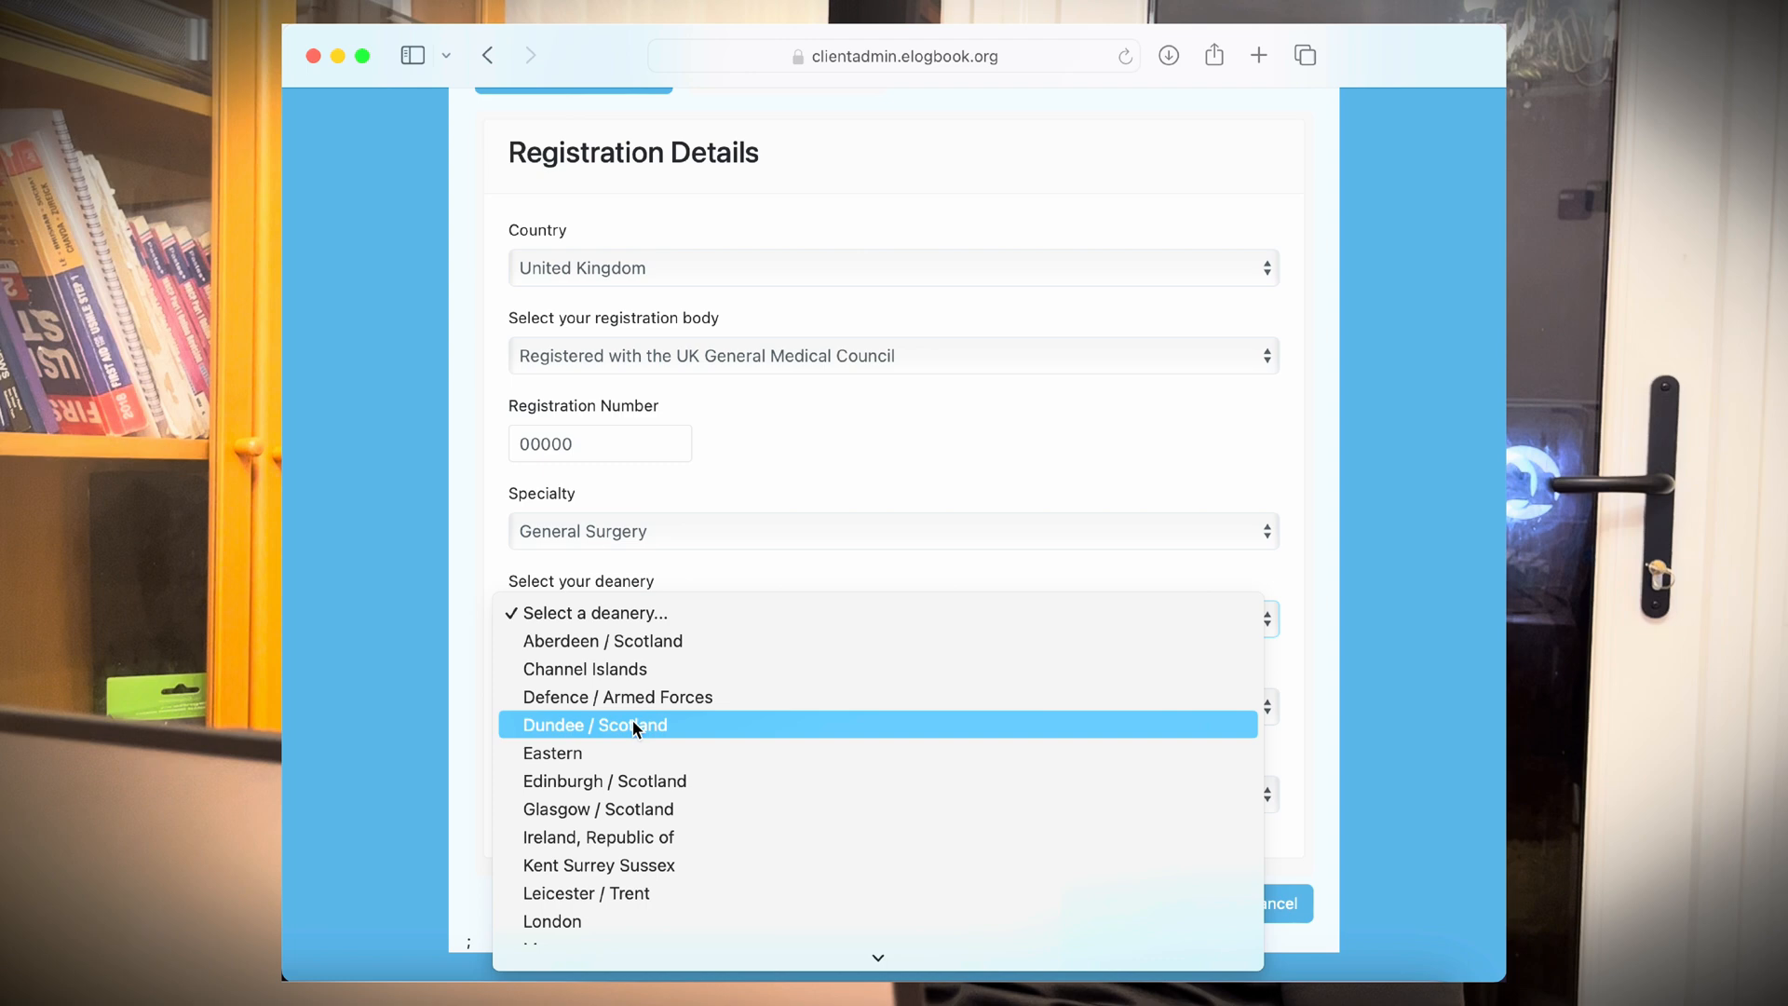
mouse_move(655, 781)
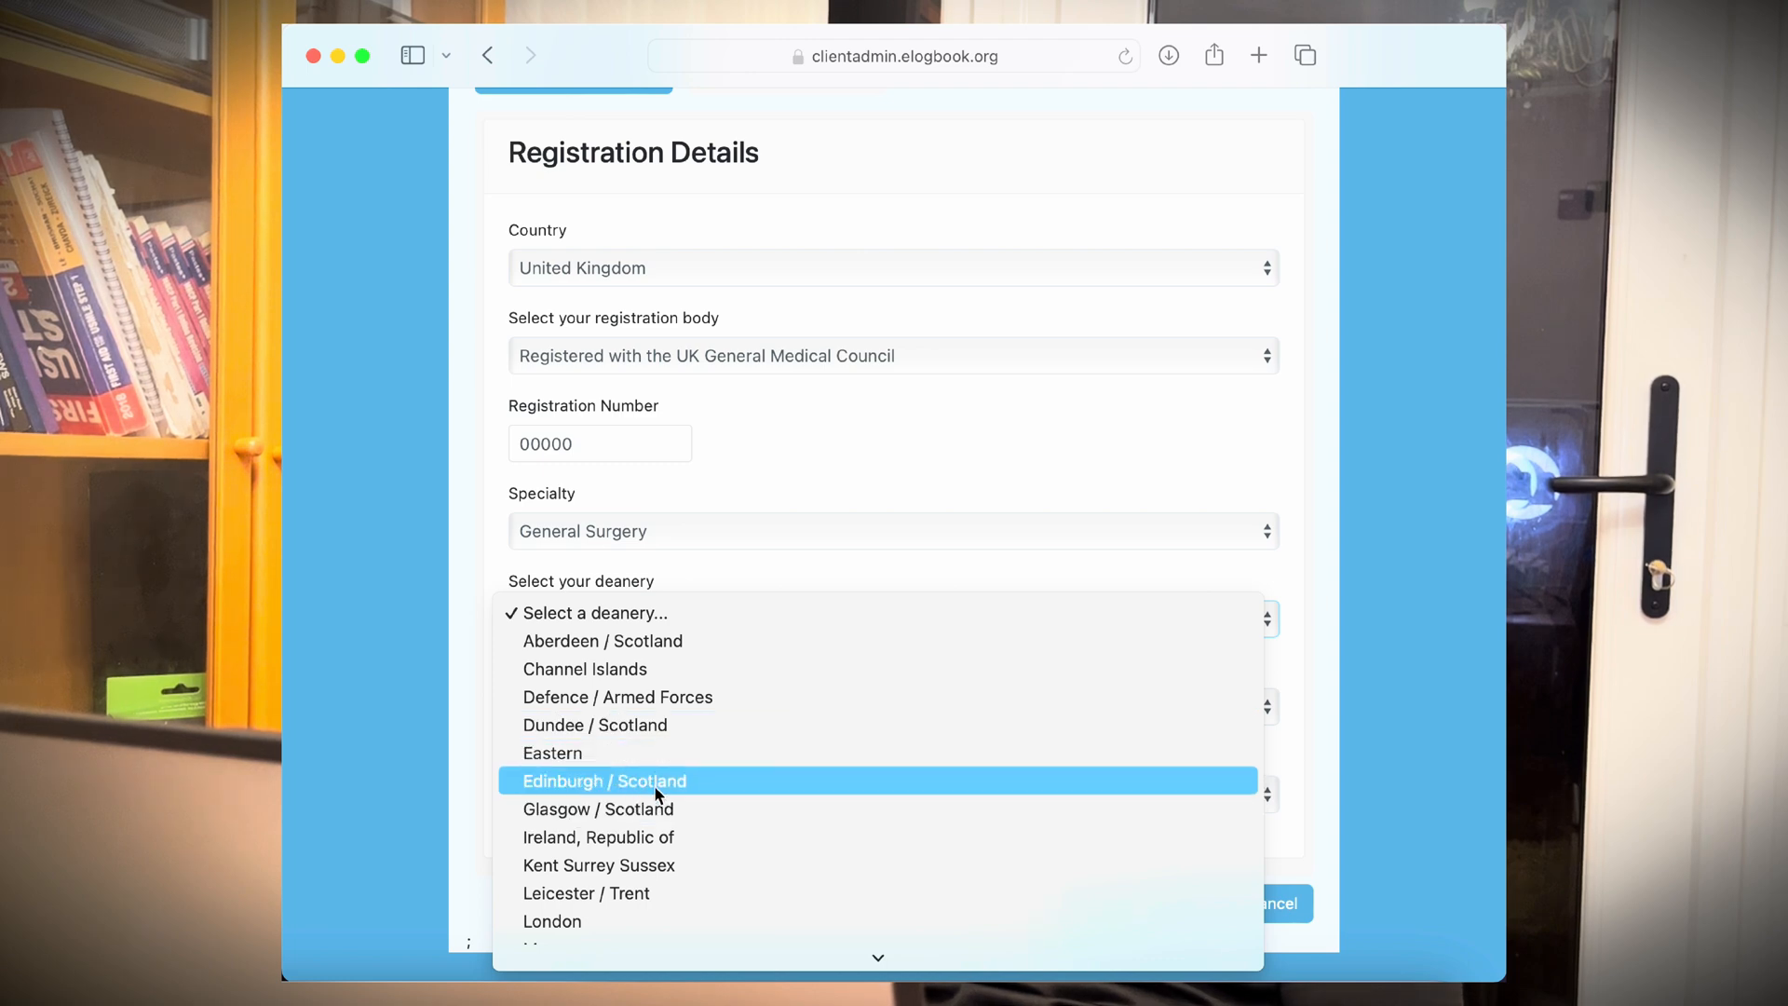
left_click(604, 780)
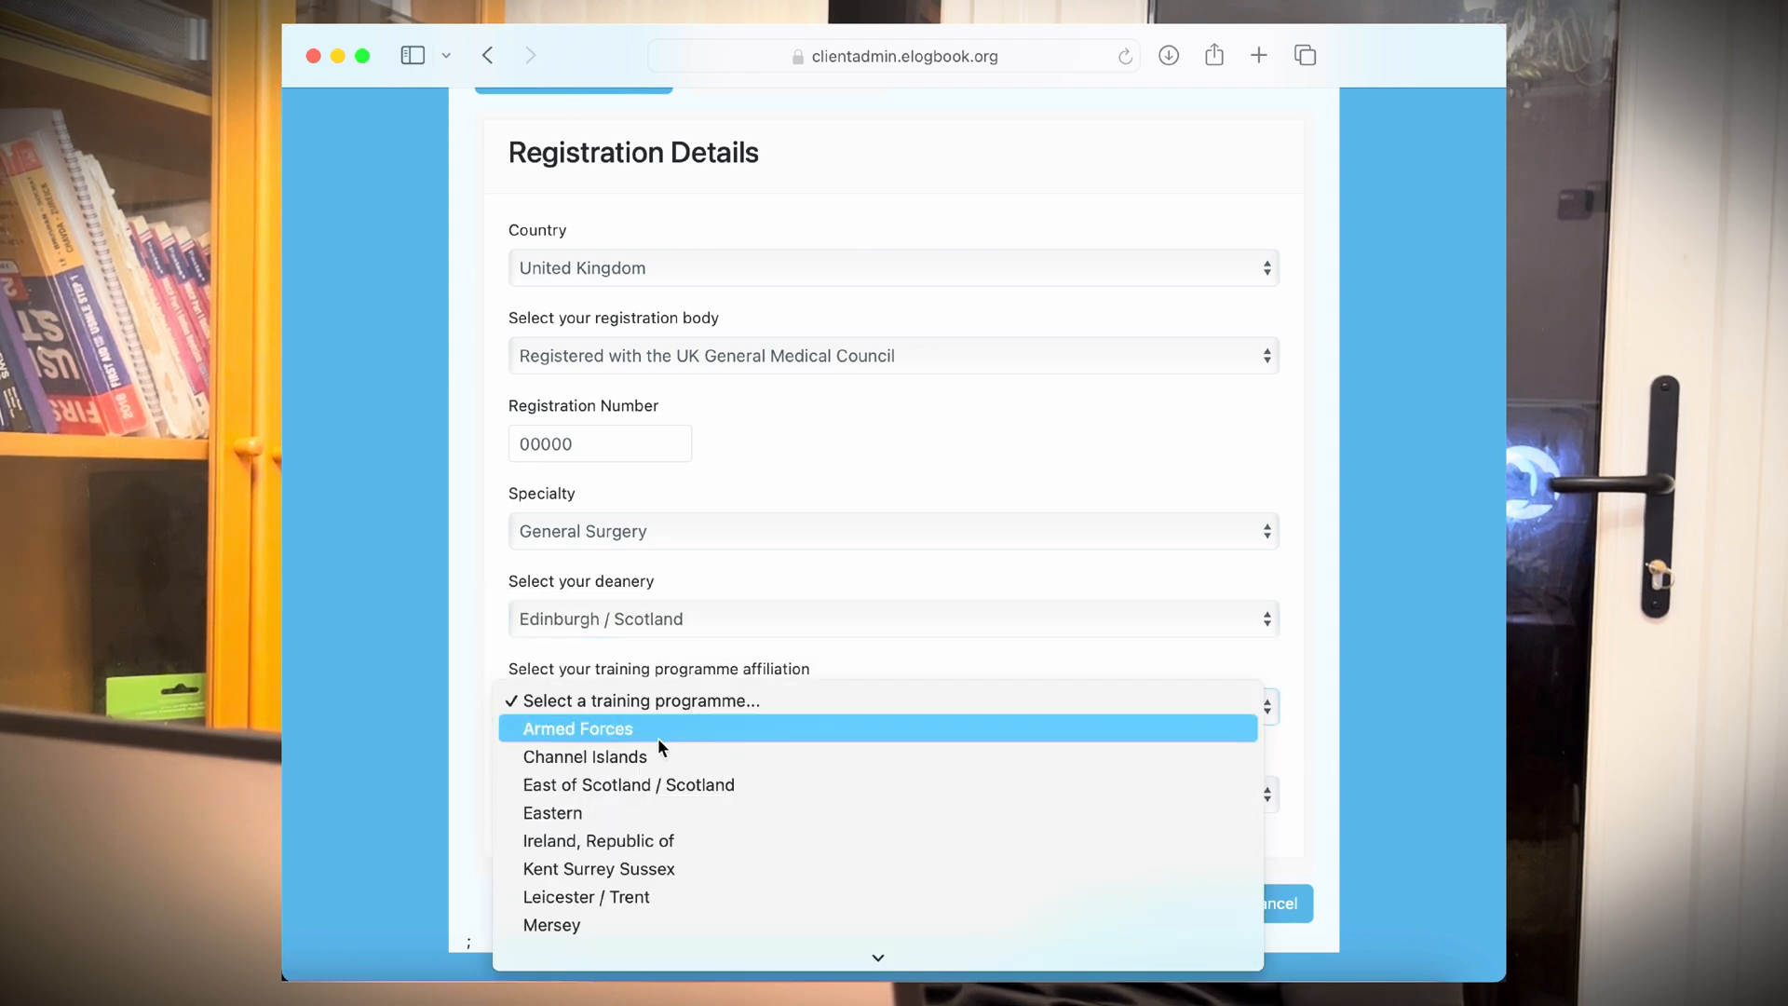
mouse_move(603, 840)
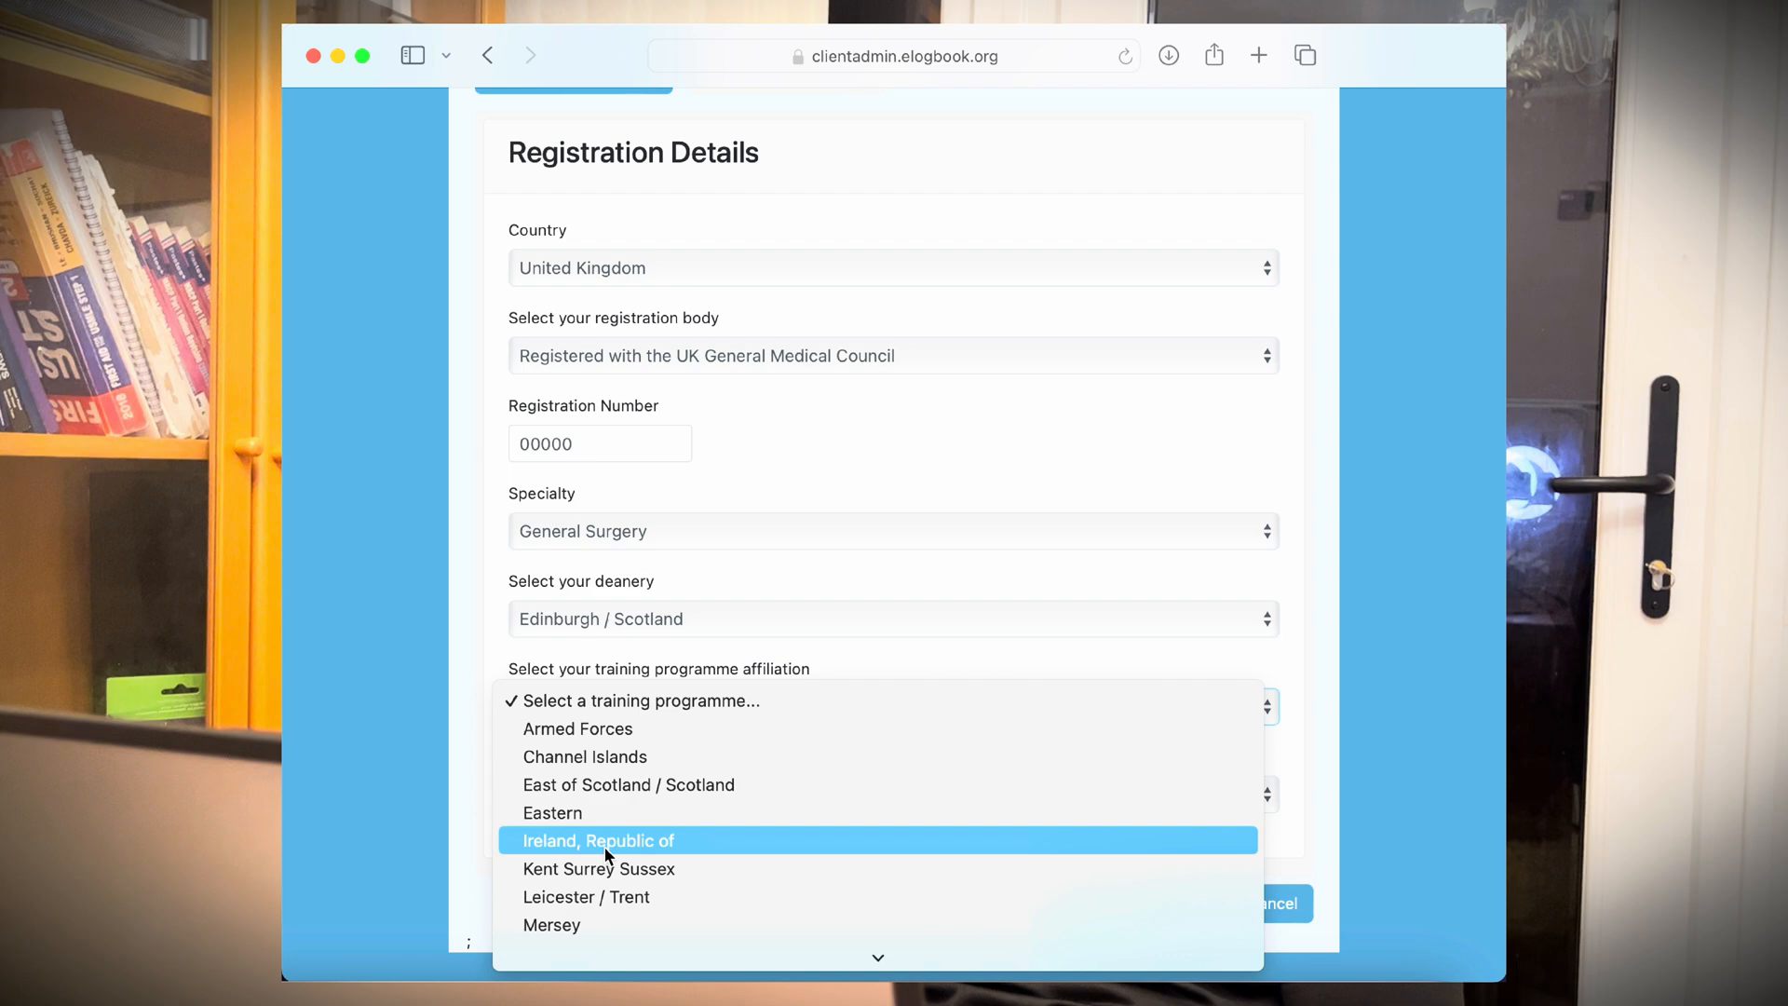
left_click(597, 840)
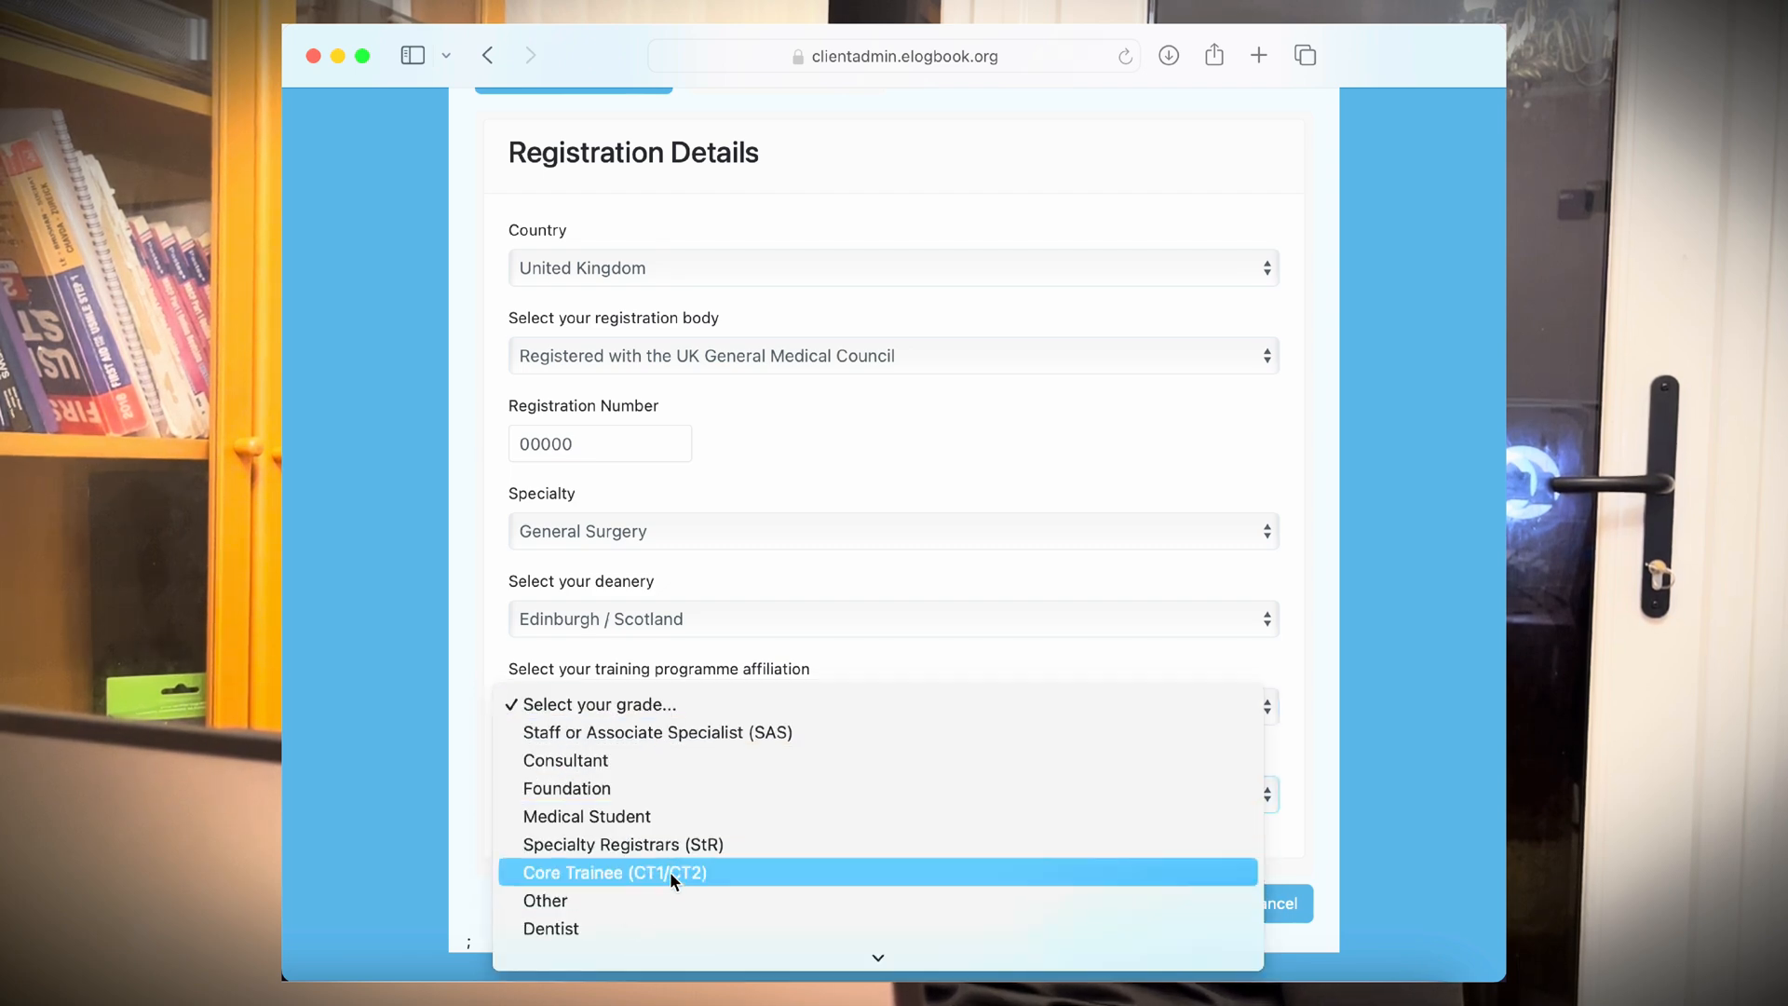
left_click(613, 872)
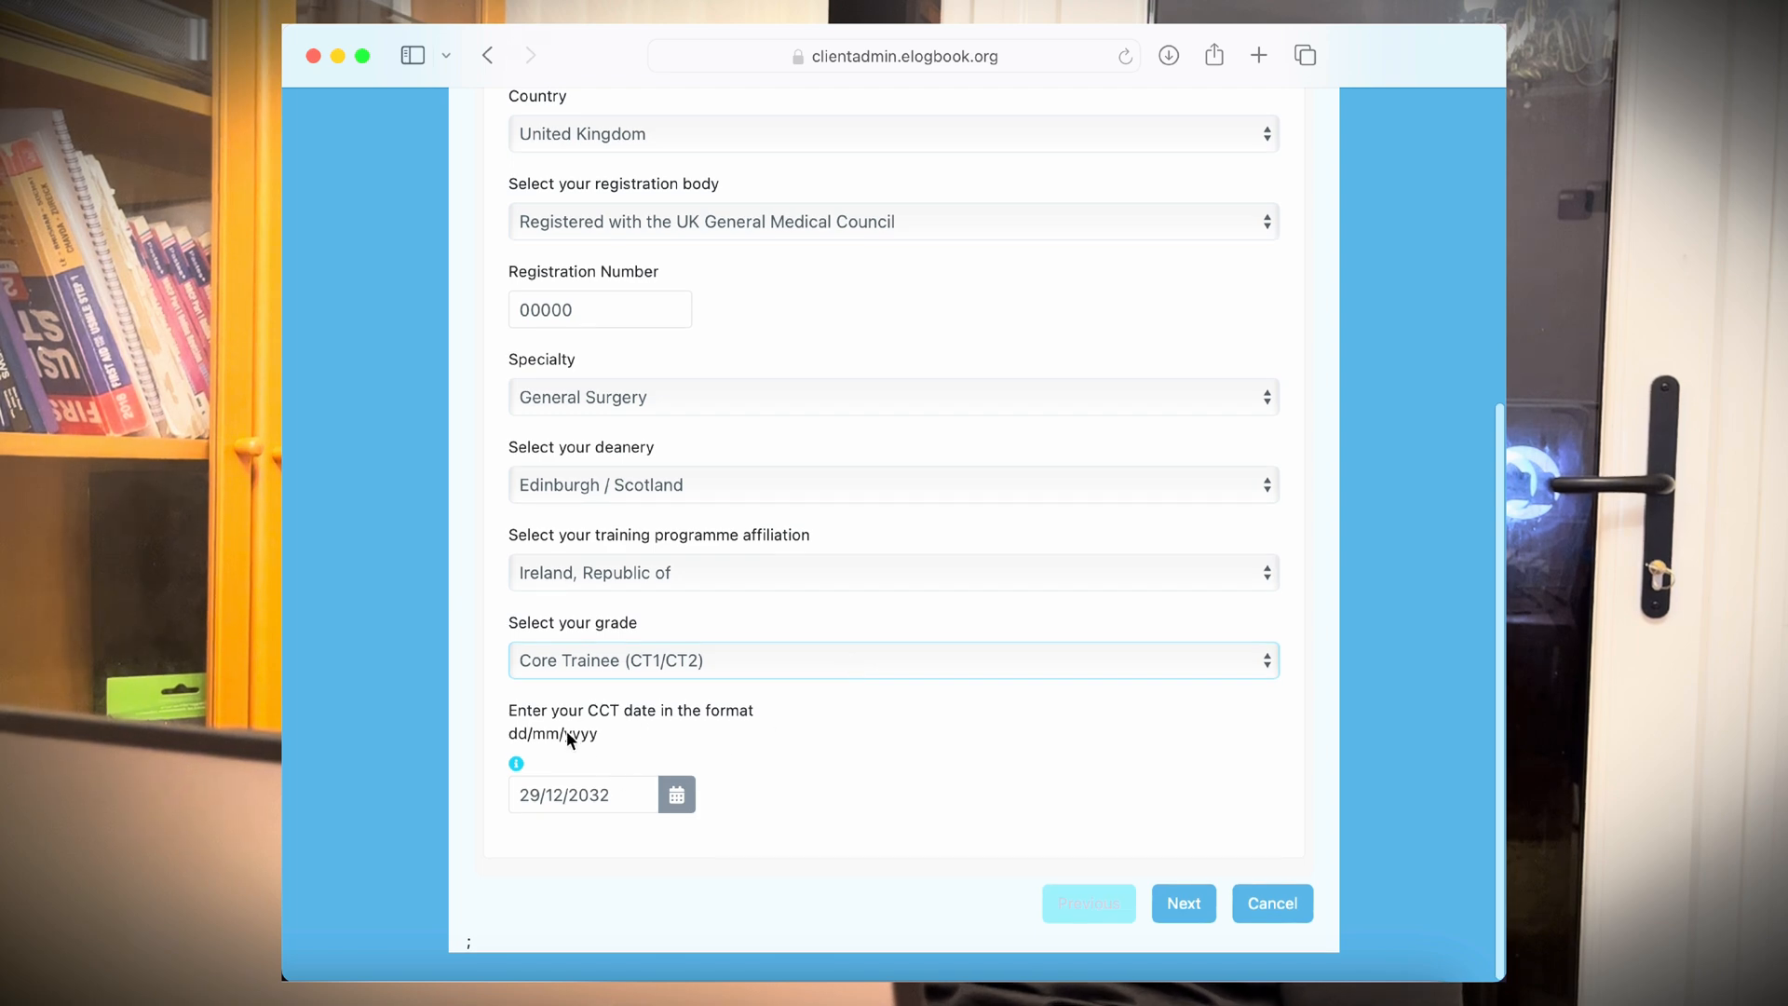
mouse_move(730, 726)
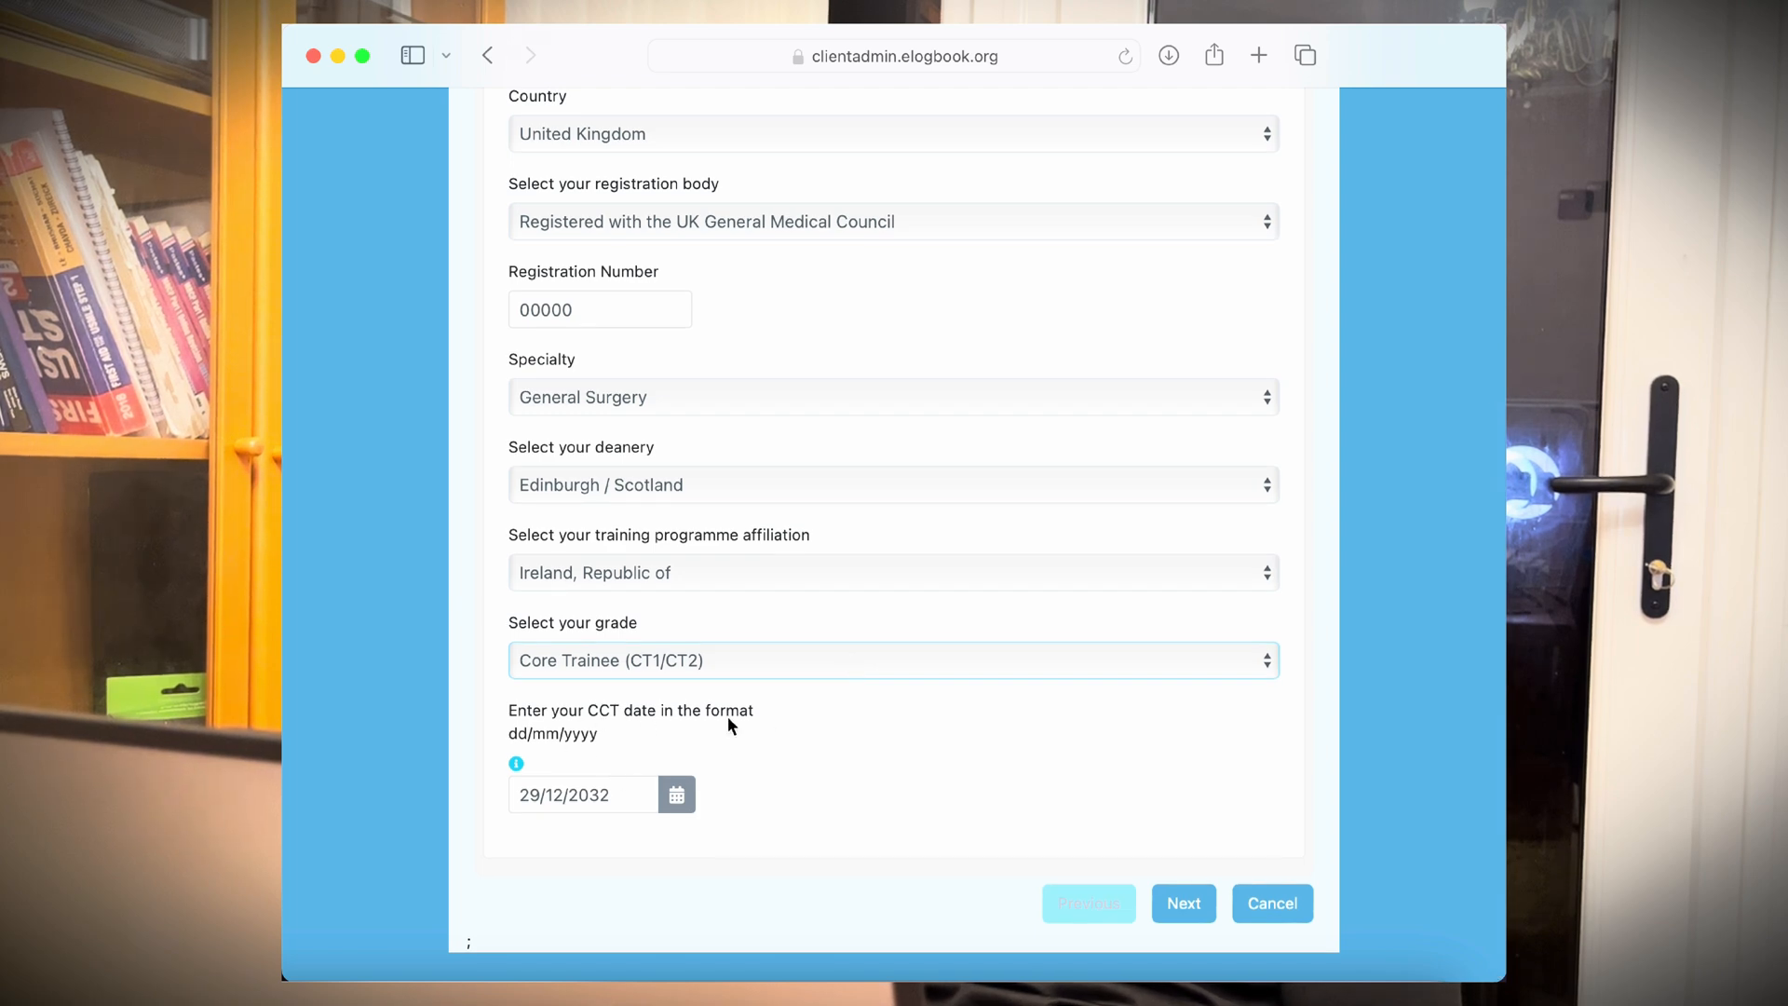
mouse_move(976, 728)
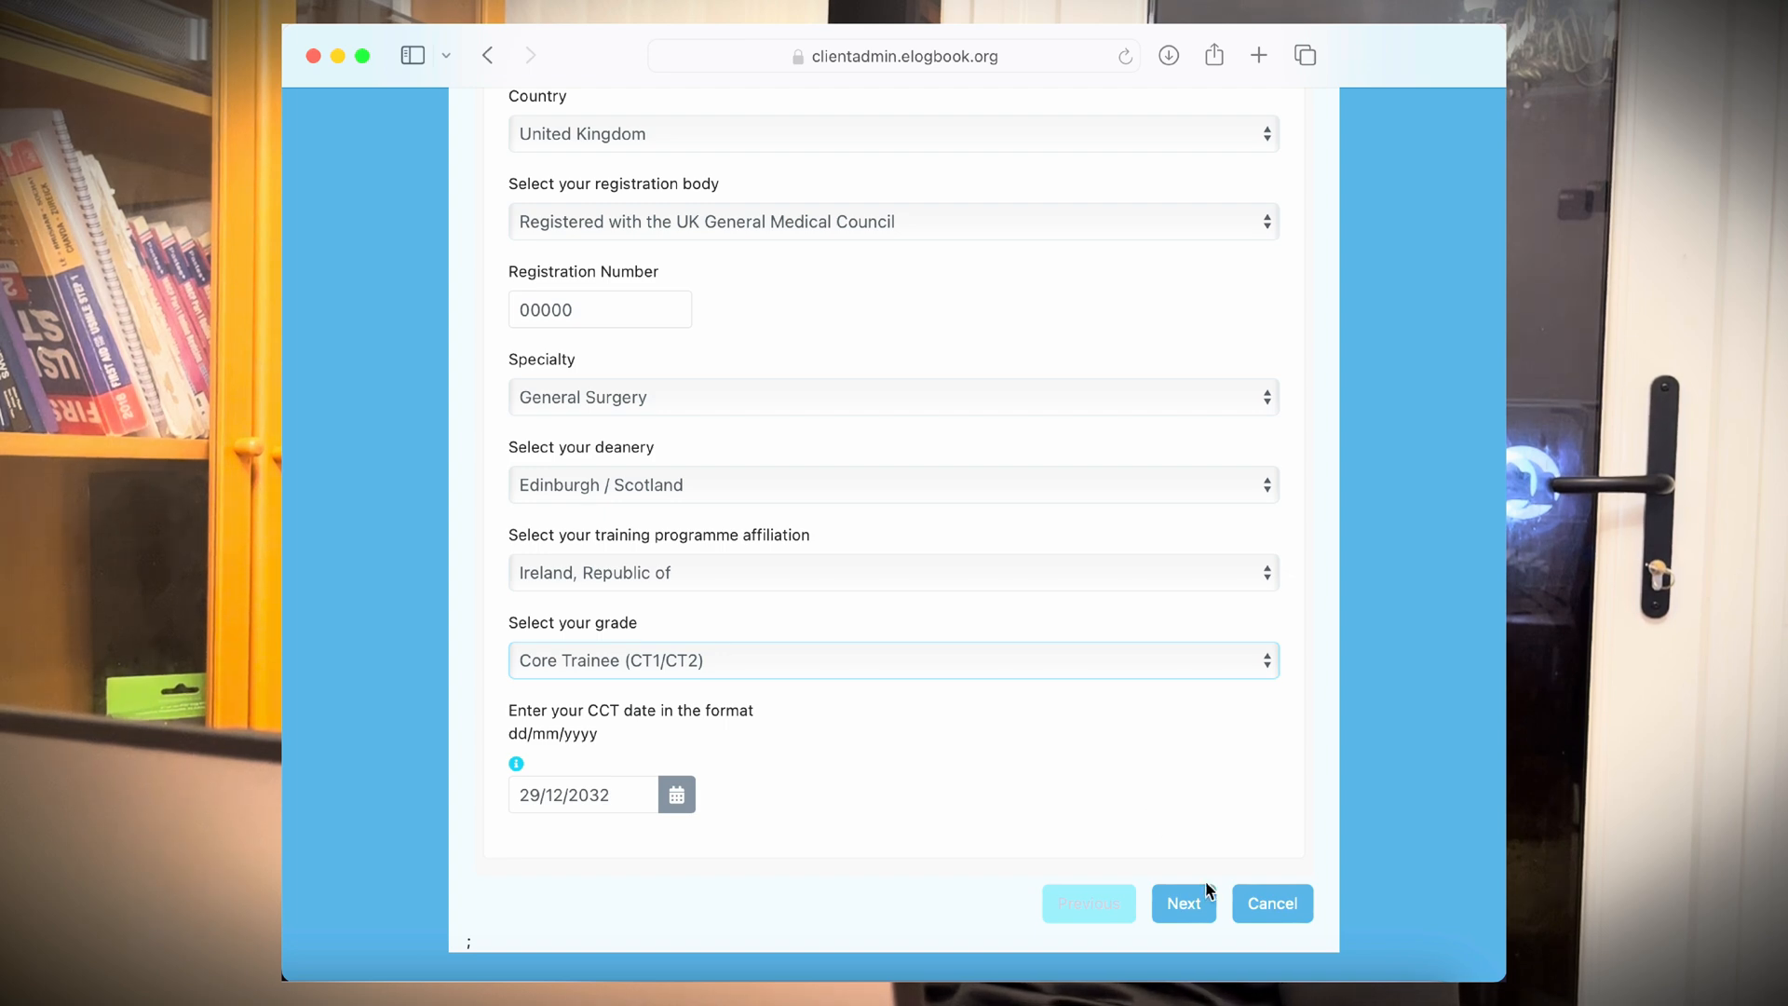
Continue to personal details and enter address 'harri 000' with postcode 'bbb9234'
left_click(1184, 903)
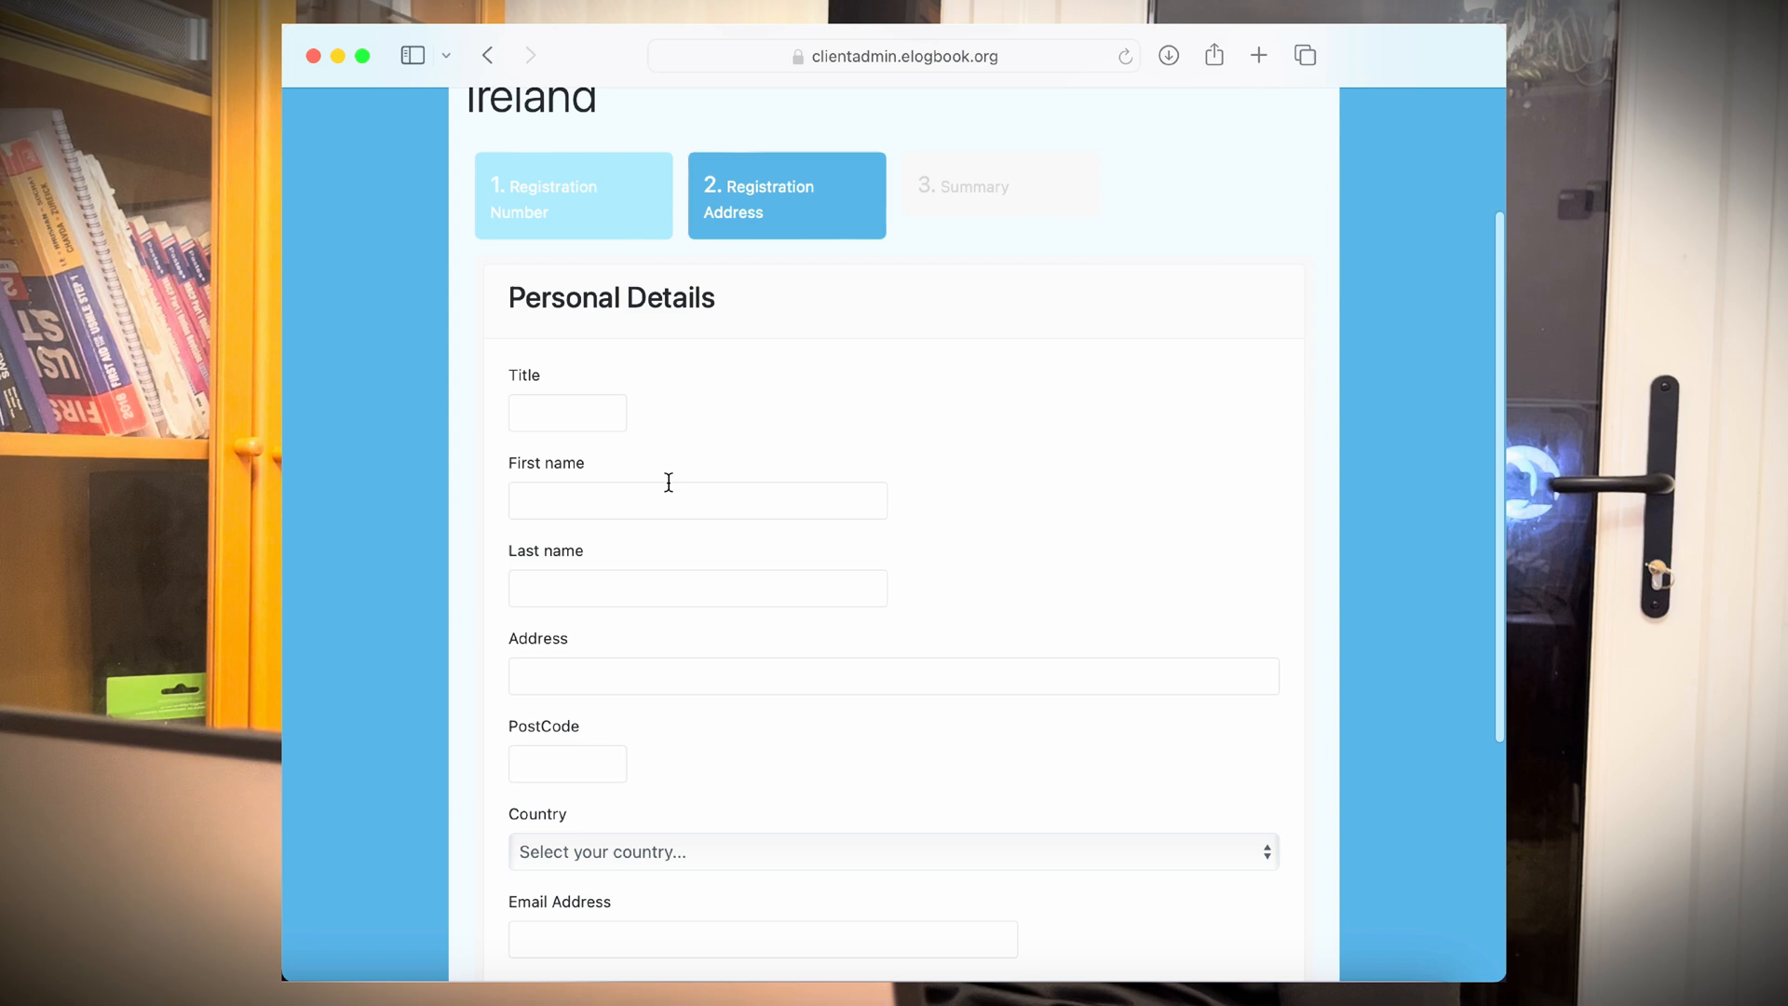
scroll("down", 3)
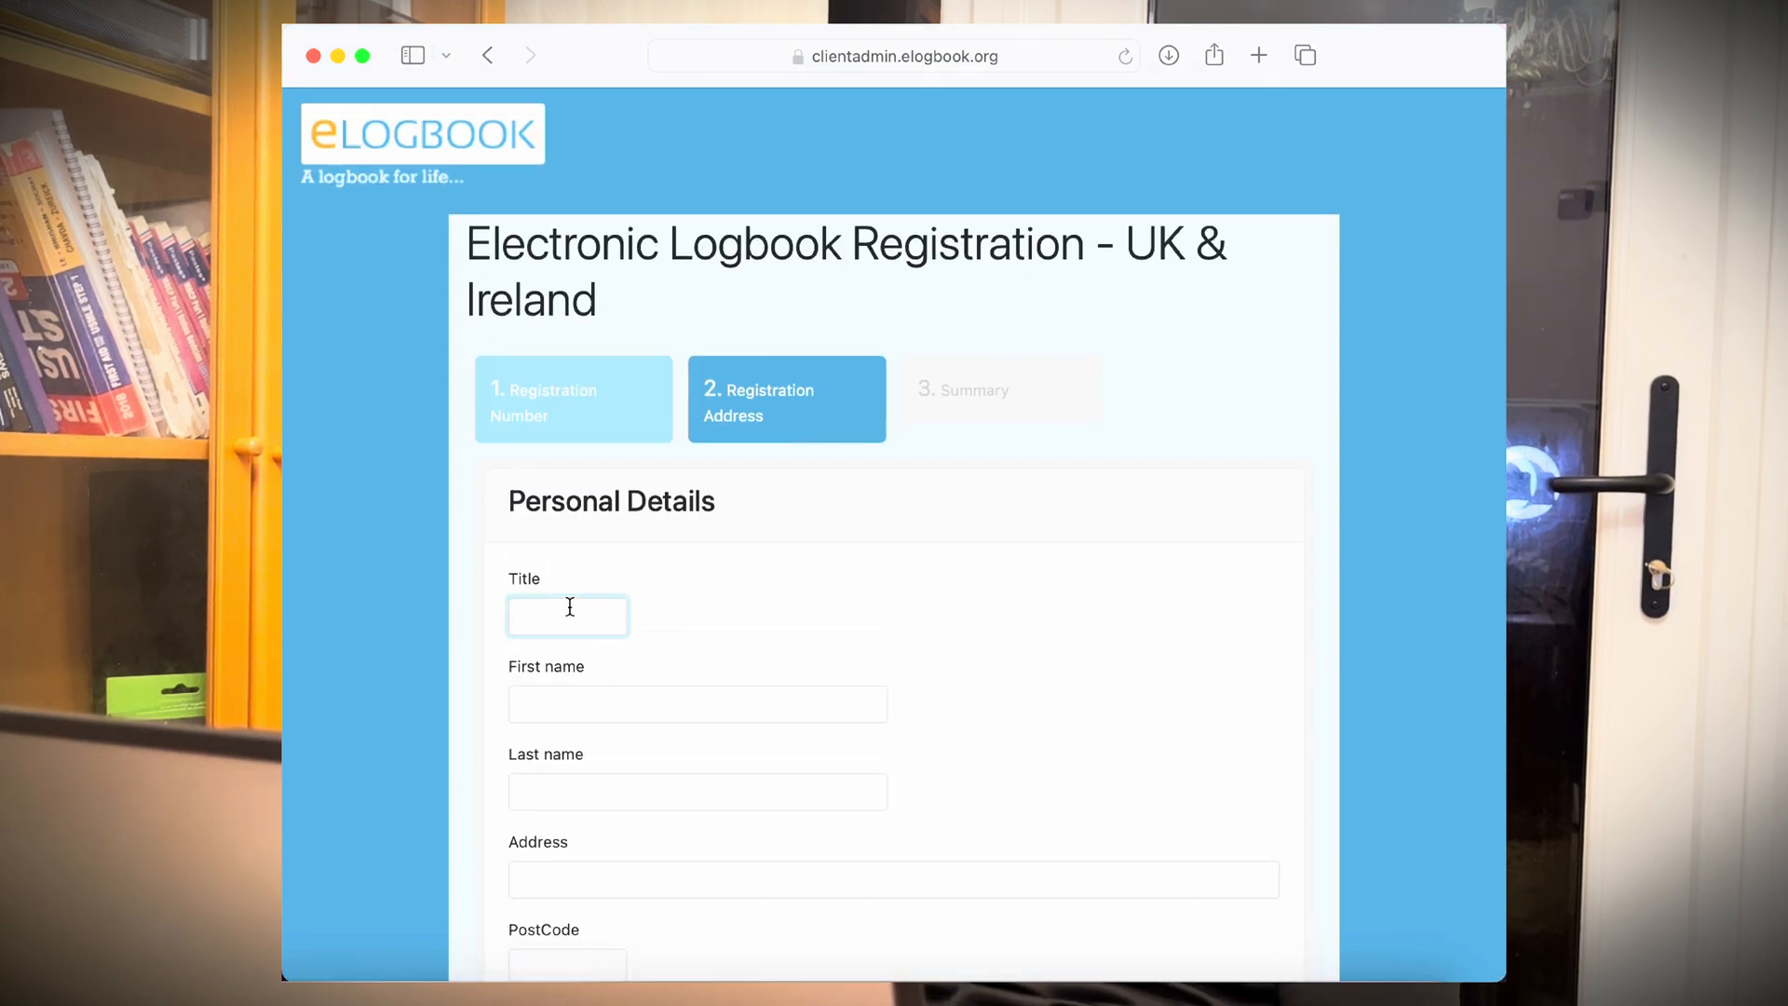
type("harris")
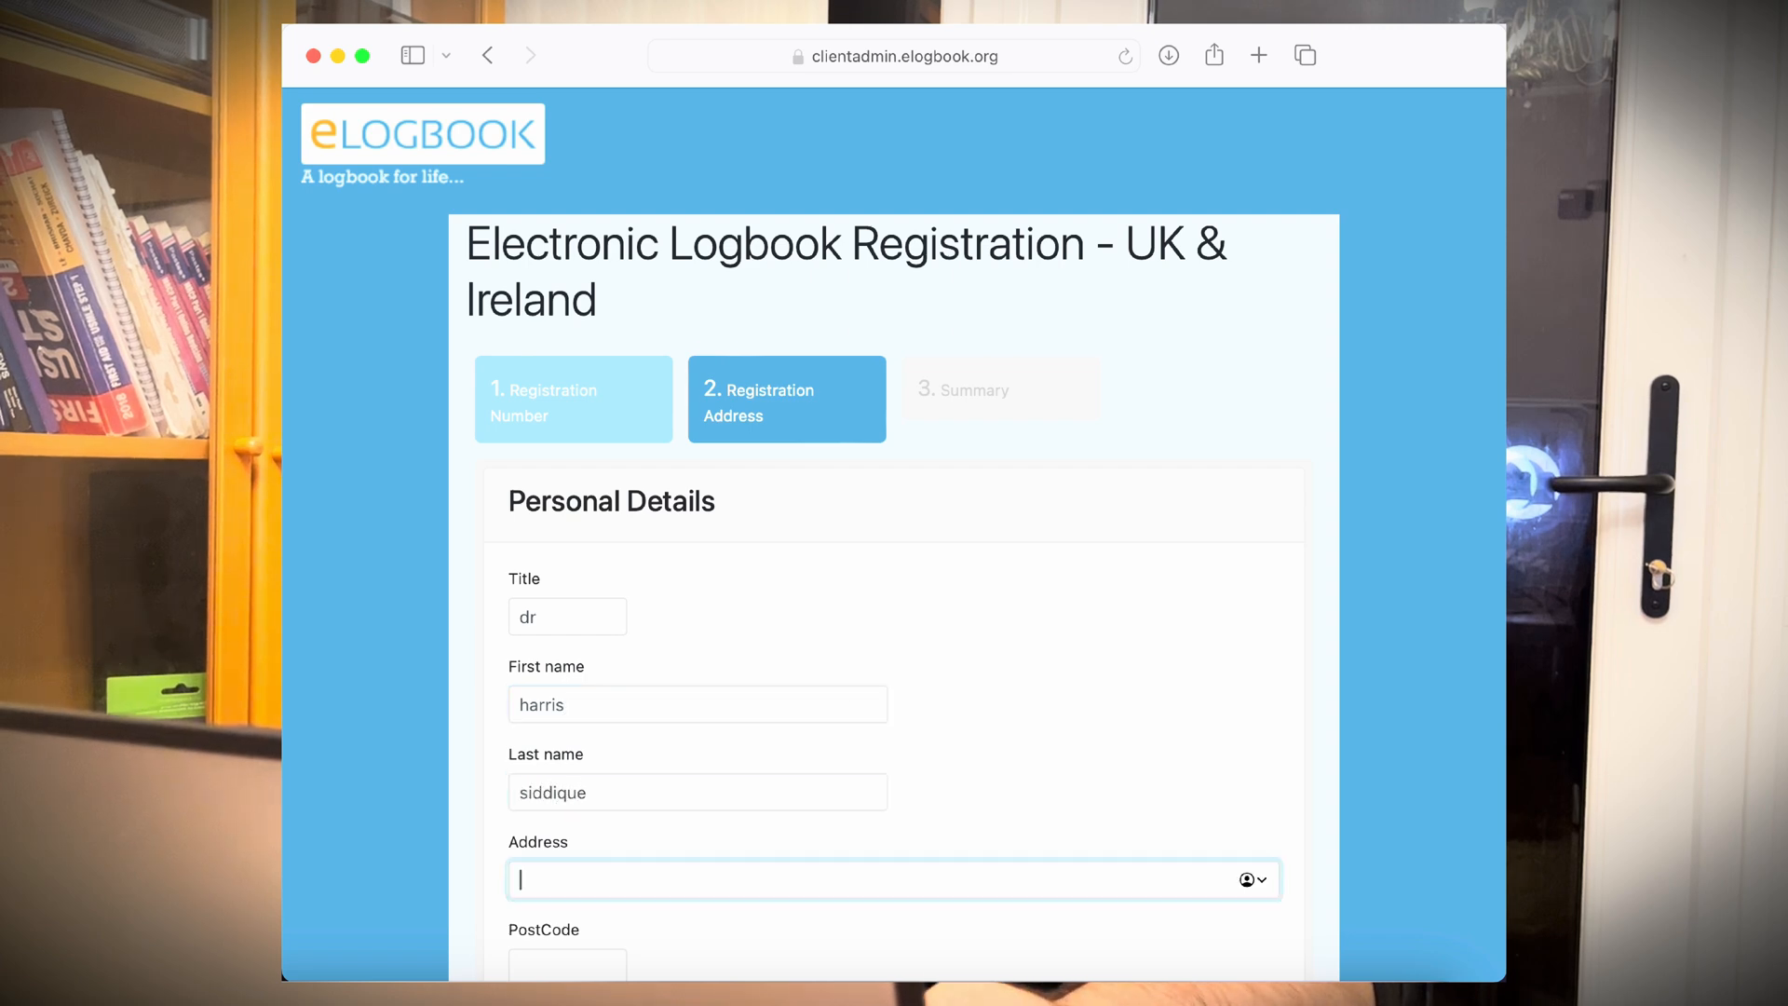
type("000")
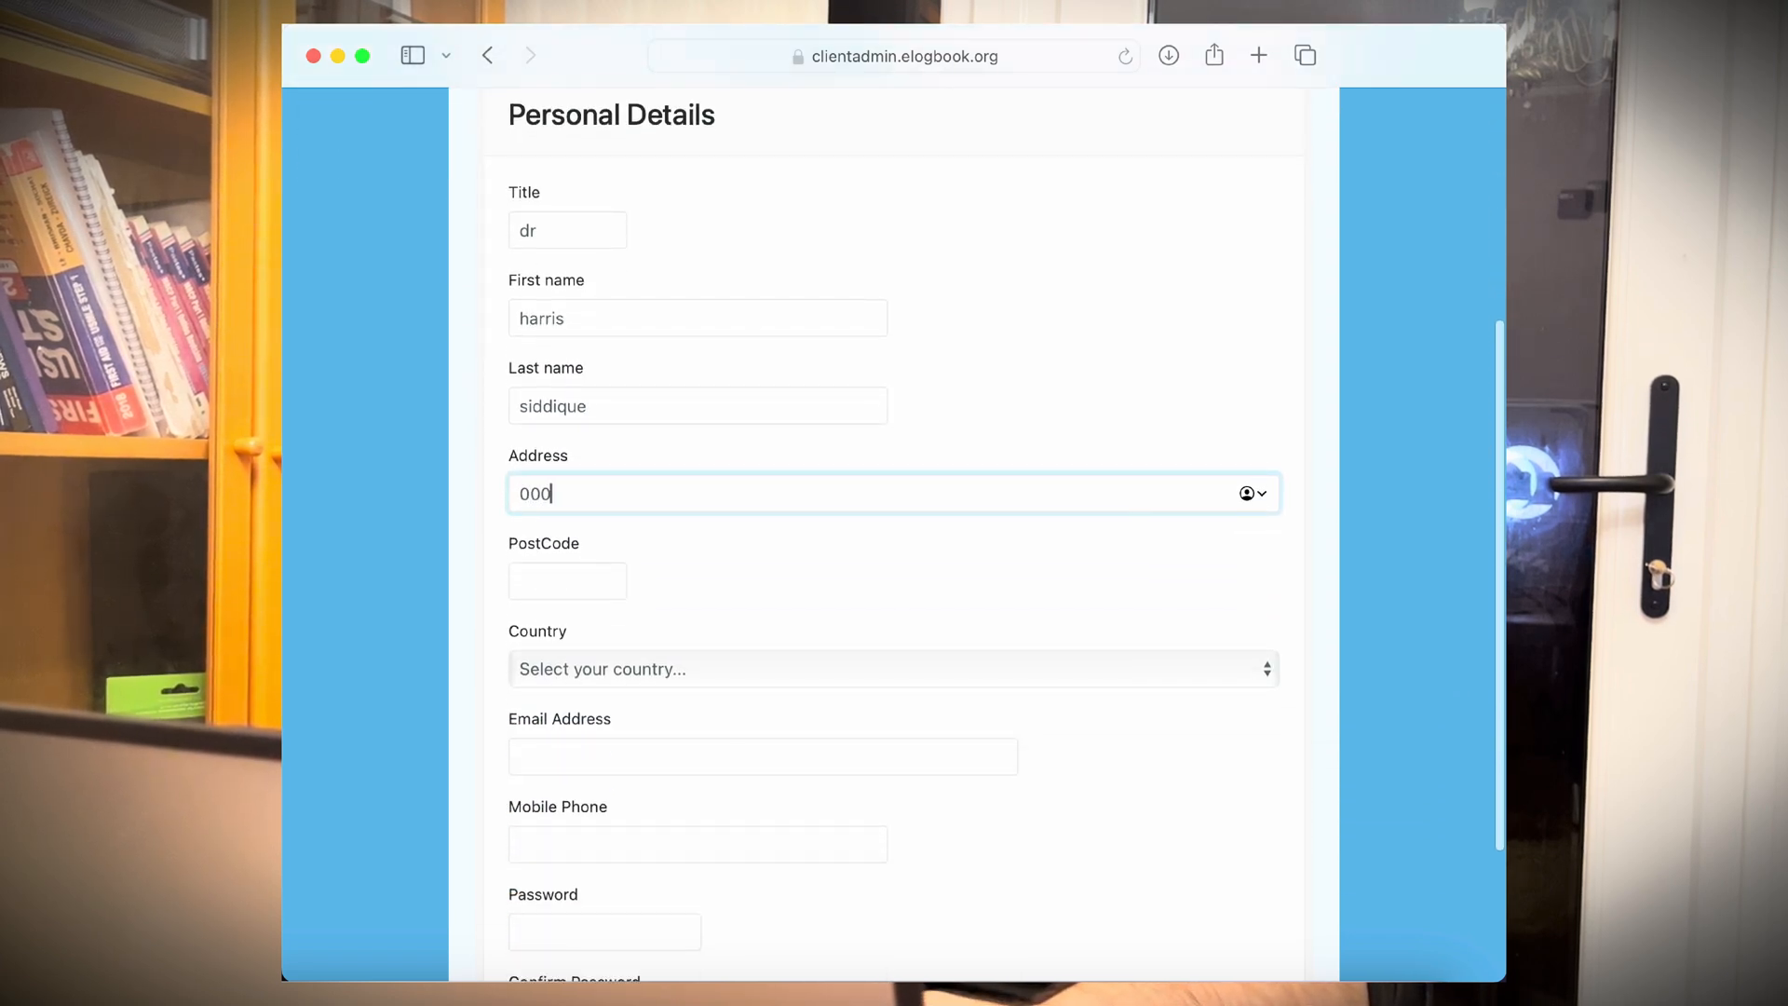
left_click(566, 581)
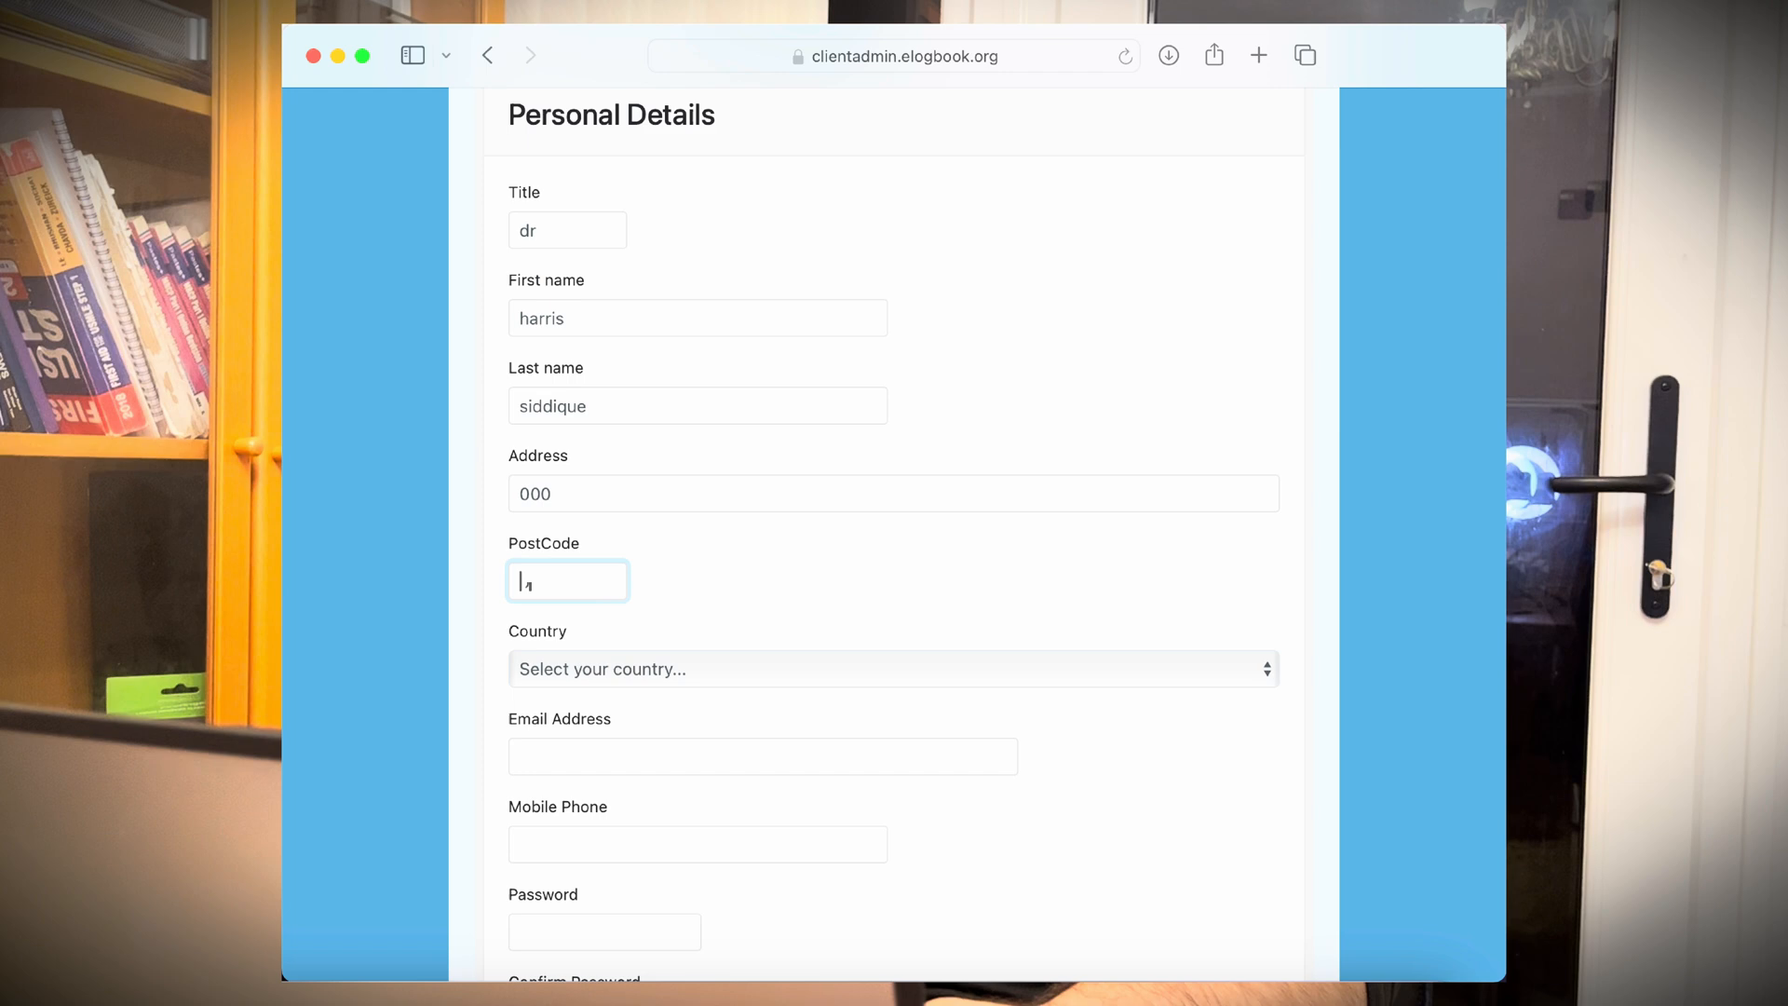
type("bbb9234")
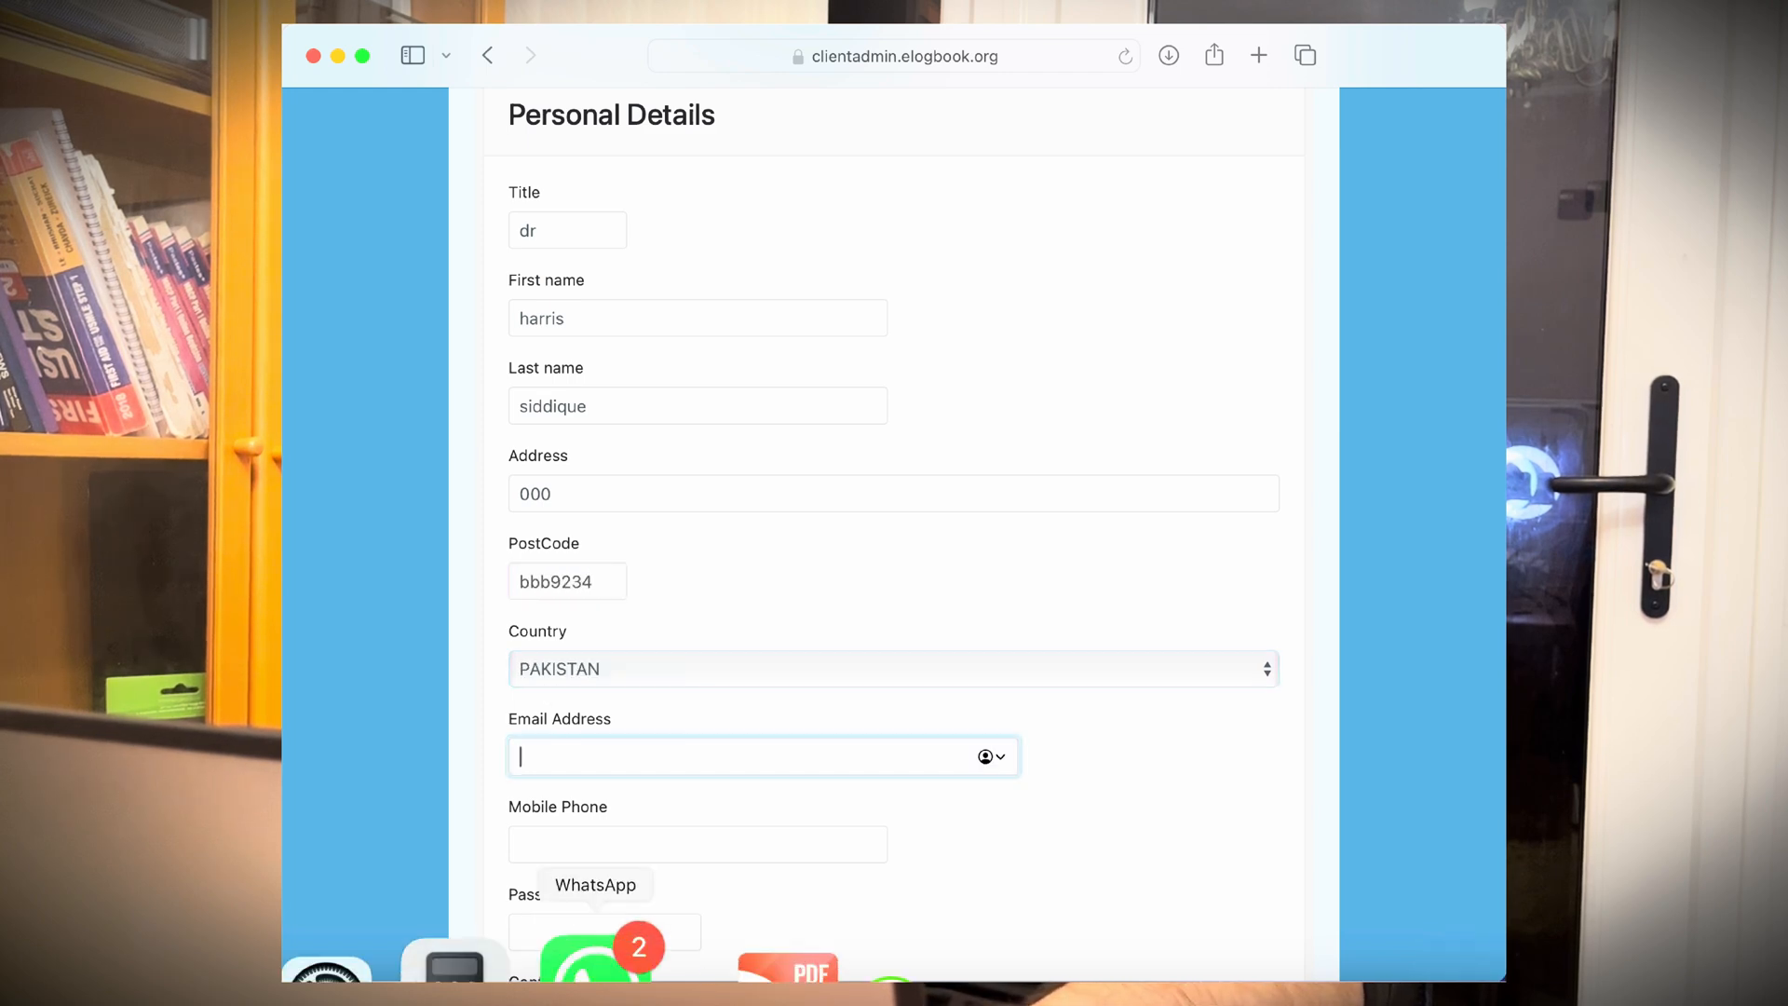
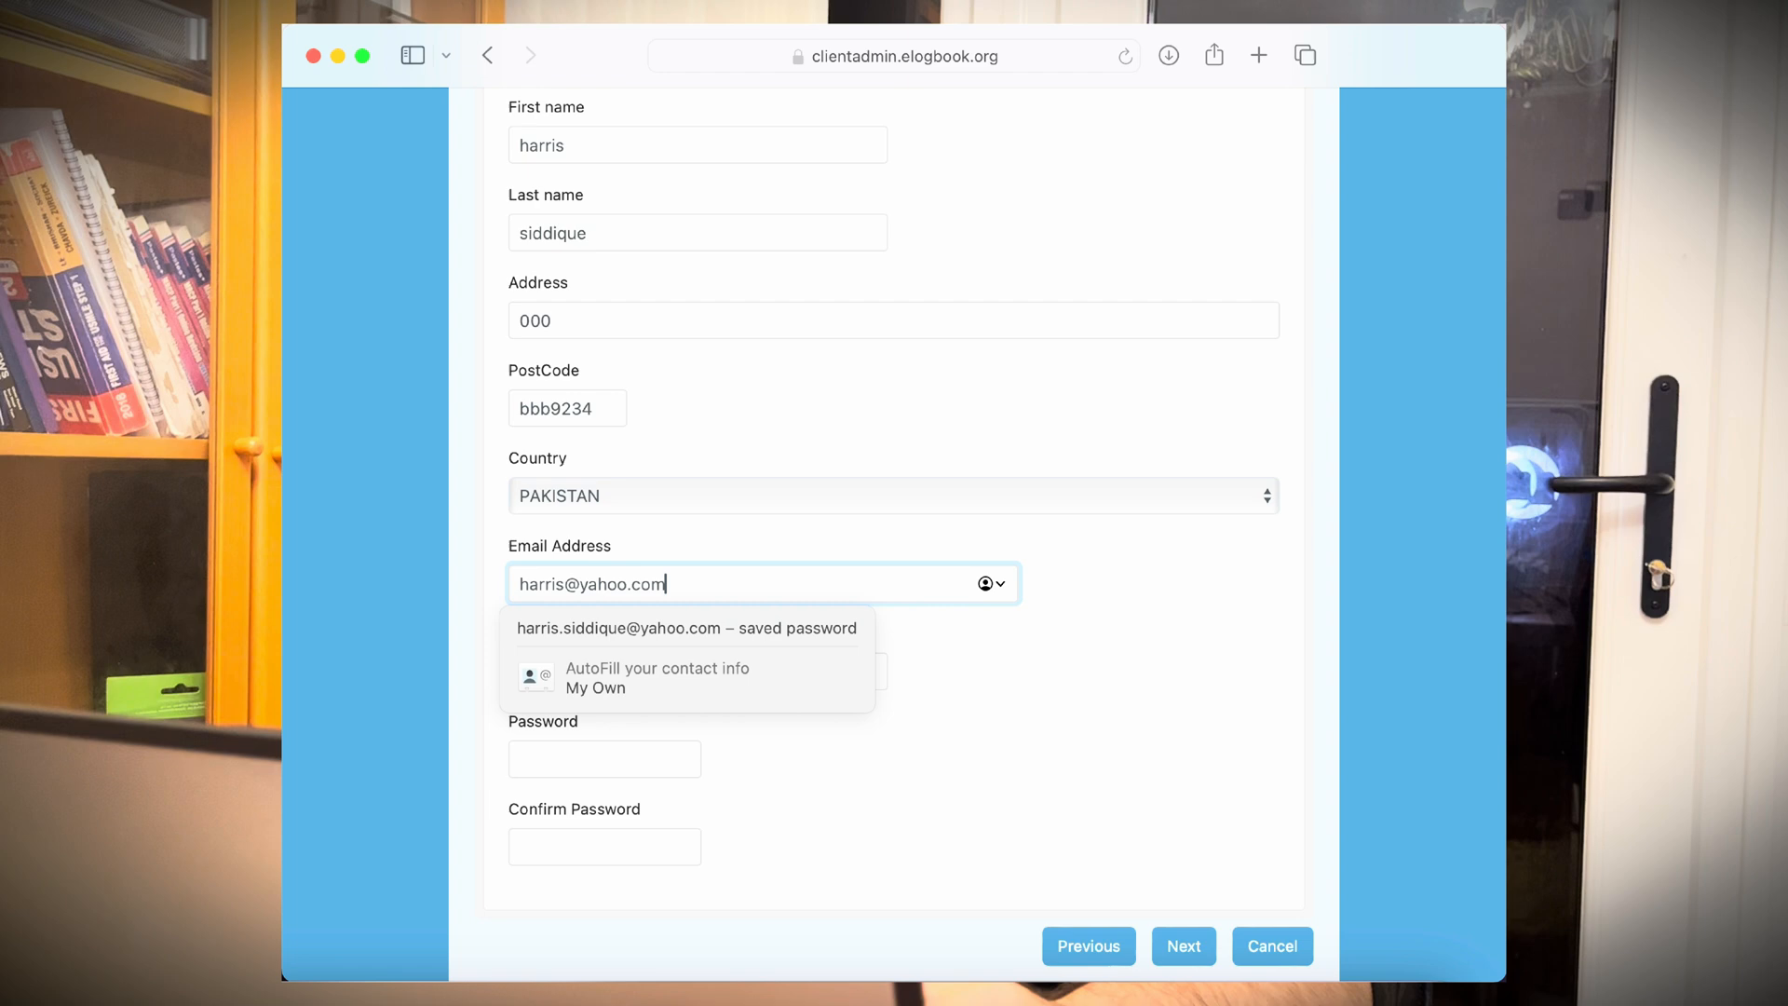
left_click(696, 671)
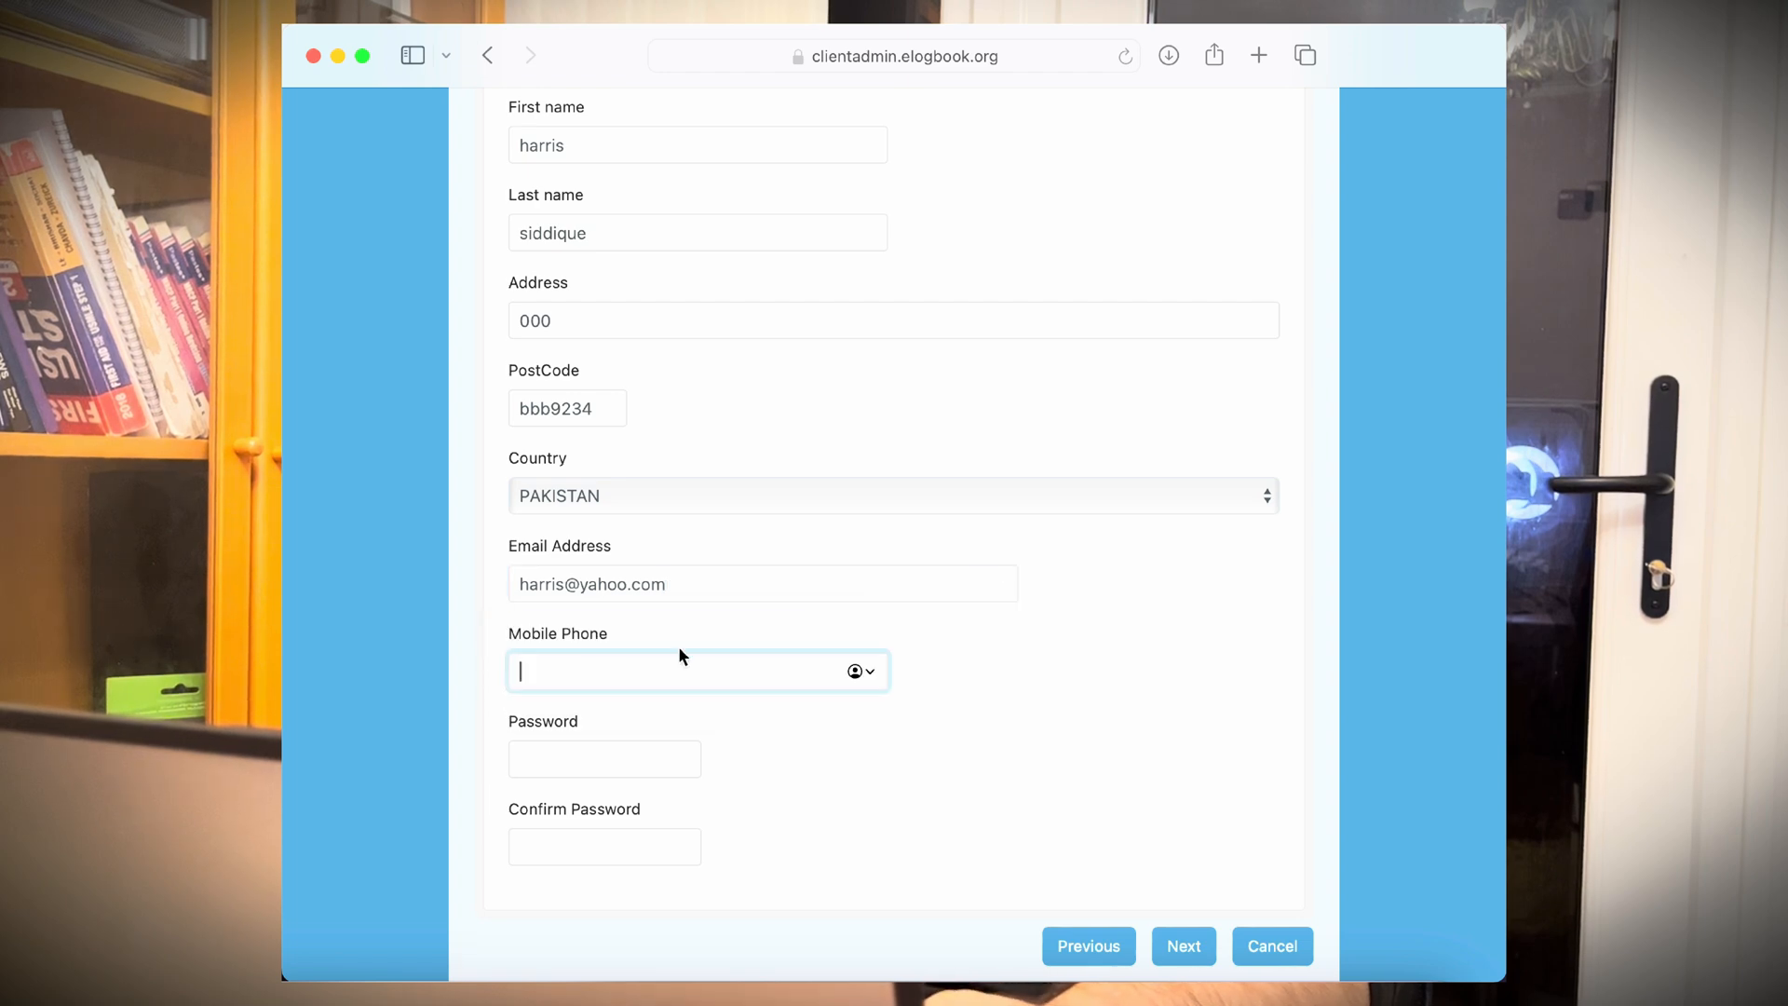
type("0")
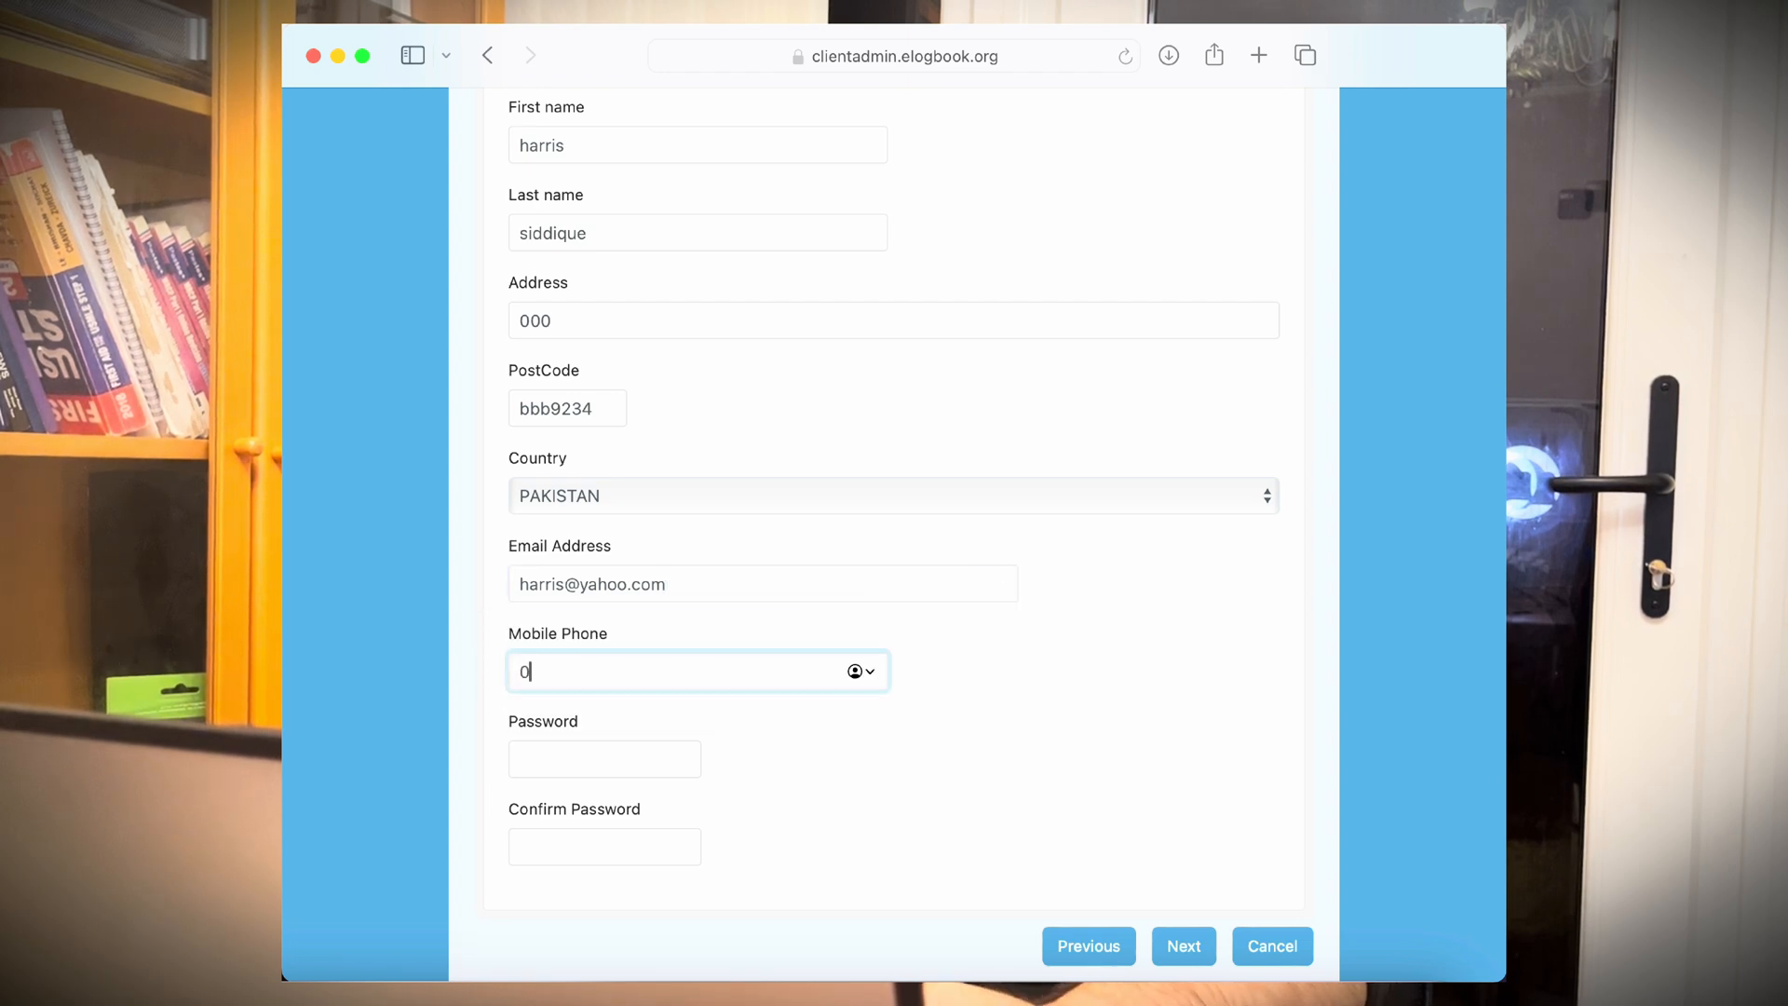
type("777777777")
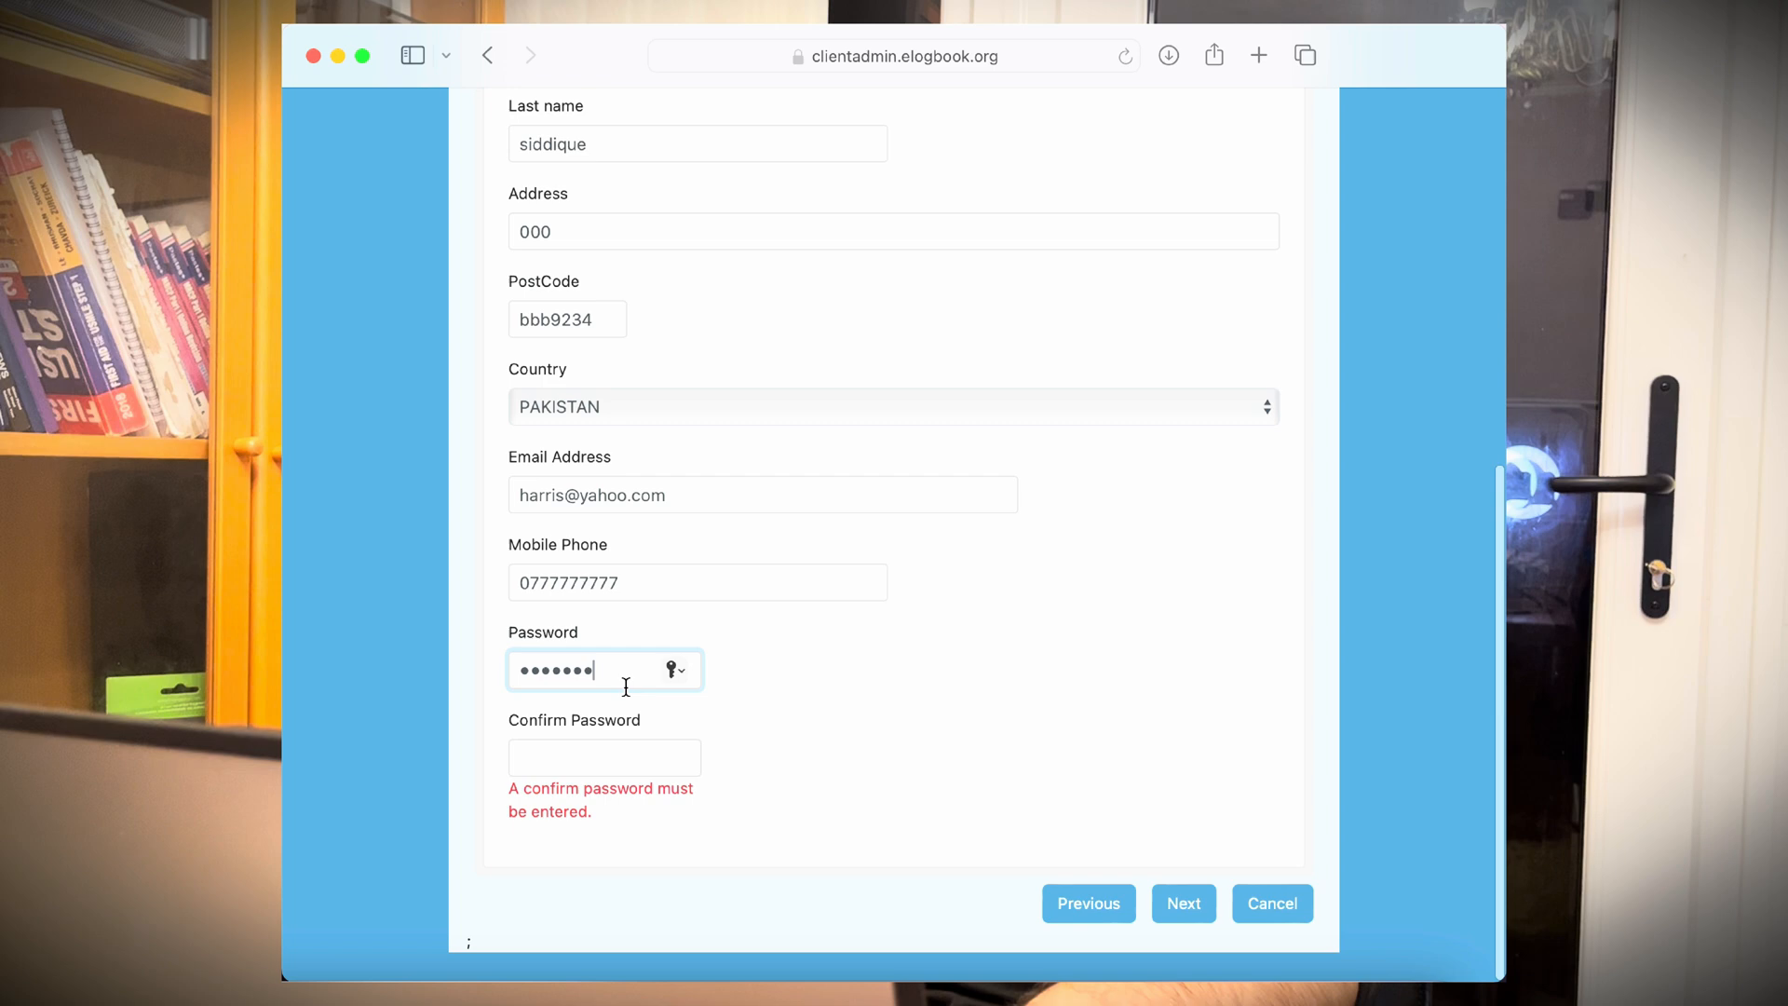
left_click(604, 758)
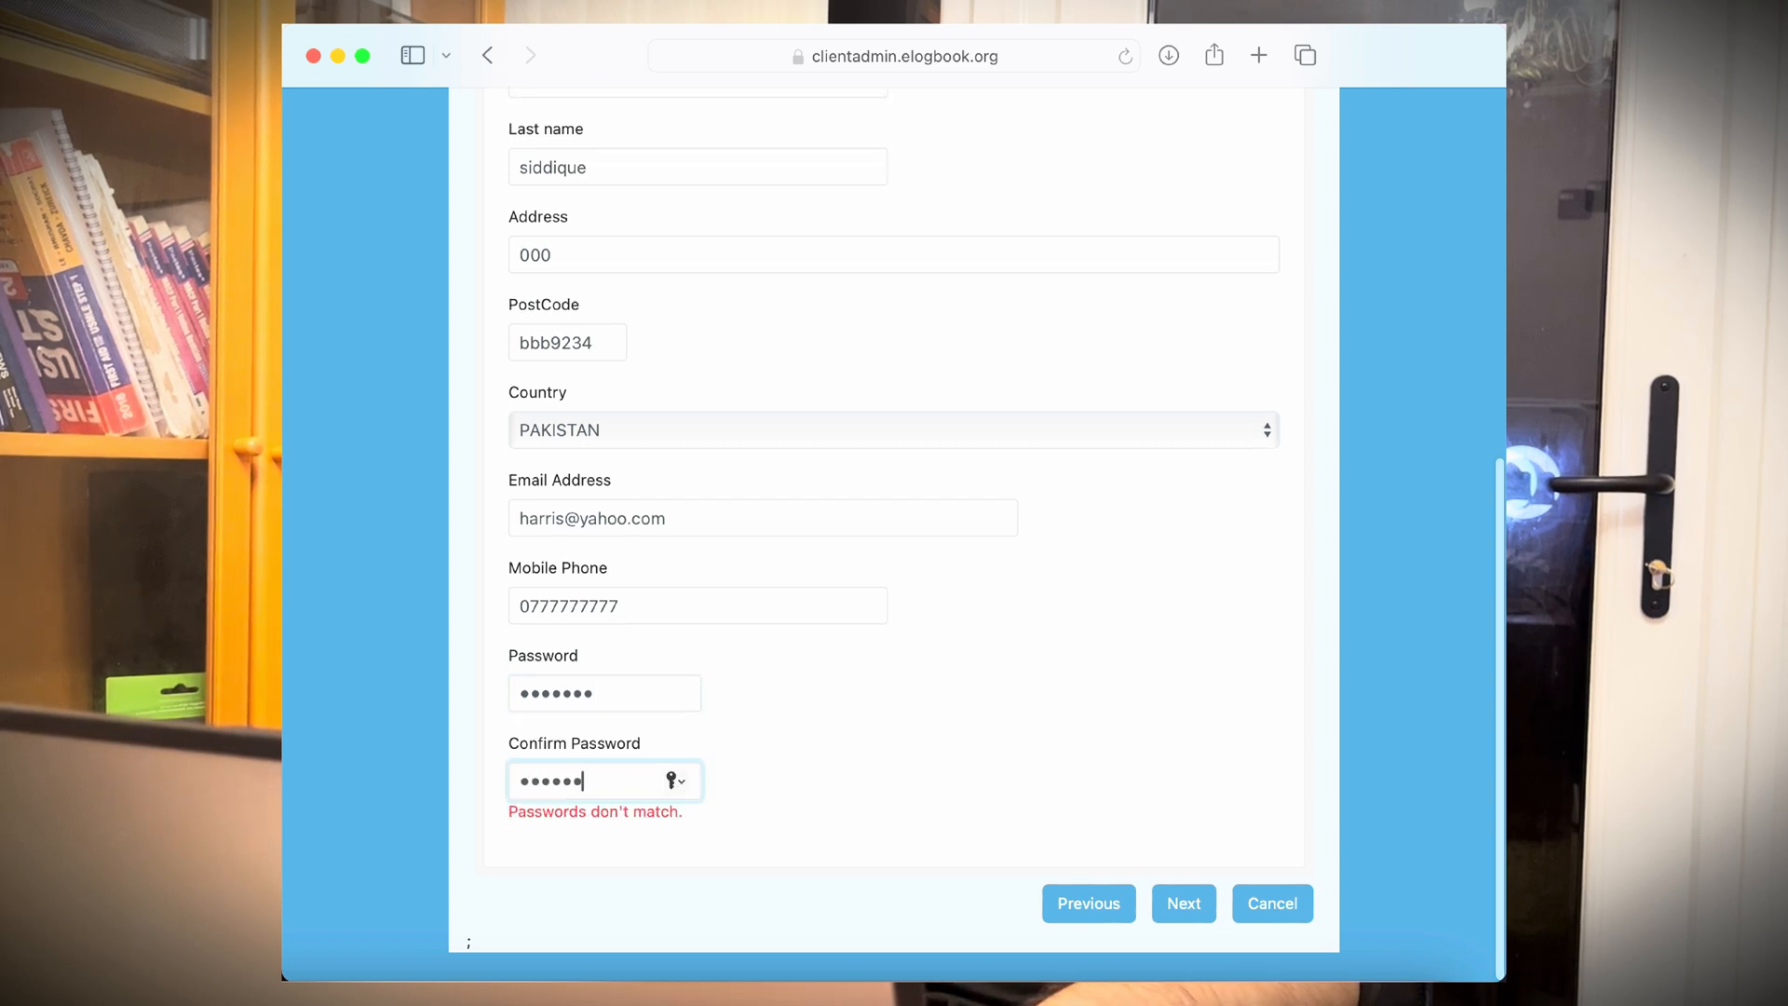
Review the account summary, then cancel the registration and confirm with Yes
left_click(1184, 903)
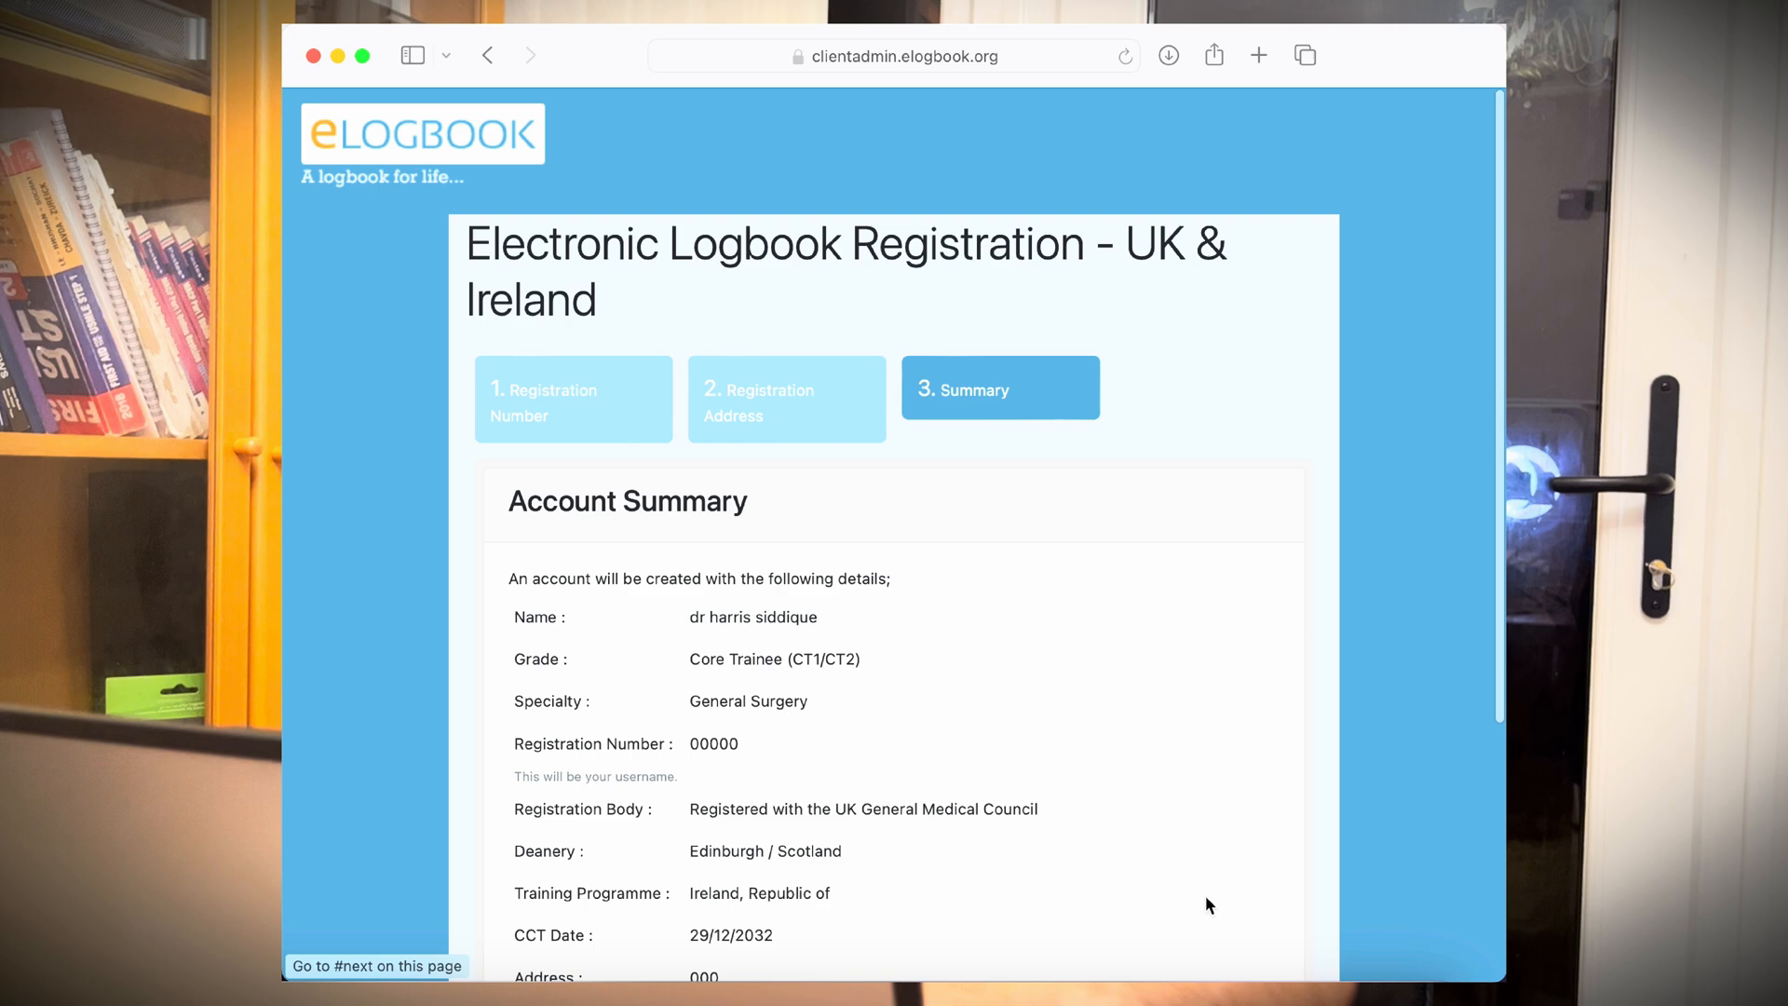
scroll("down", 3)
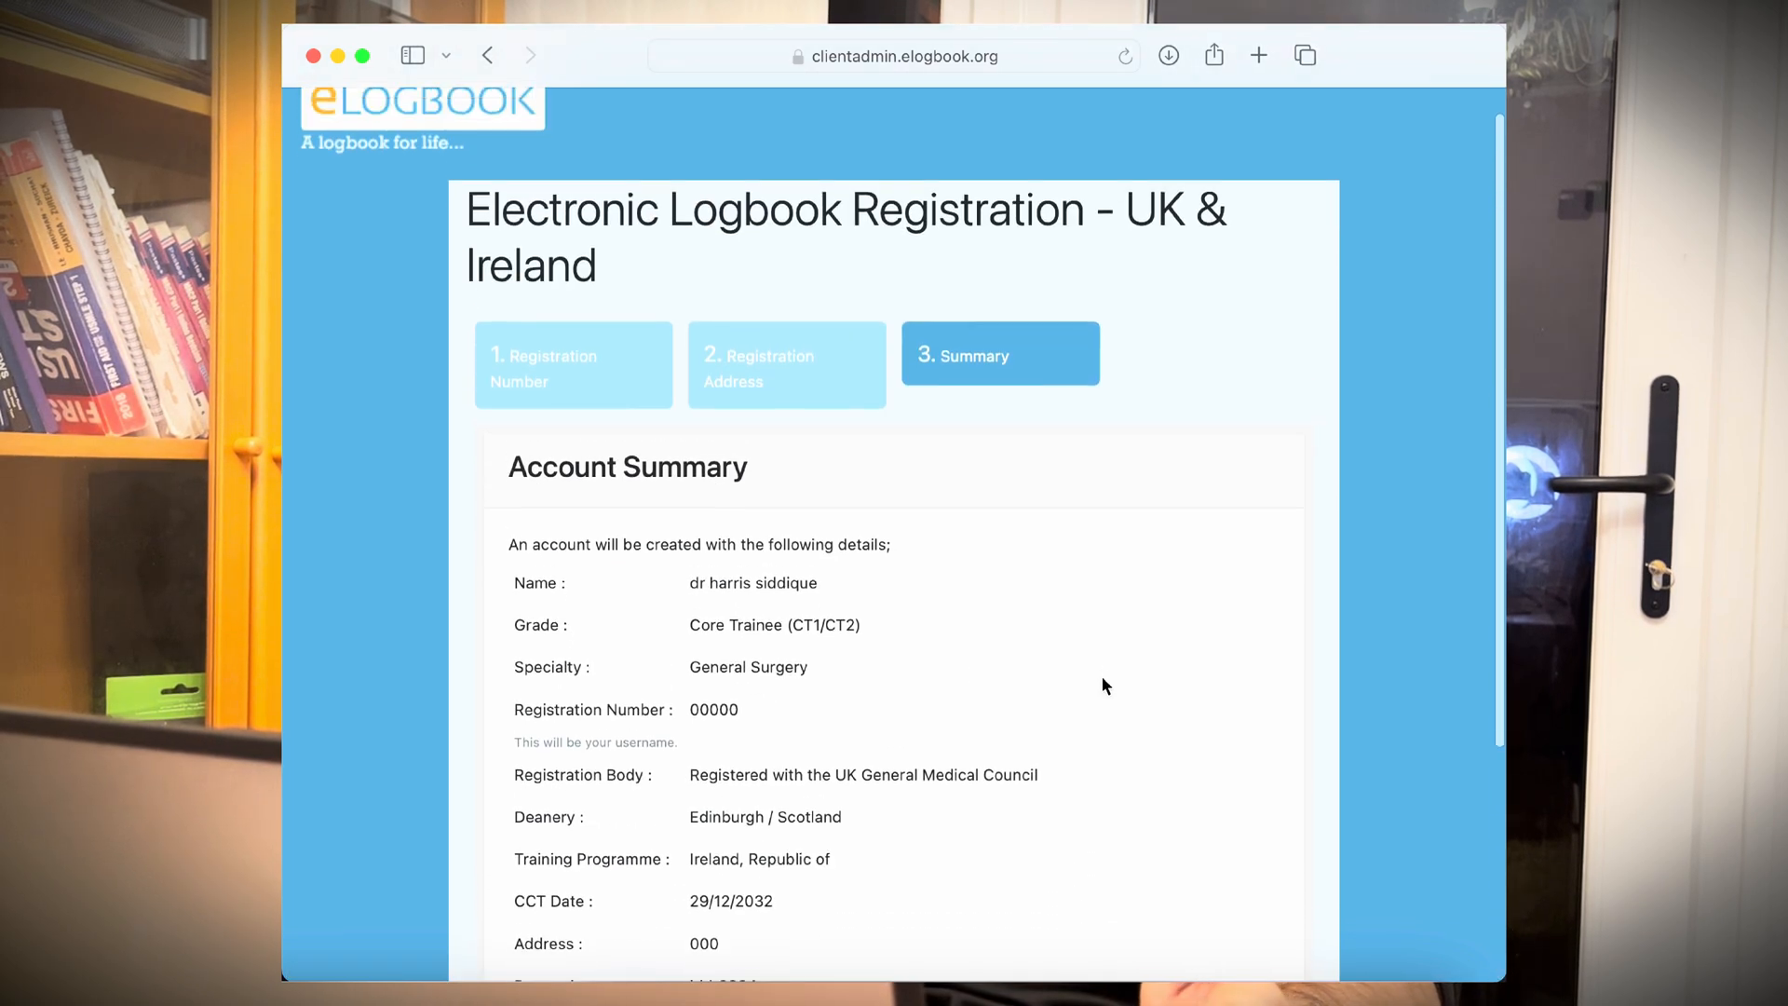
scroll("down", 3)
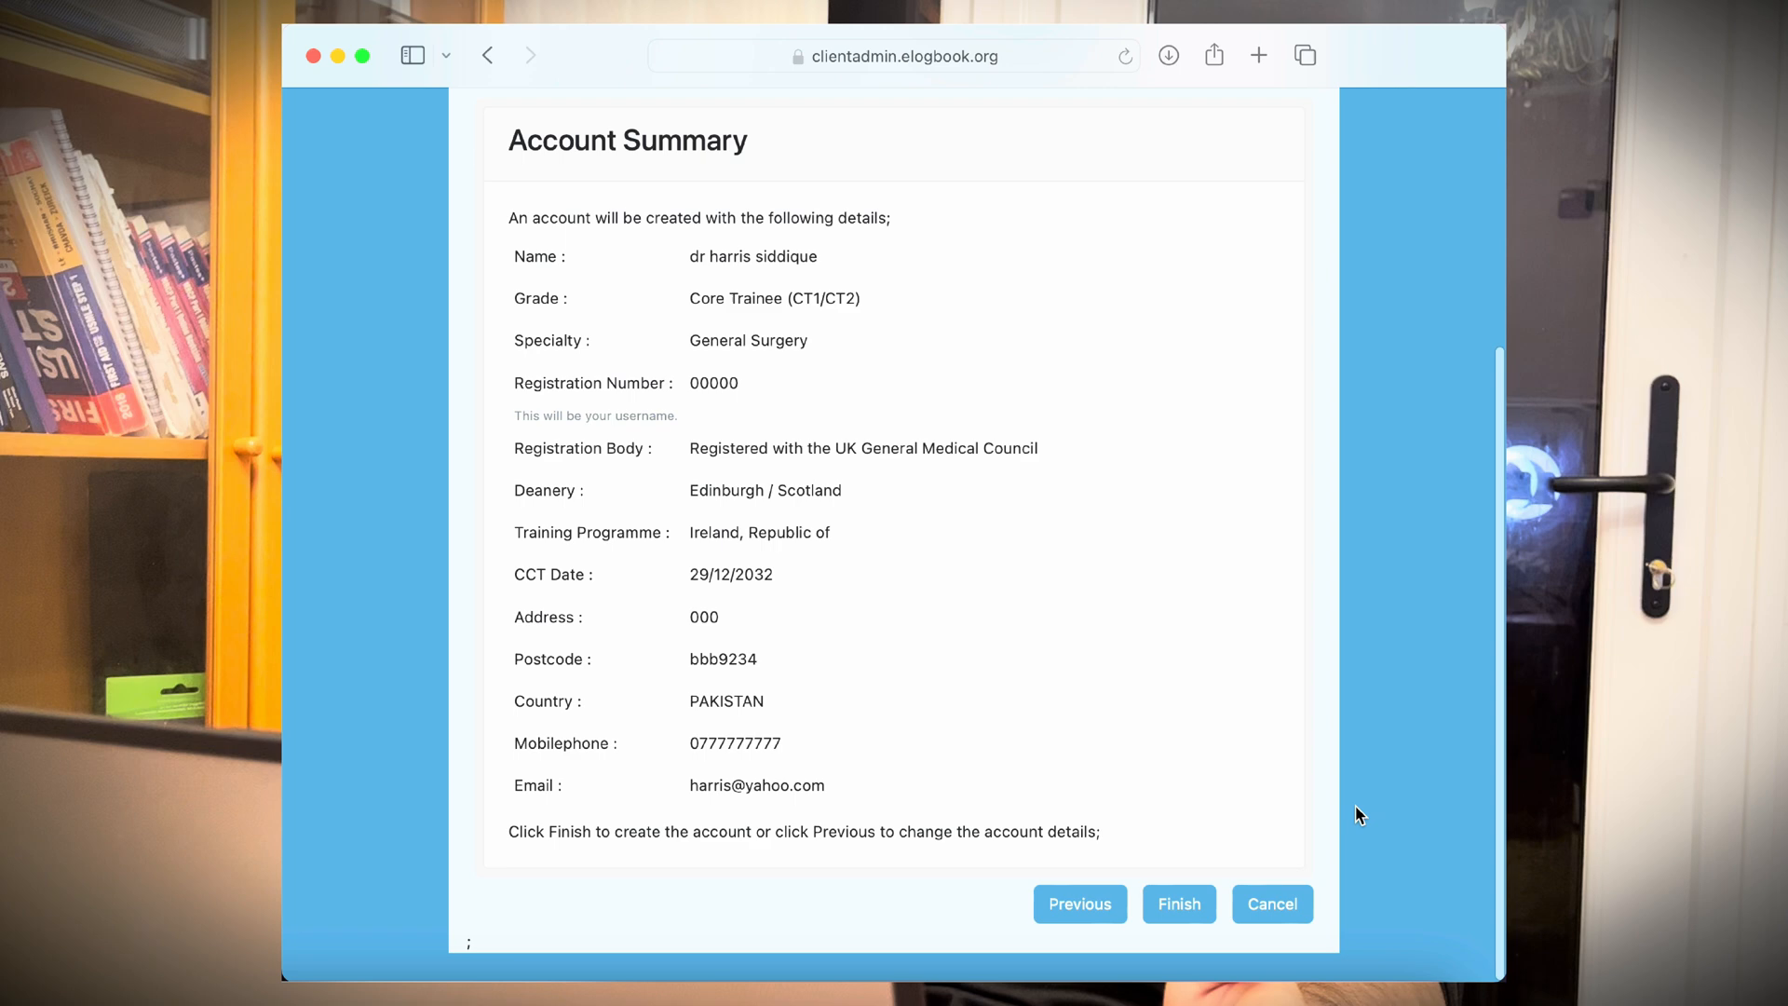
left_click(1270, 903)
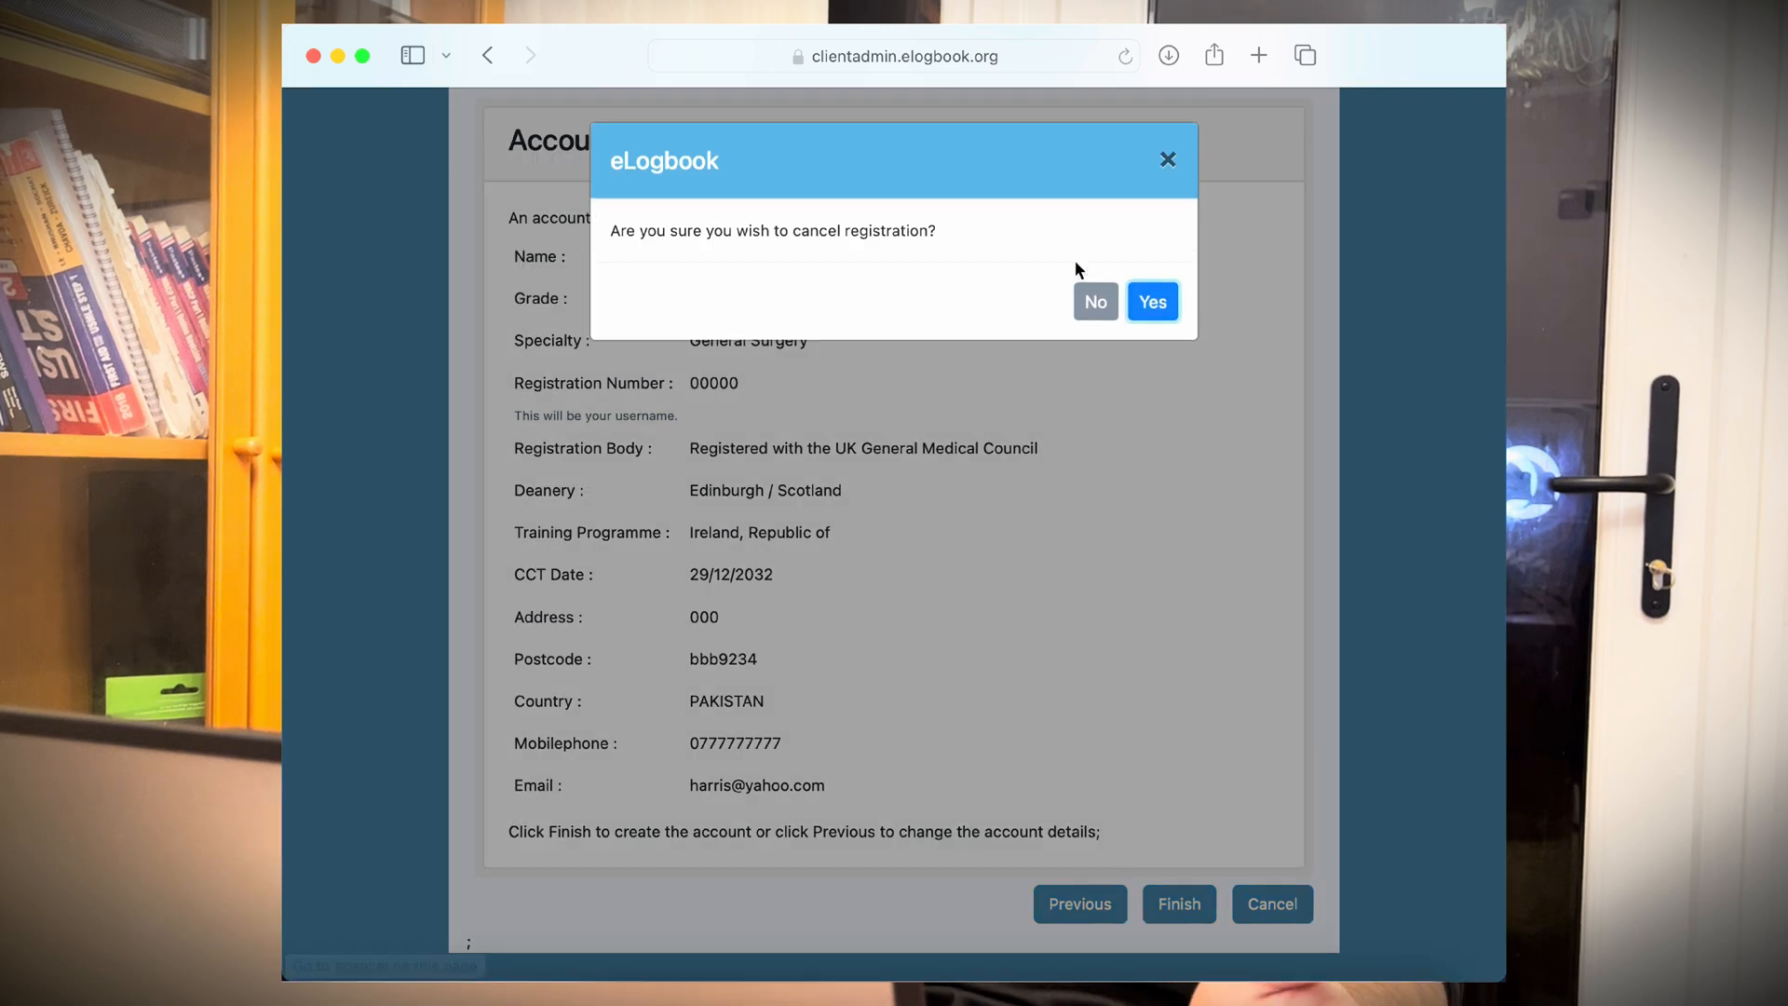
left_click(1151, 302)
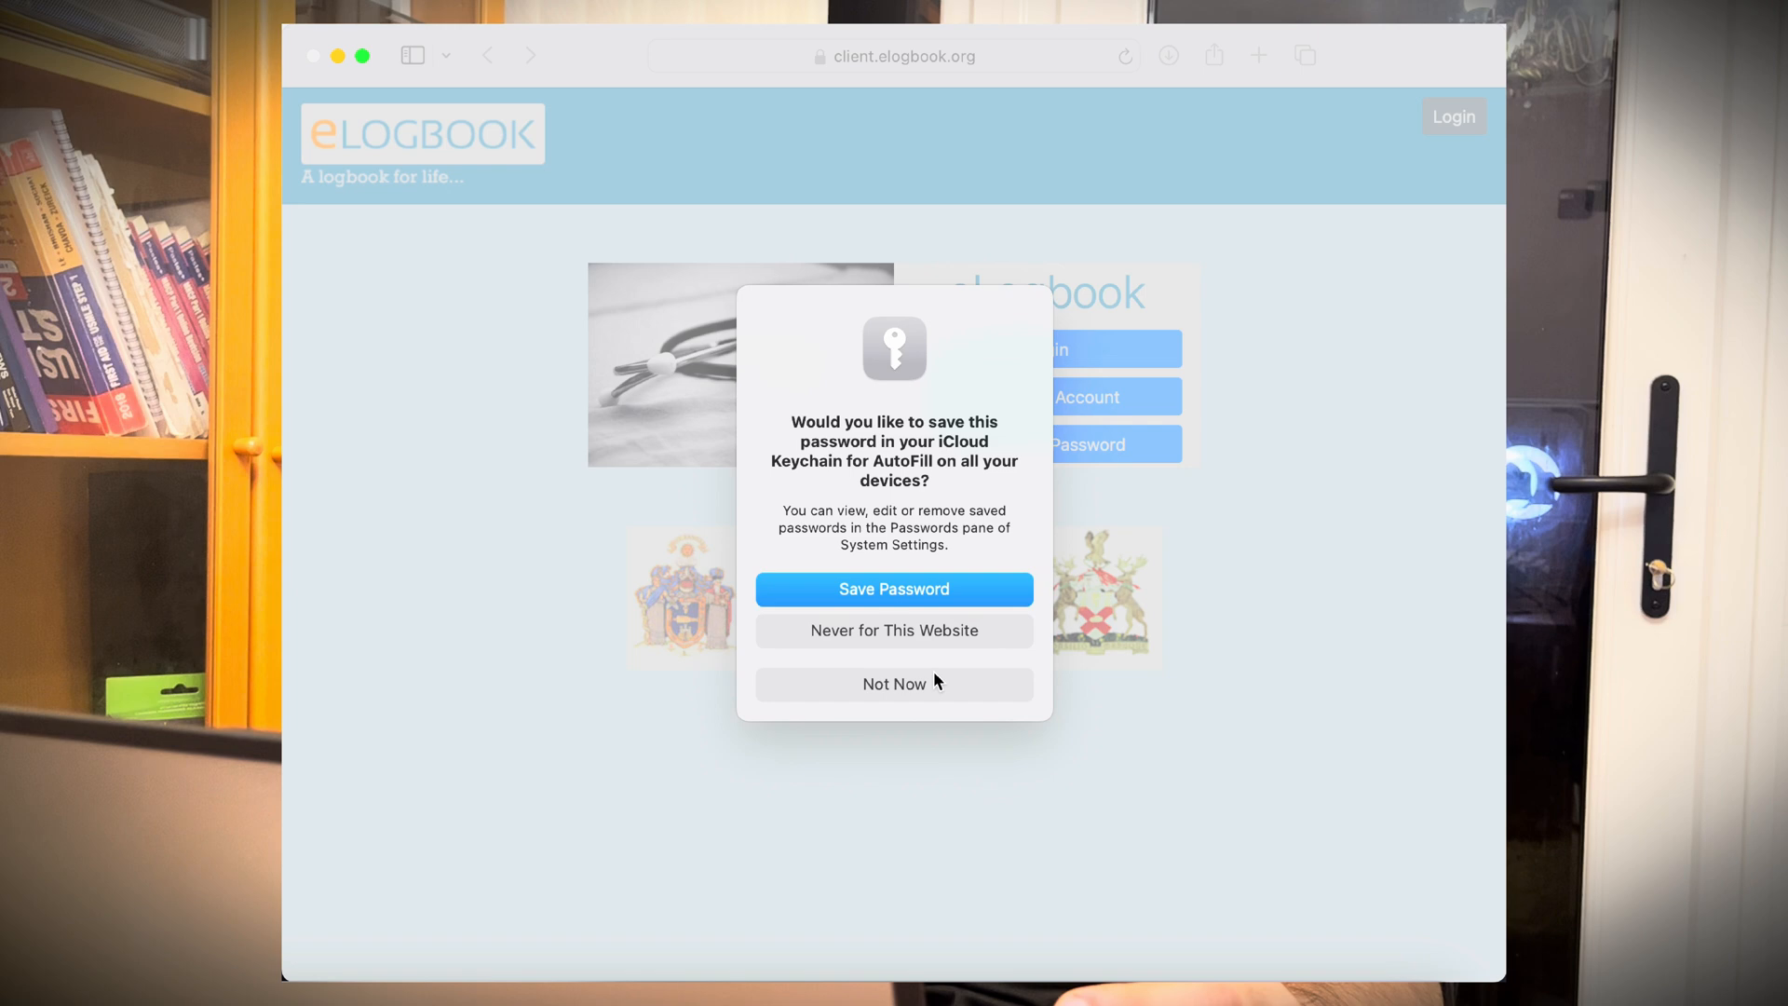
Sign in with the saved username and password, keeping Remember My Login ticked
left_click(892, 684)
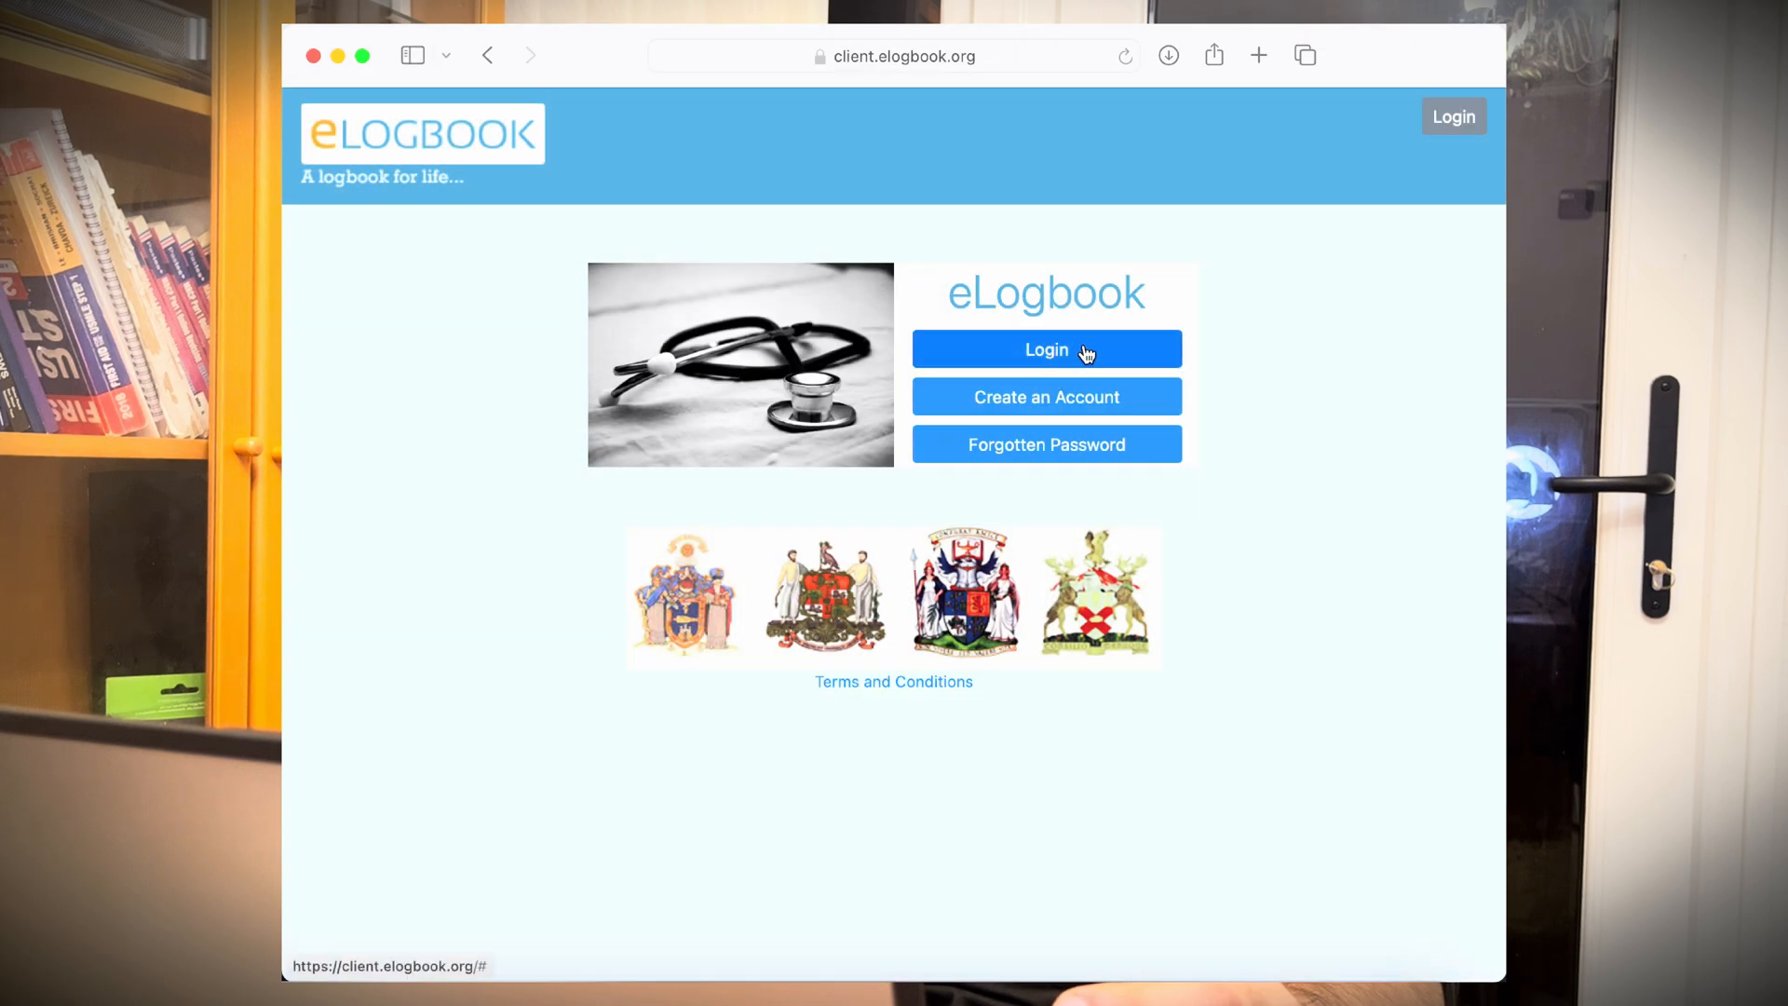
left_click(1044, 350)
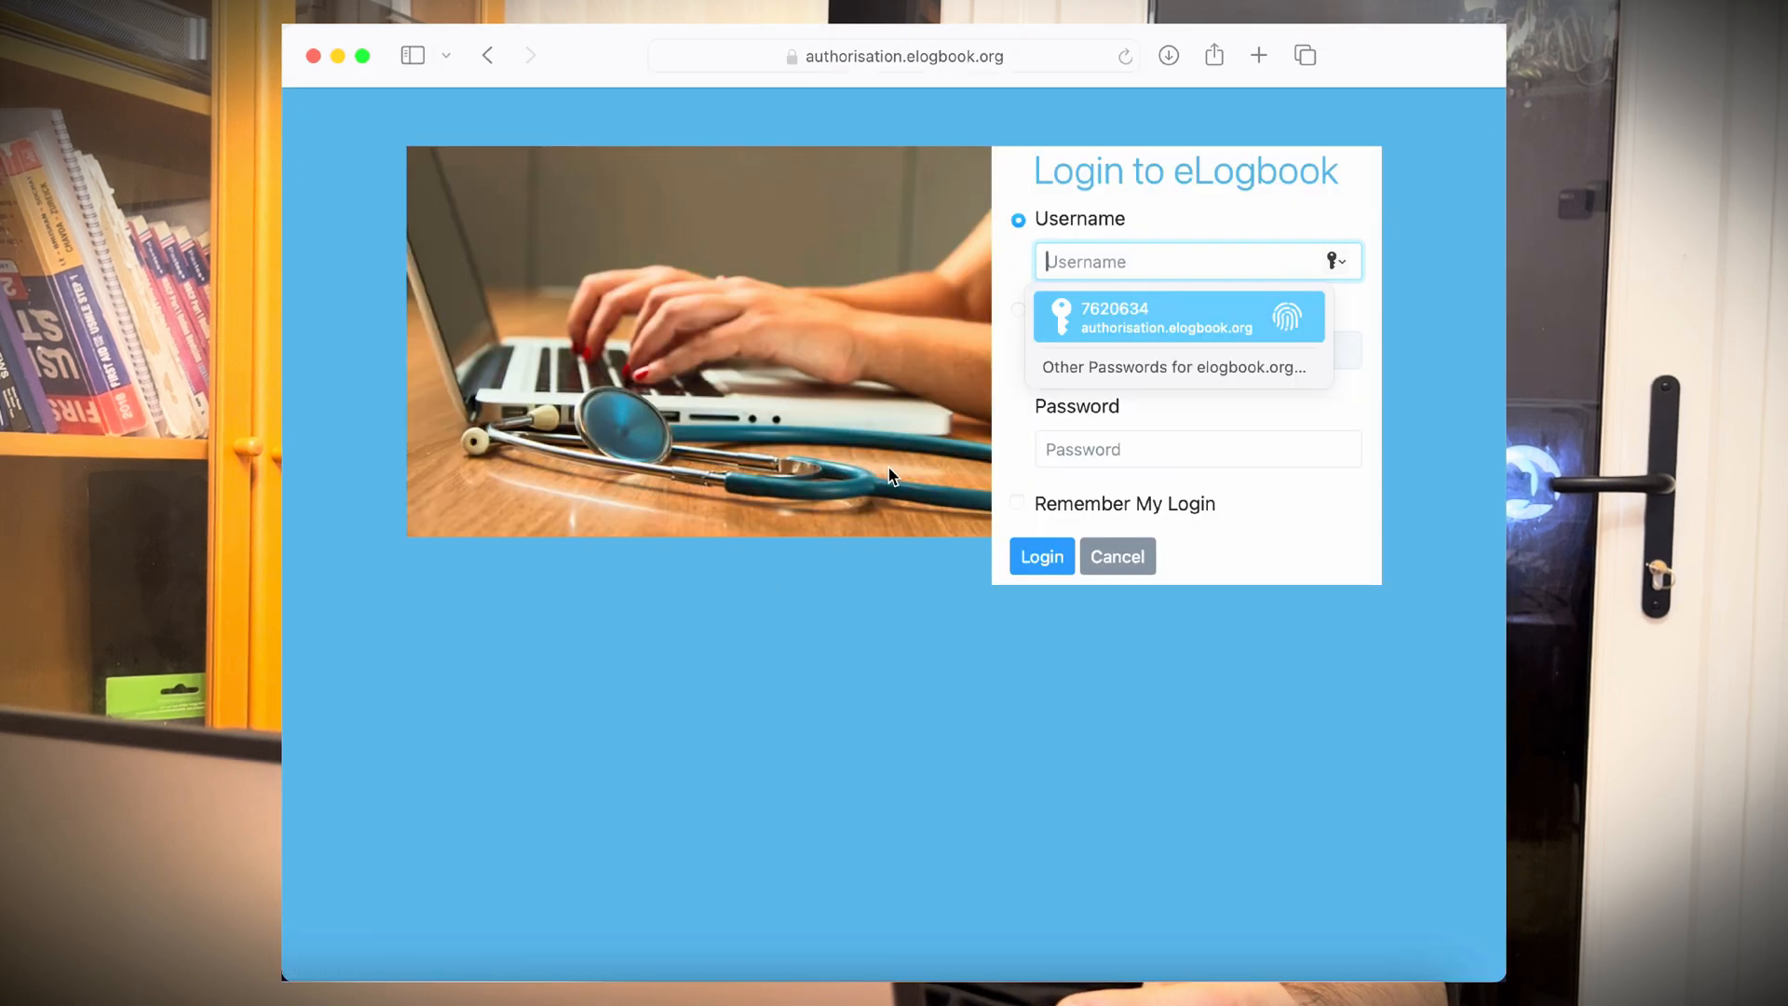
left_click(1177, 316)
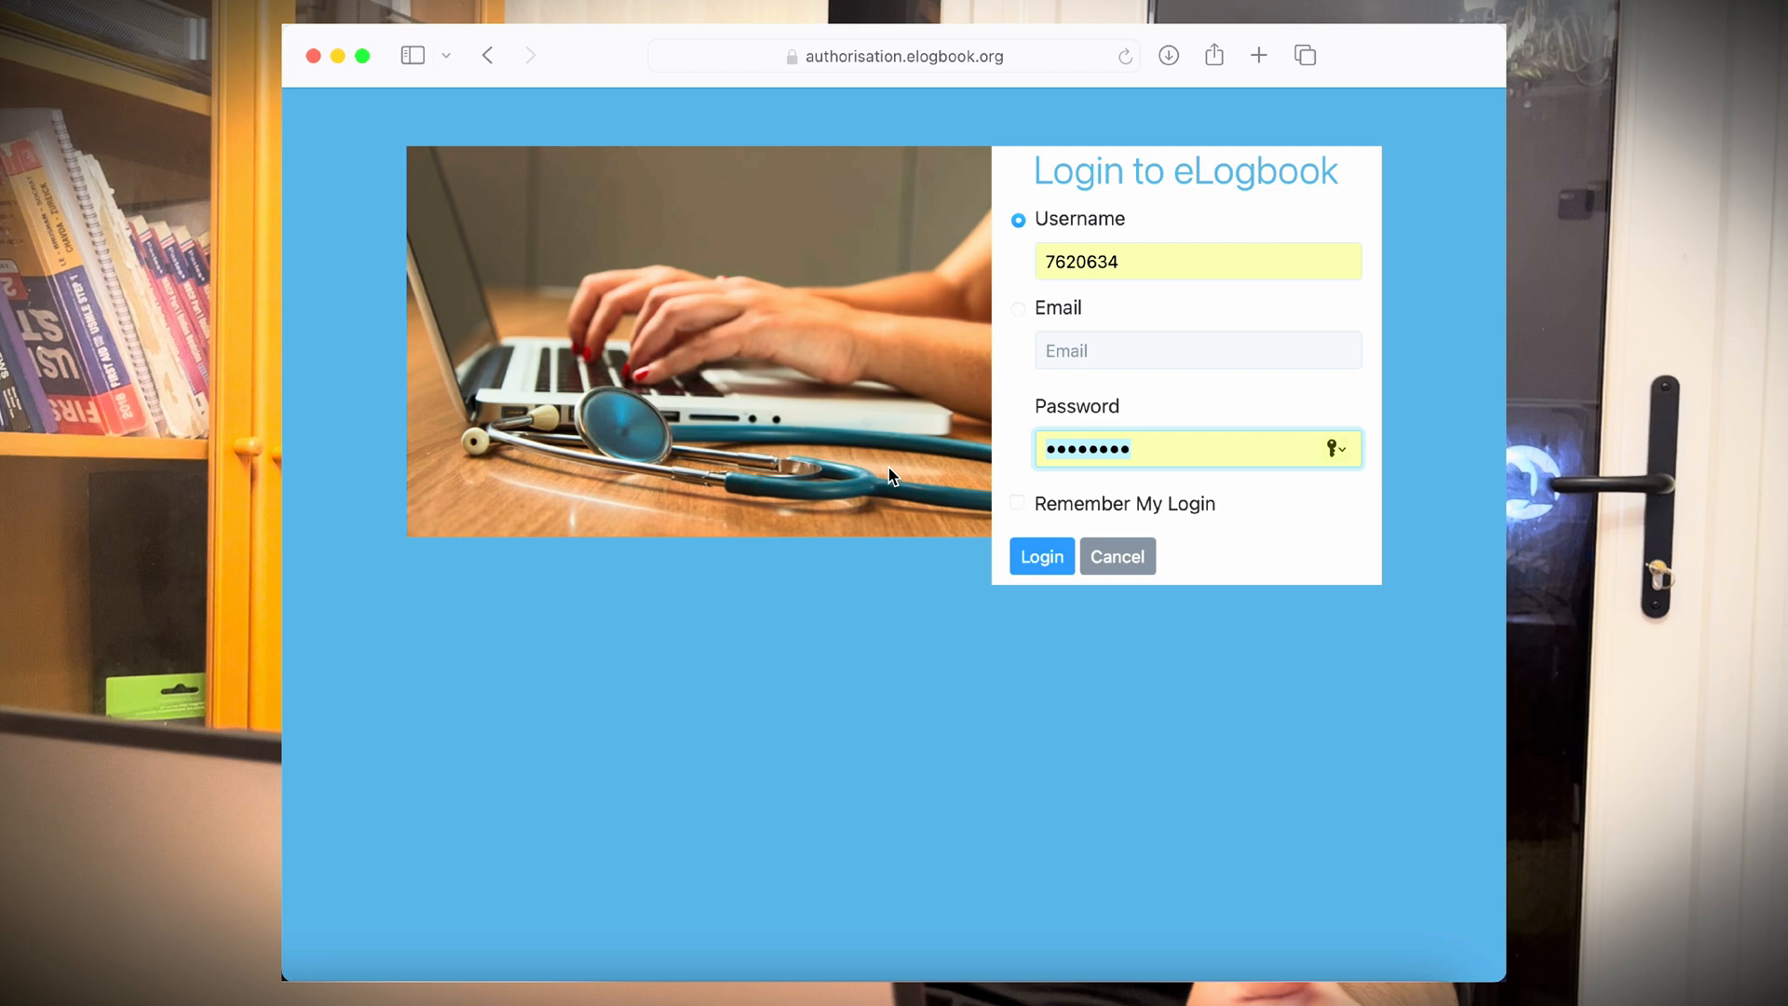
left_click(1017, 503)
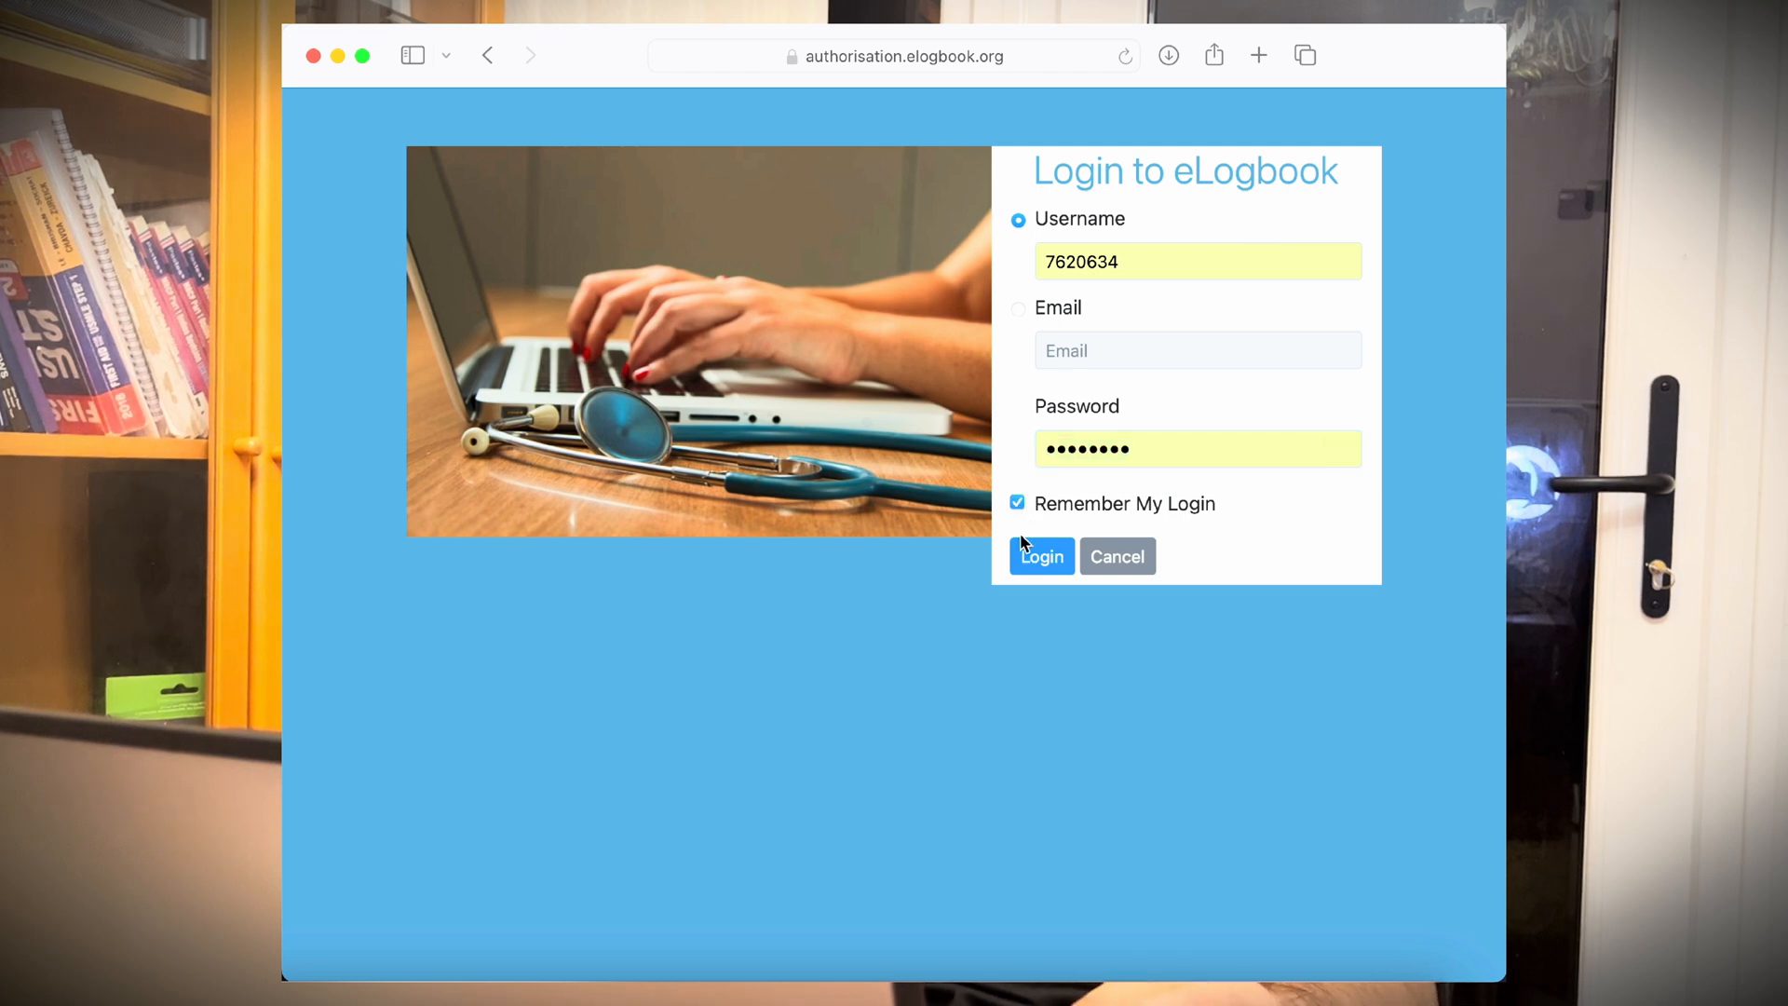
left_click(1039, 557)
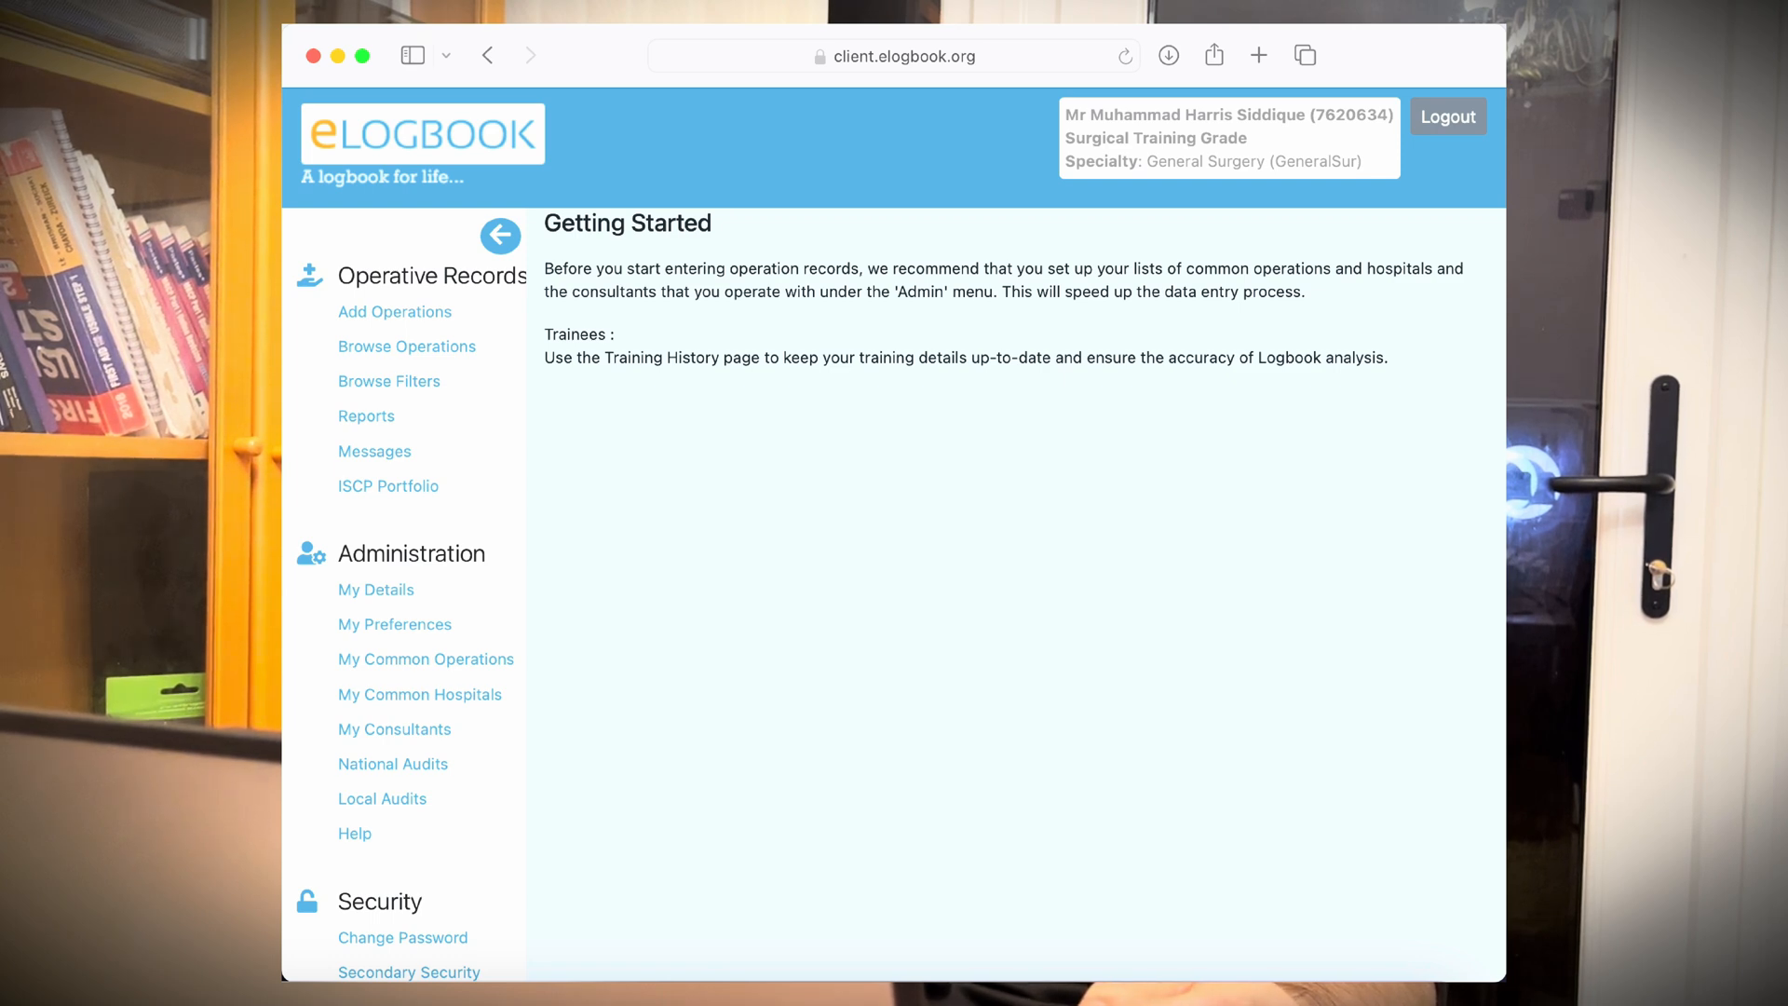
mouse_move(838, 456)
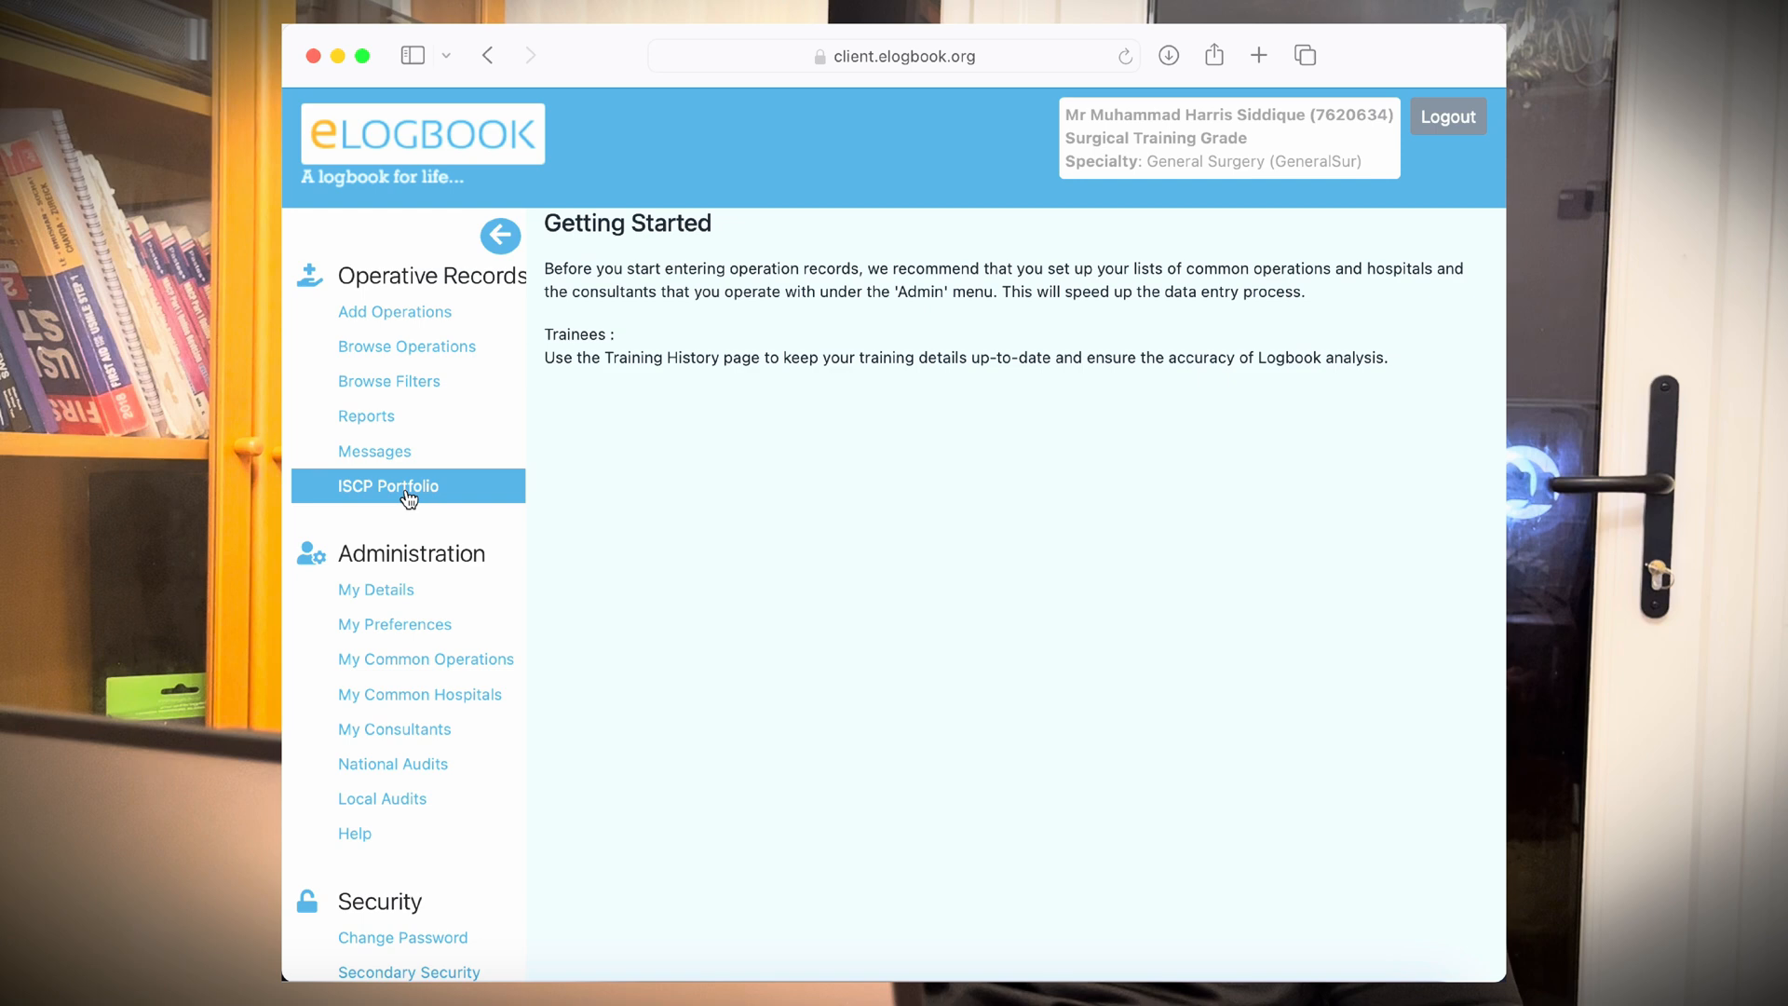
mouse_move(413, 499)
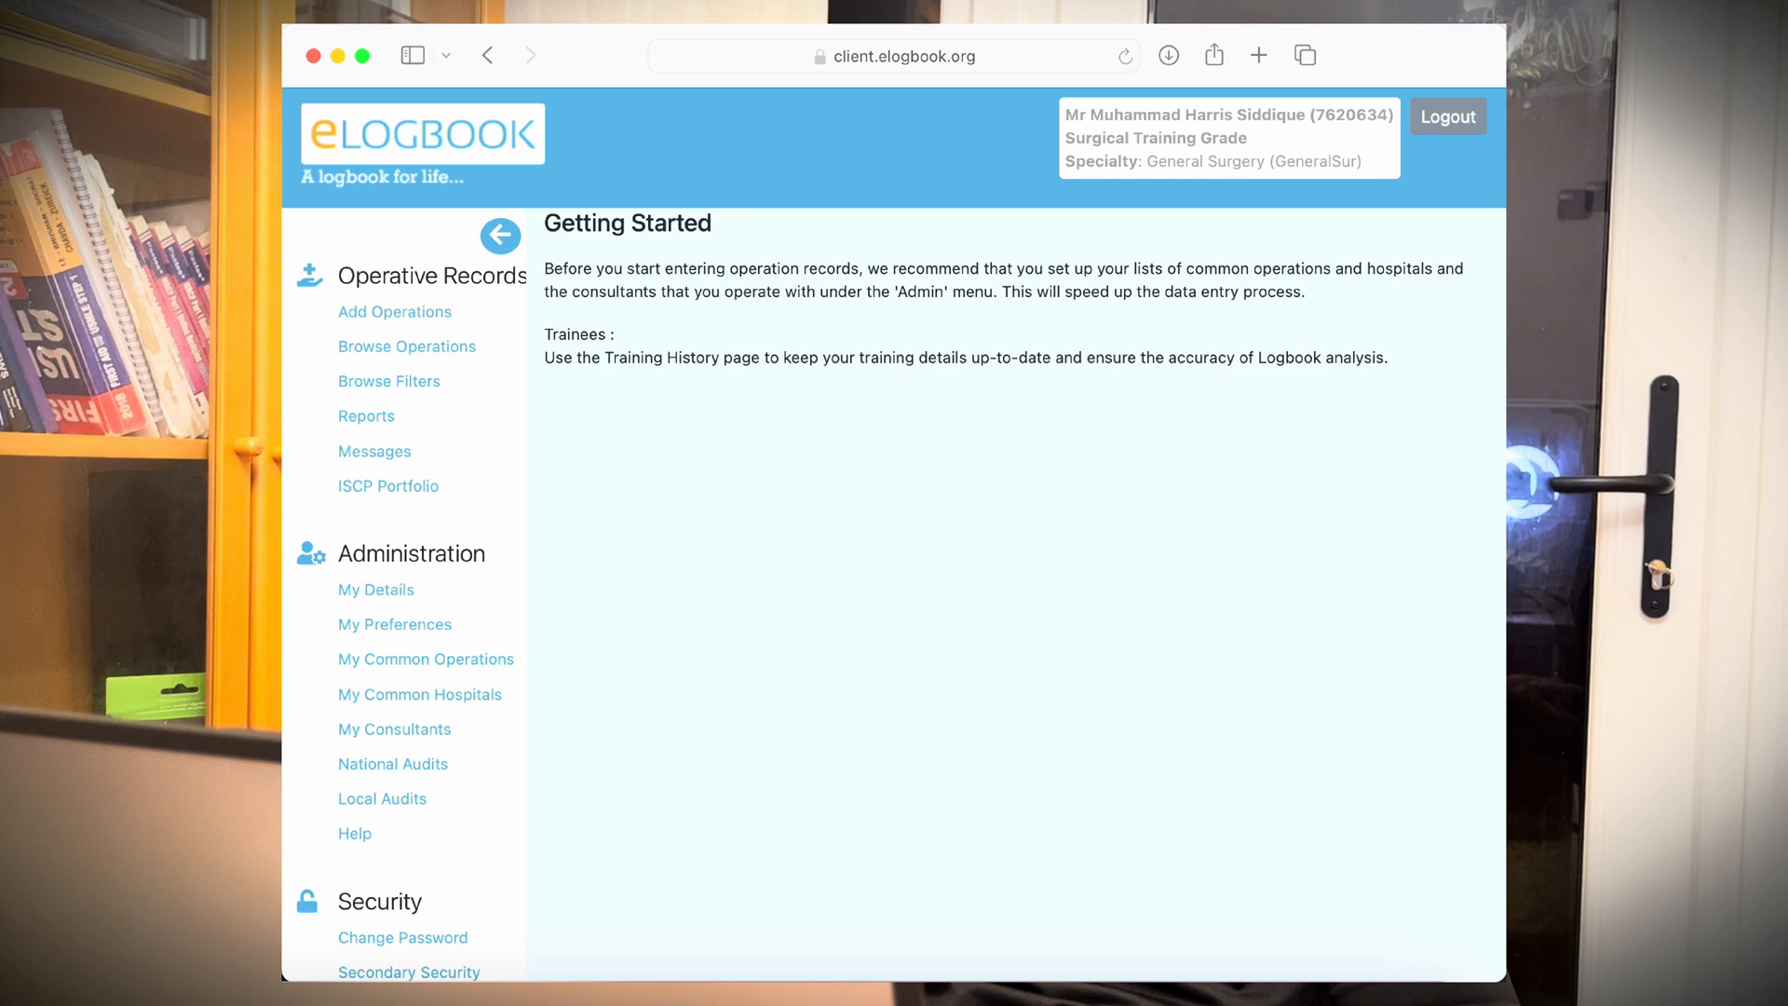
mouse_move(406, 347)
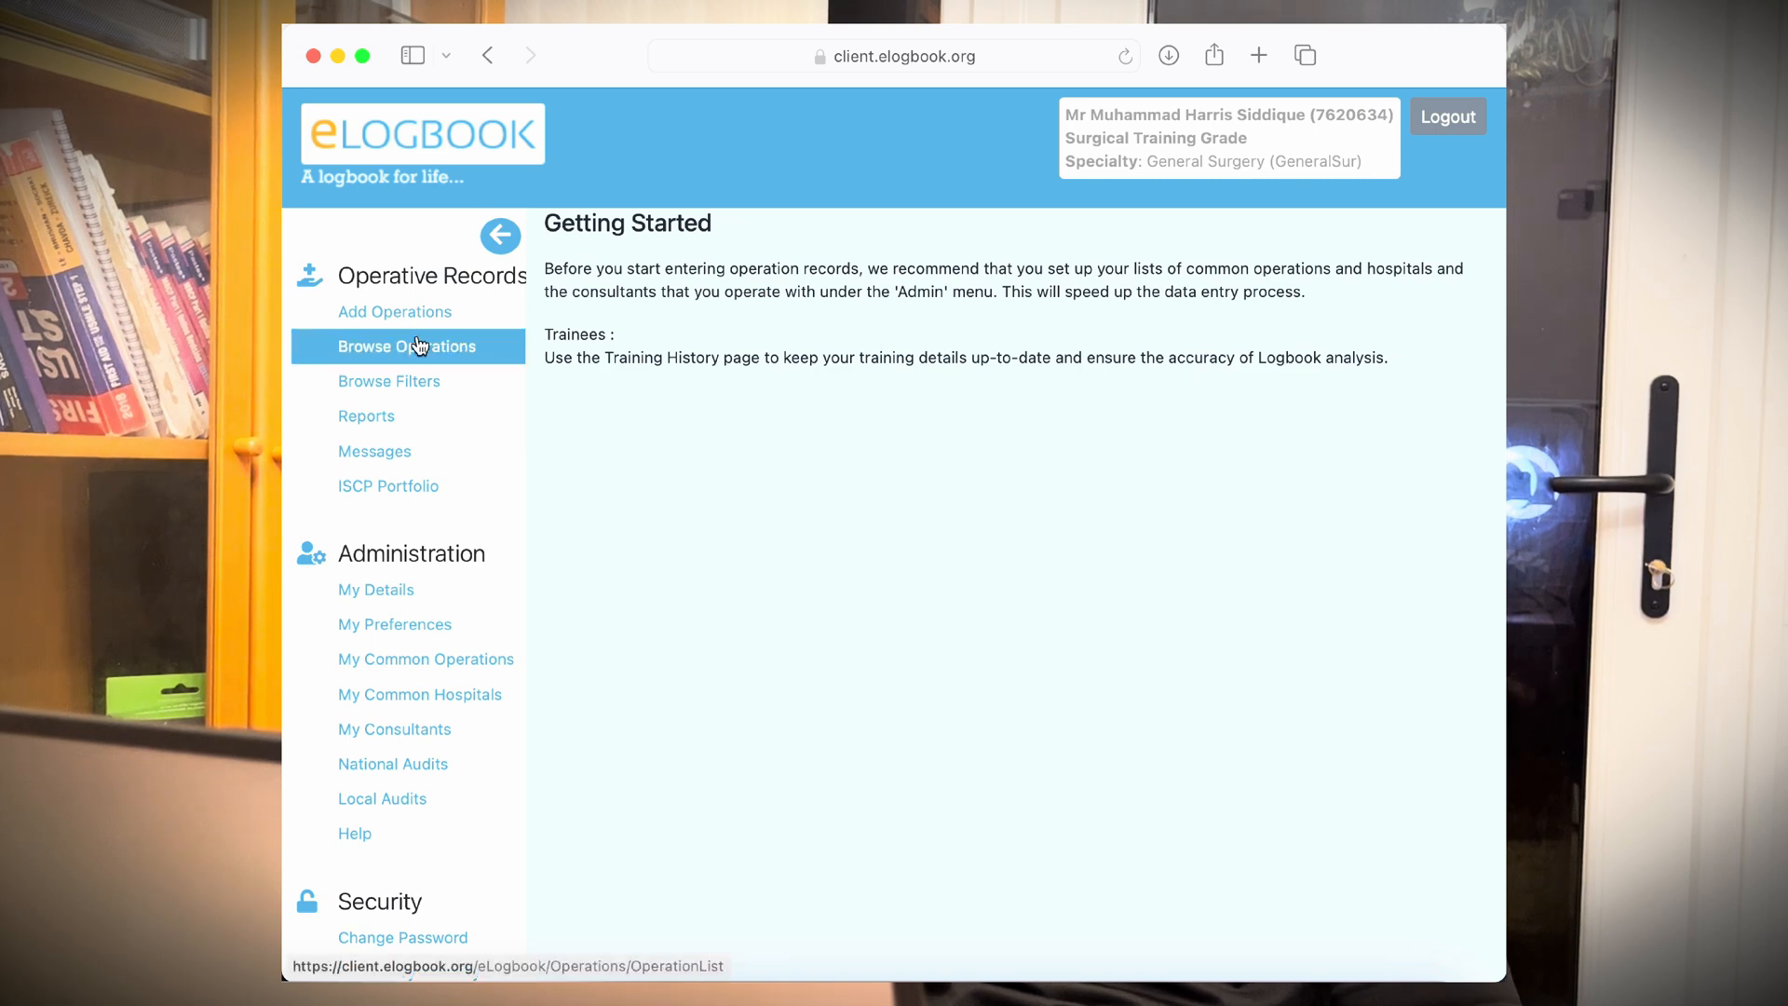
Start a new operation record with patient ID 1234 and bring up the operation date calendar
left_click(406, 347)
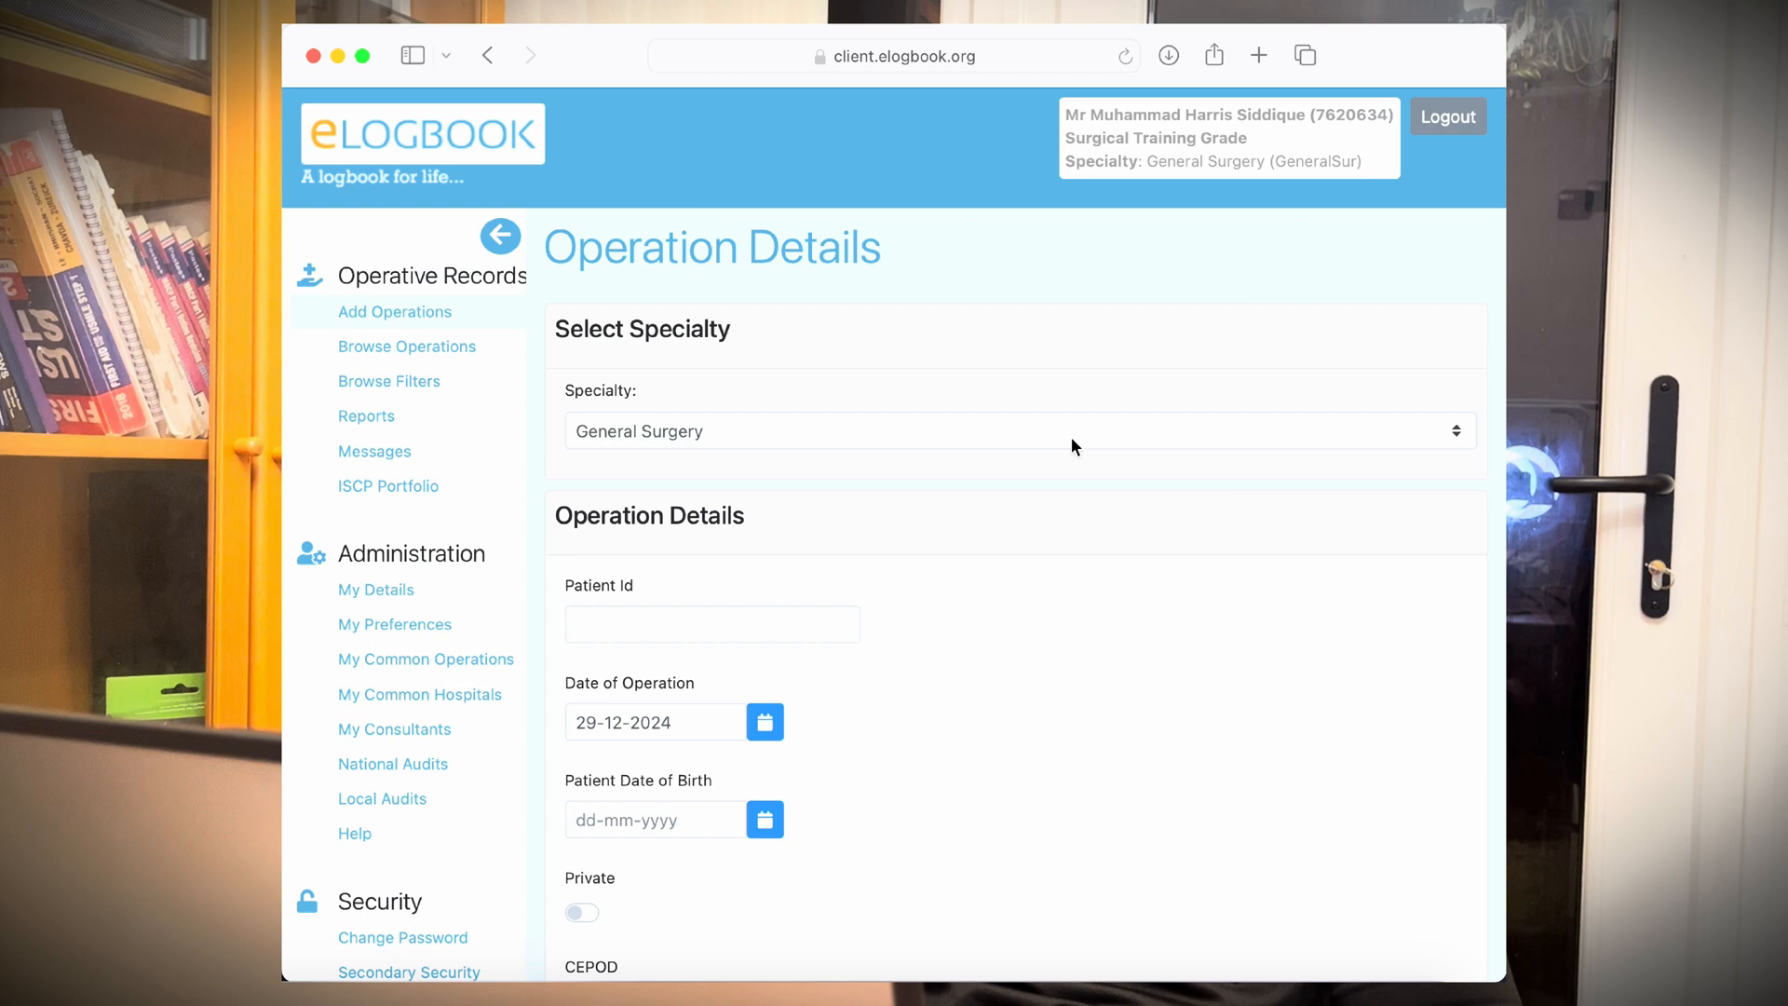
left_click(1010, 430)
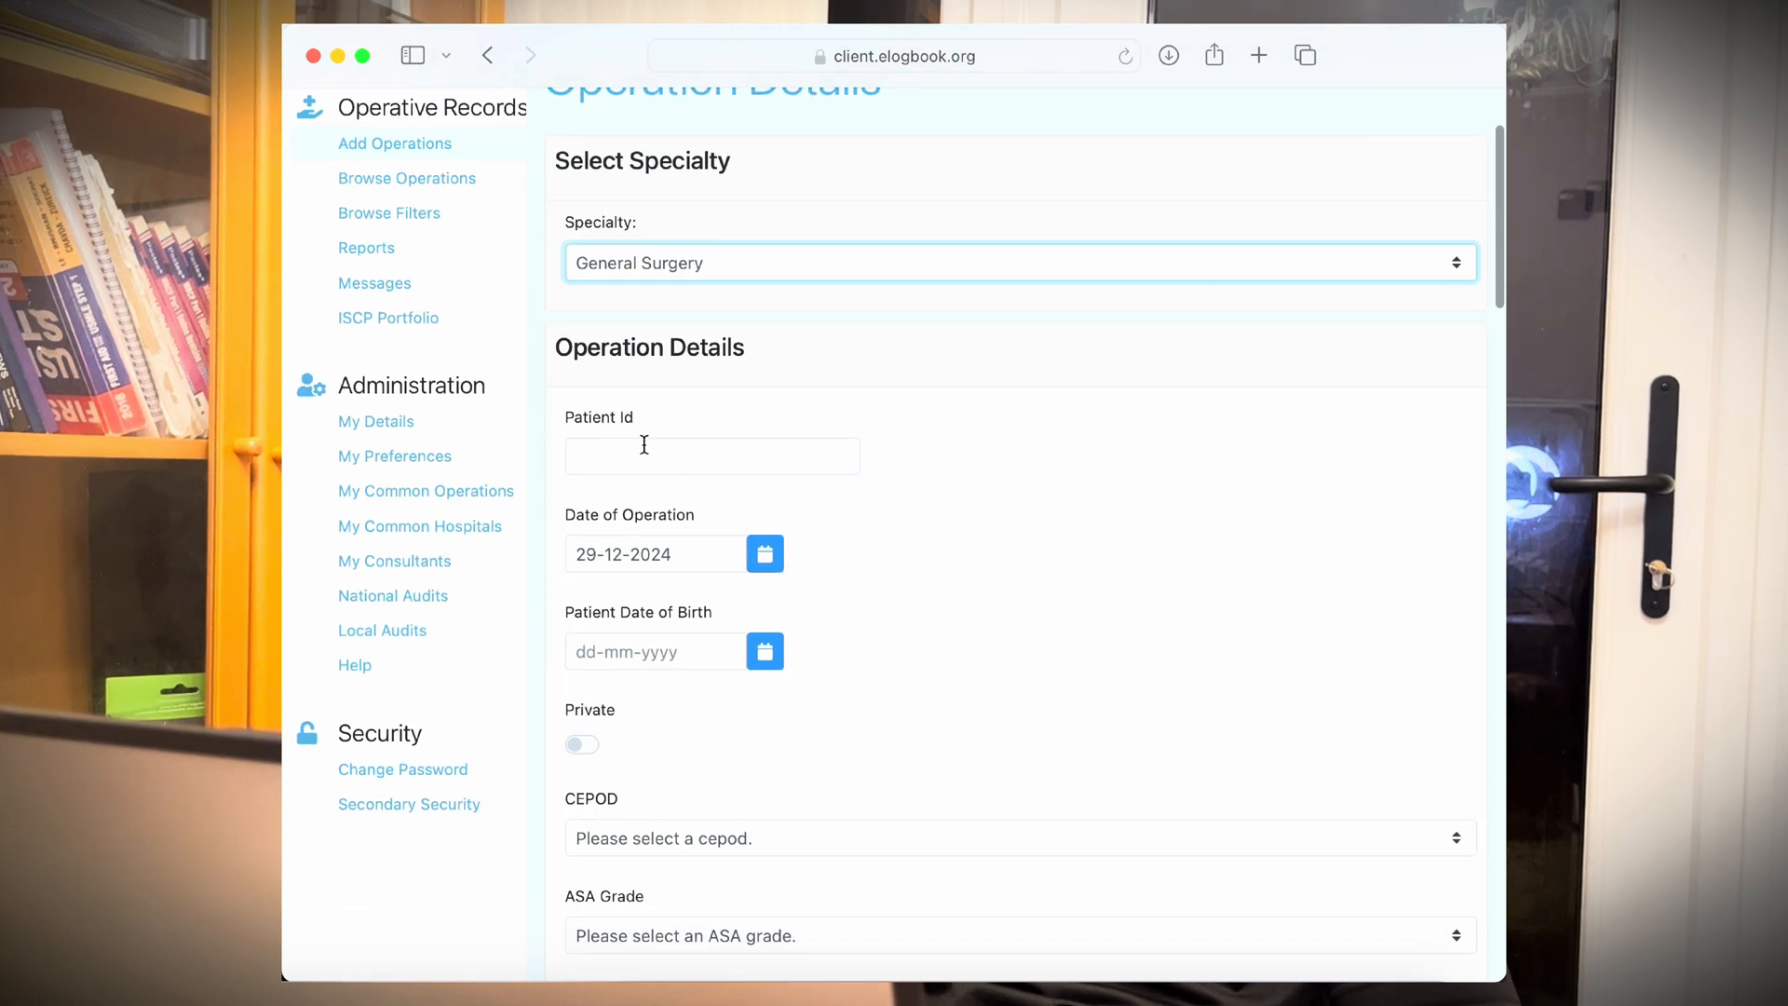
left_click(710, 456)
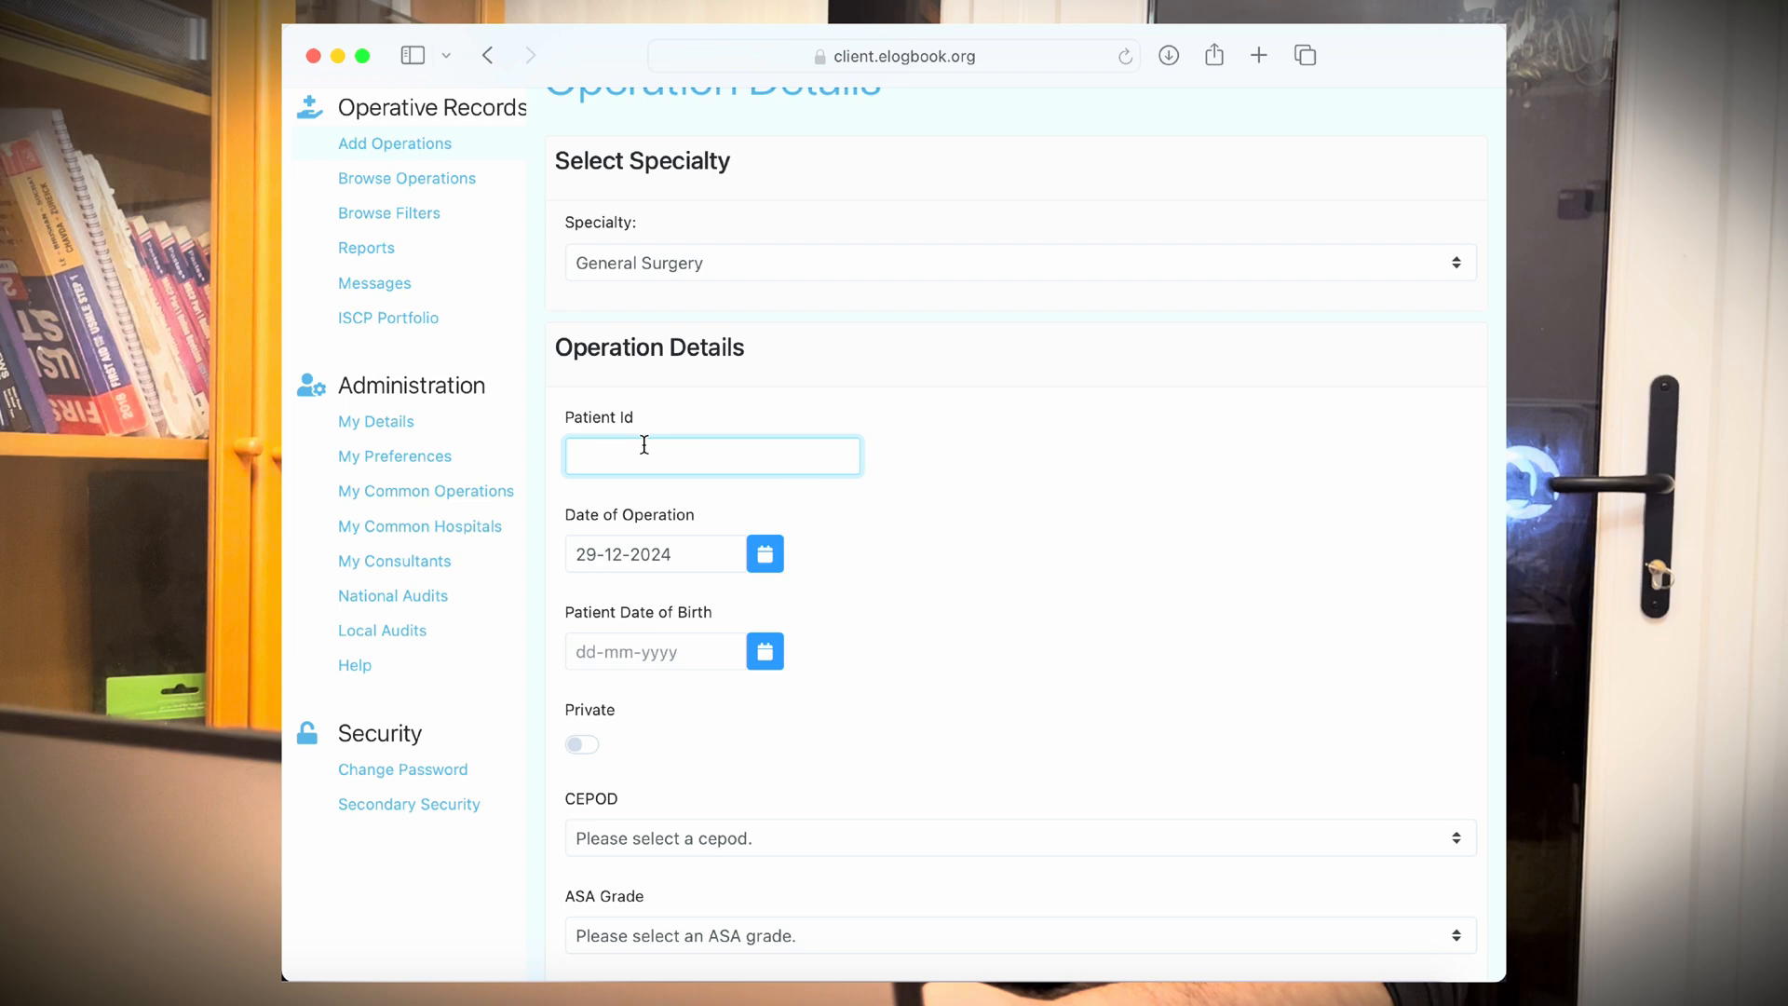
type("1234567")
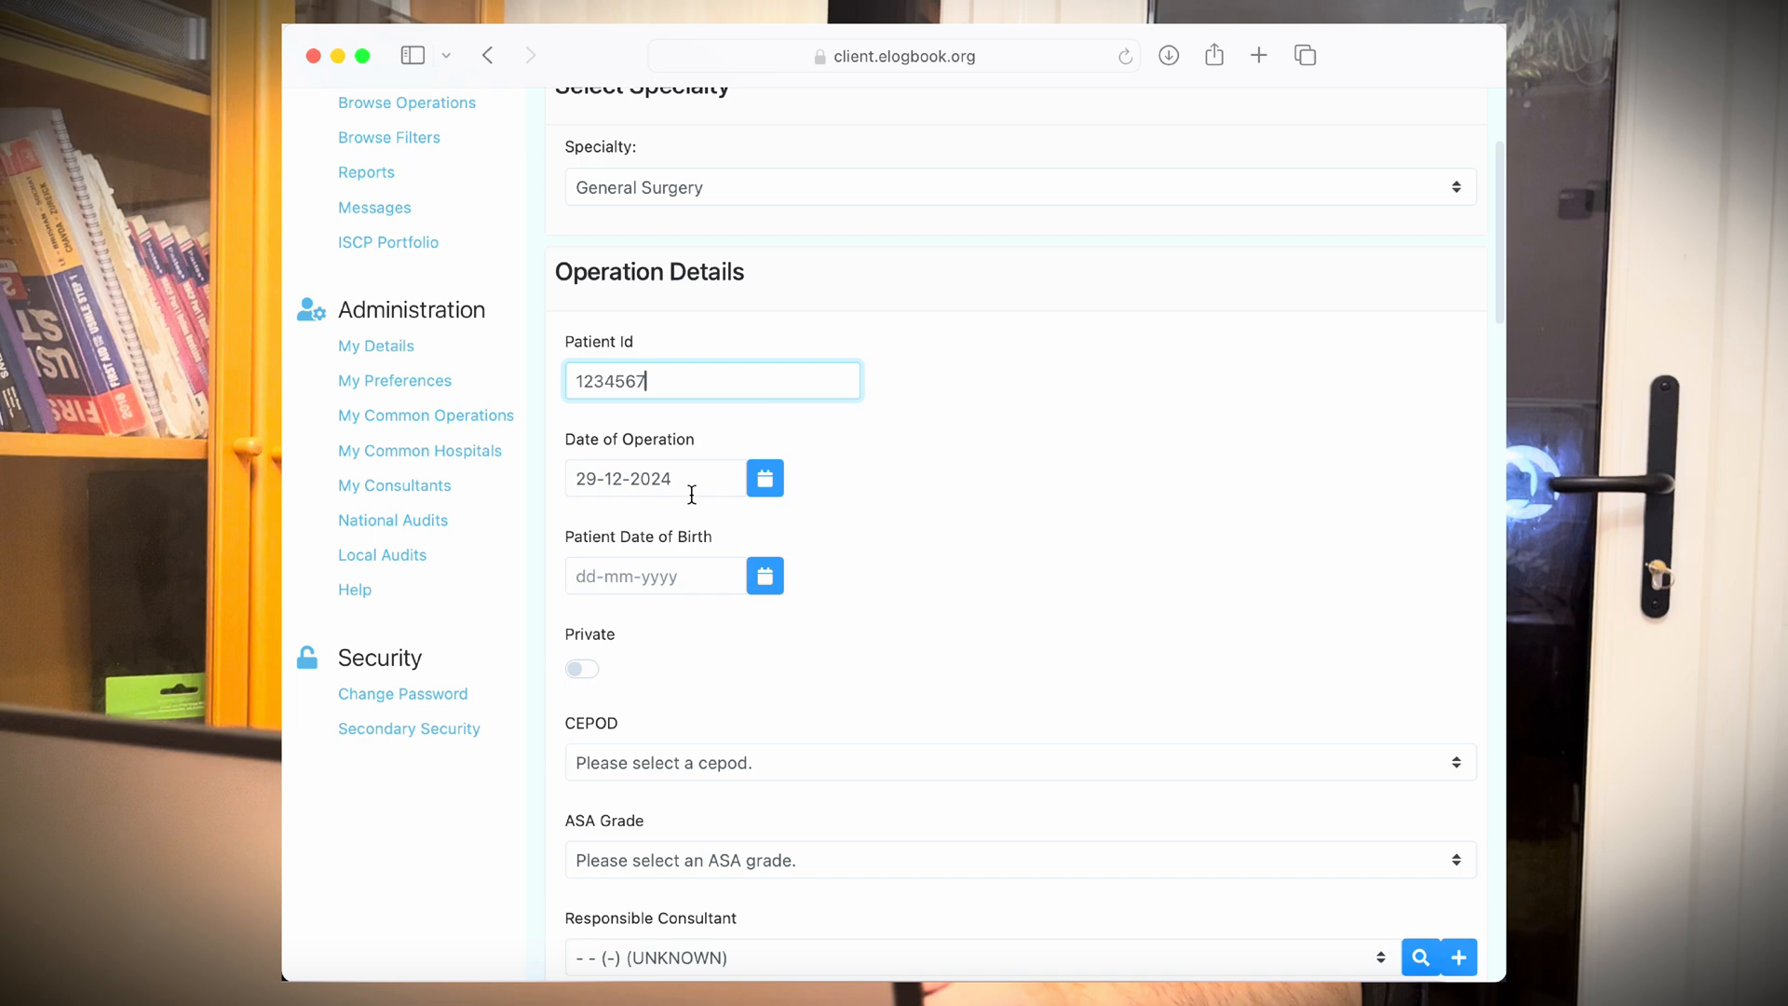
left_click(763, 478)
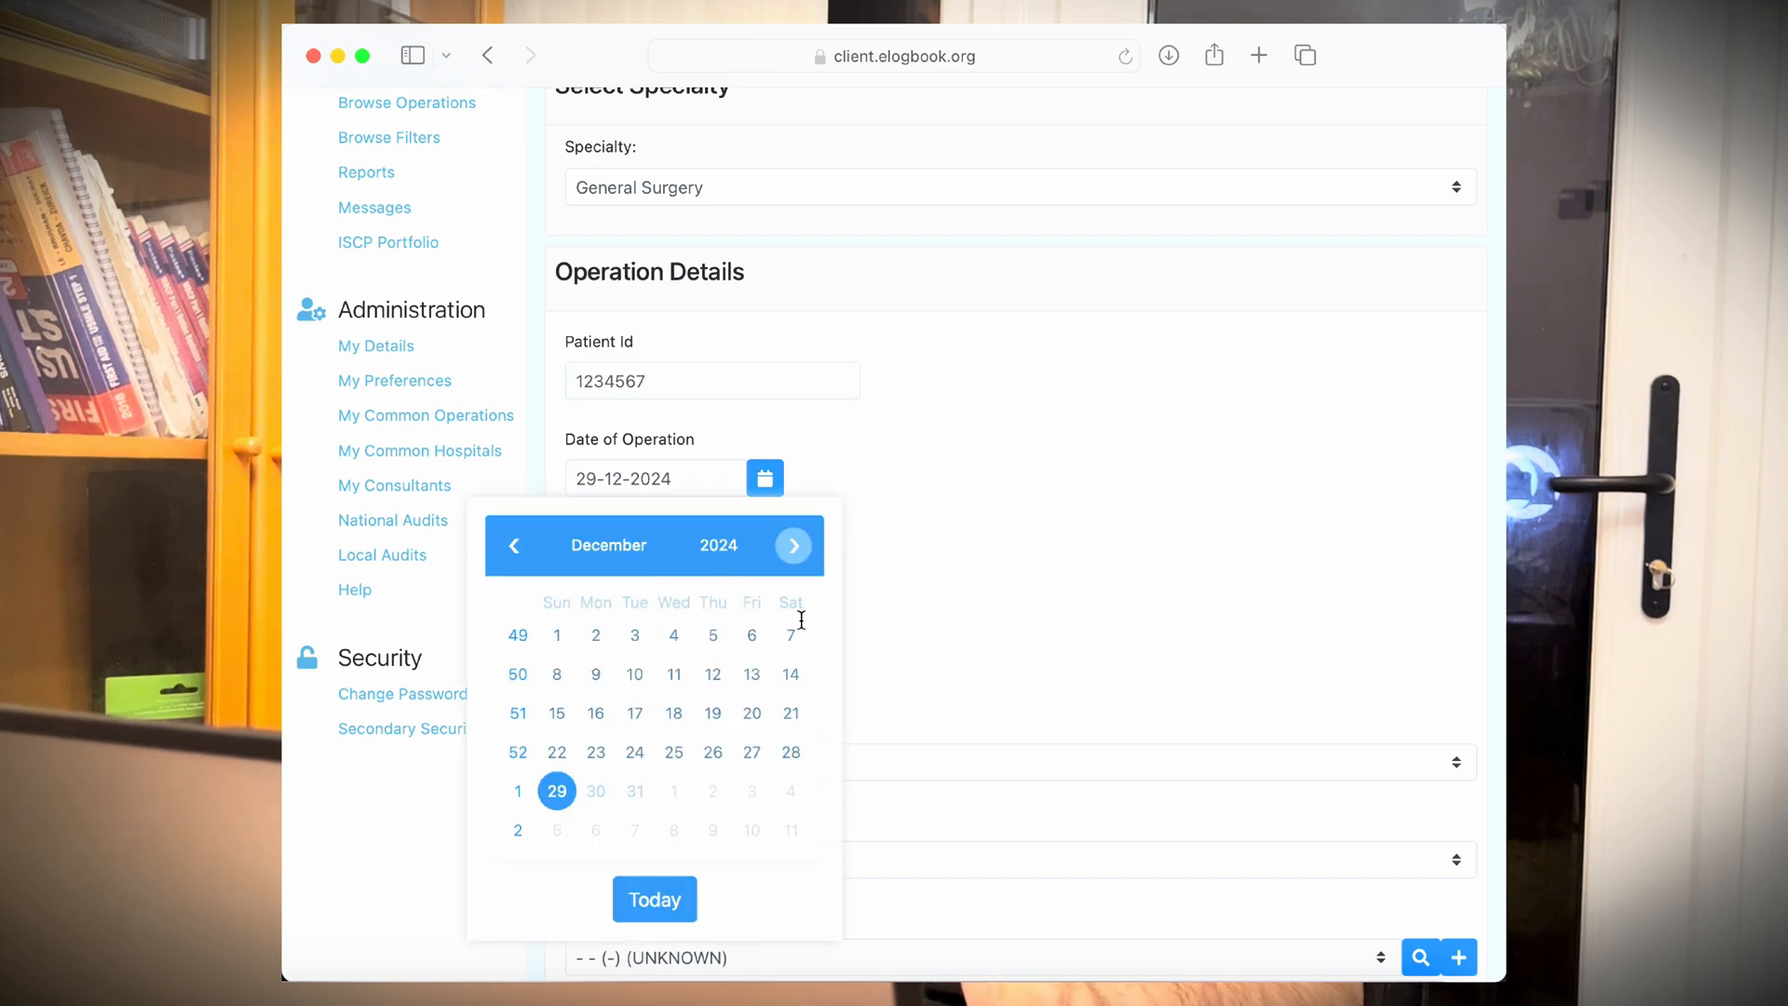
mouse_move(1029, 586)
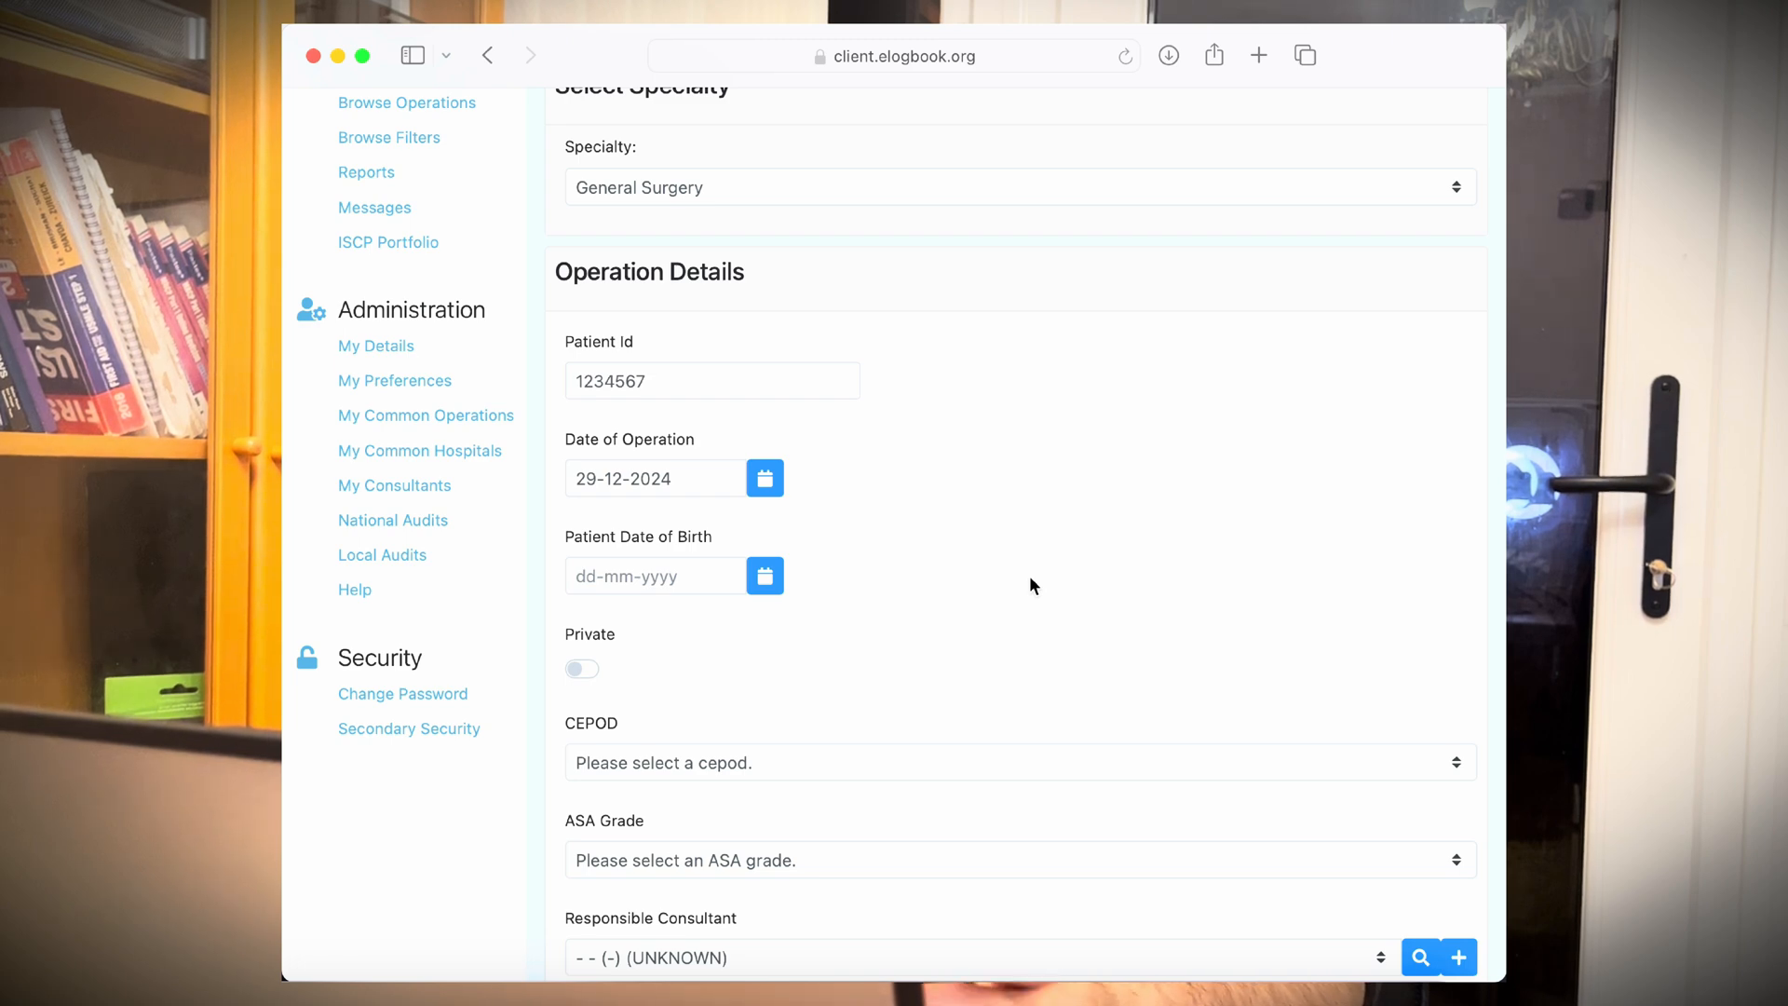
mouse_move(974, 591)
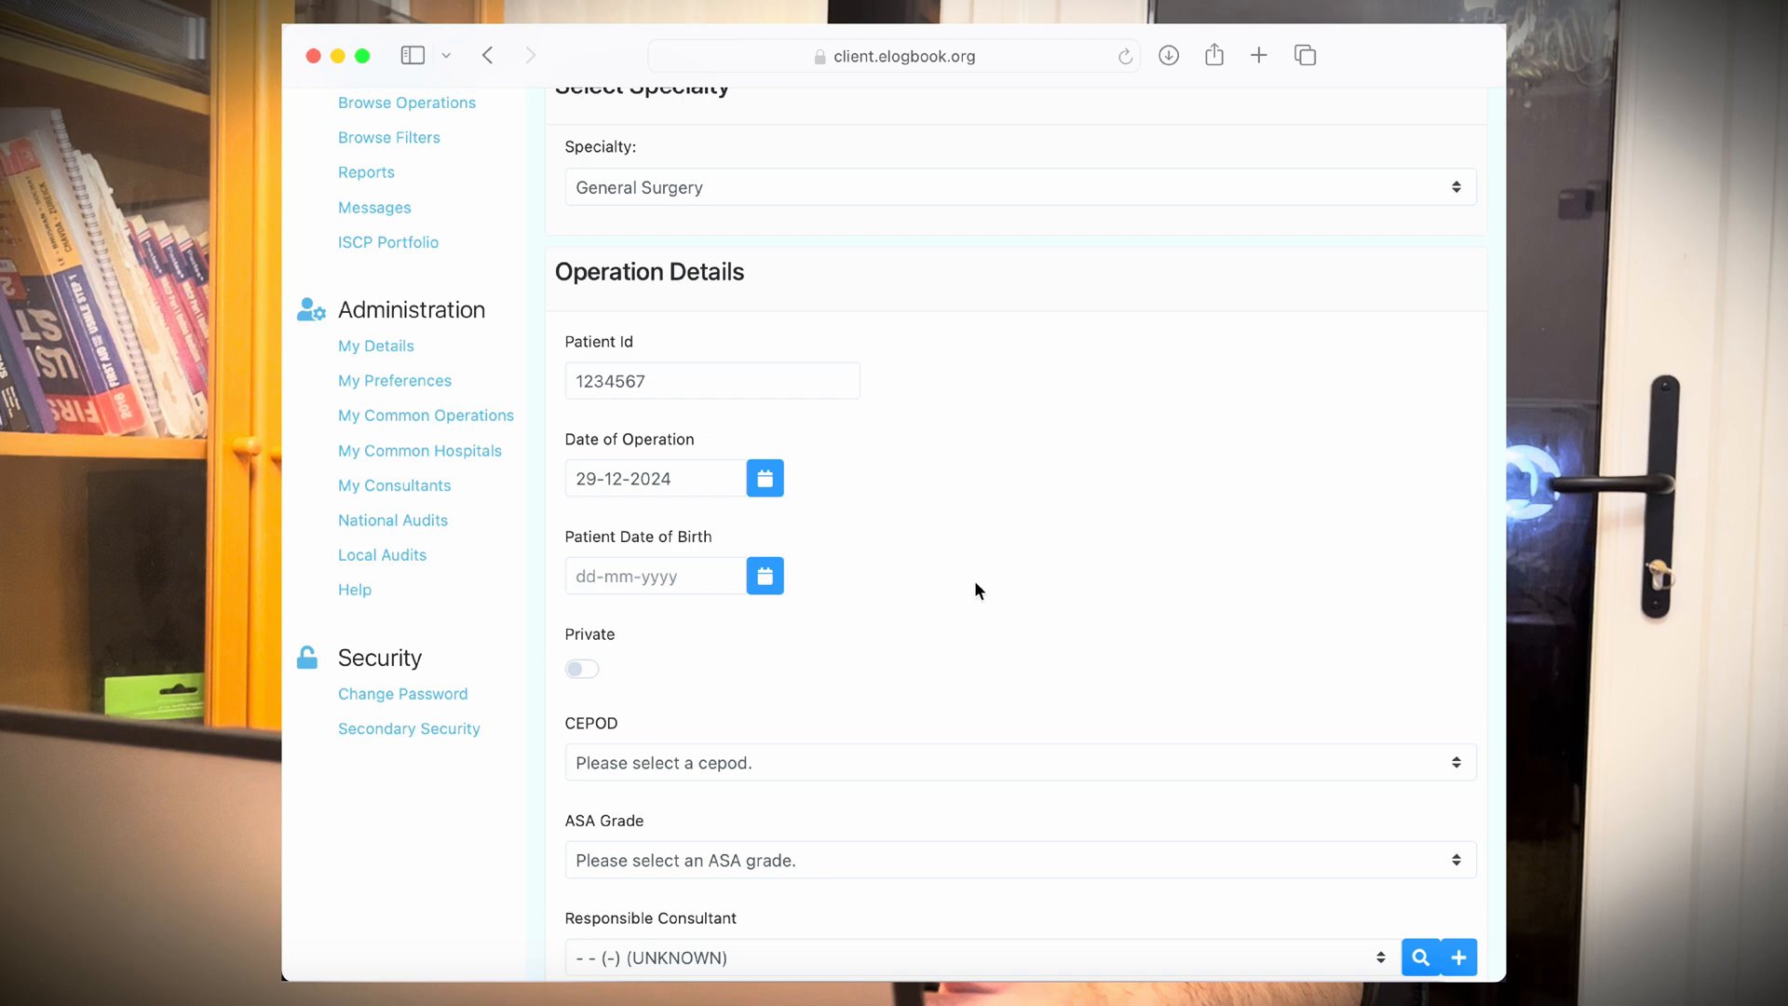
scroll("down", 3)
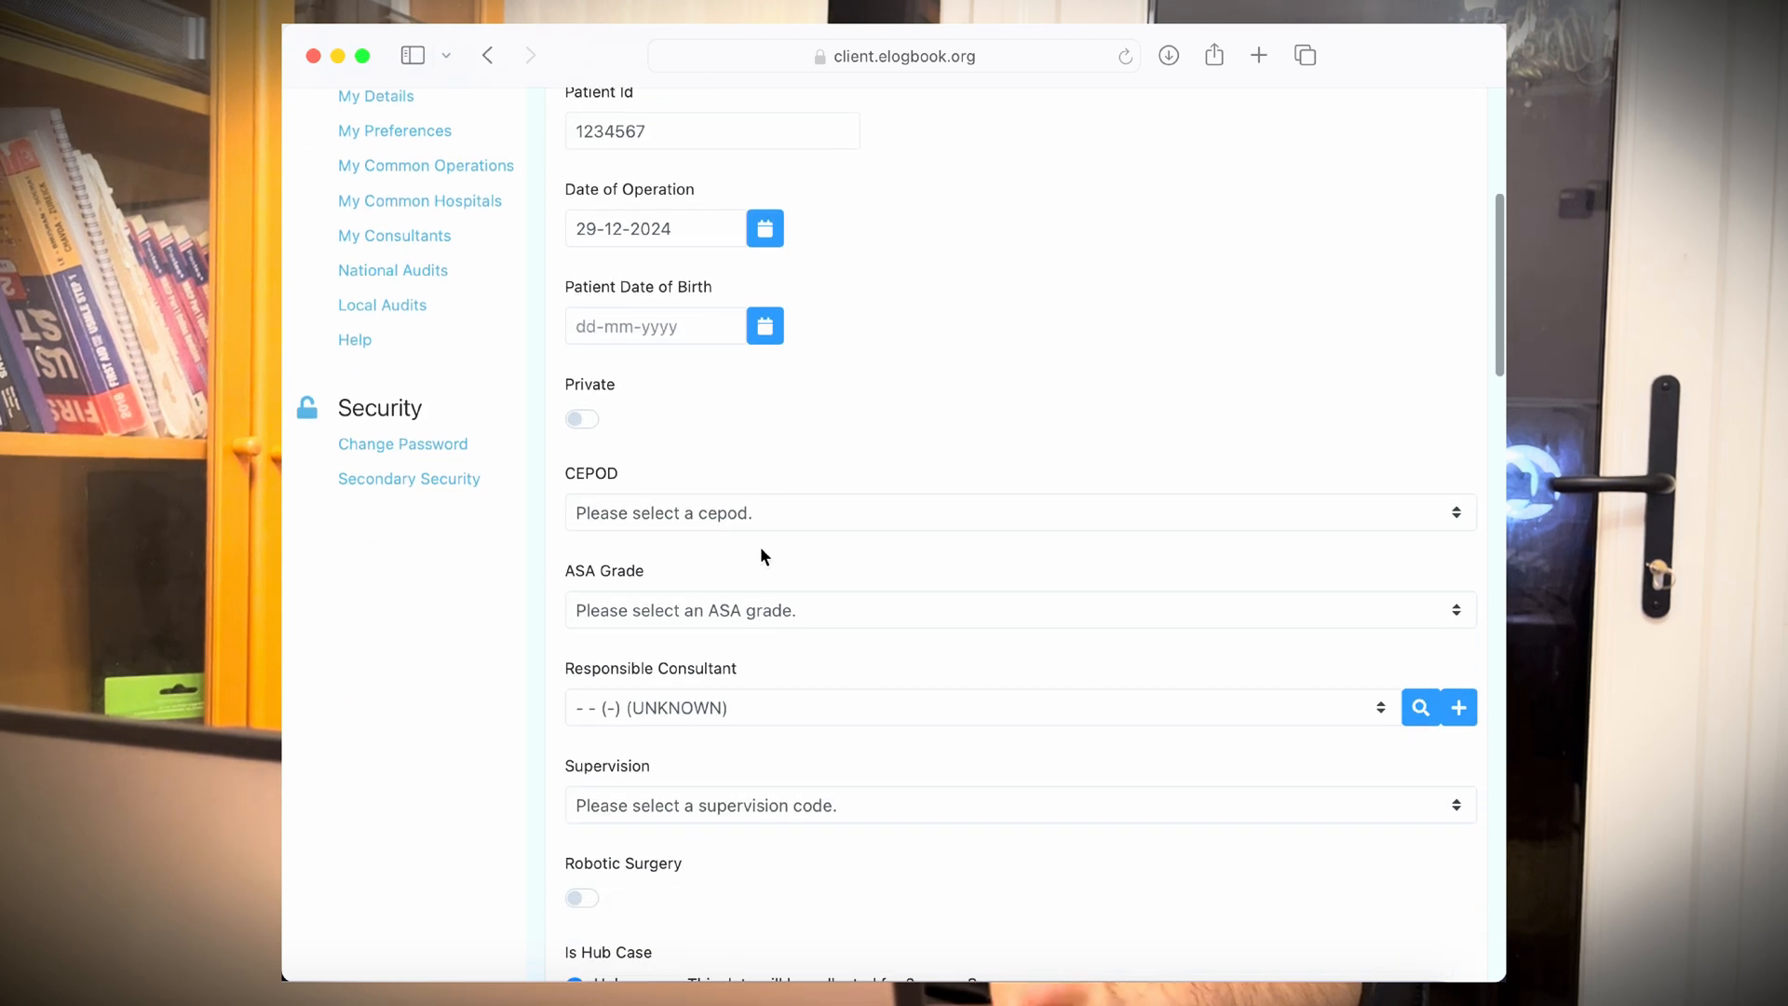
left_click(1015, 512)
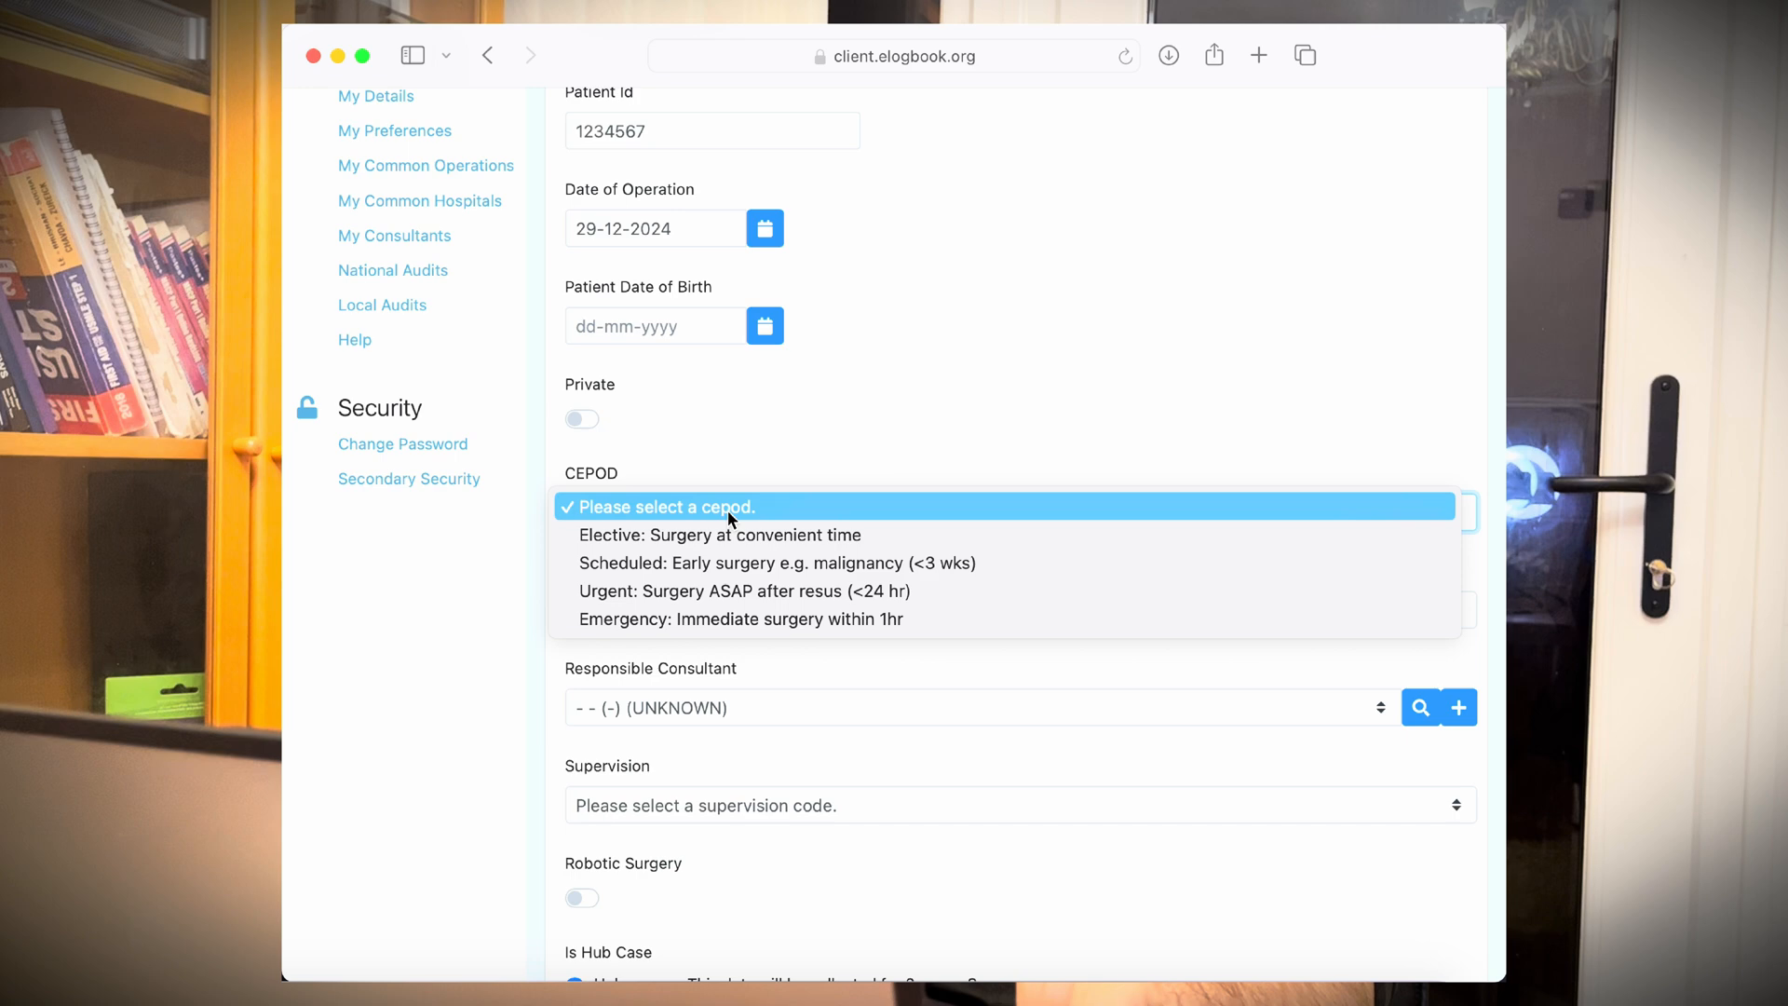
mouse_move(741, 591)
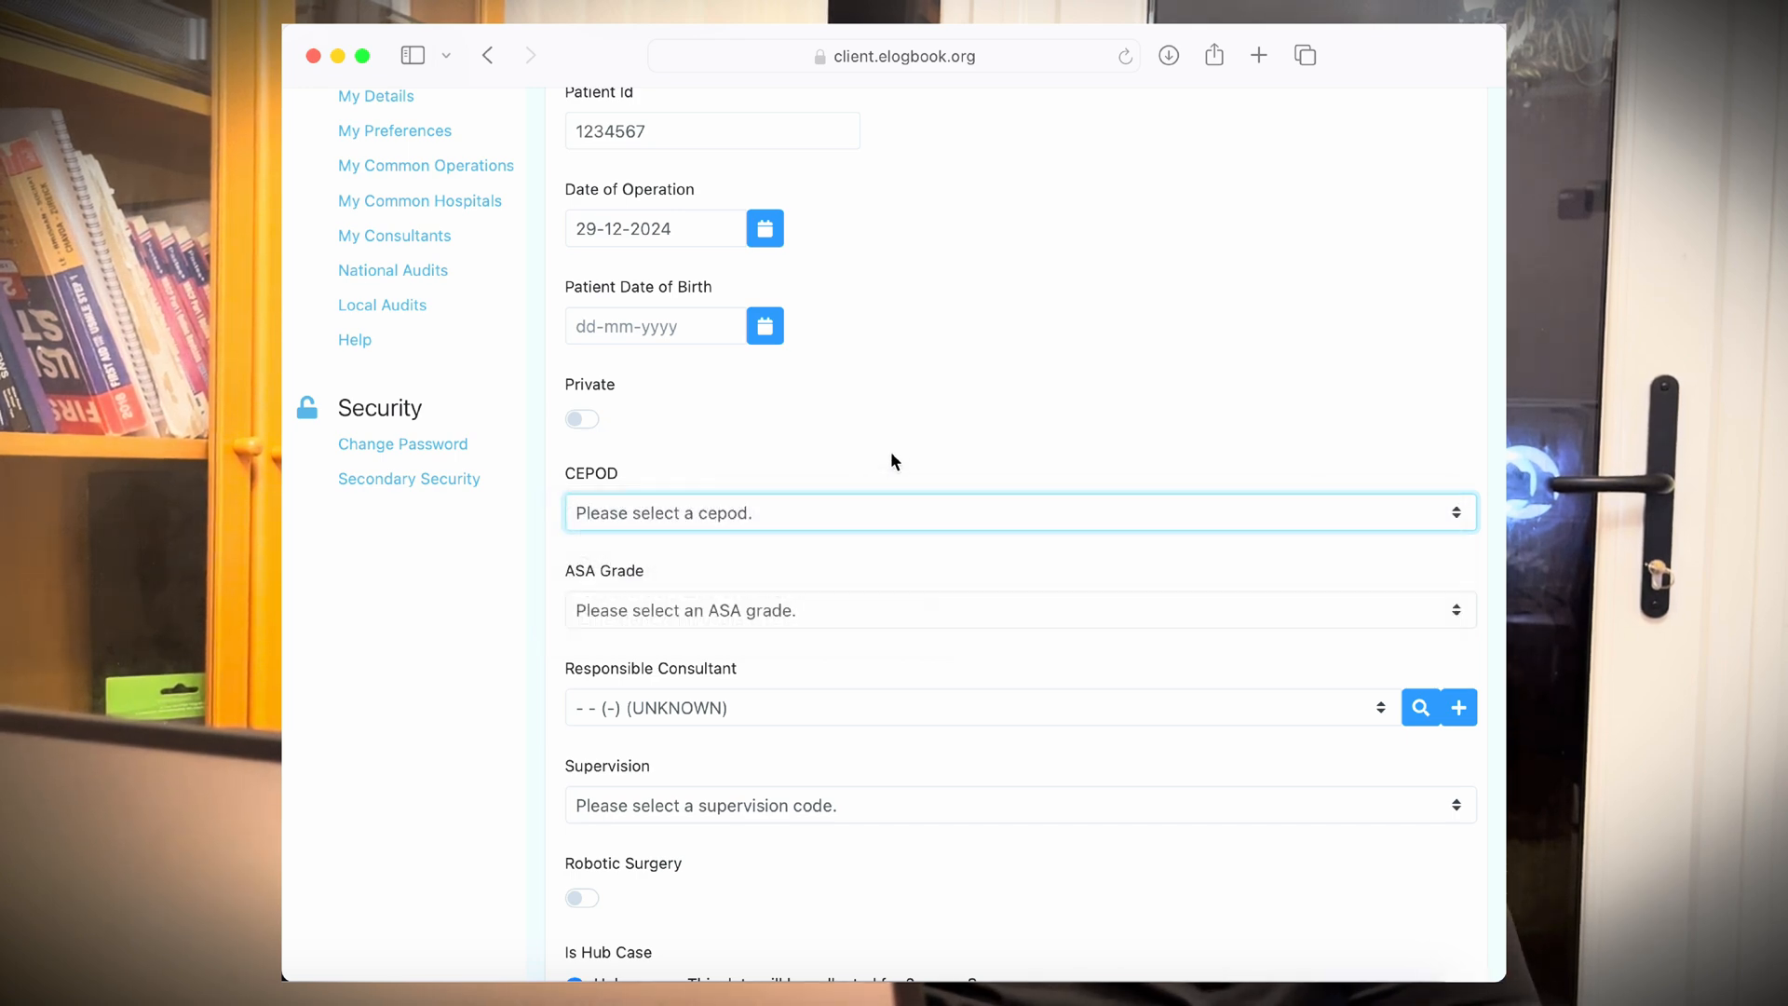
left_click(1018, 609)
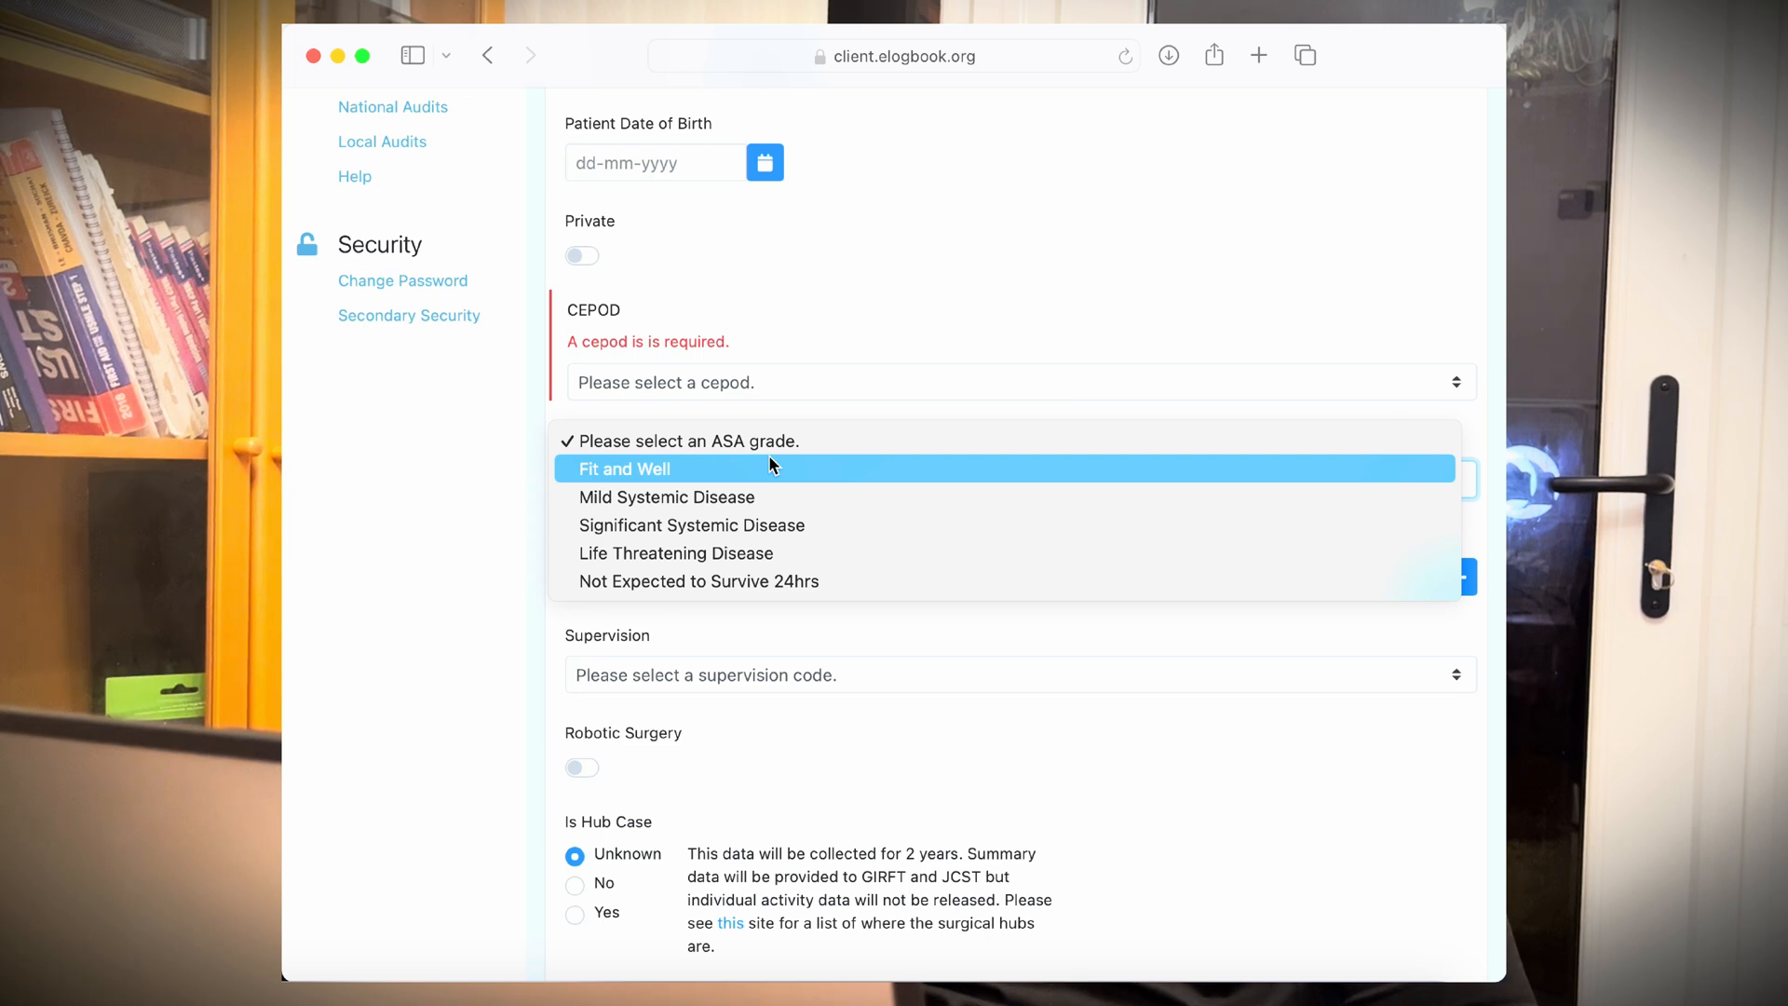
mouse_move(742, 525)
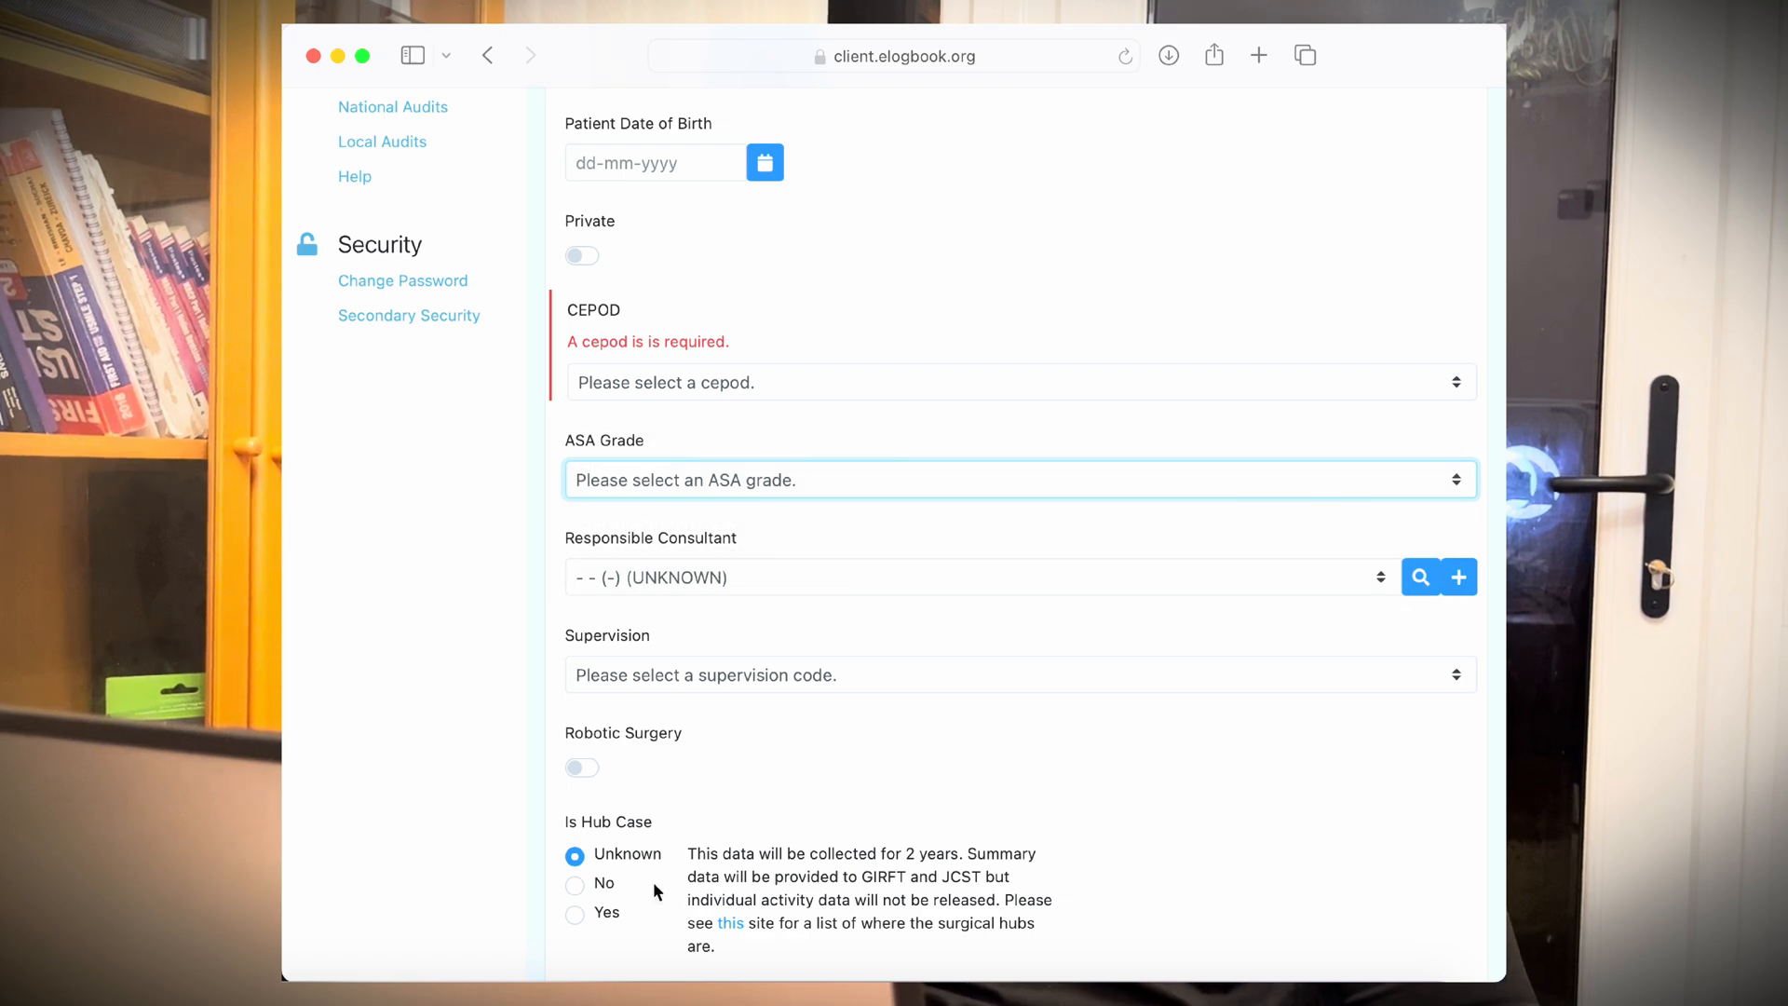
scroll("down", 3)
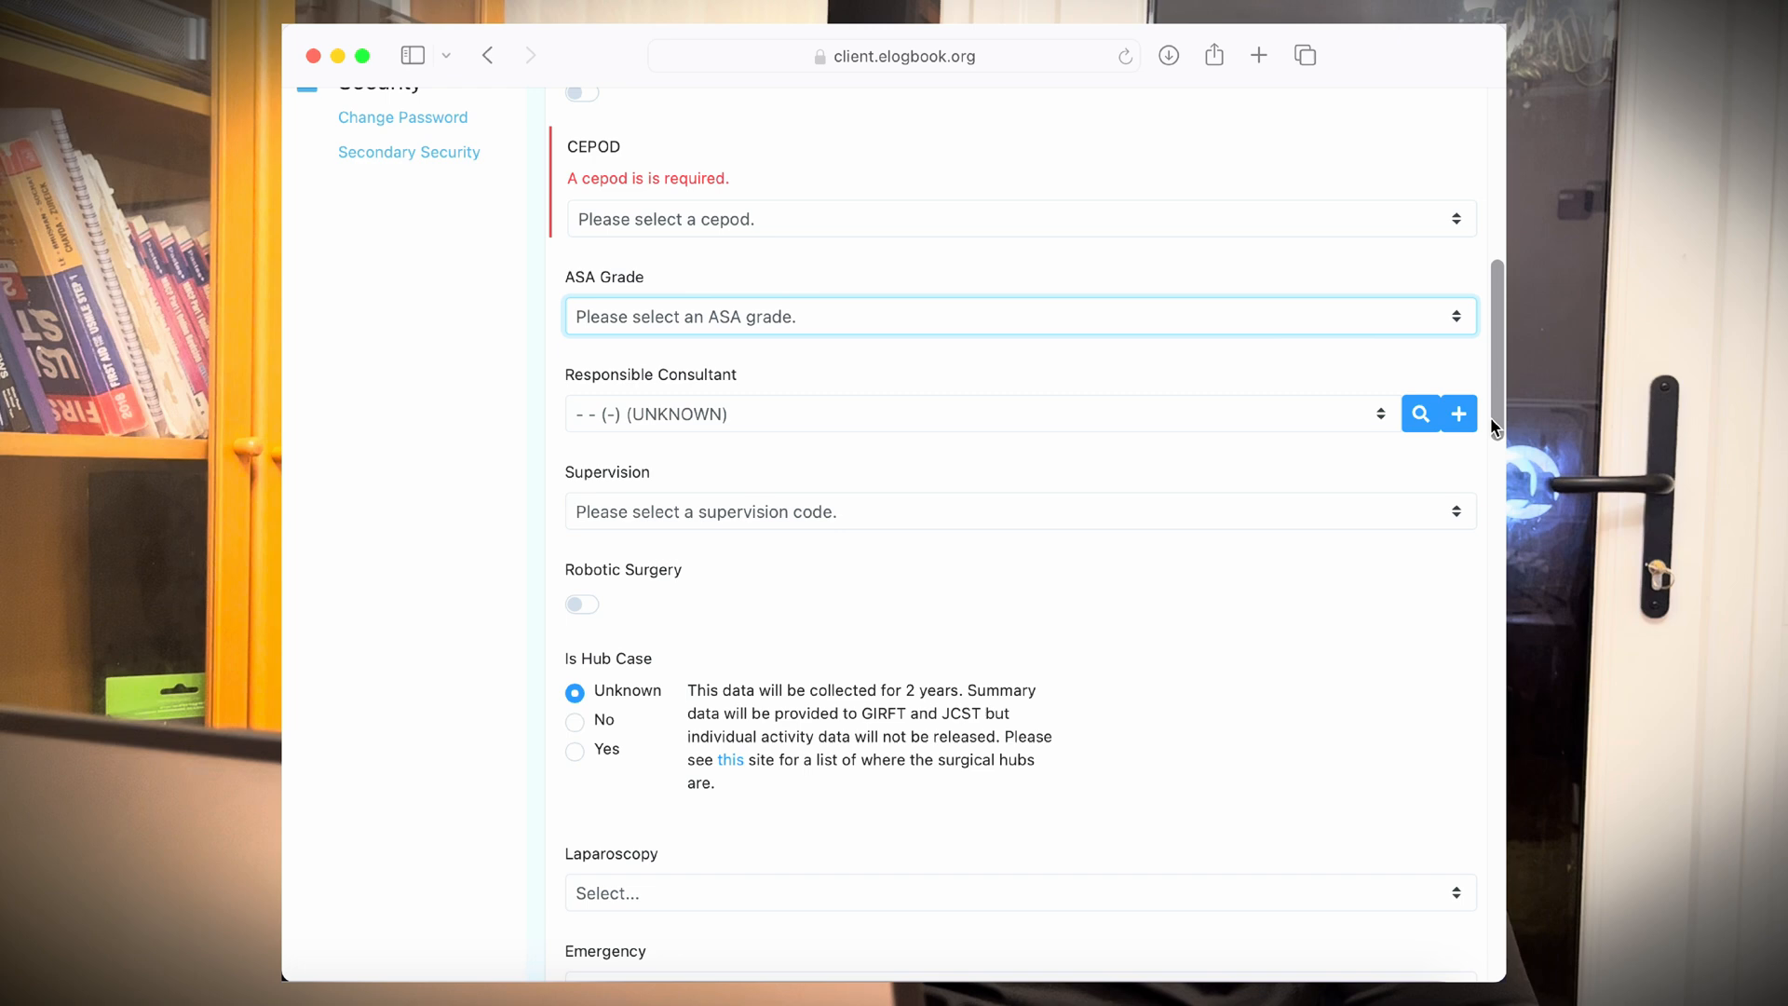
mouse_move(1419, 414)
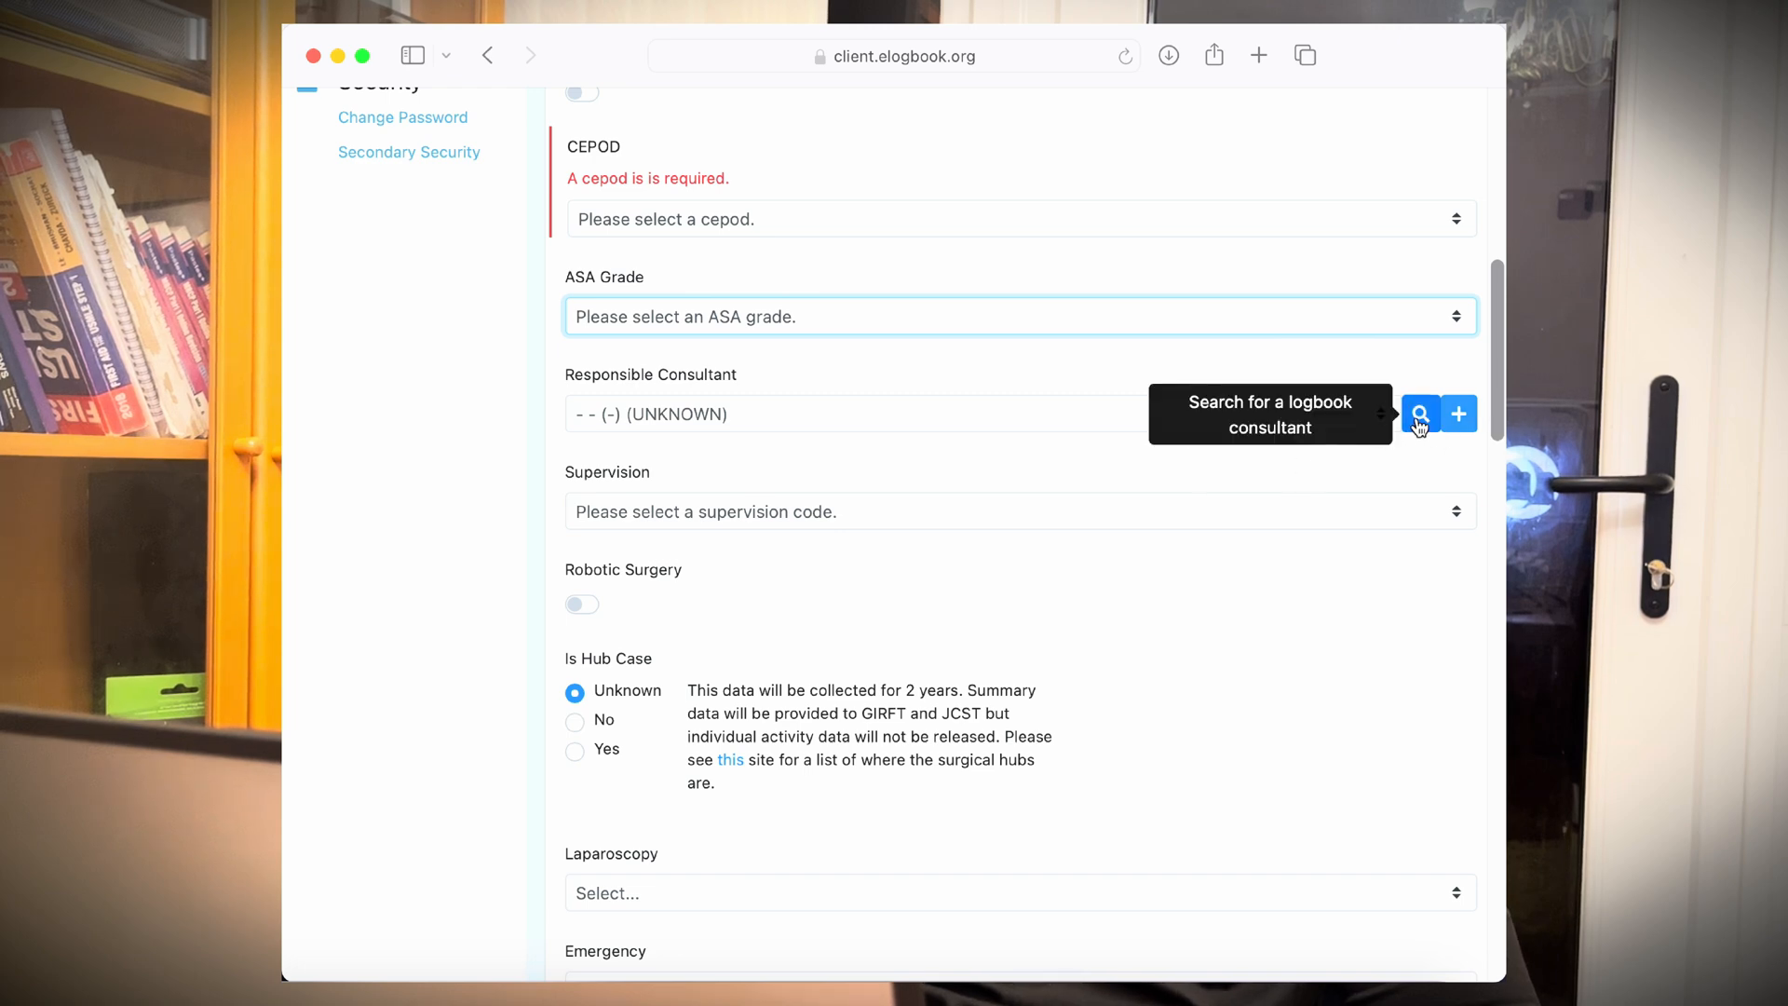
left_click(1419, 413)
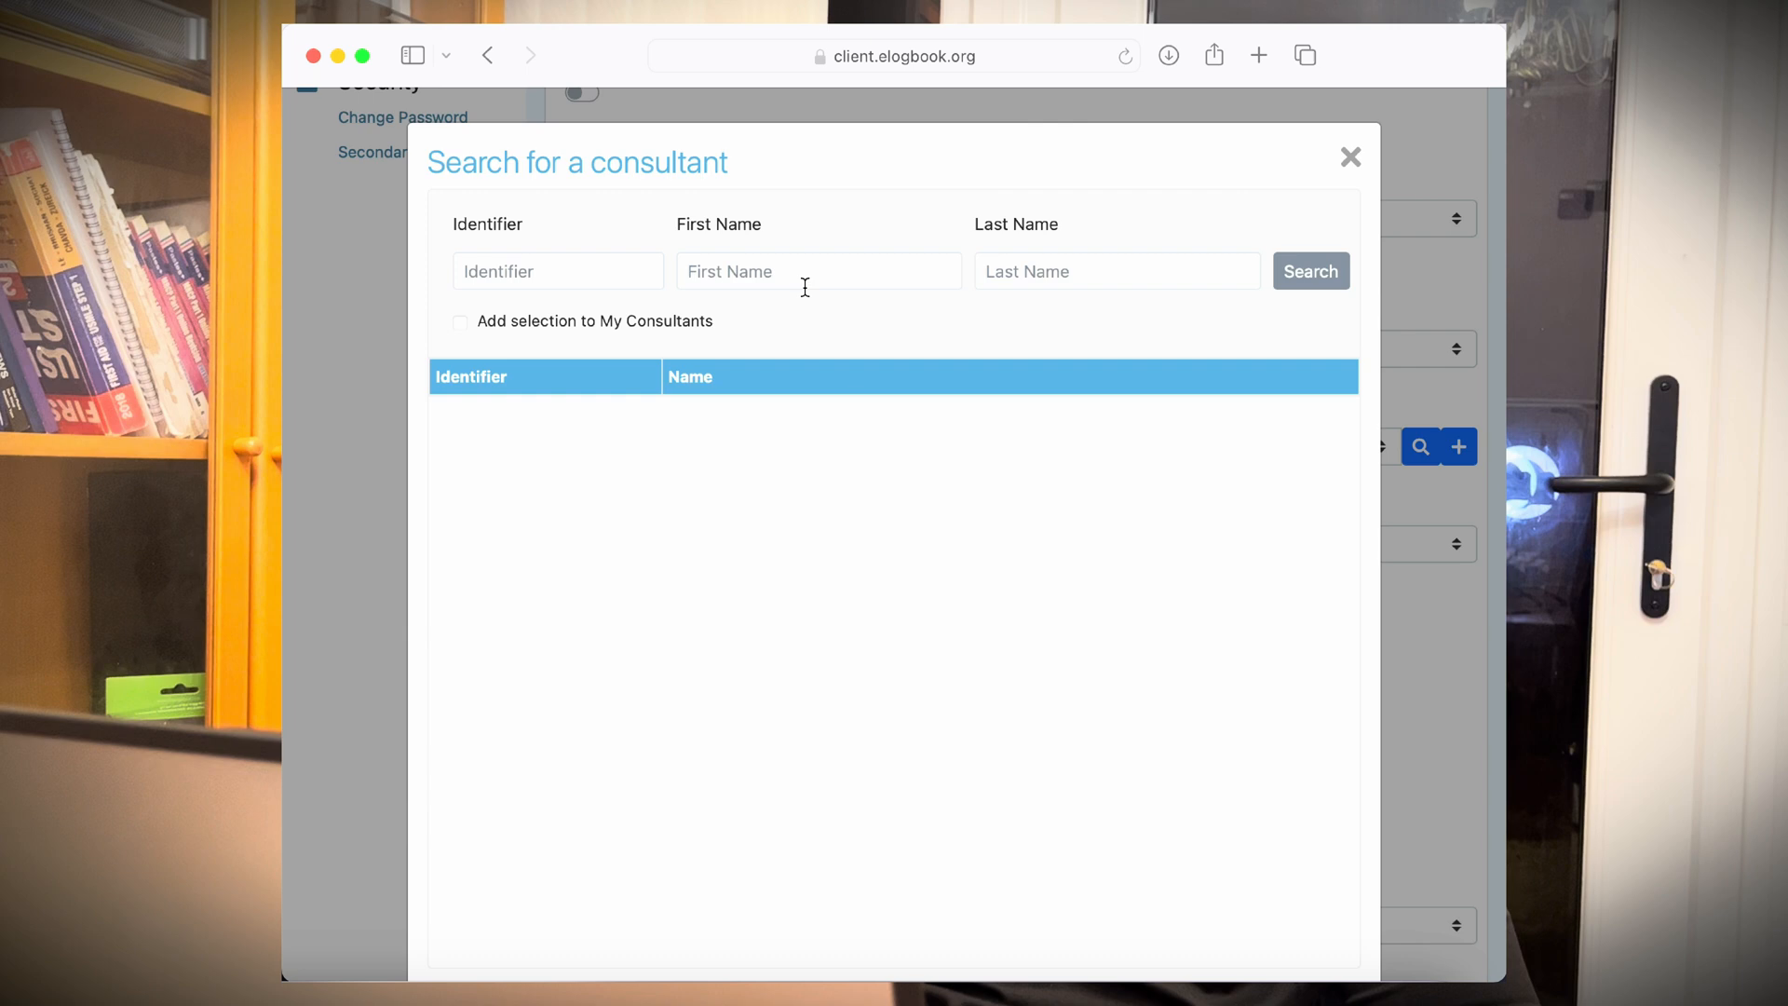
mouse_move(655, 445)
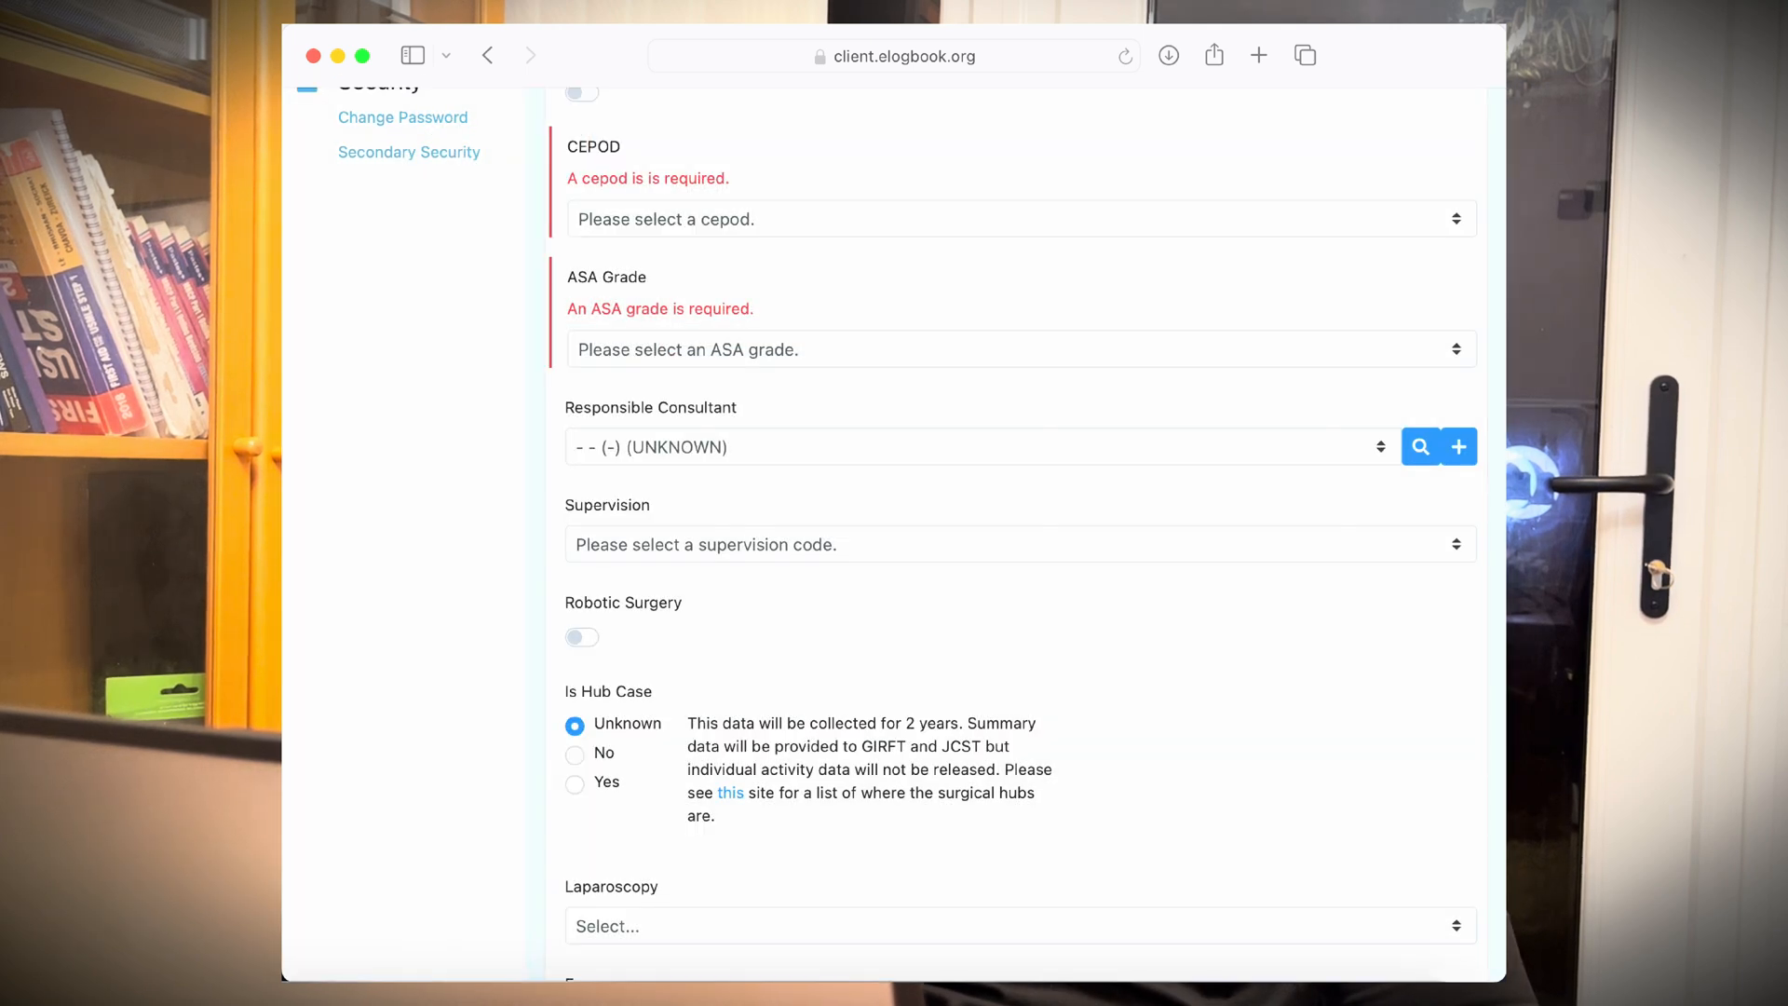
mouse_move(1319, 631)
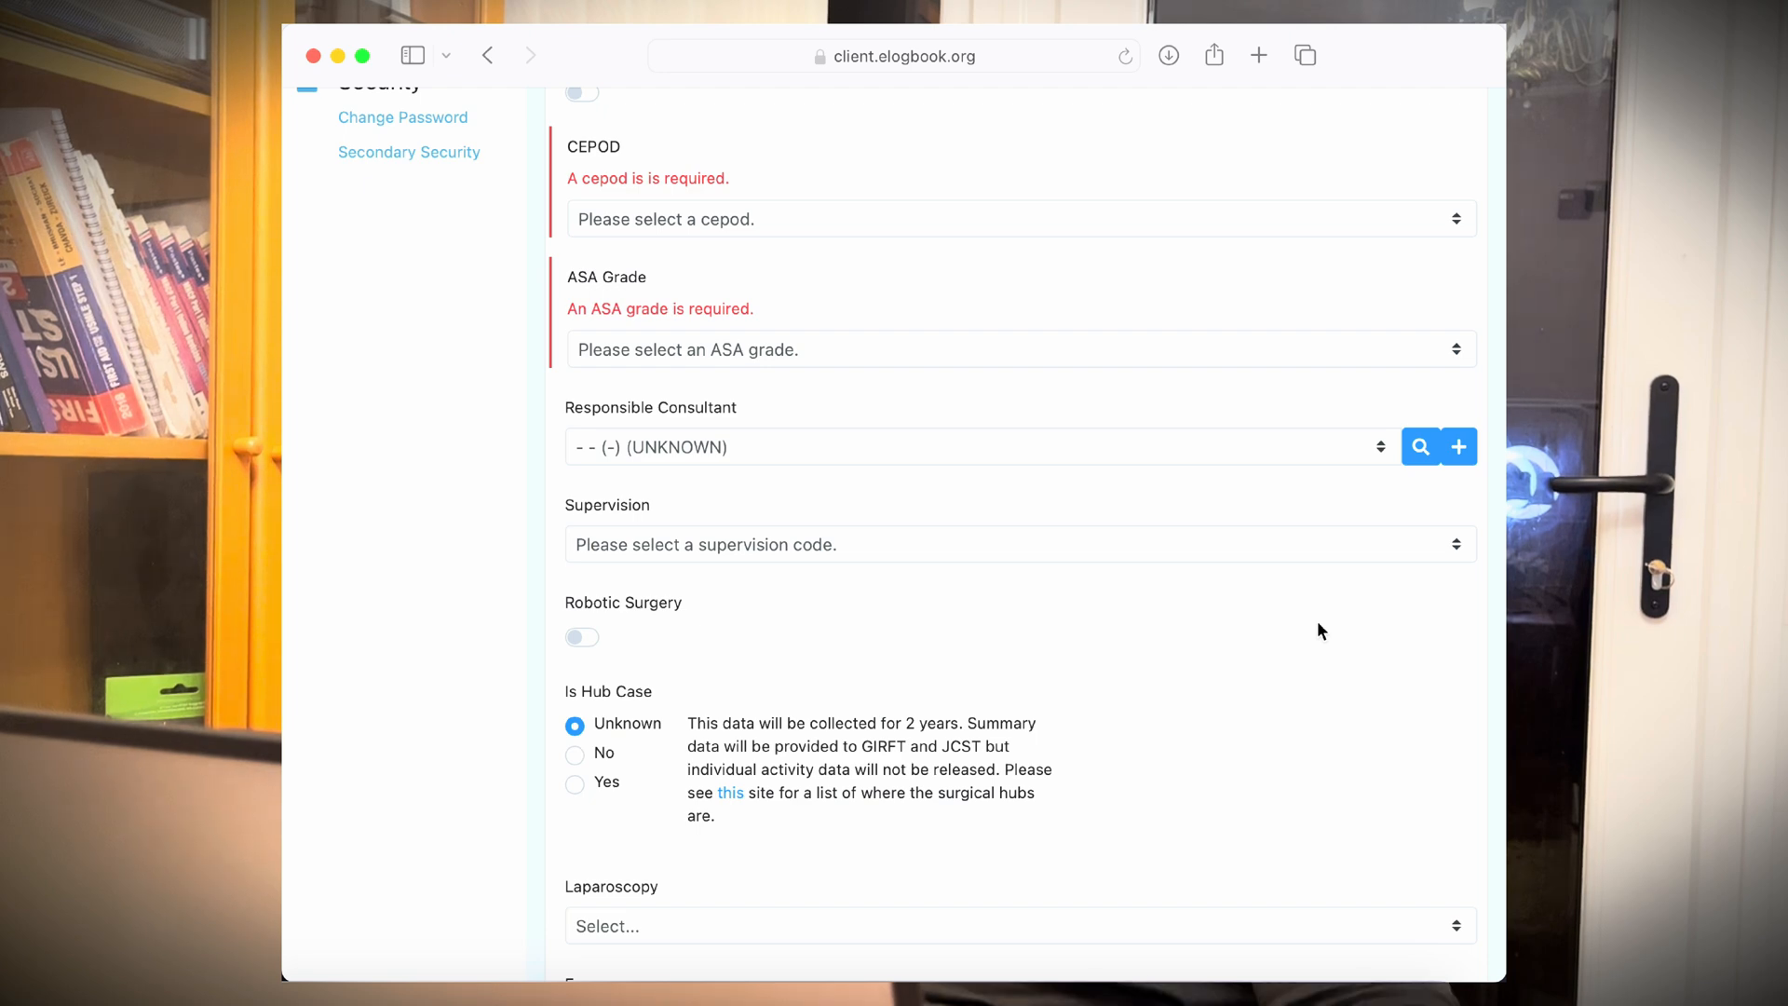
mouse_move(1456, 445)
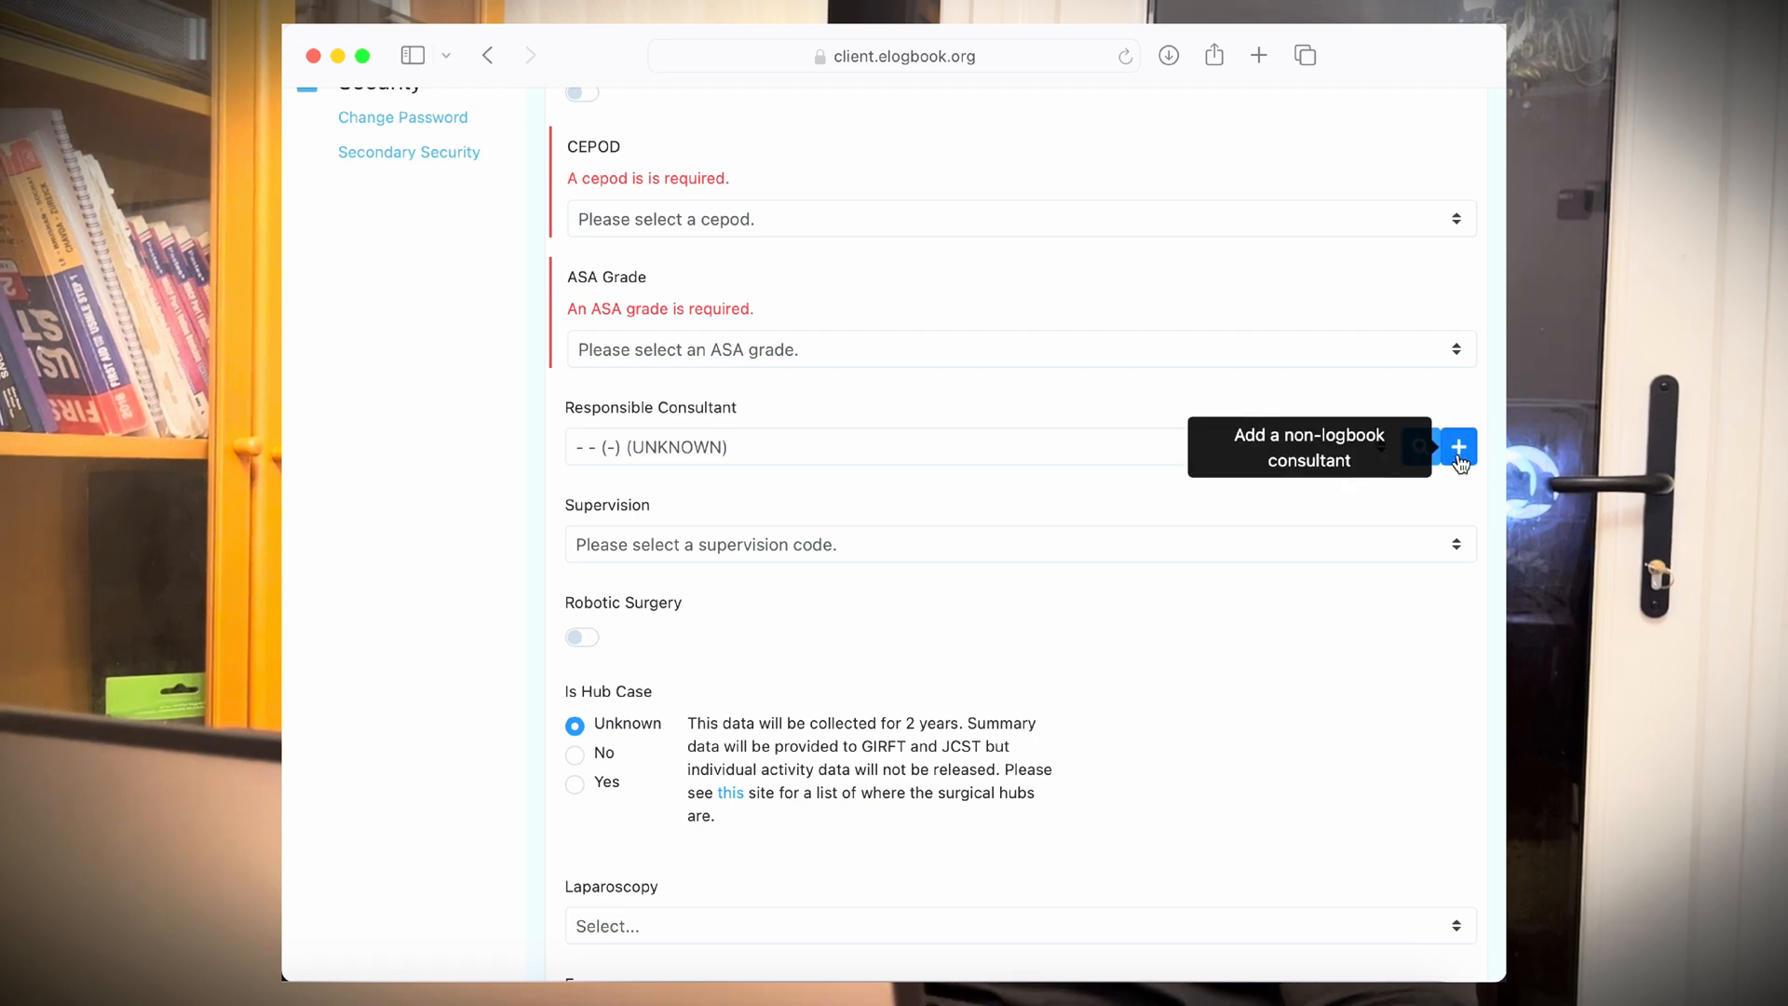
left_click(1456, 445)
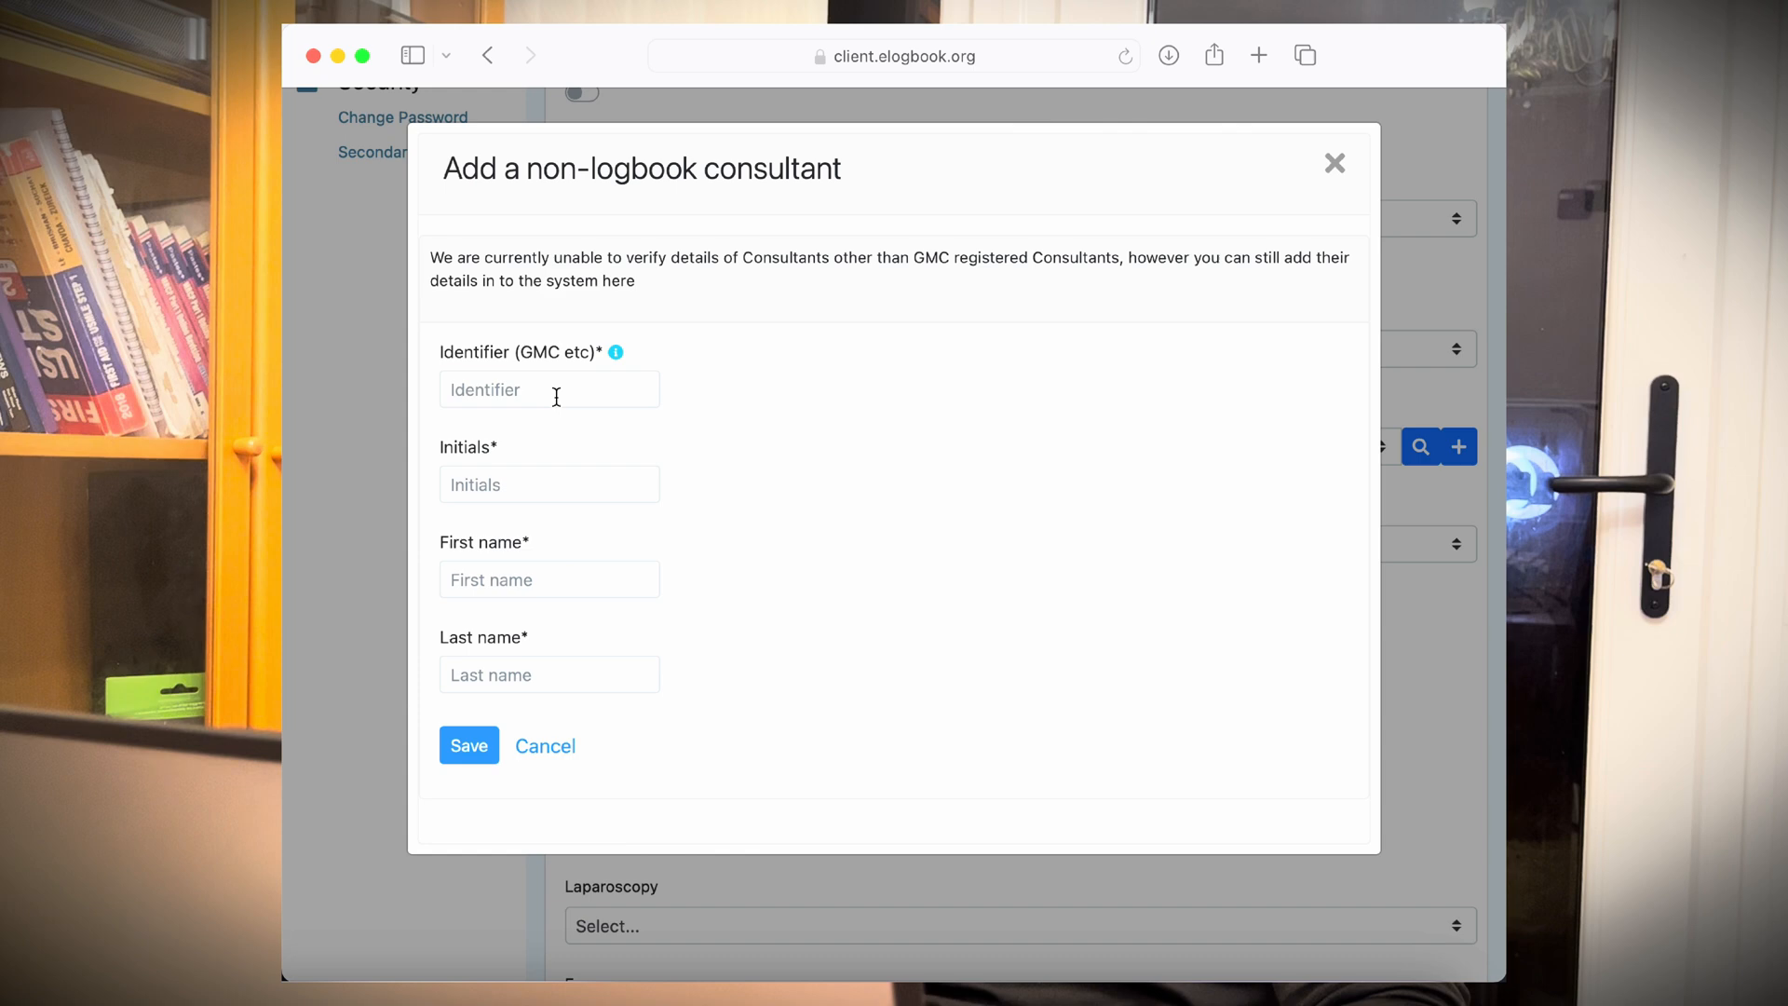
mouse_move(747, 754)
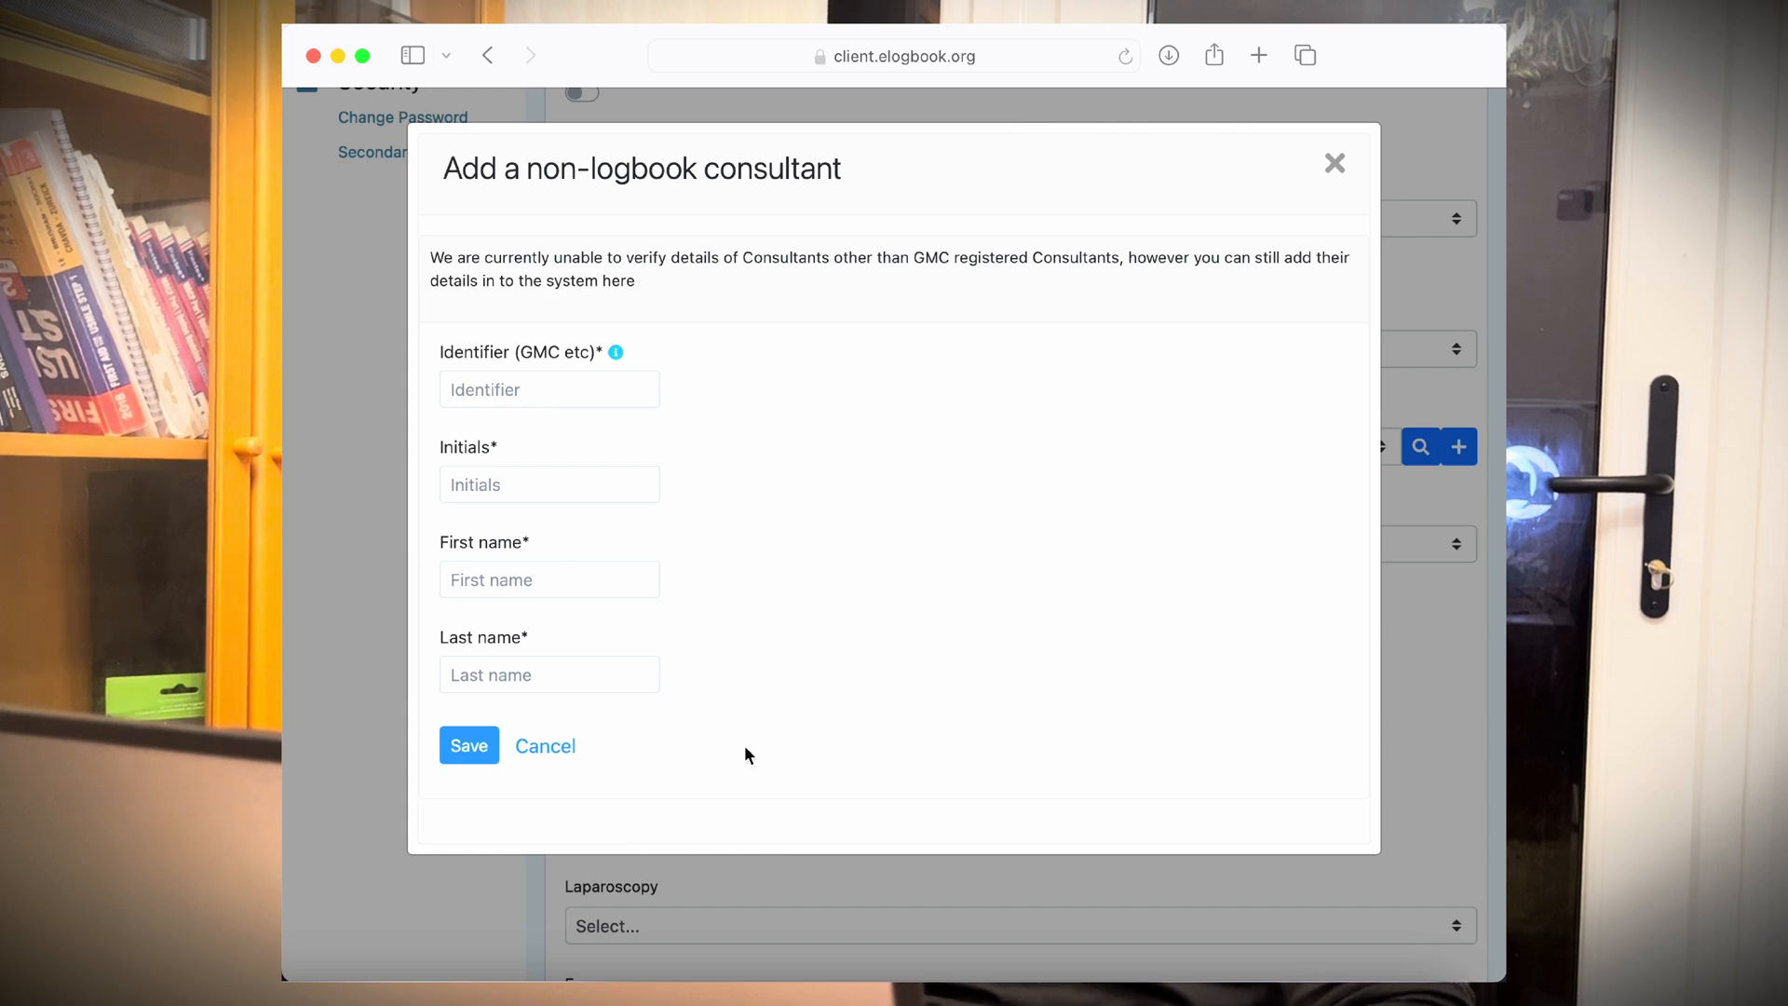
mouse_move(546, 745)
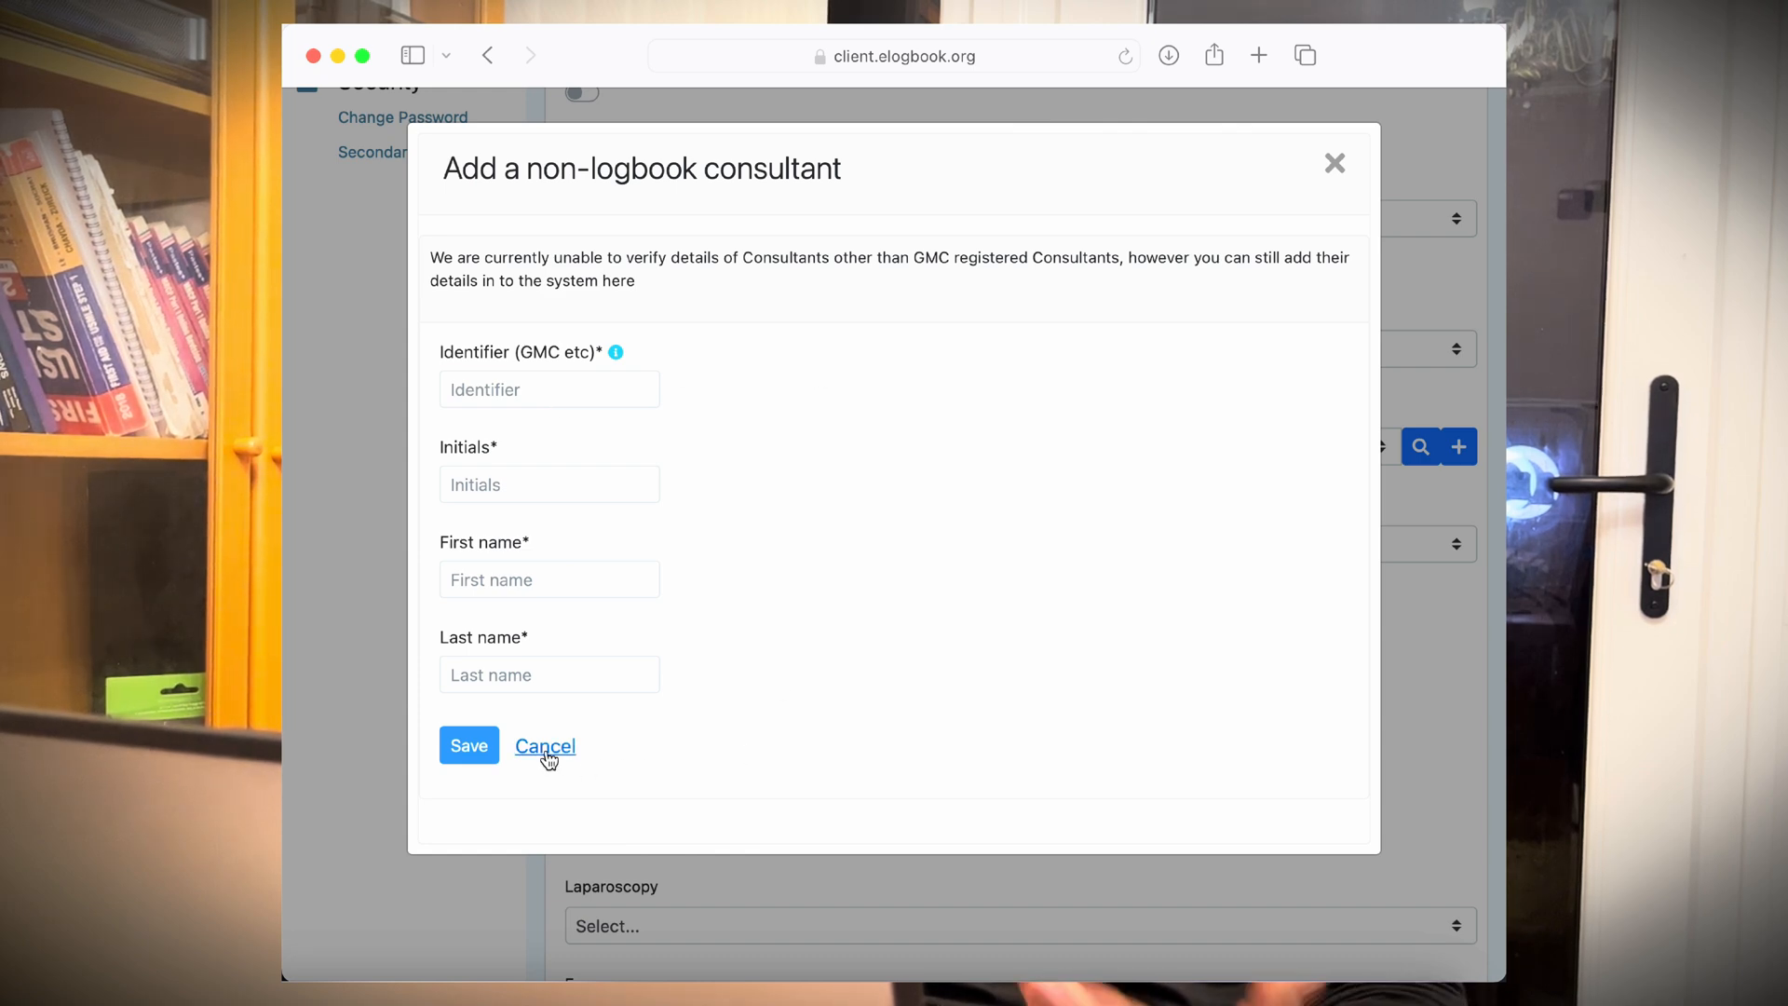
left_click(544, 745)
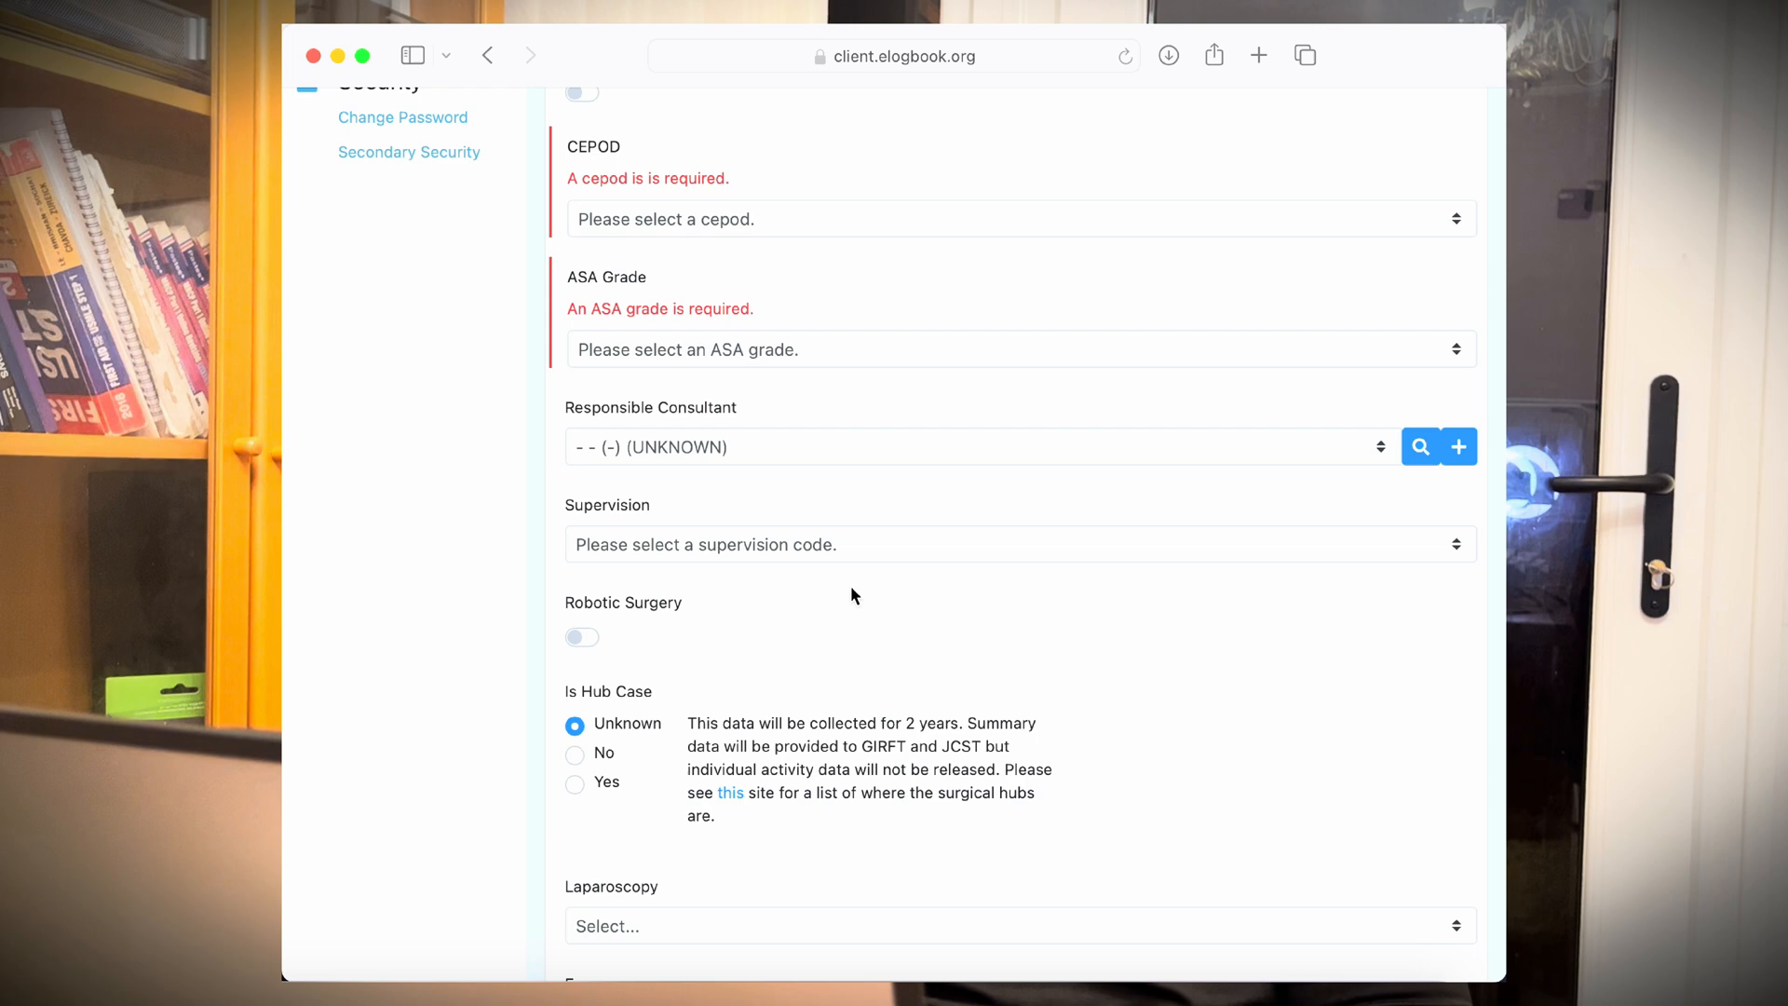
left_click(1014, 544)
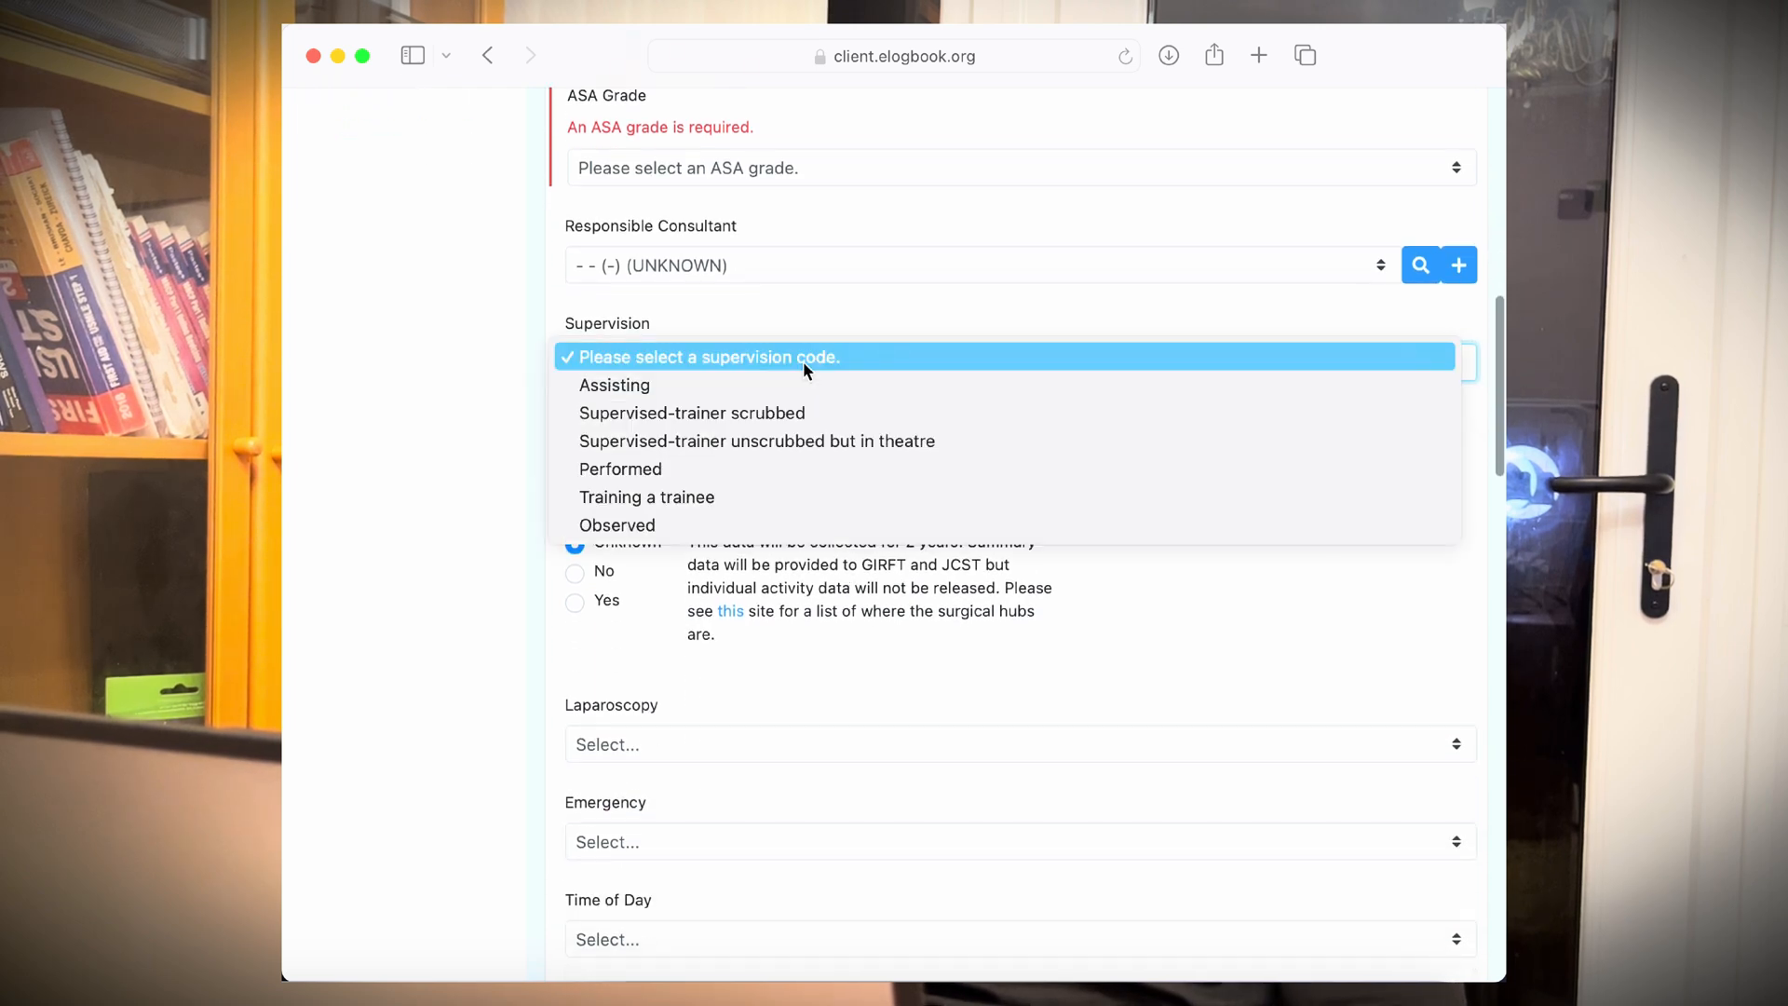
mouse_move(724, 414)
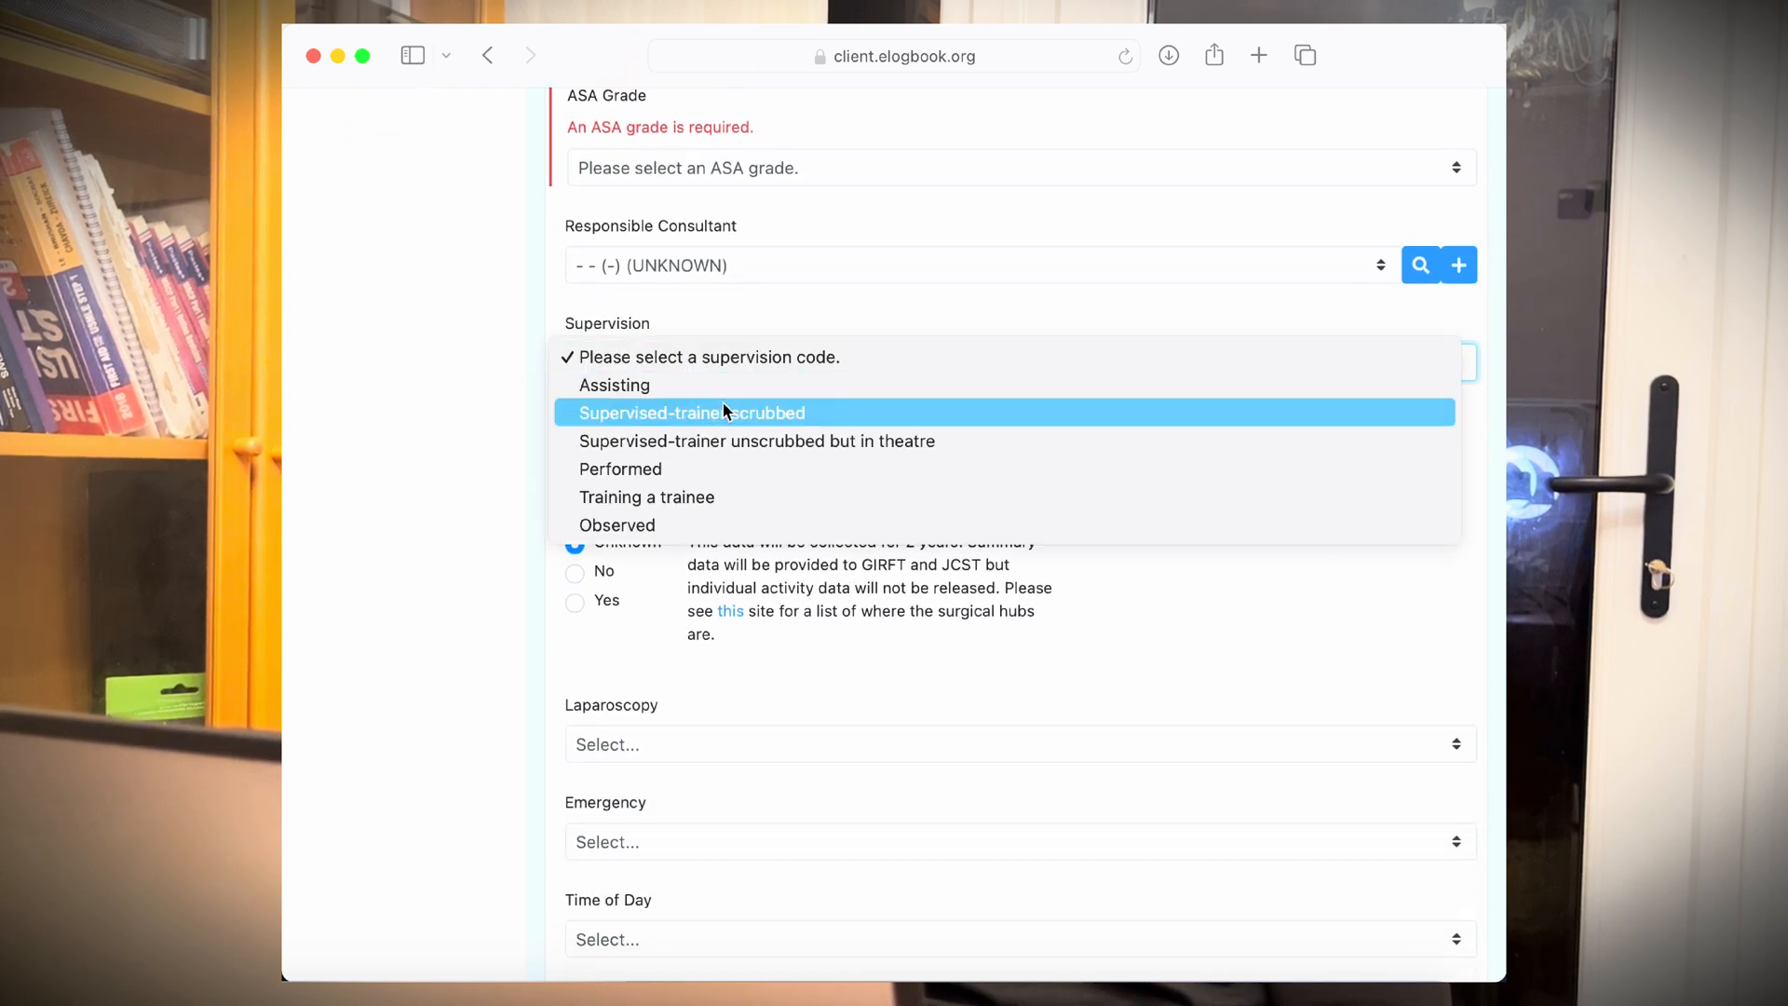
mouse_move(864, 408)
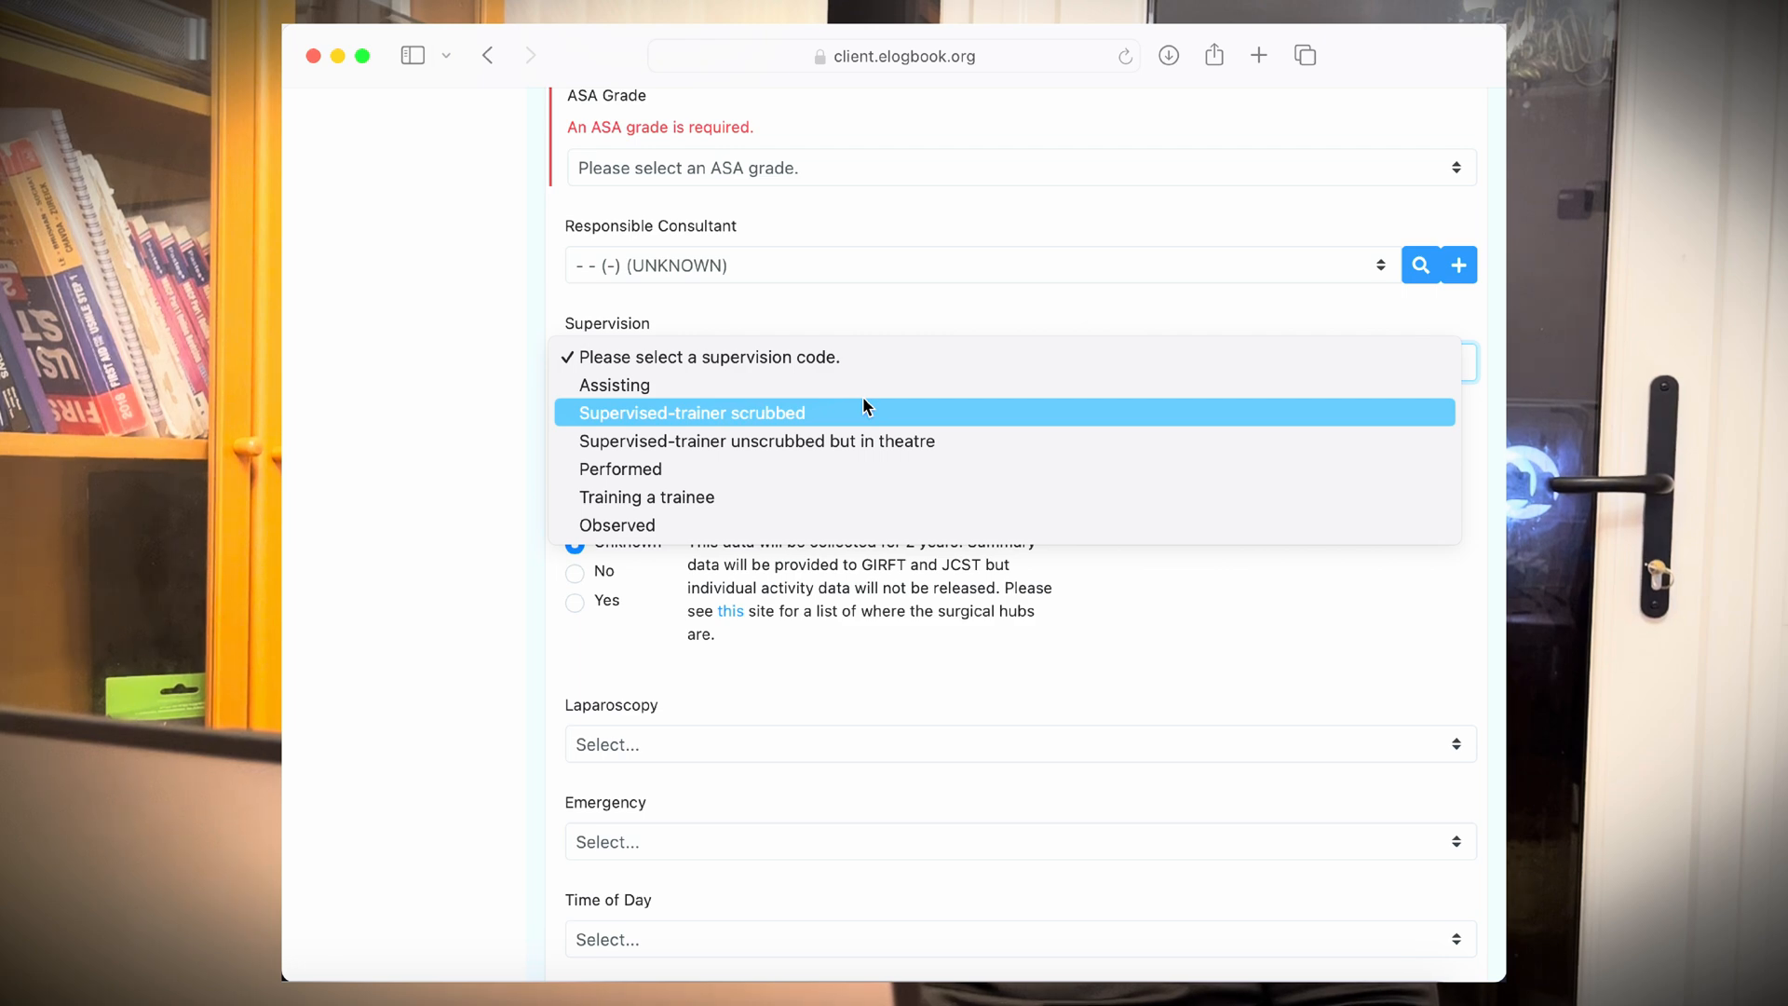
mouse_move(829, 441)
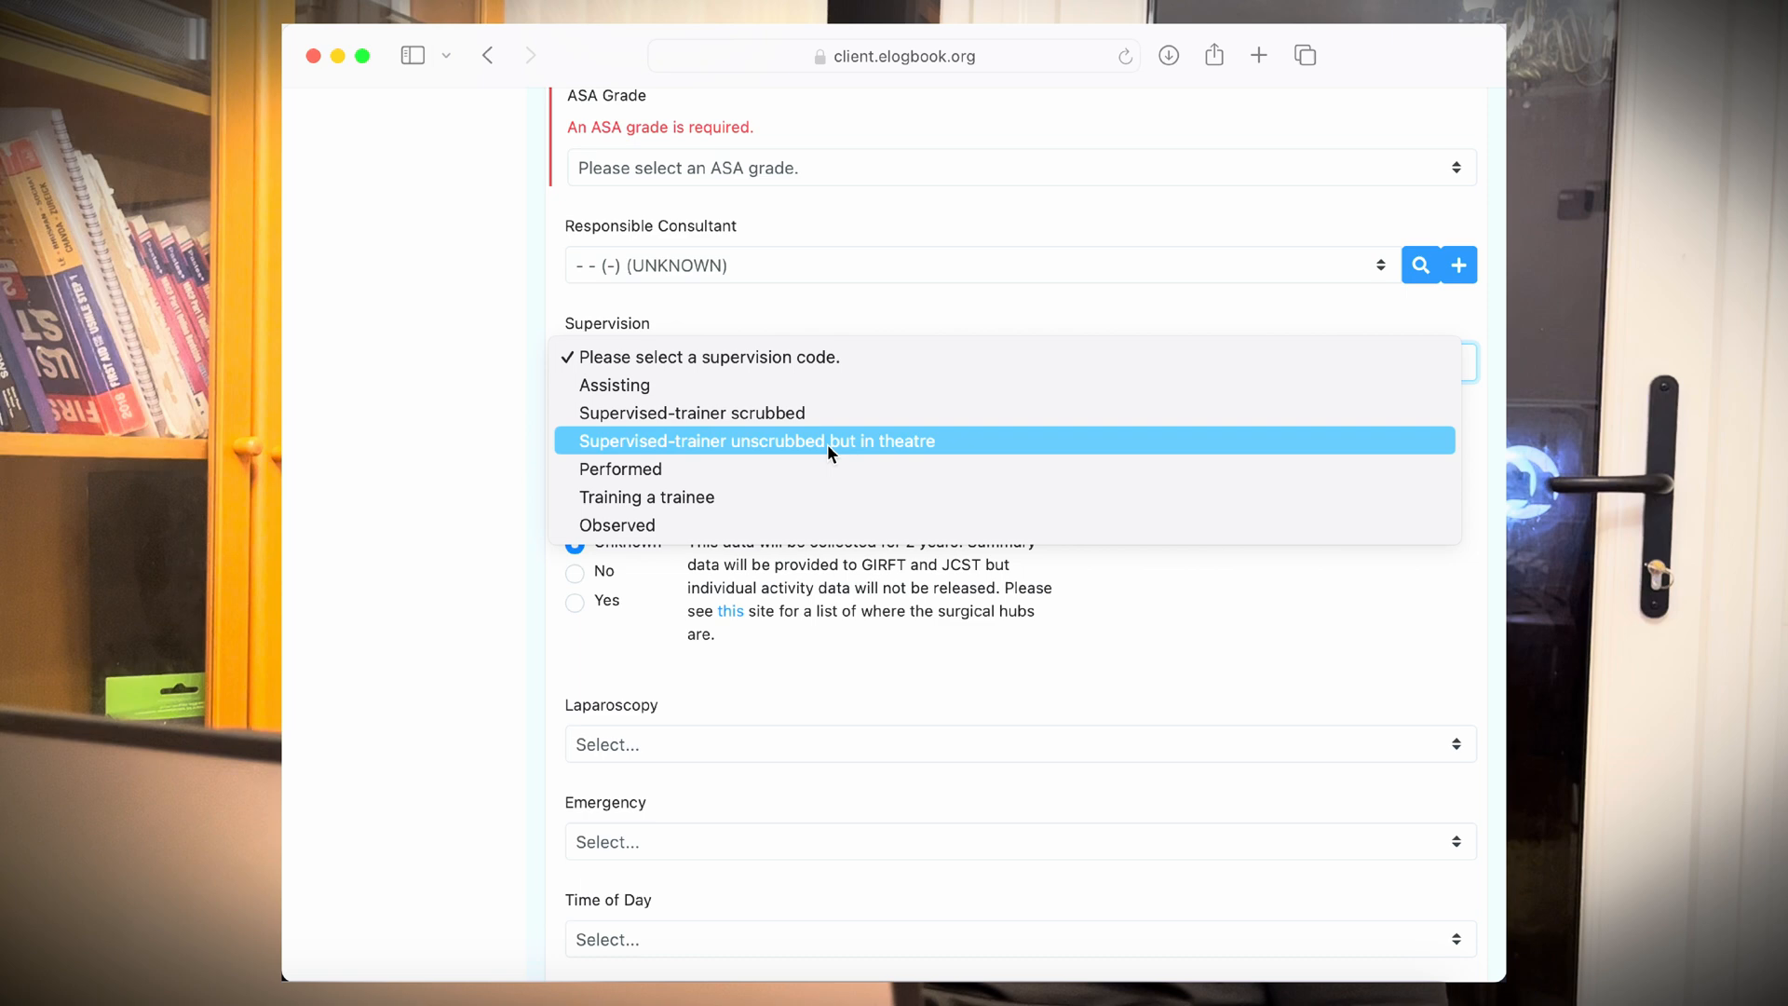
mouse_move(620, 470)
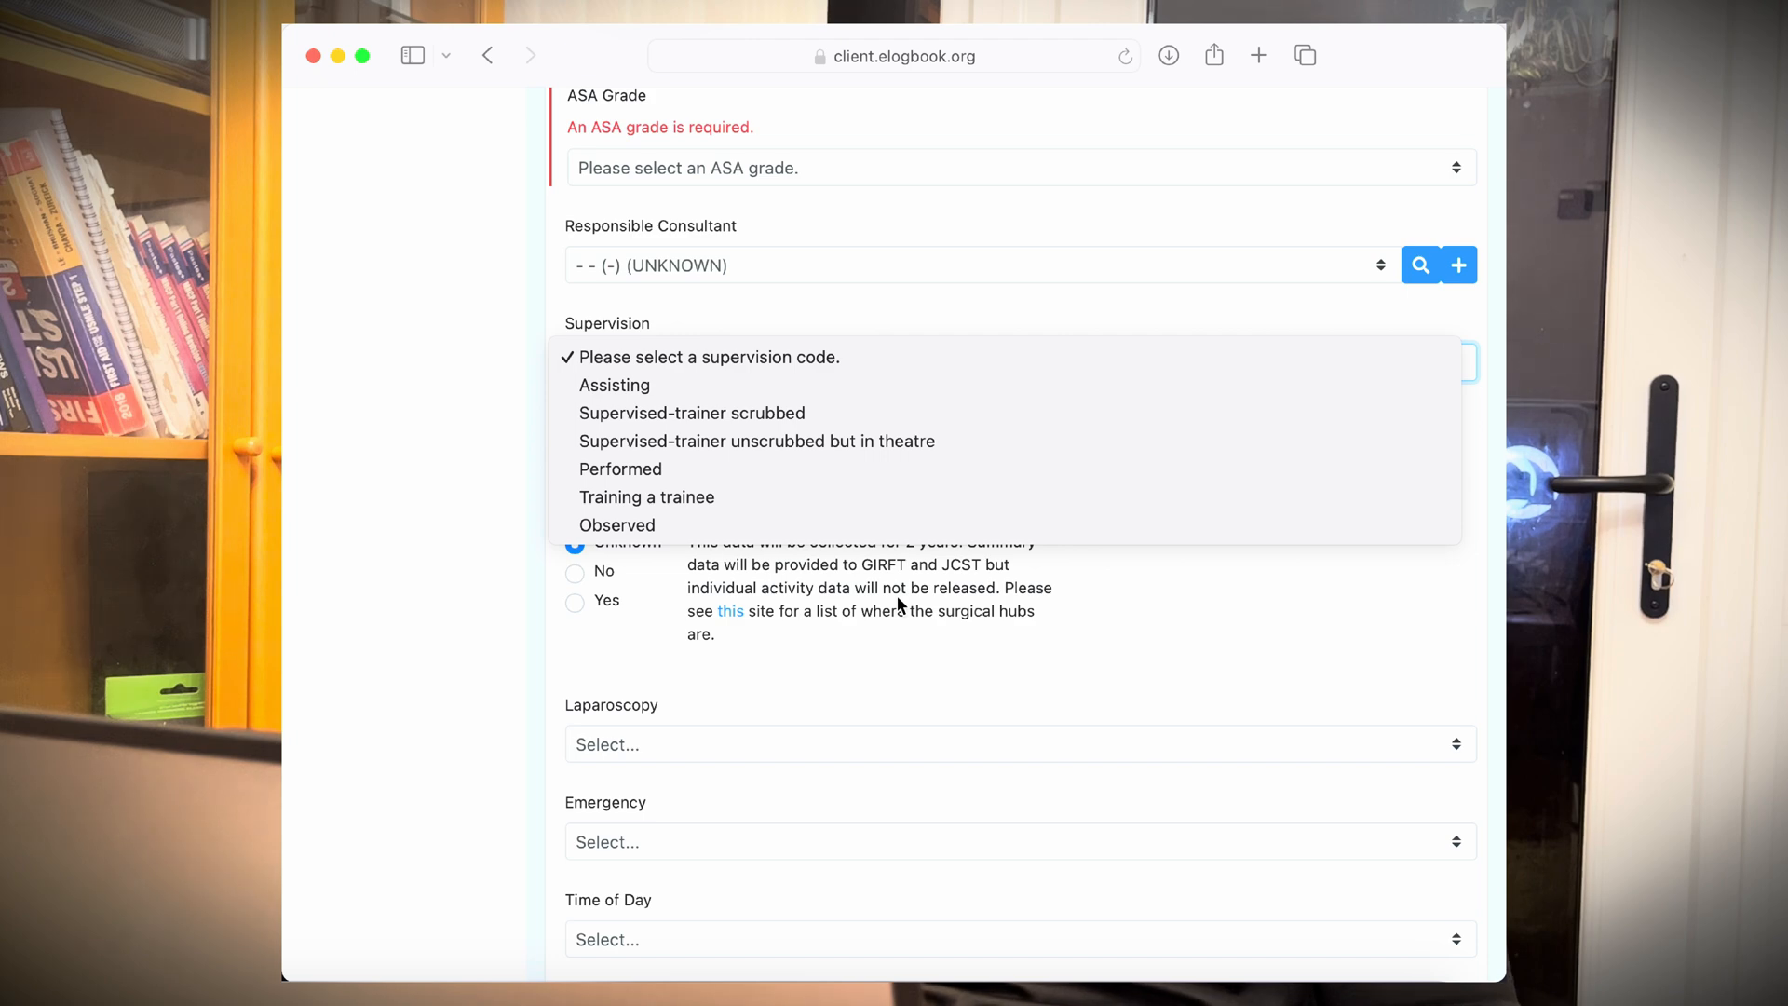
mouse_move(1101, 684)
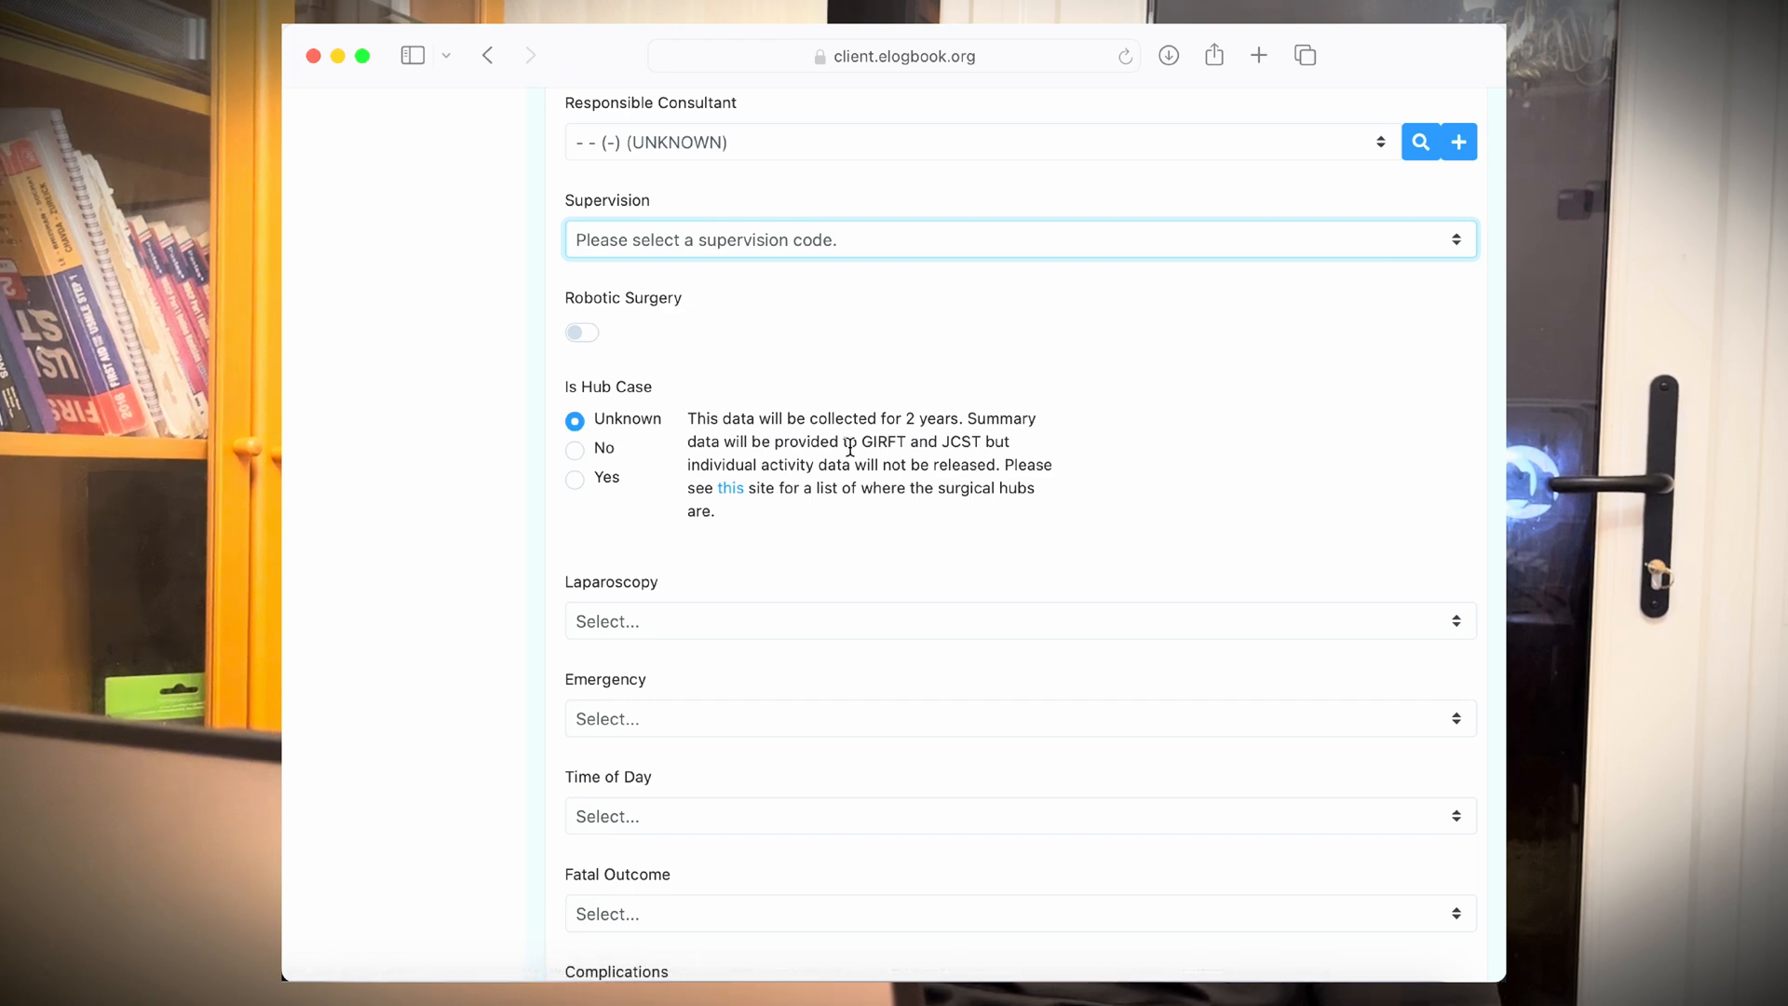
scroll("down", 3)
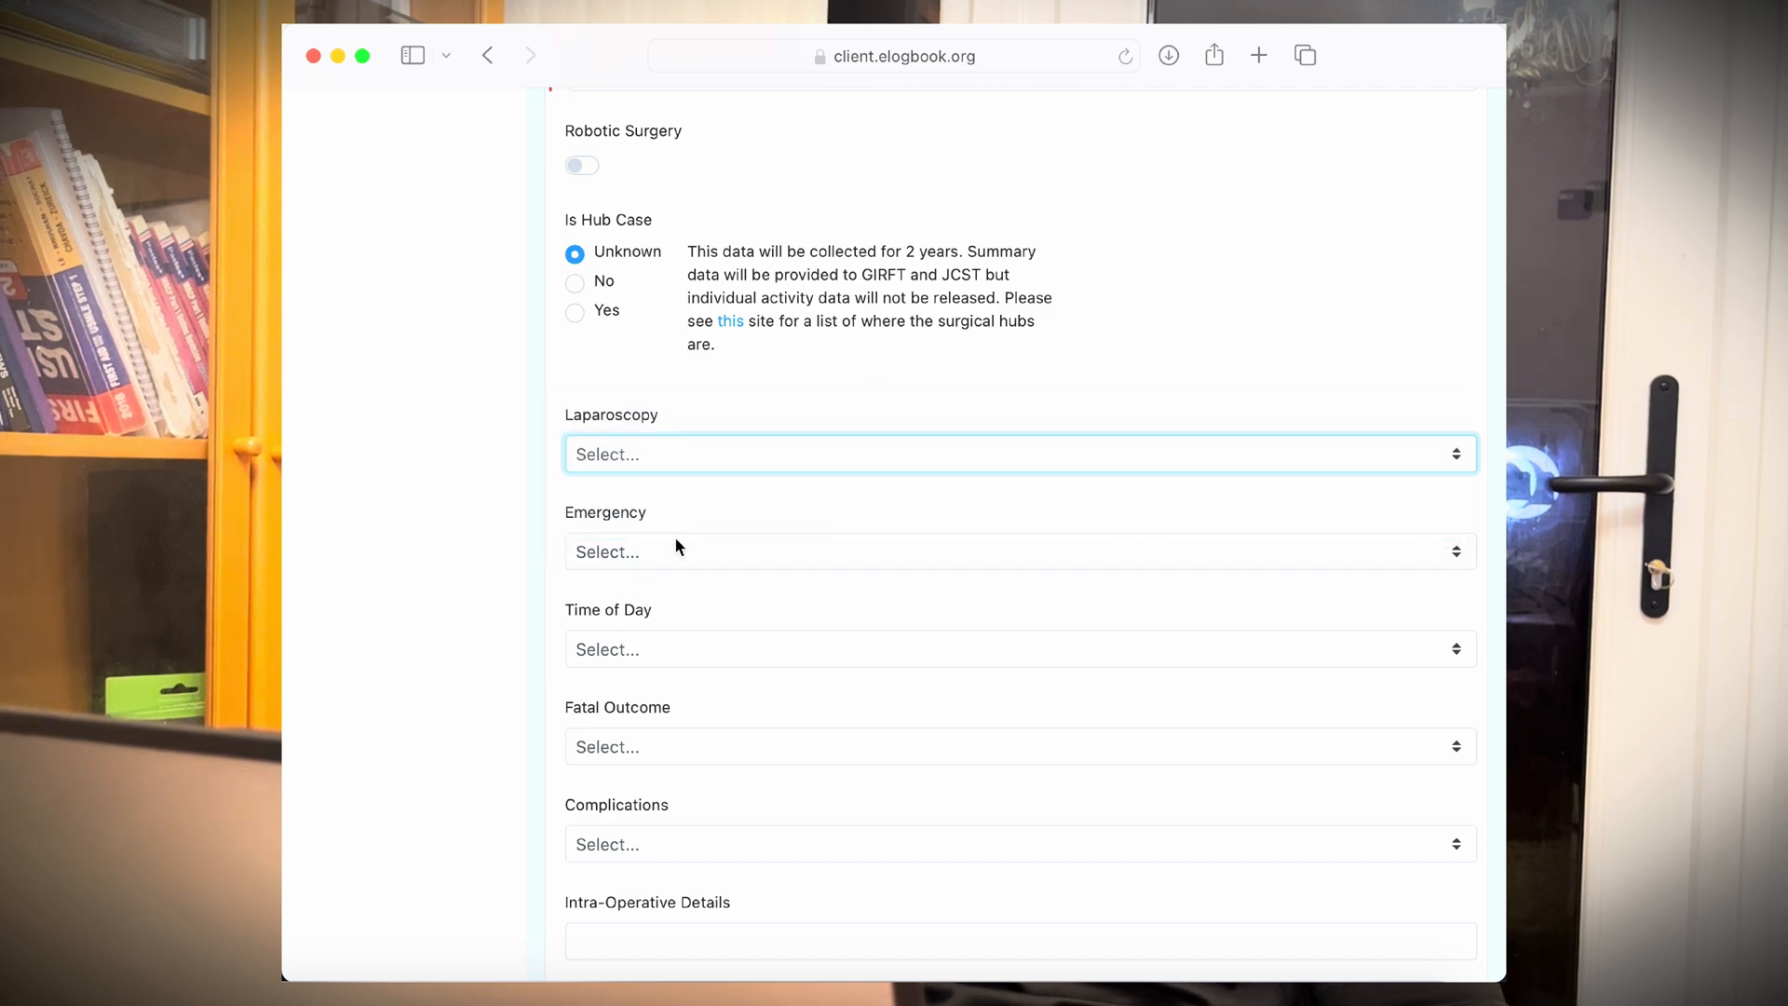
left_click(1019, 551)
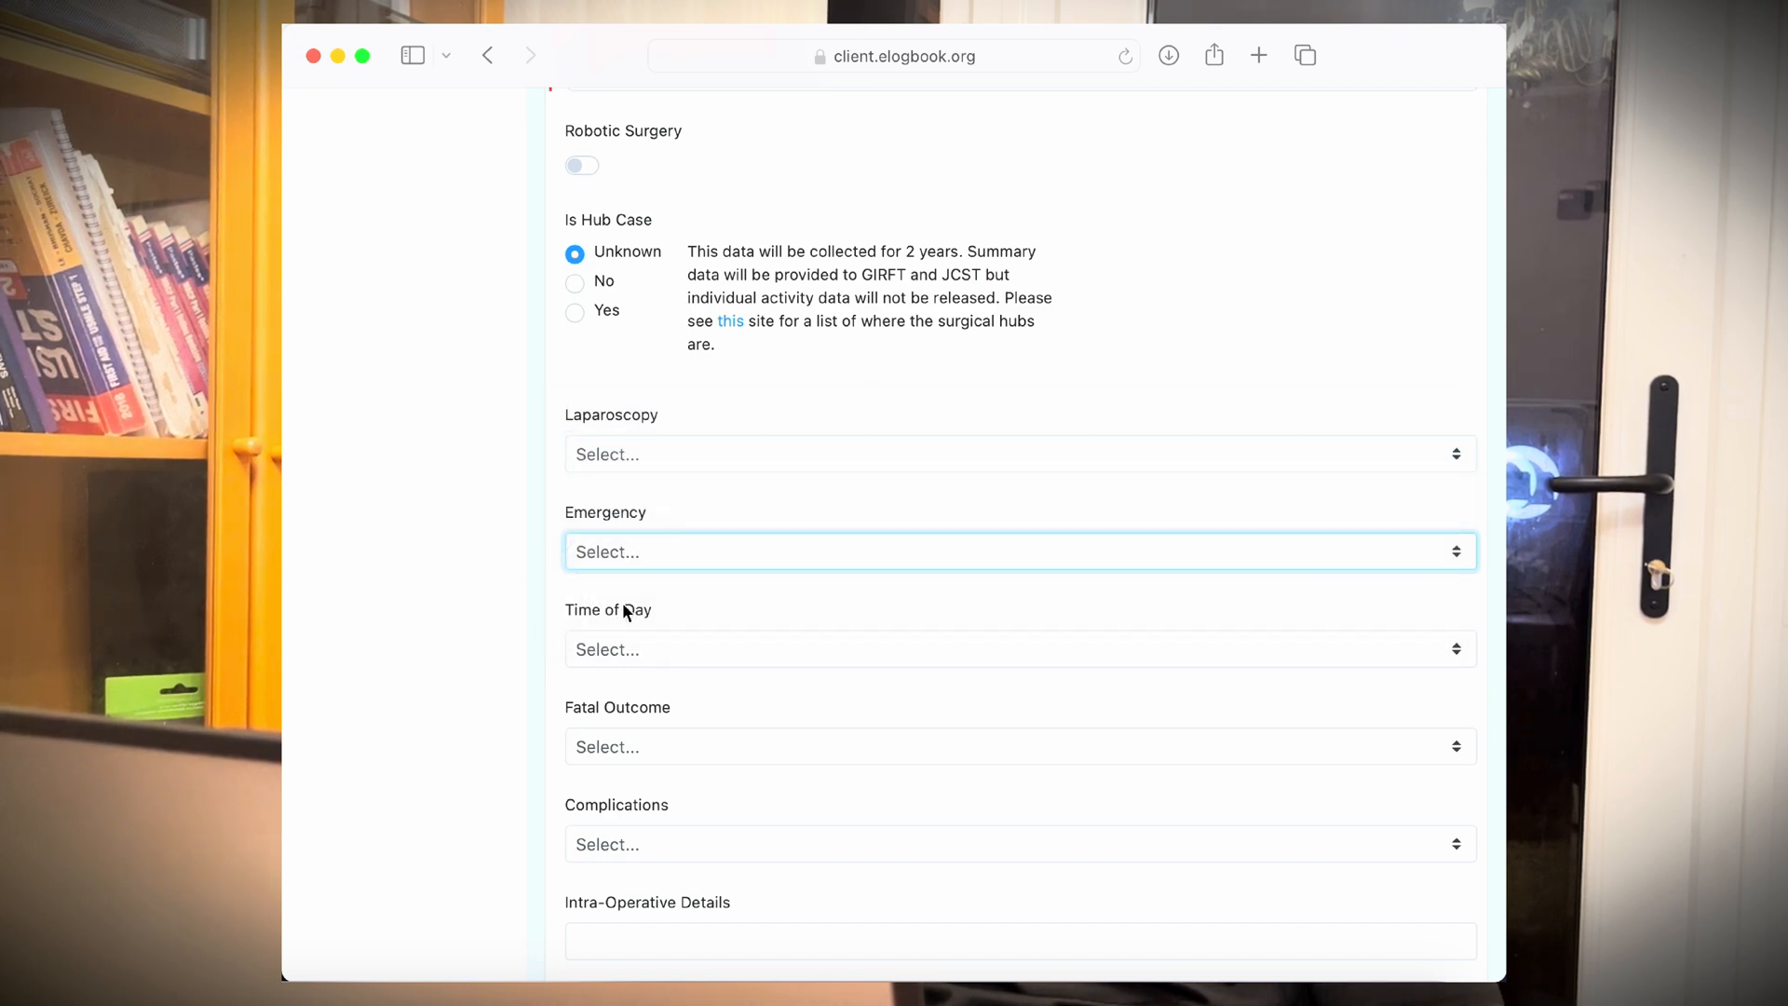
scroll("down", 3)
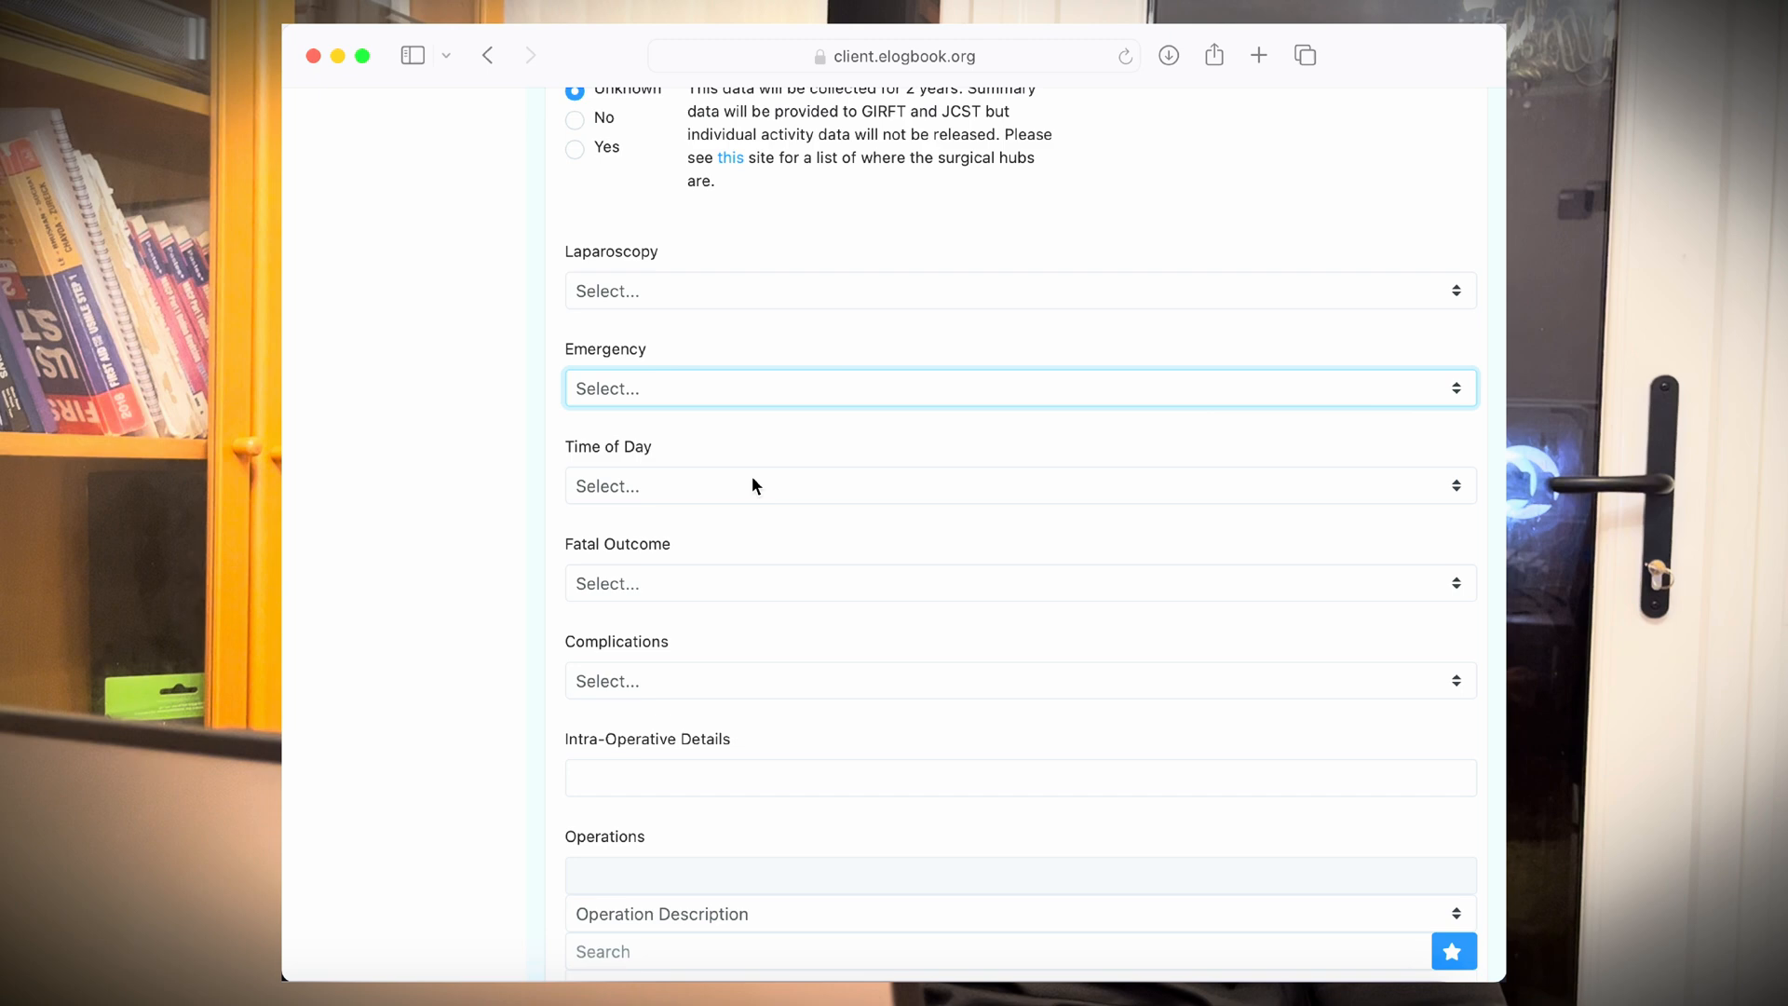
left_click(1019, 486)
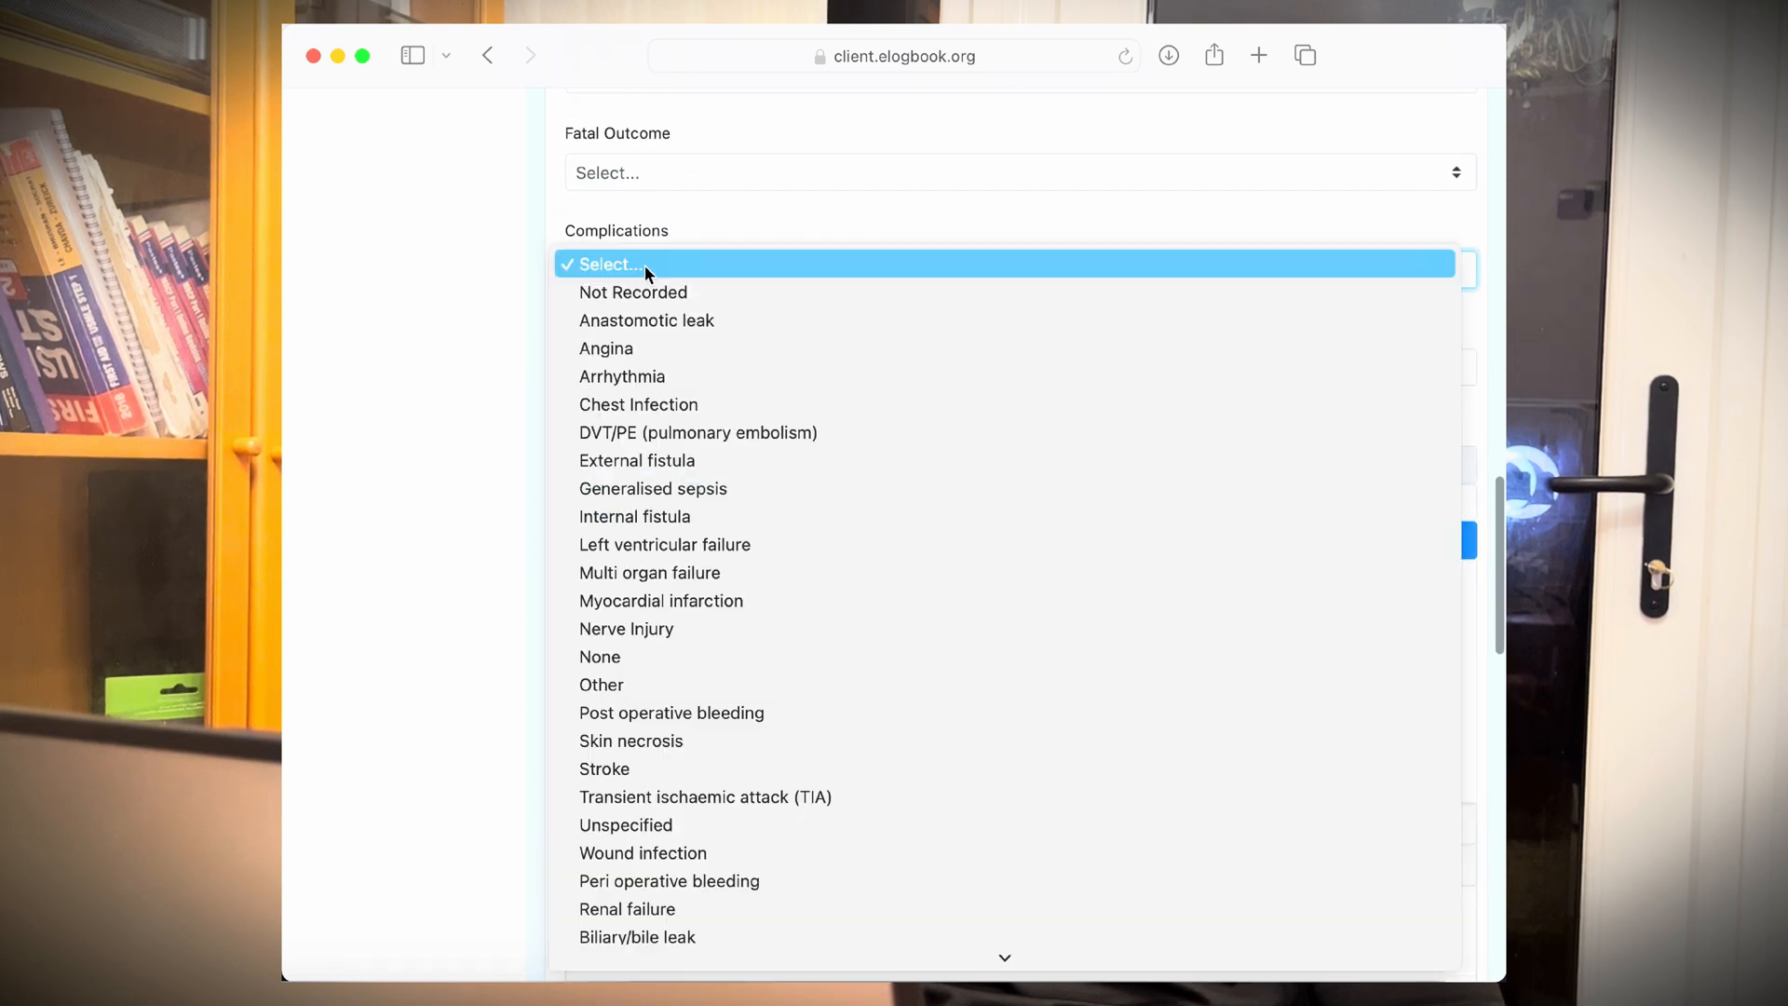
mouse_move(688, 521)
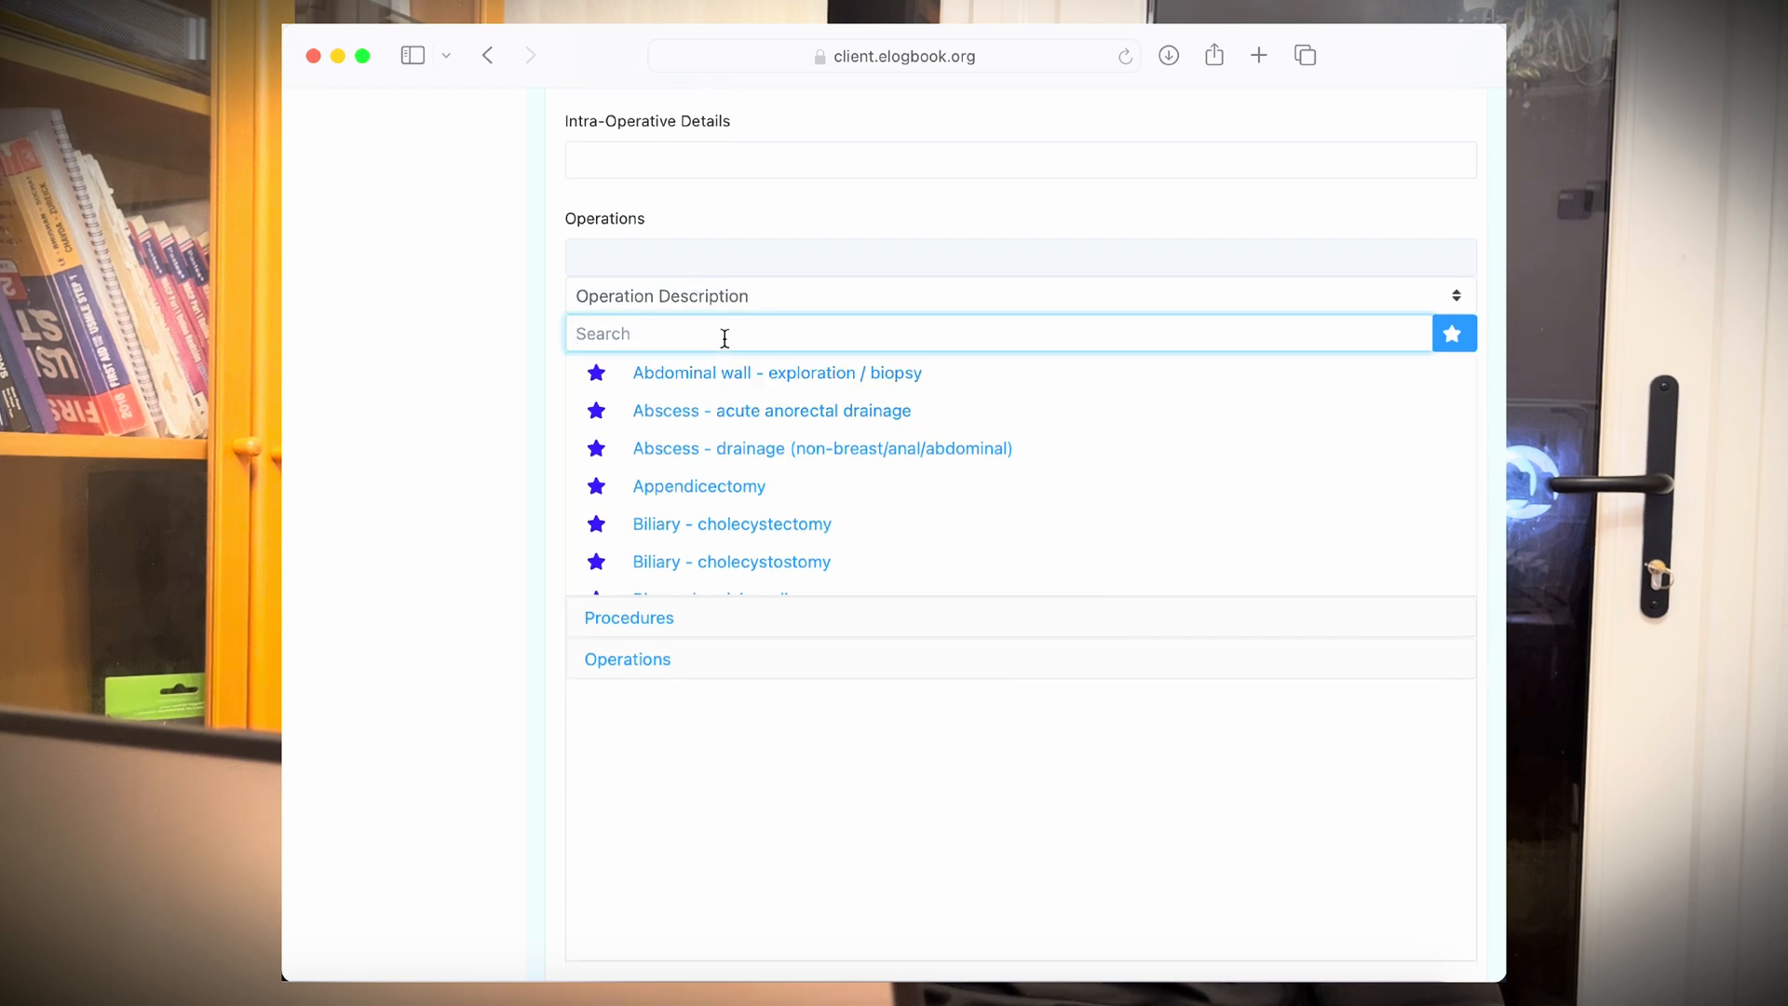
Search 'laparot' and set Laparotomy - Division Of Adhesions as the operation description
scroll("down", 3)
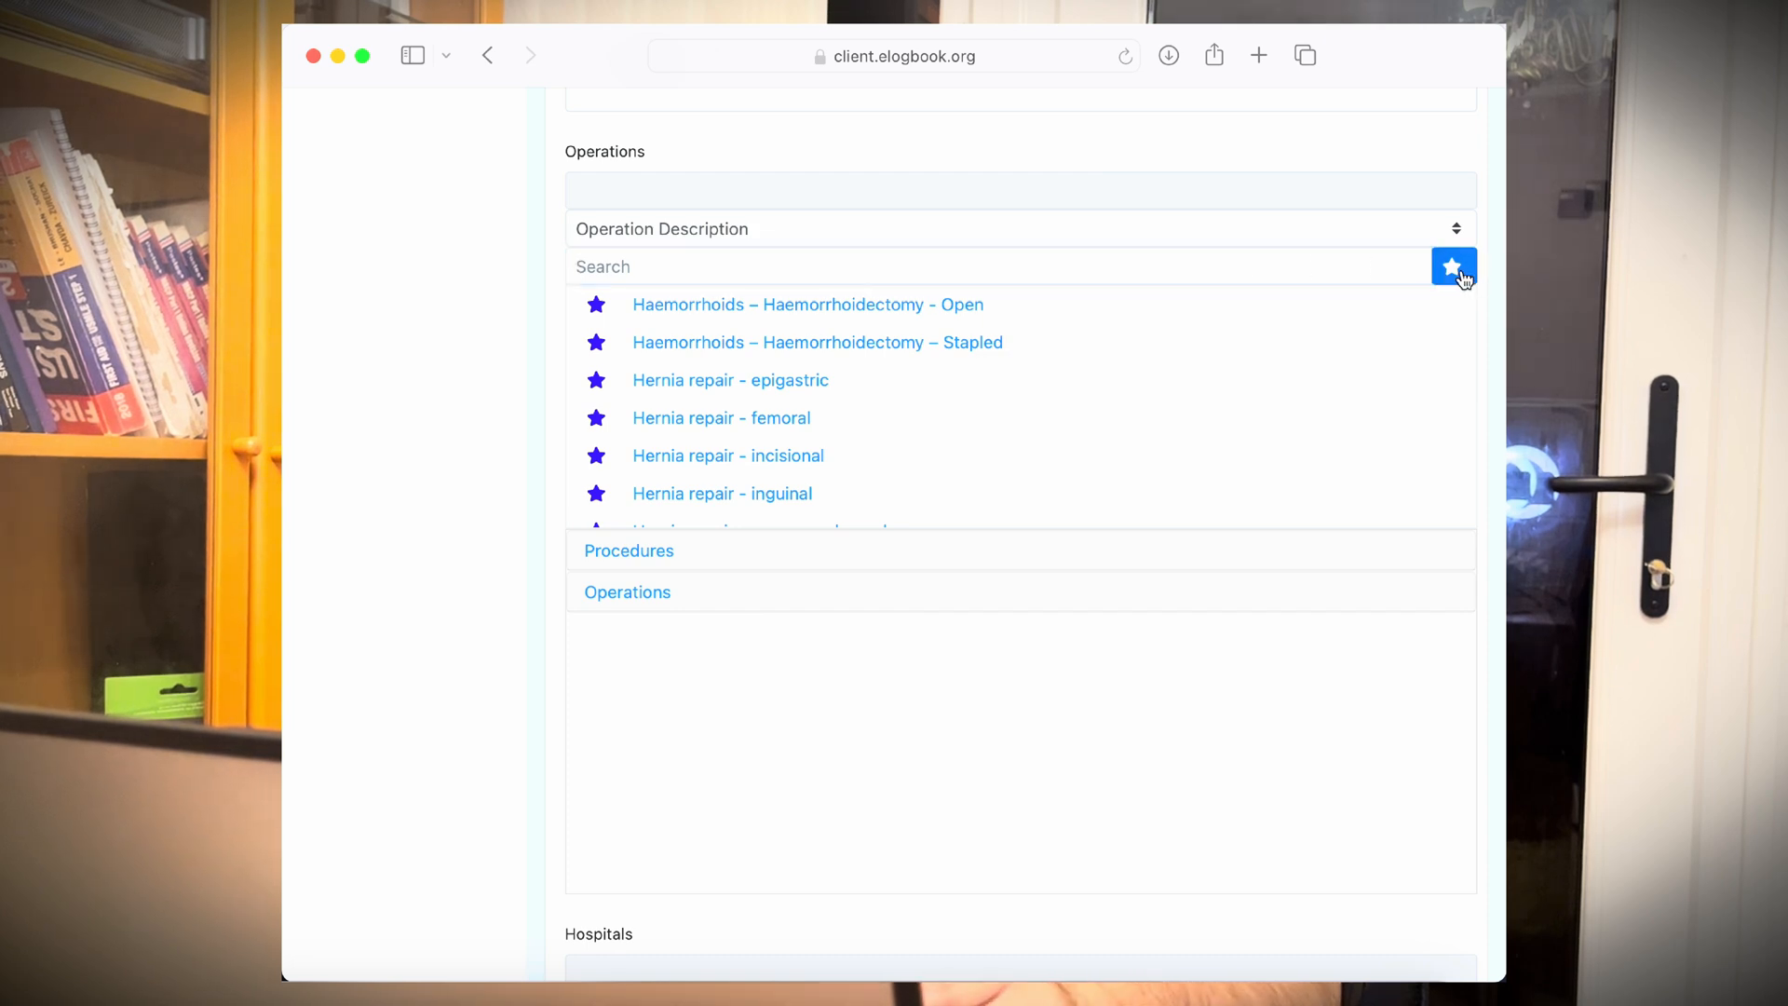
scroll("down", 3)
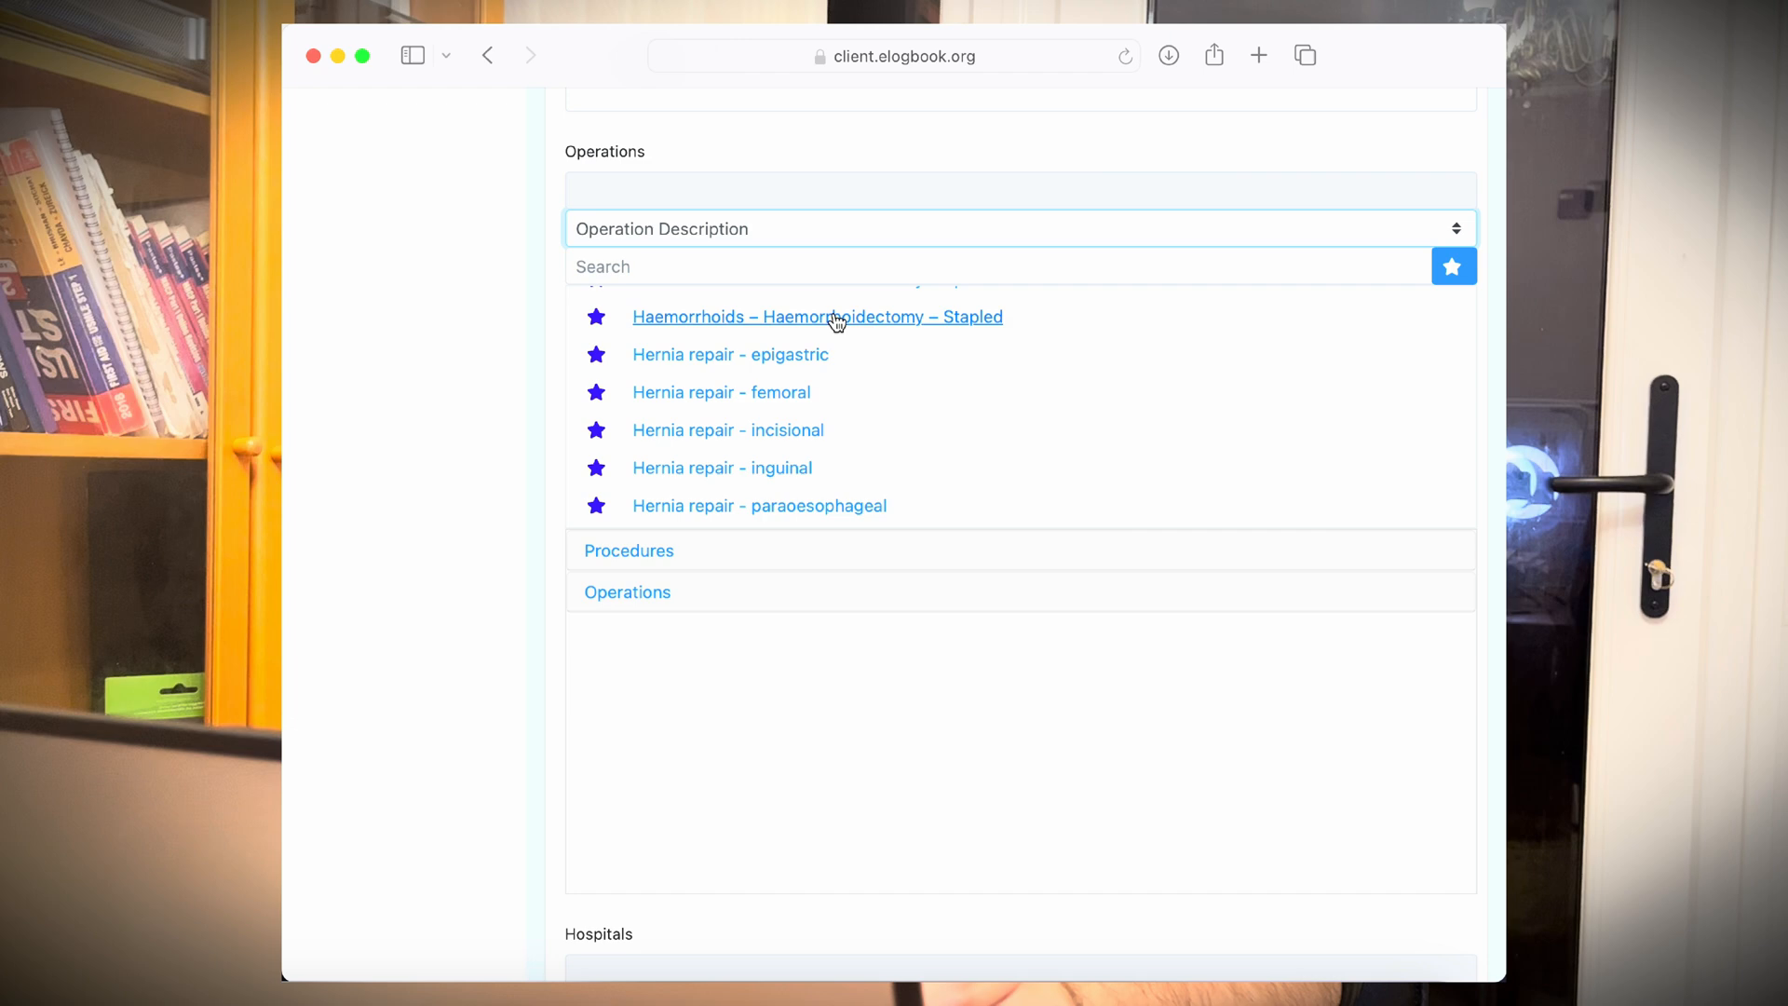
left_click(992, 267)
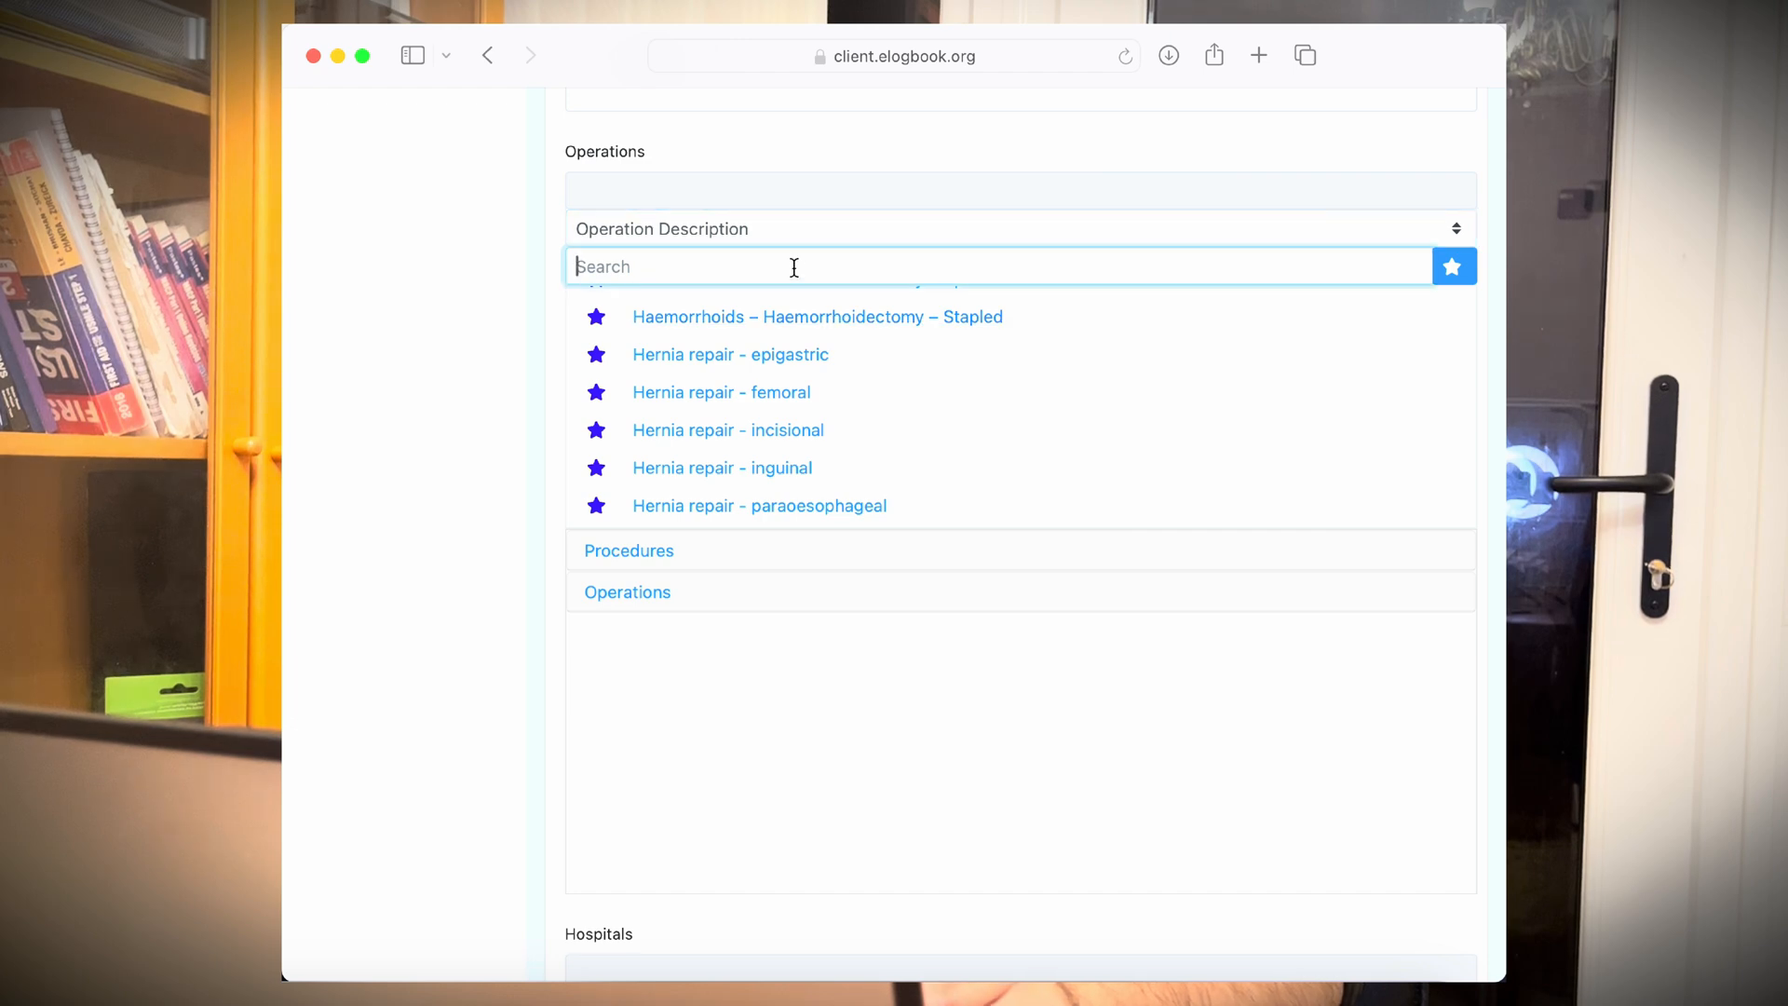
type("laparot")
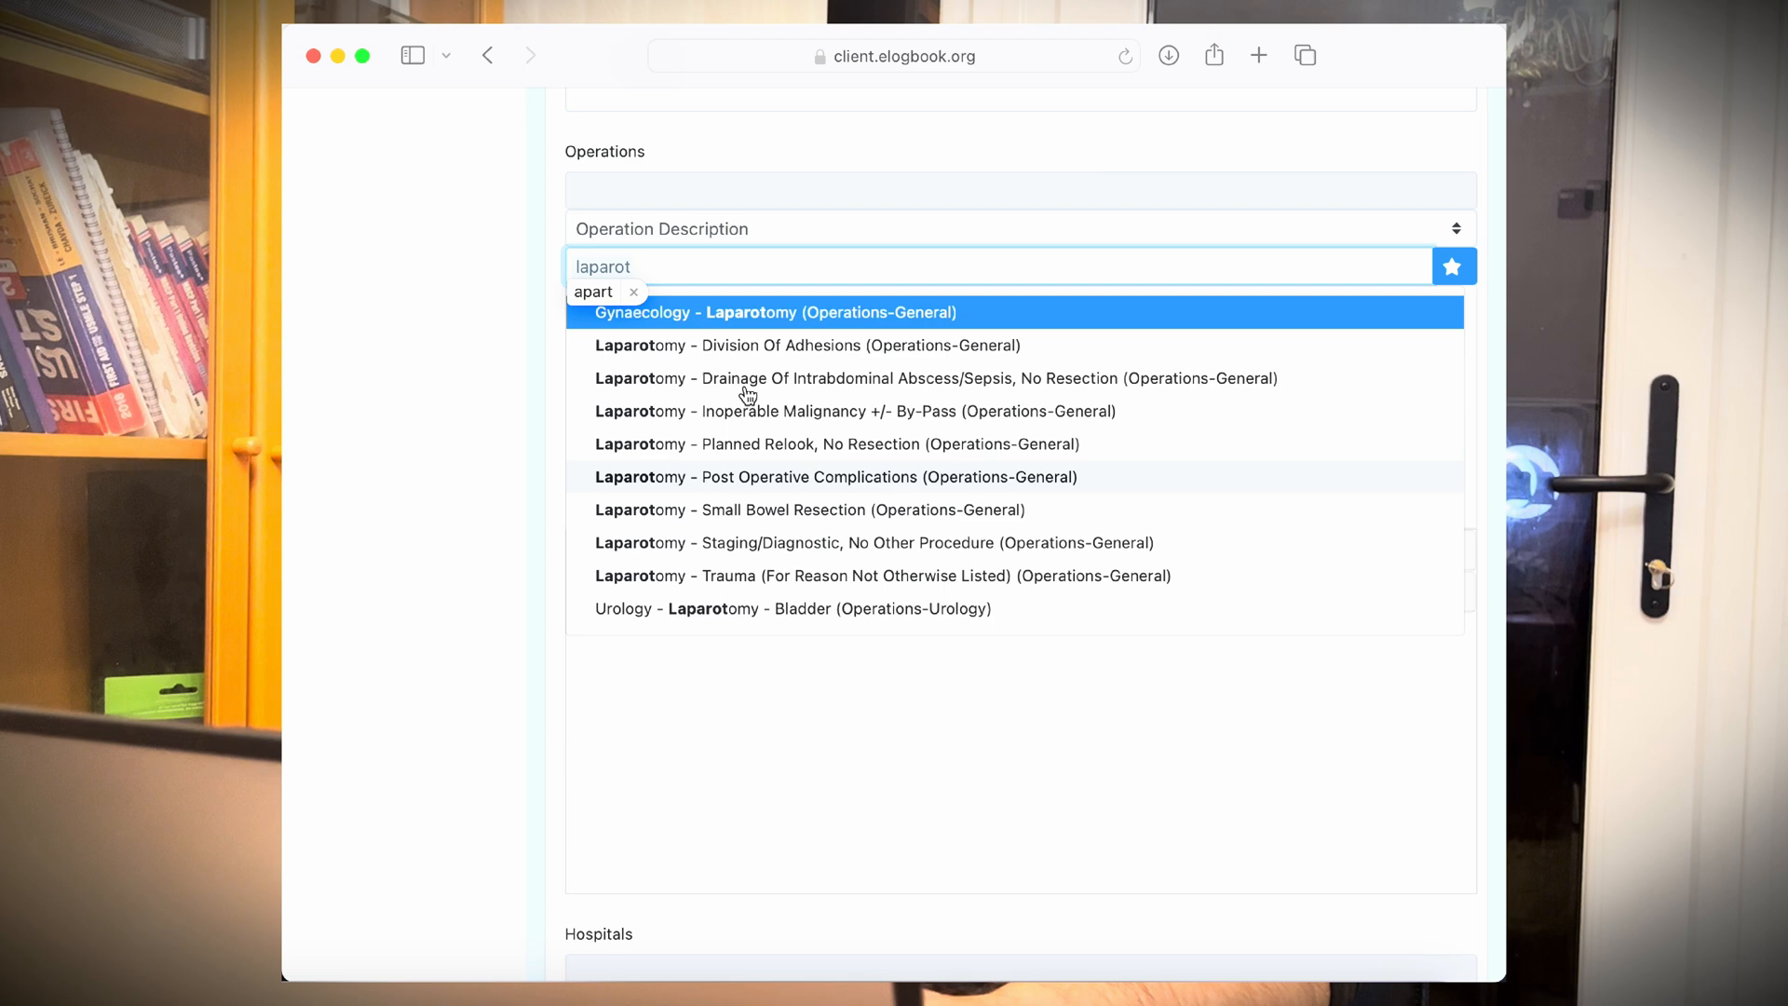
mouse_move(817, 378)
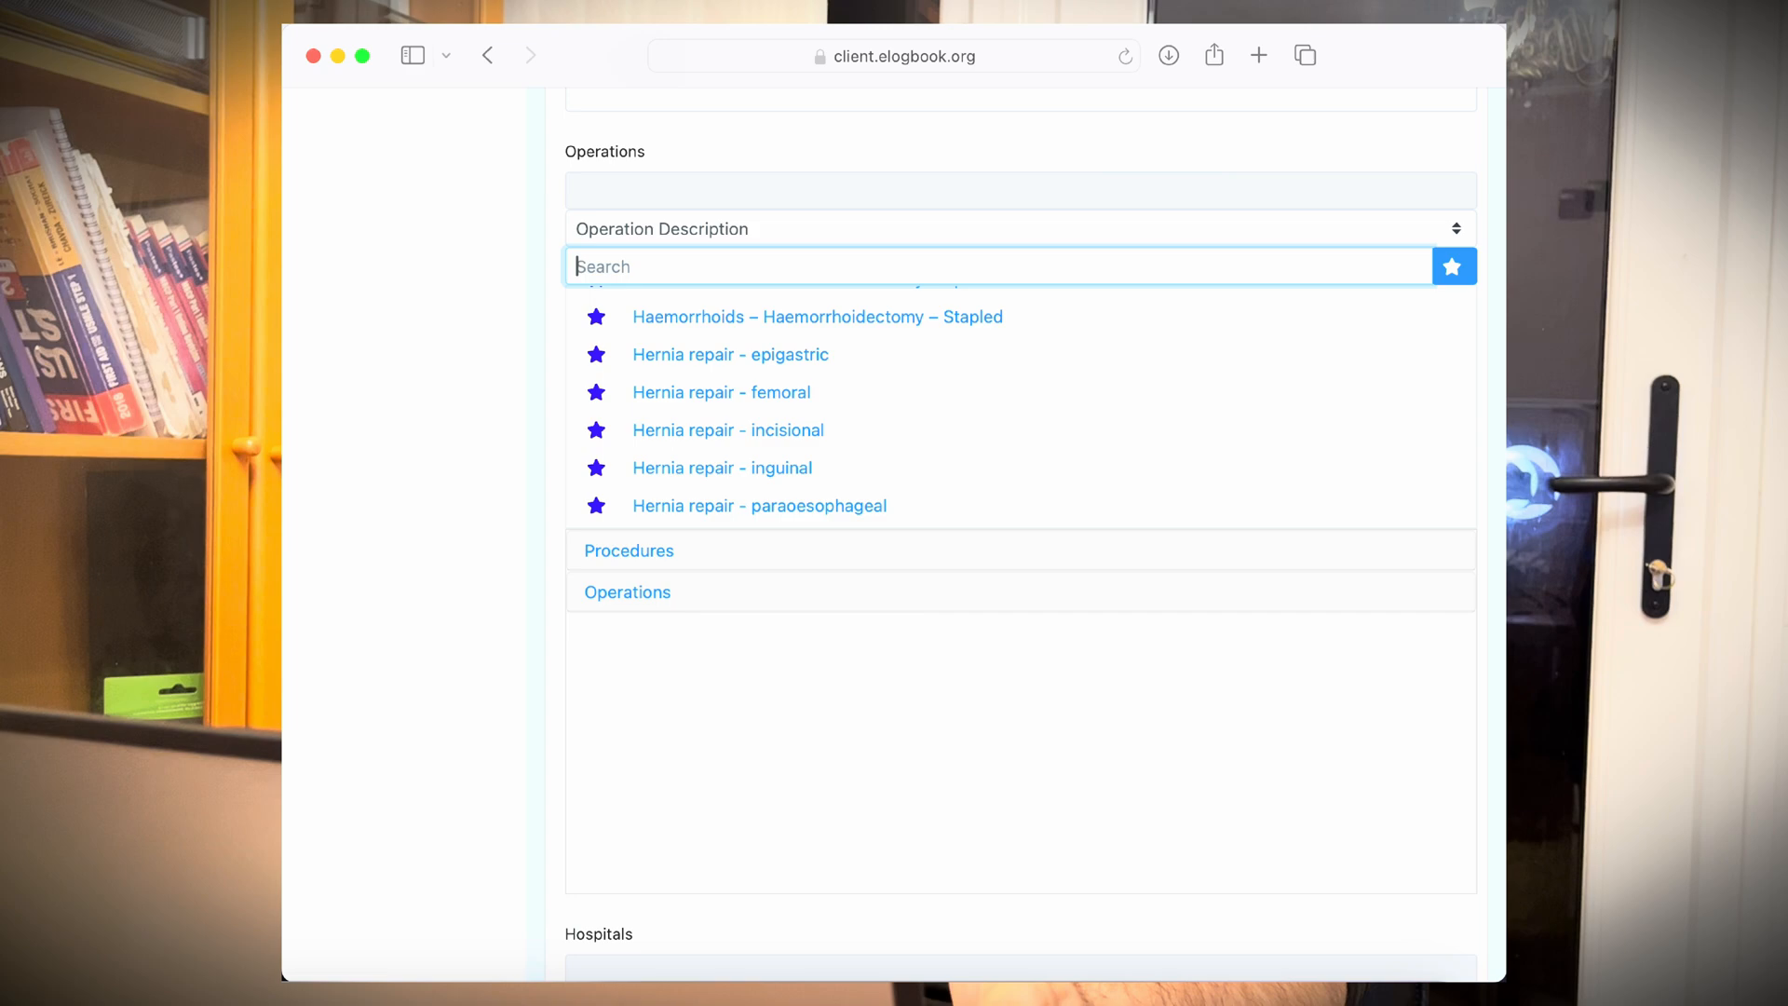
type("laparoyo")
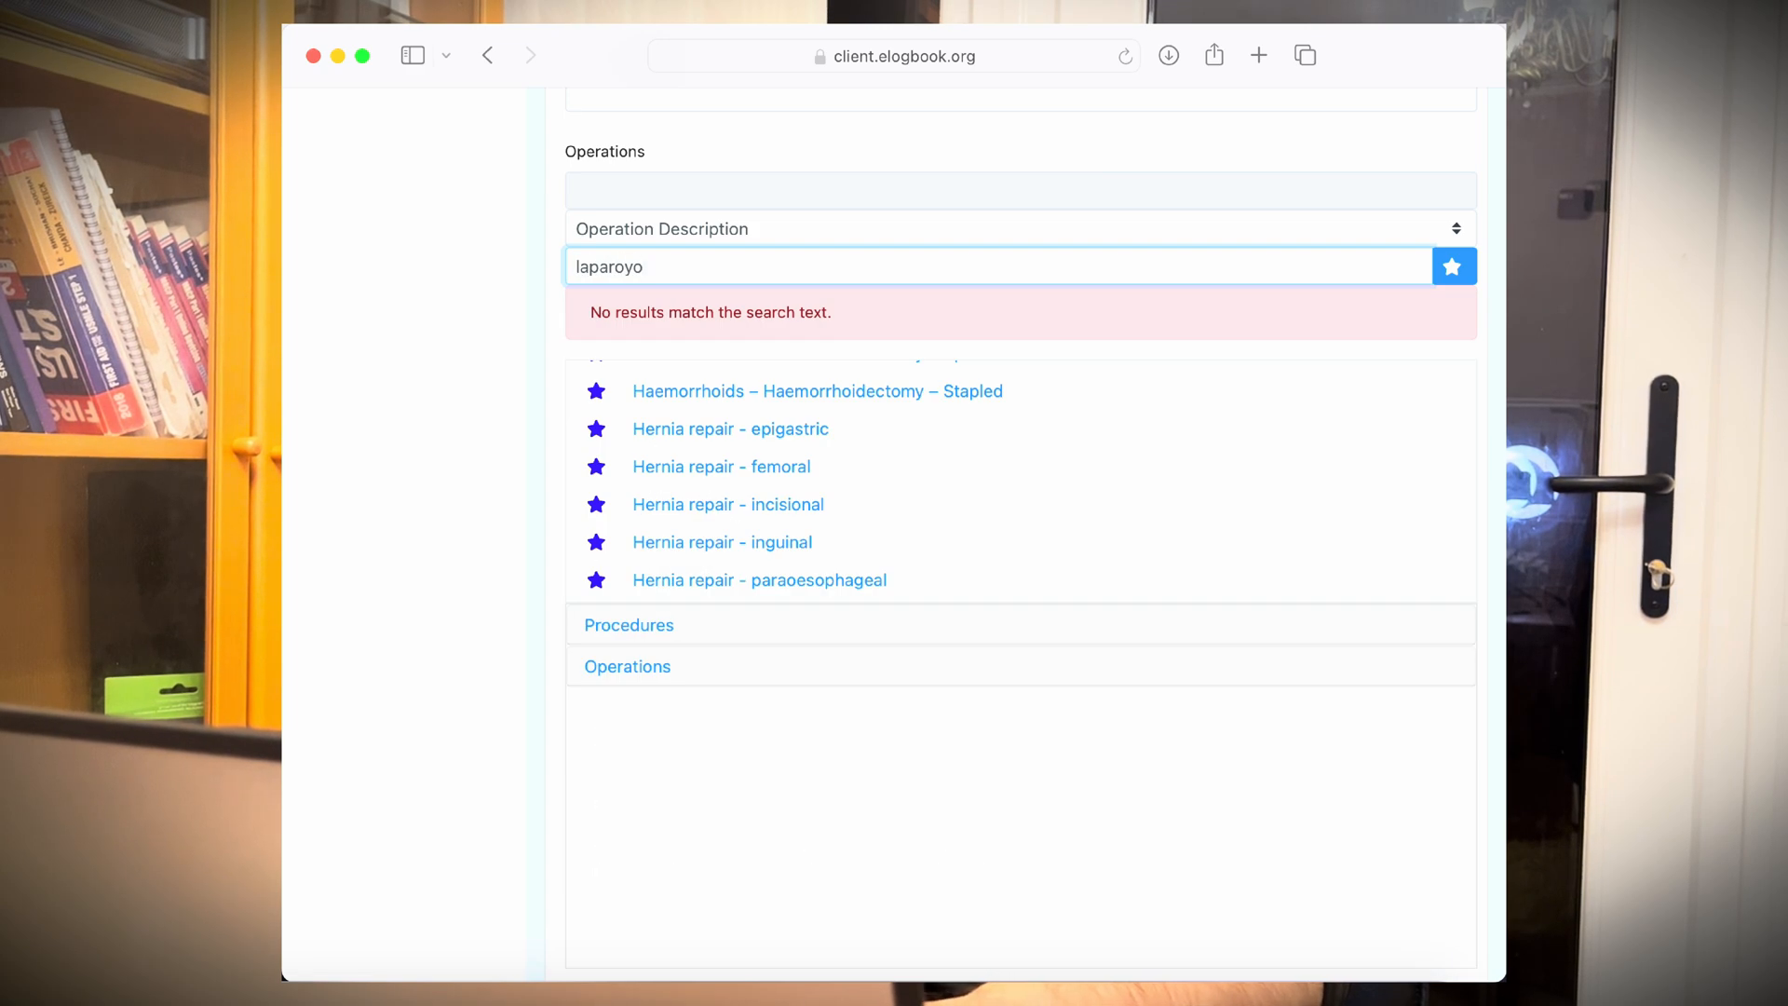
type("laparot")
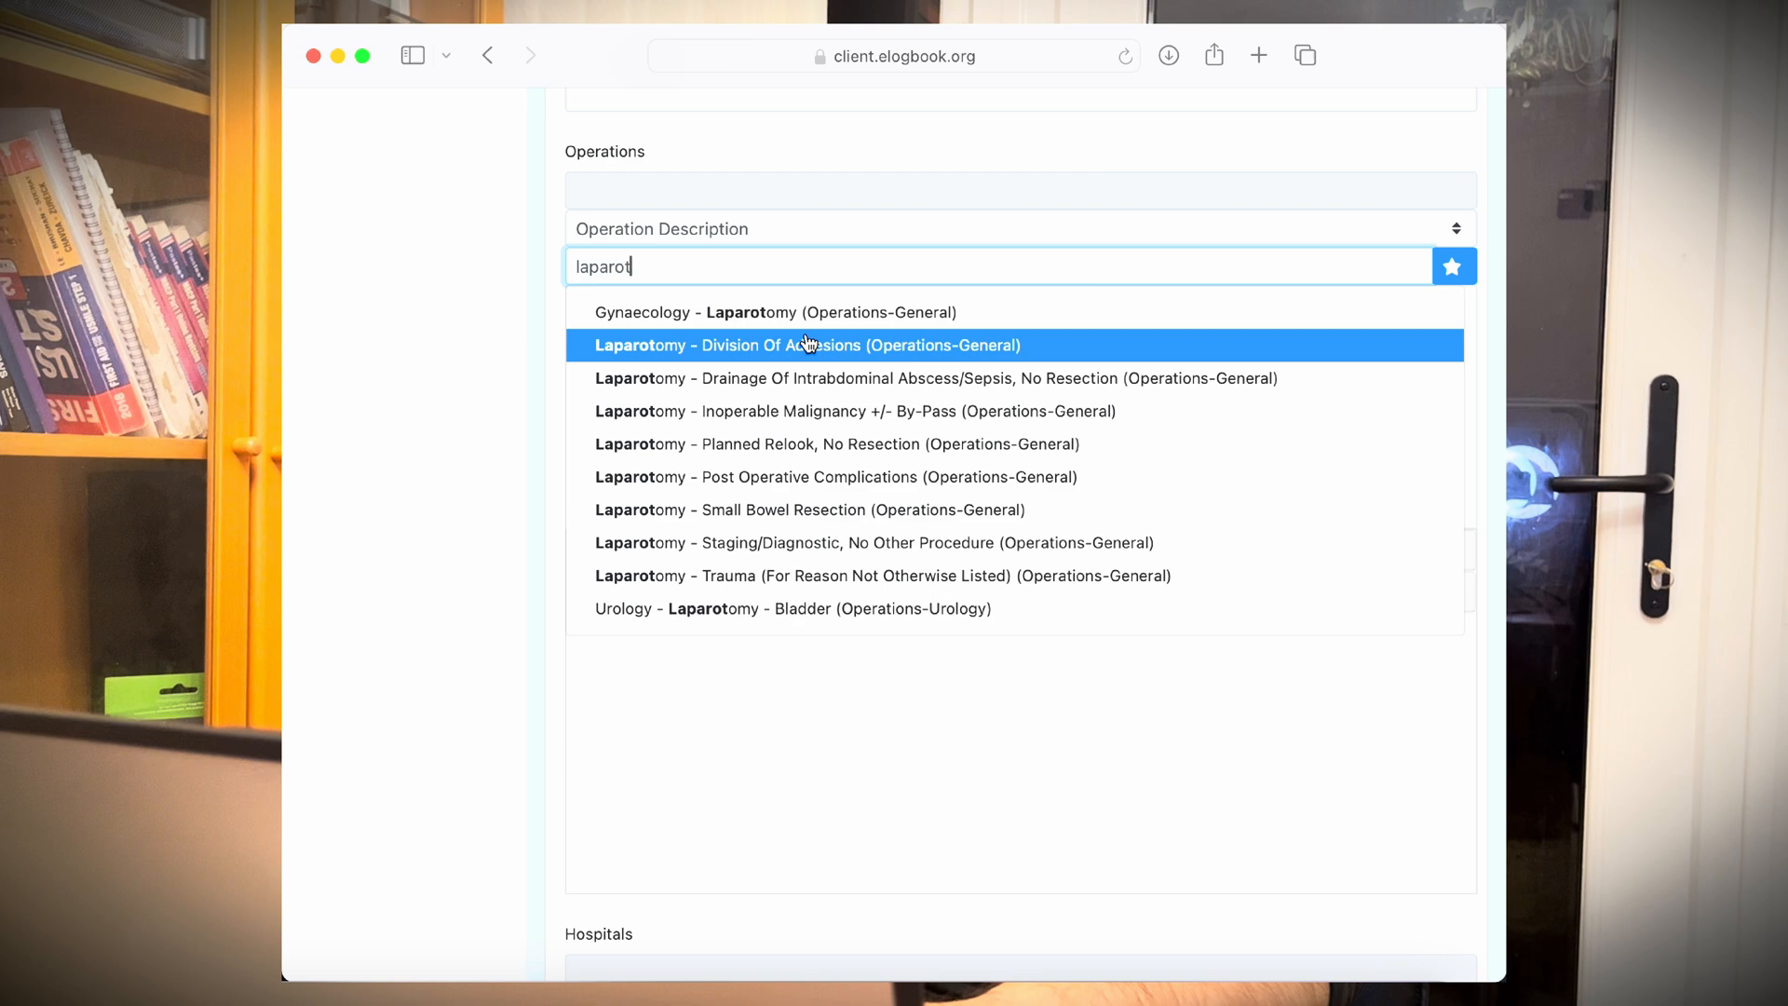
left_click(806, 345)
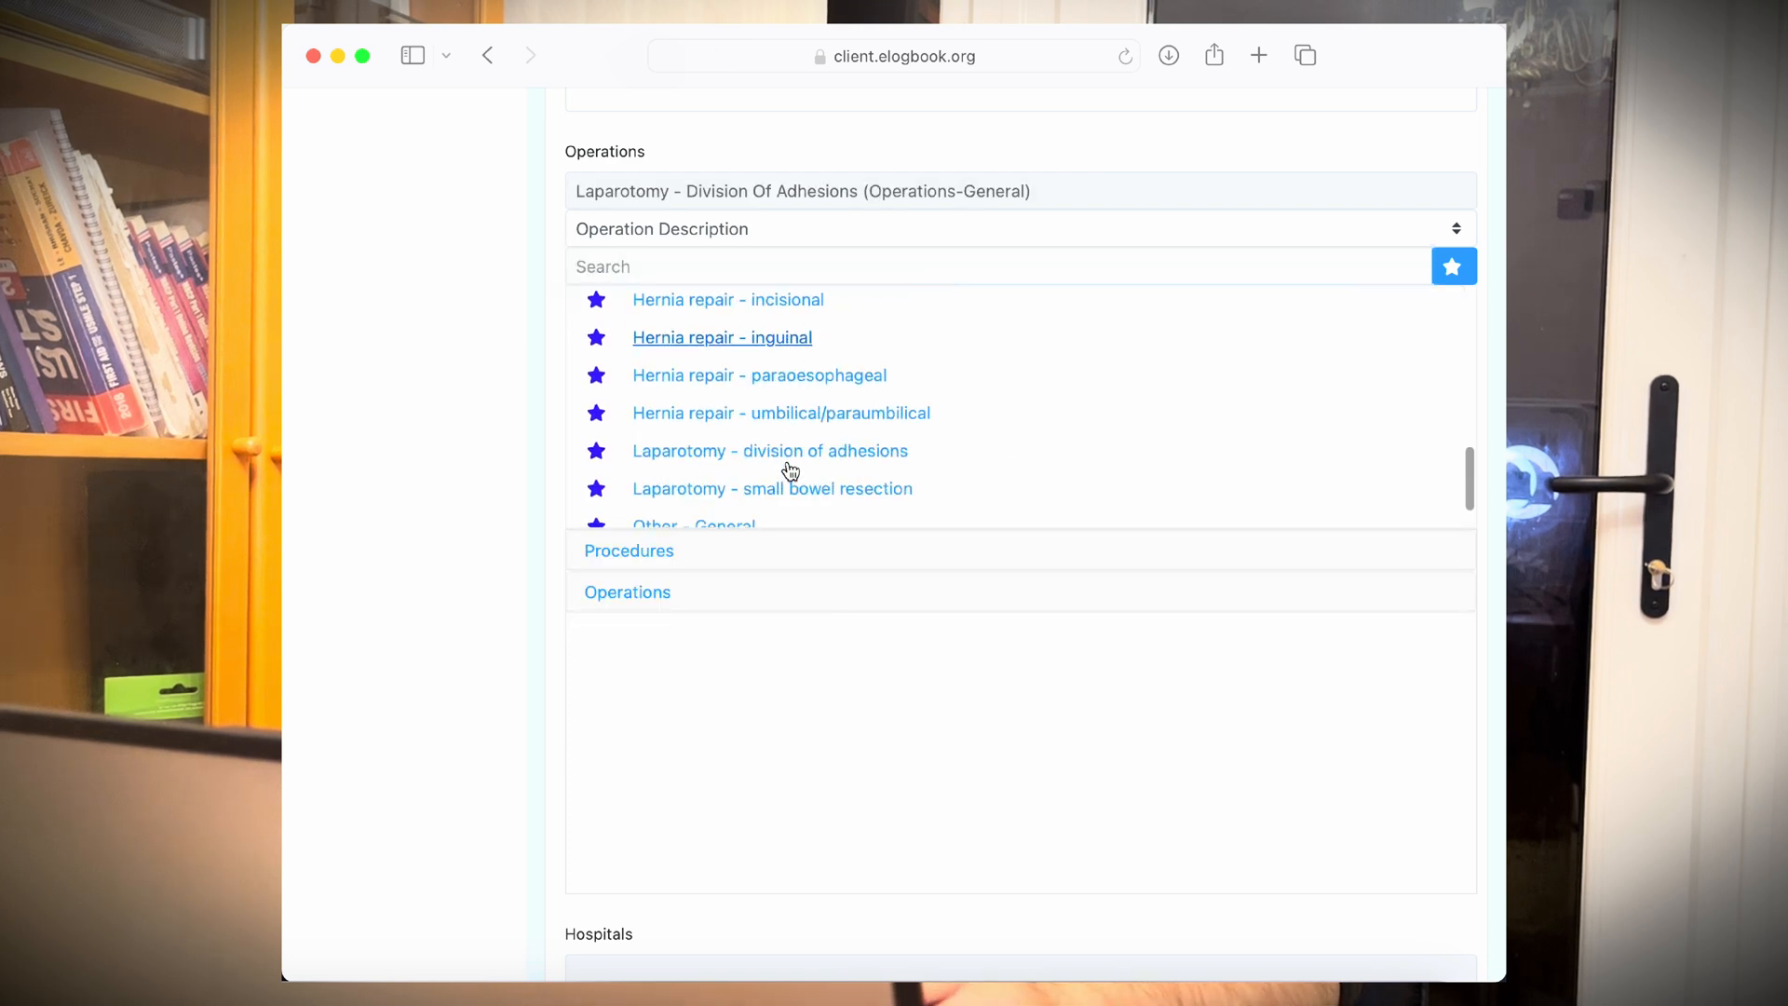
scroll("down", 3)
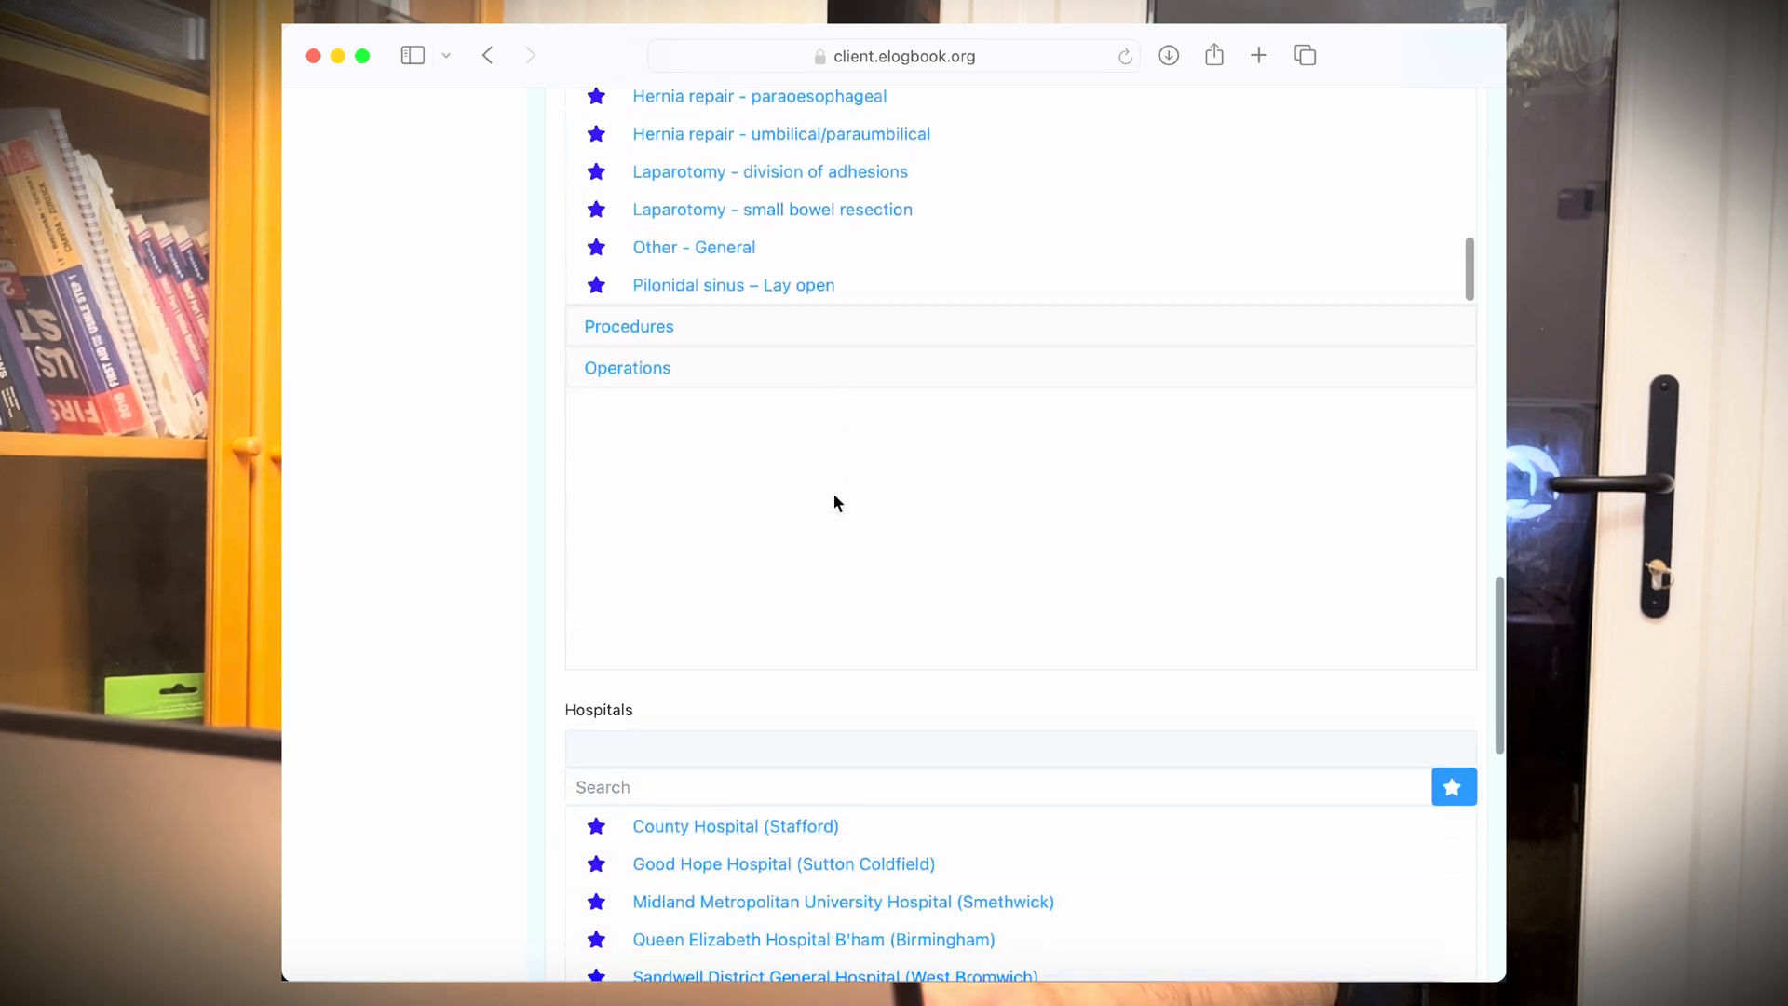
scroll("down", 3)
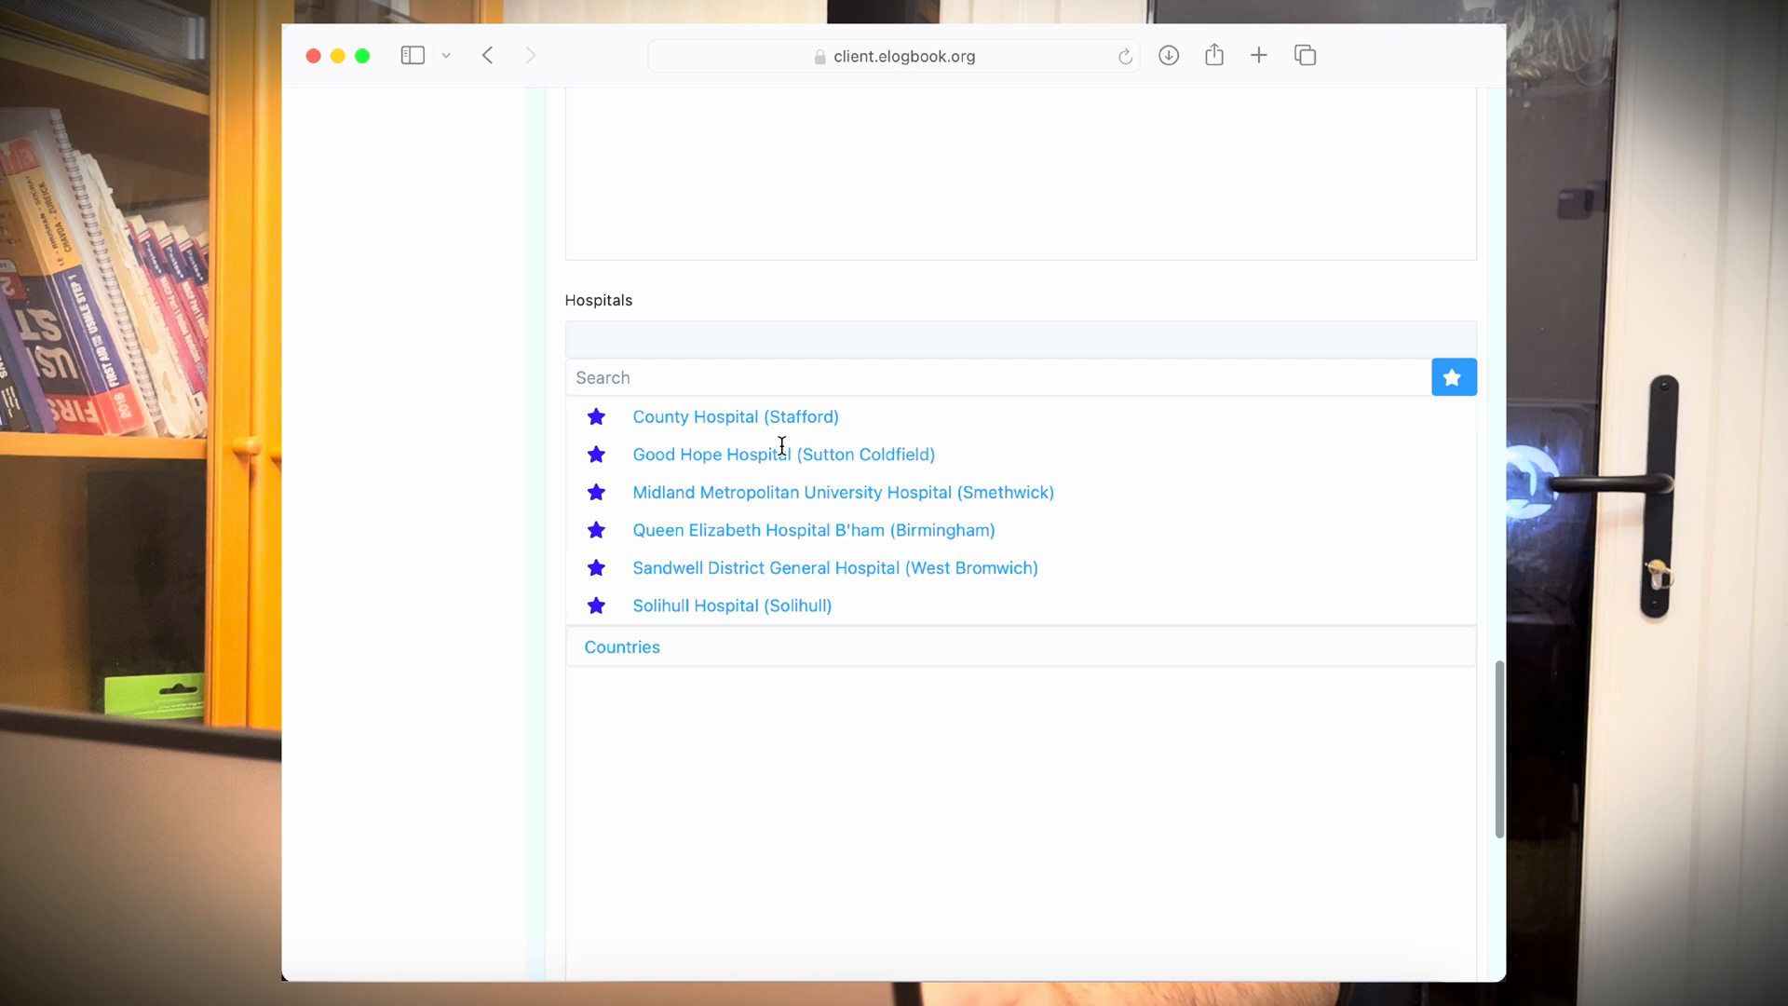
scroll("down", 3)
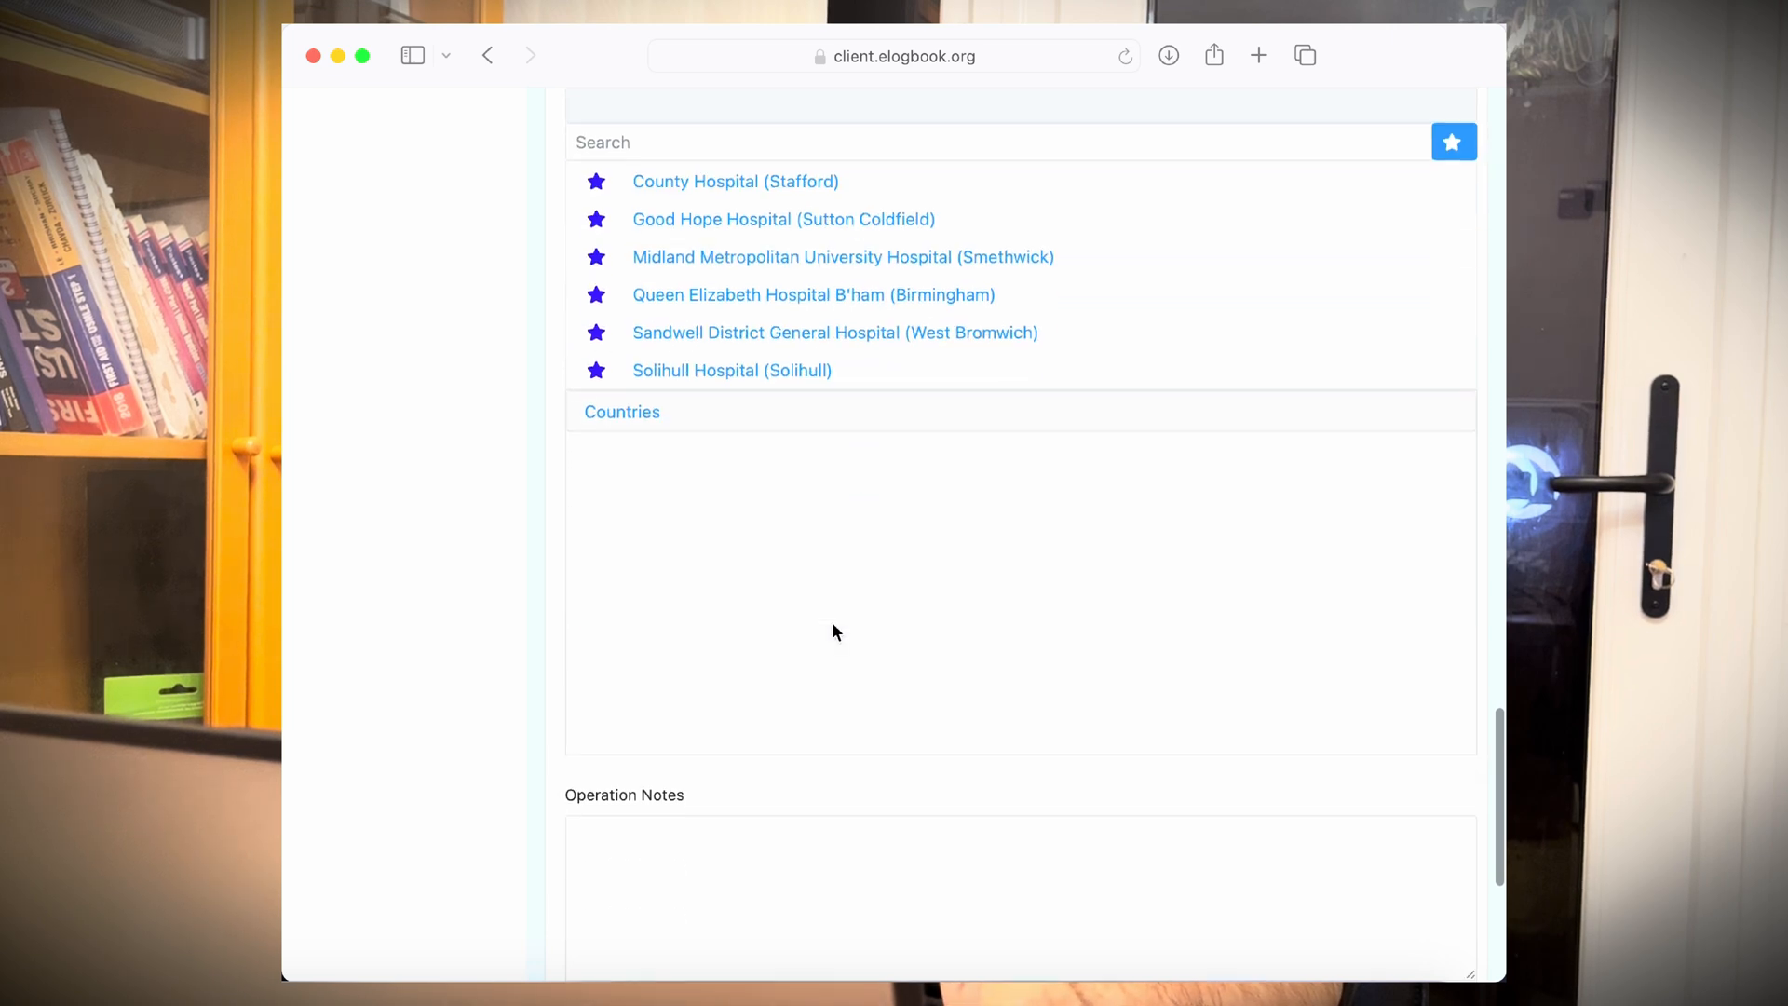
scroll("down", 3)
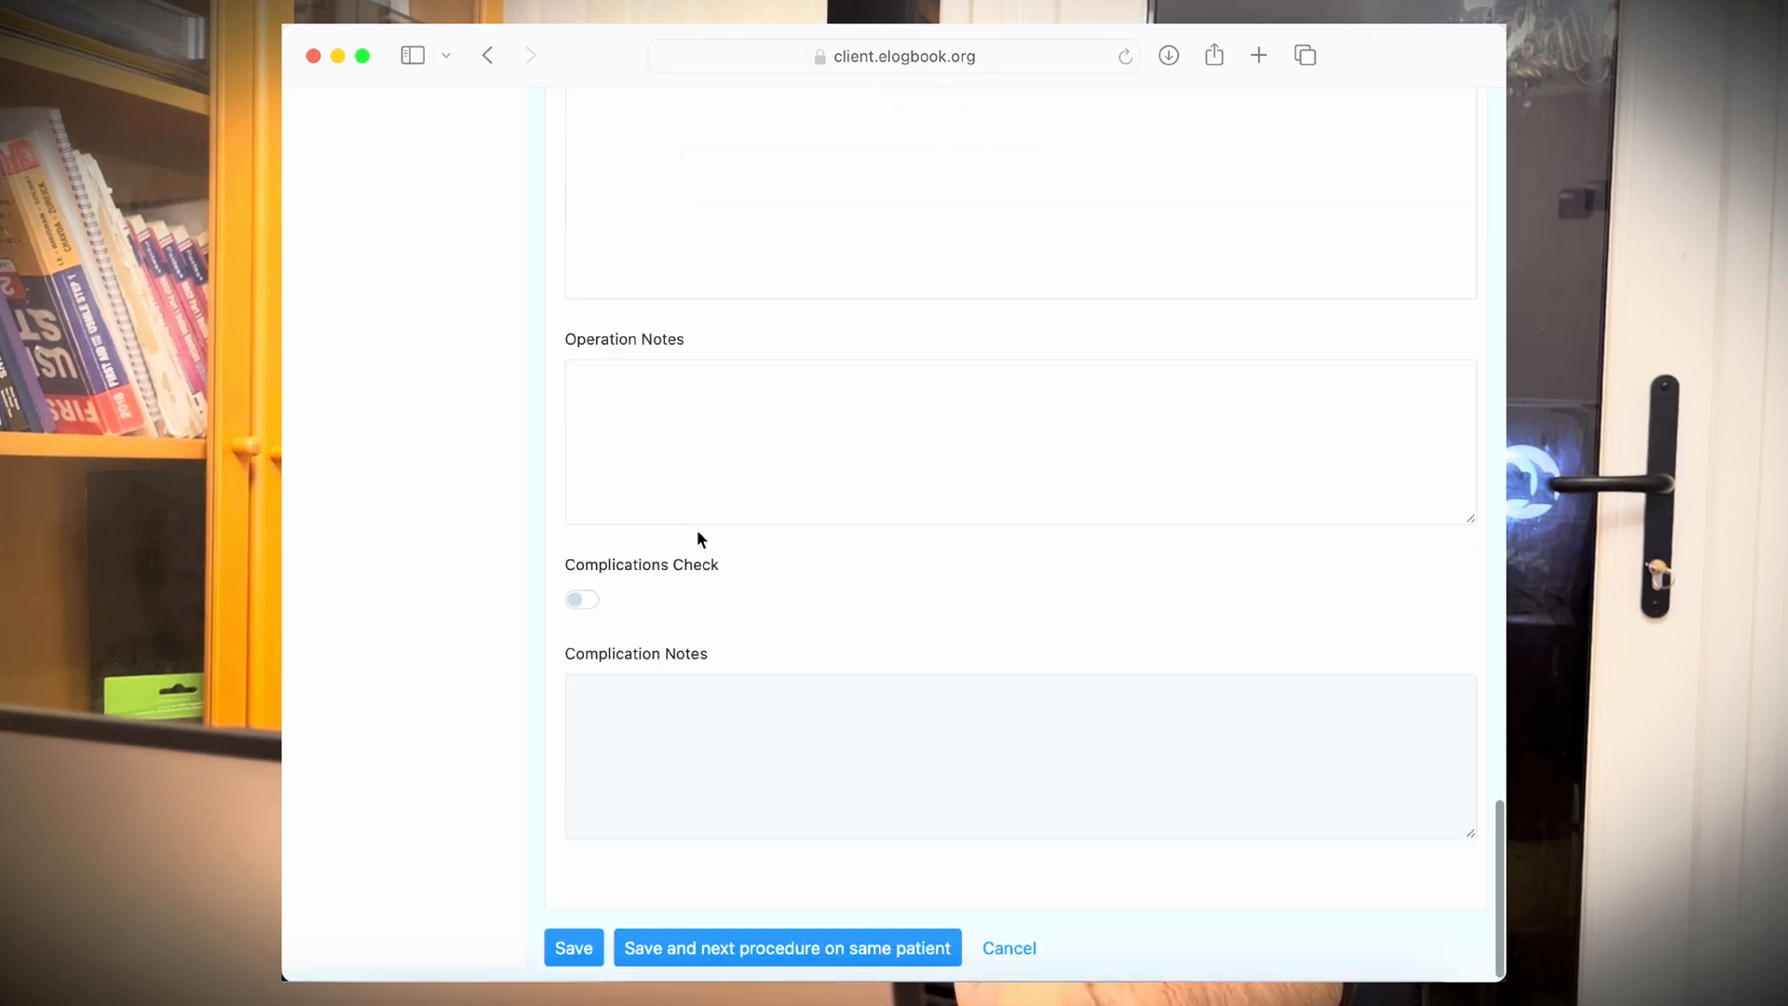
Activate the Operation Notes area ready for typing
left_click(1018, 439)
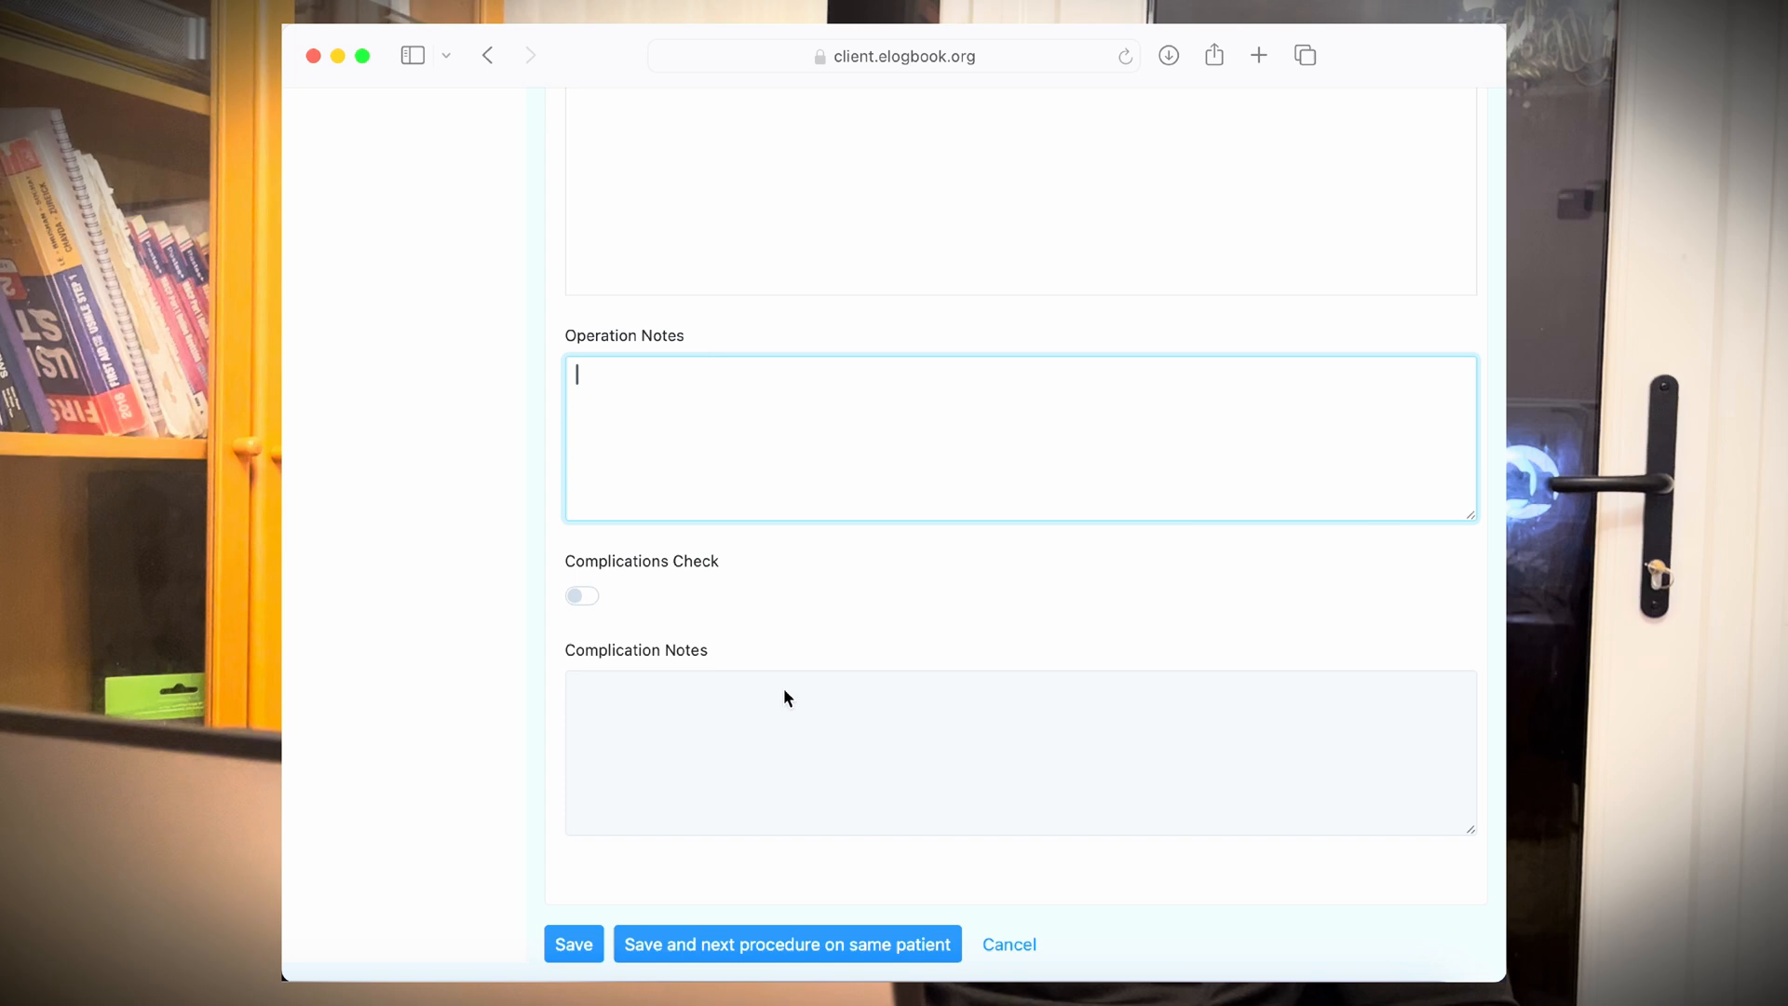
mouse_move(472, 976)
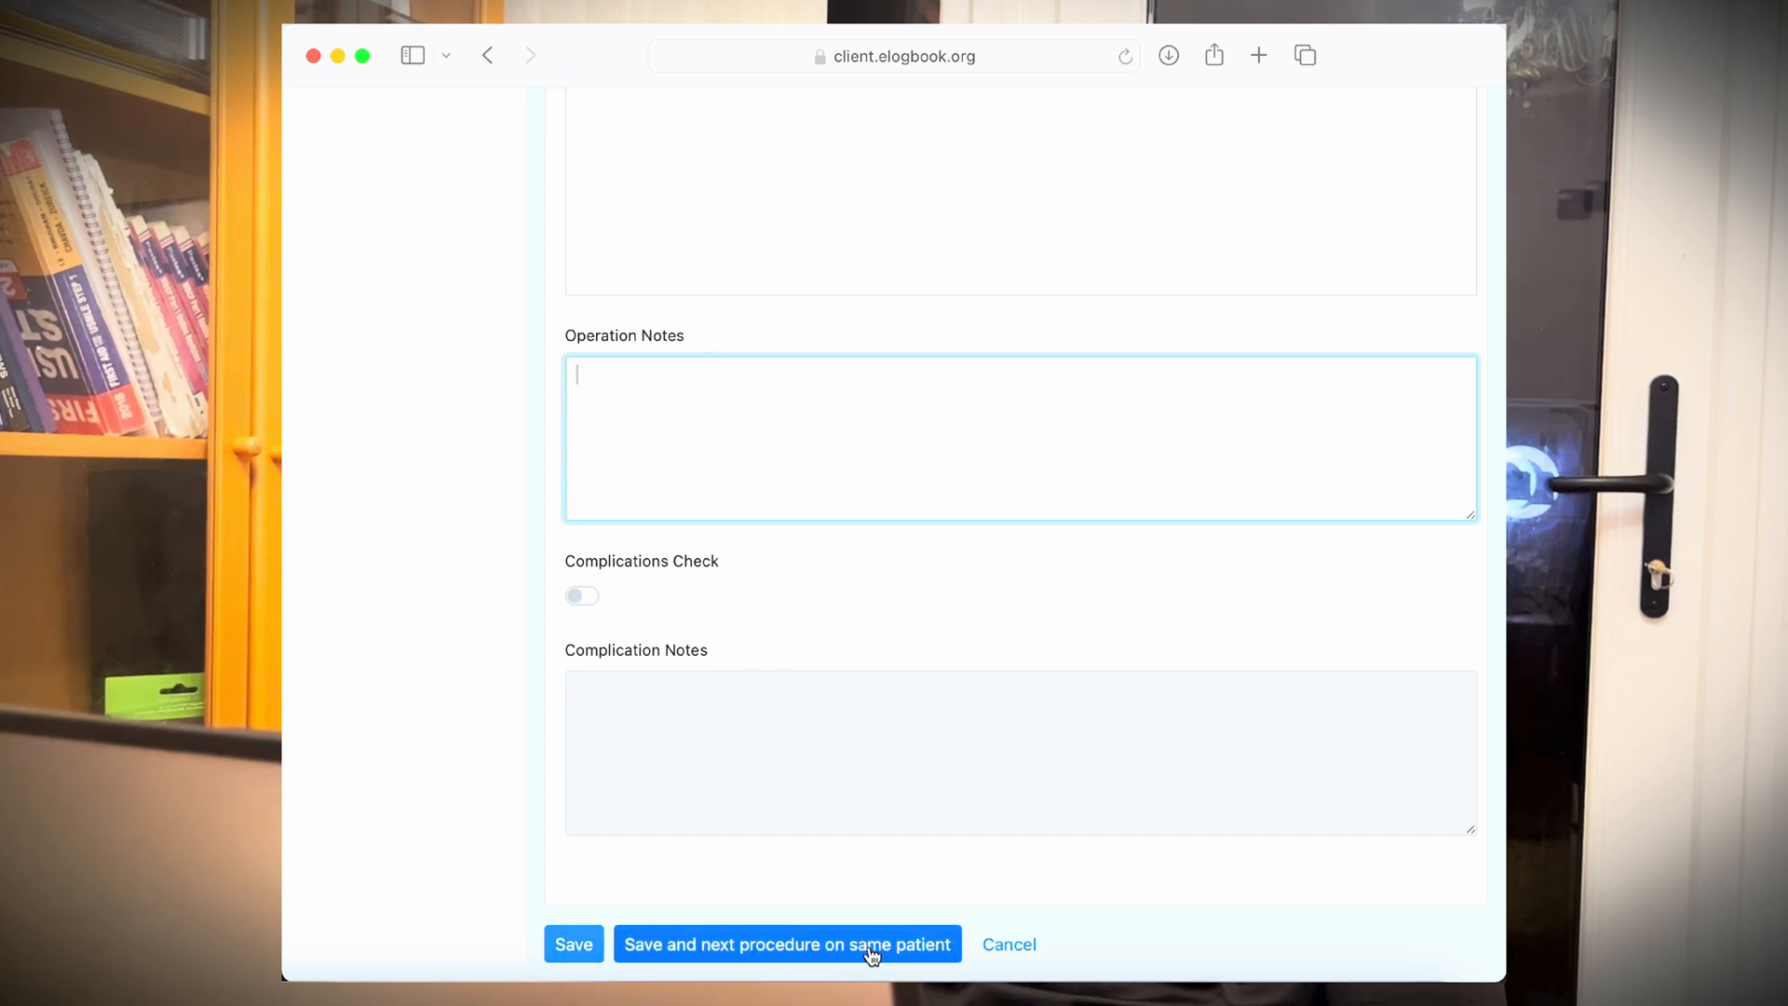
mouse_move(998, 628)
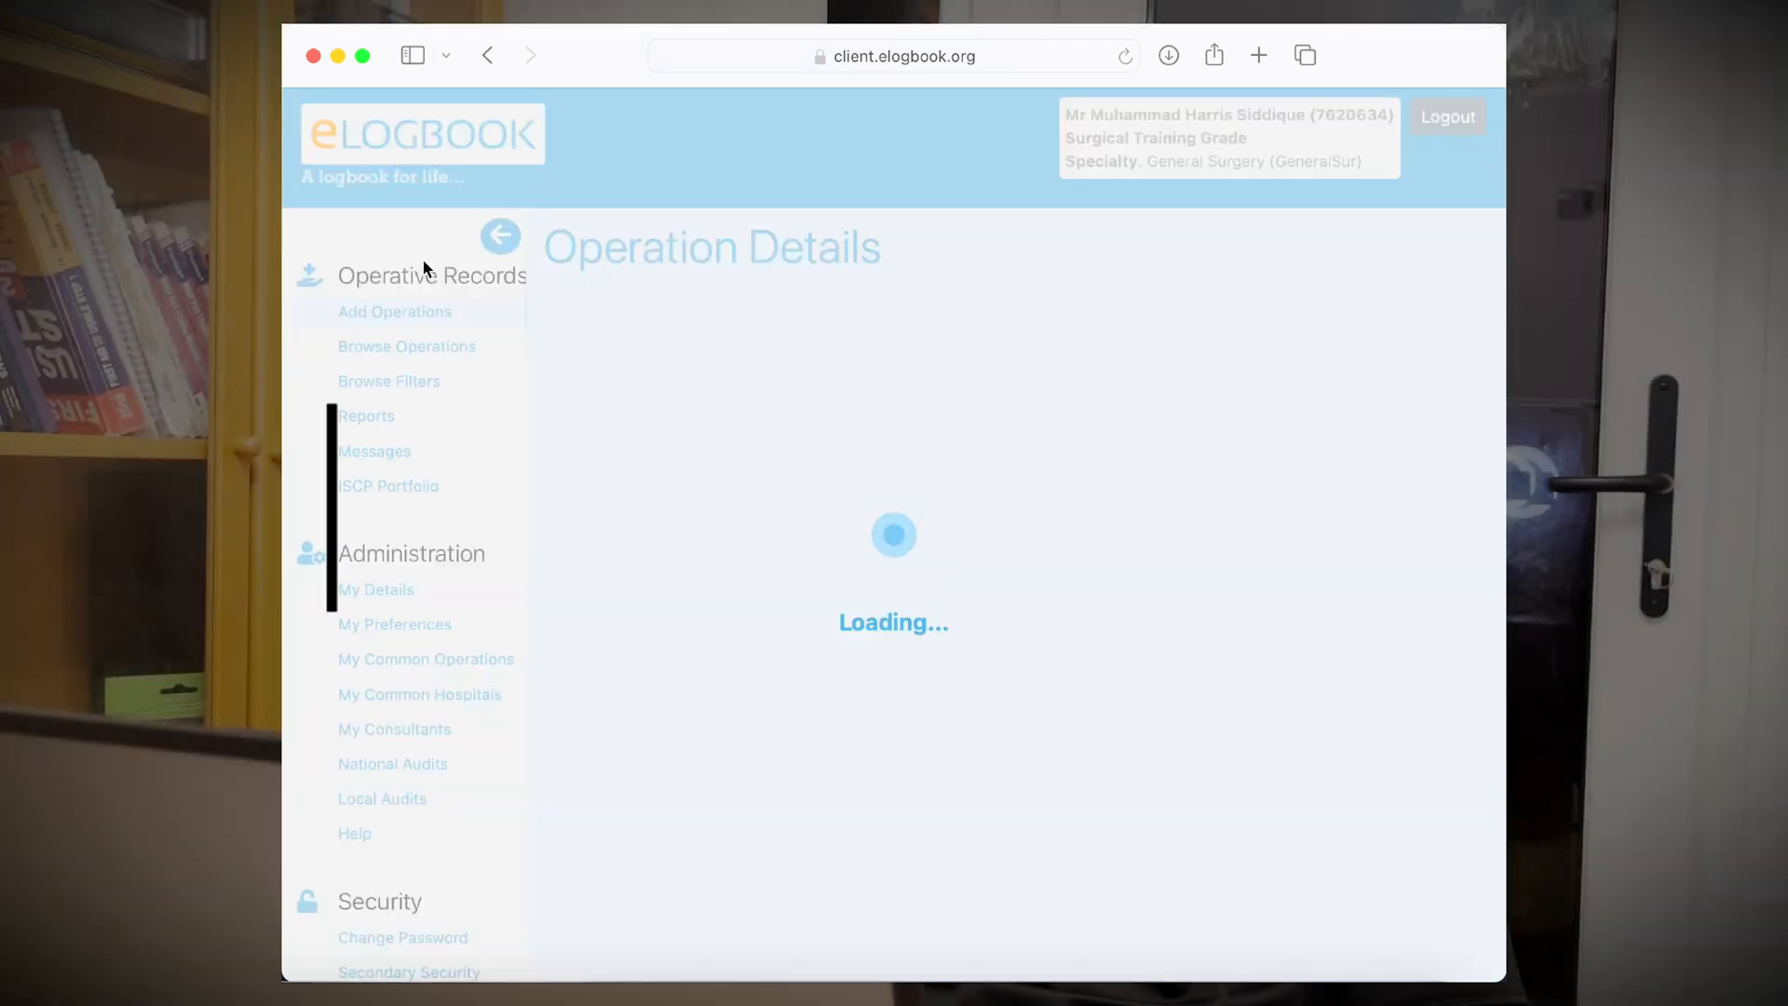
Browse the logged operations without a saved filter, then go to Consolidation Filters
left_click(395, 311)
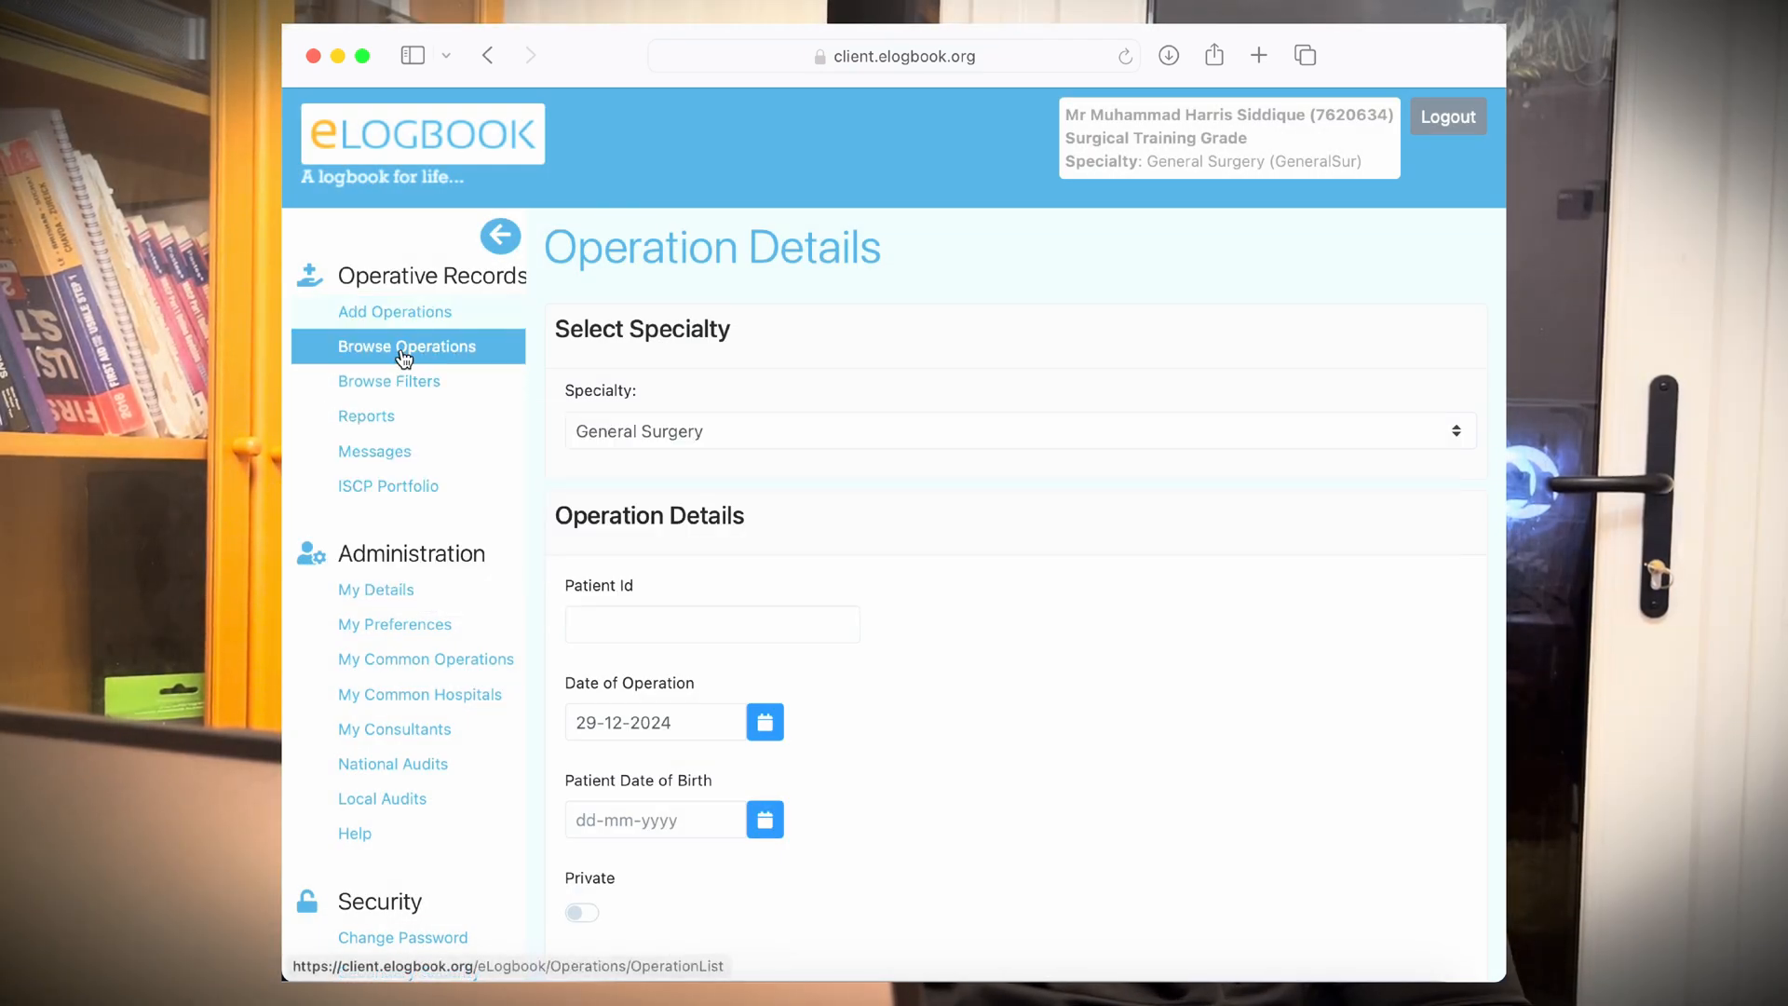
left_click(406, 346)
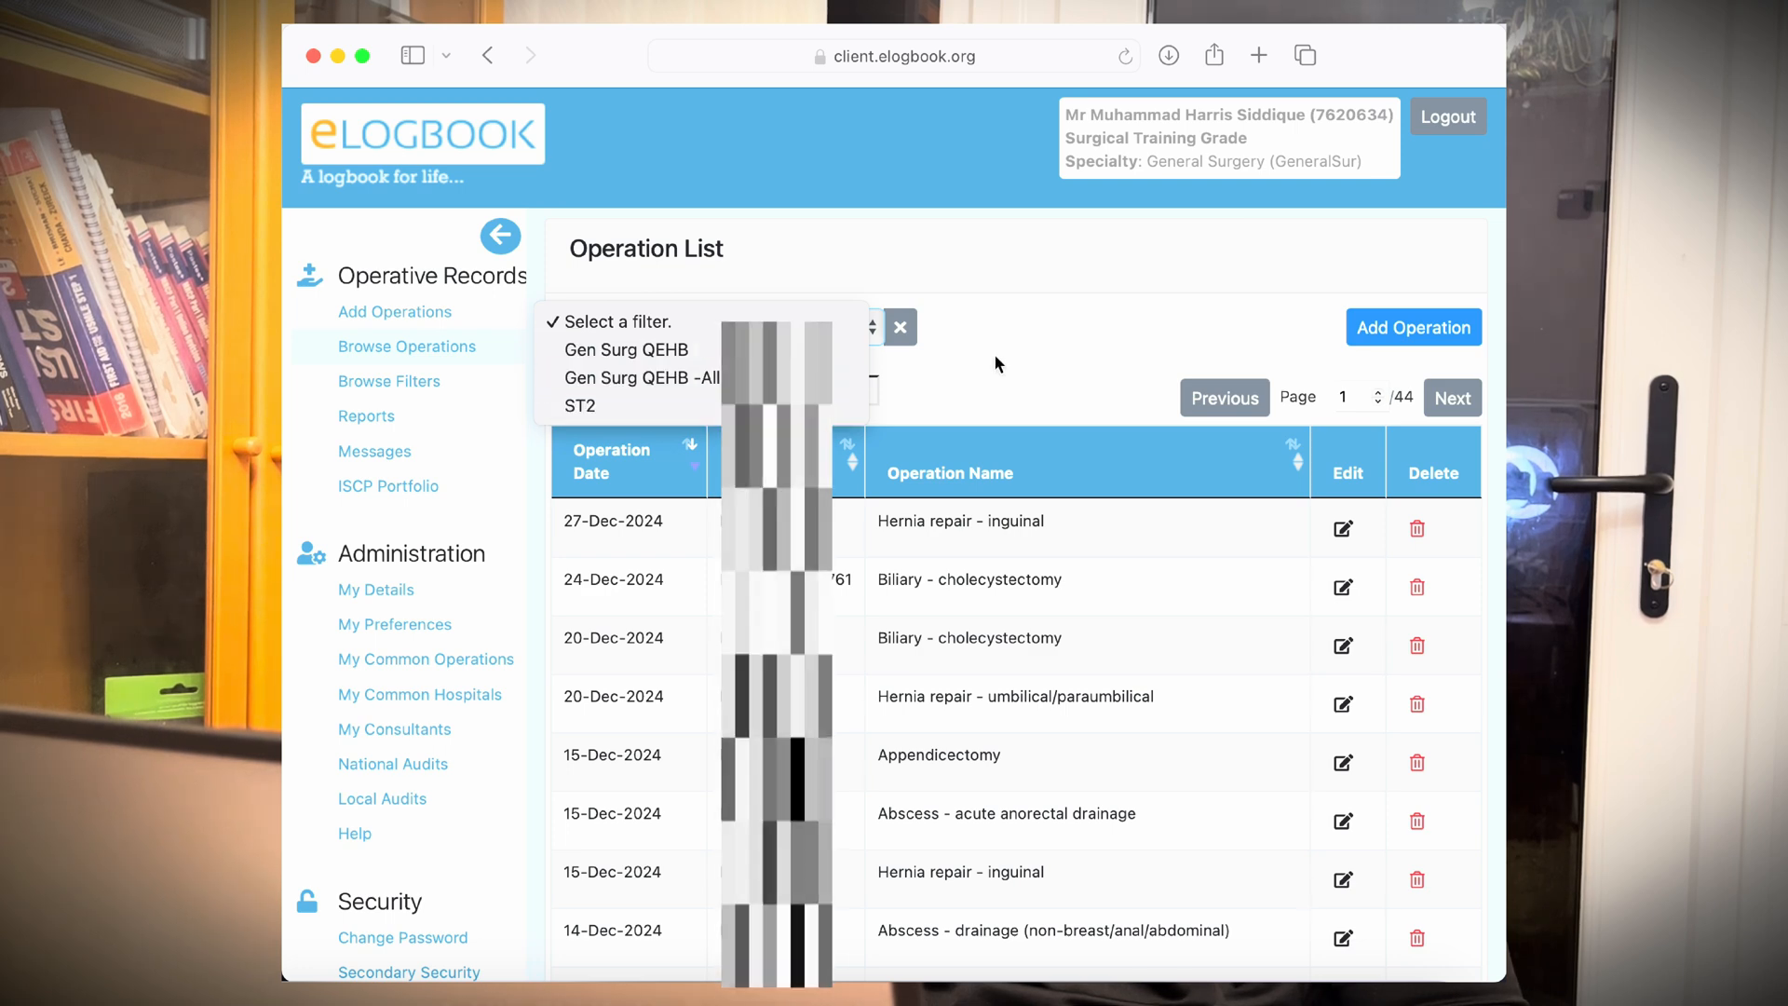
left_click(625, 322)
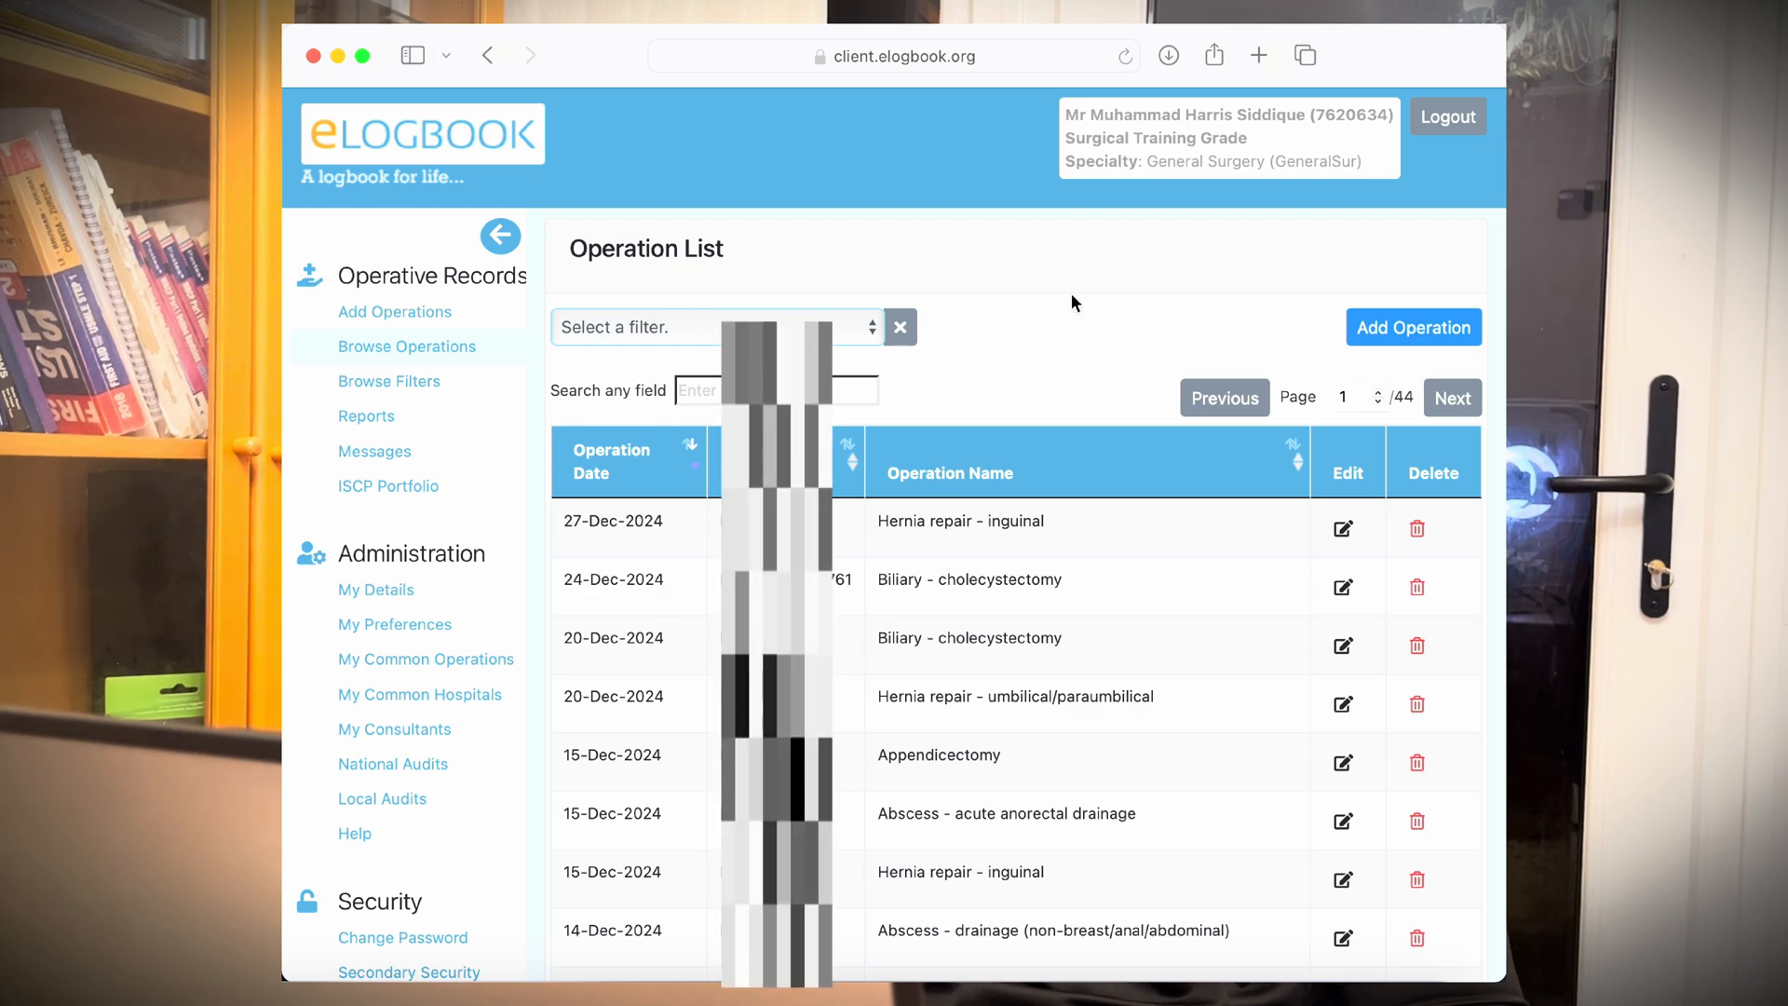
mouse_move(406, 347)
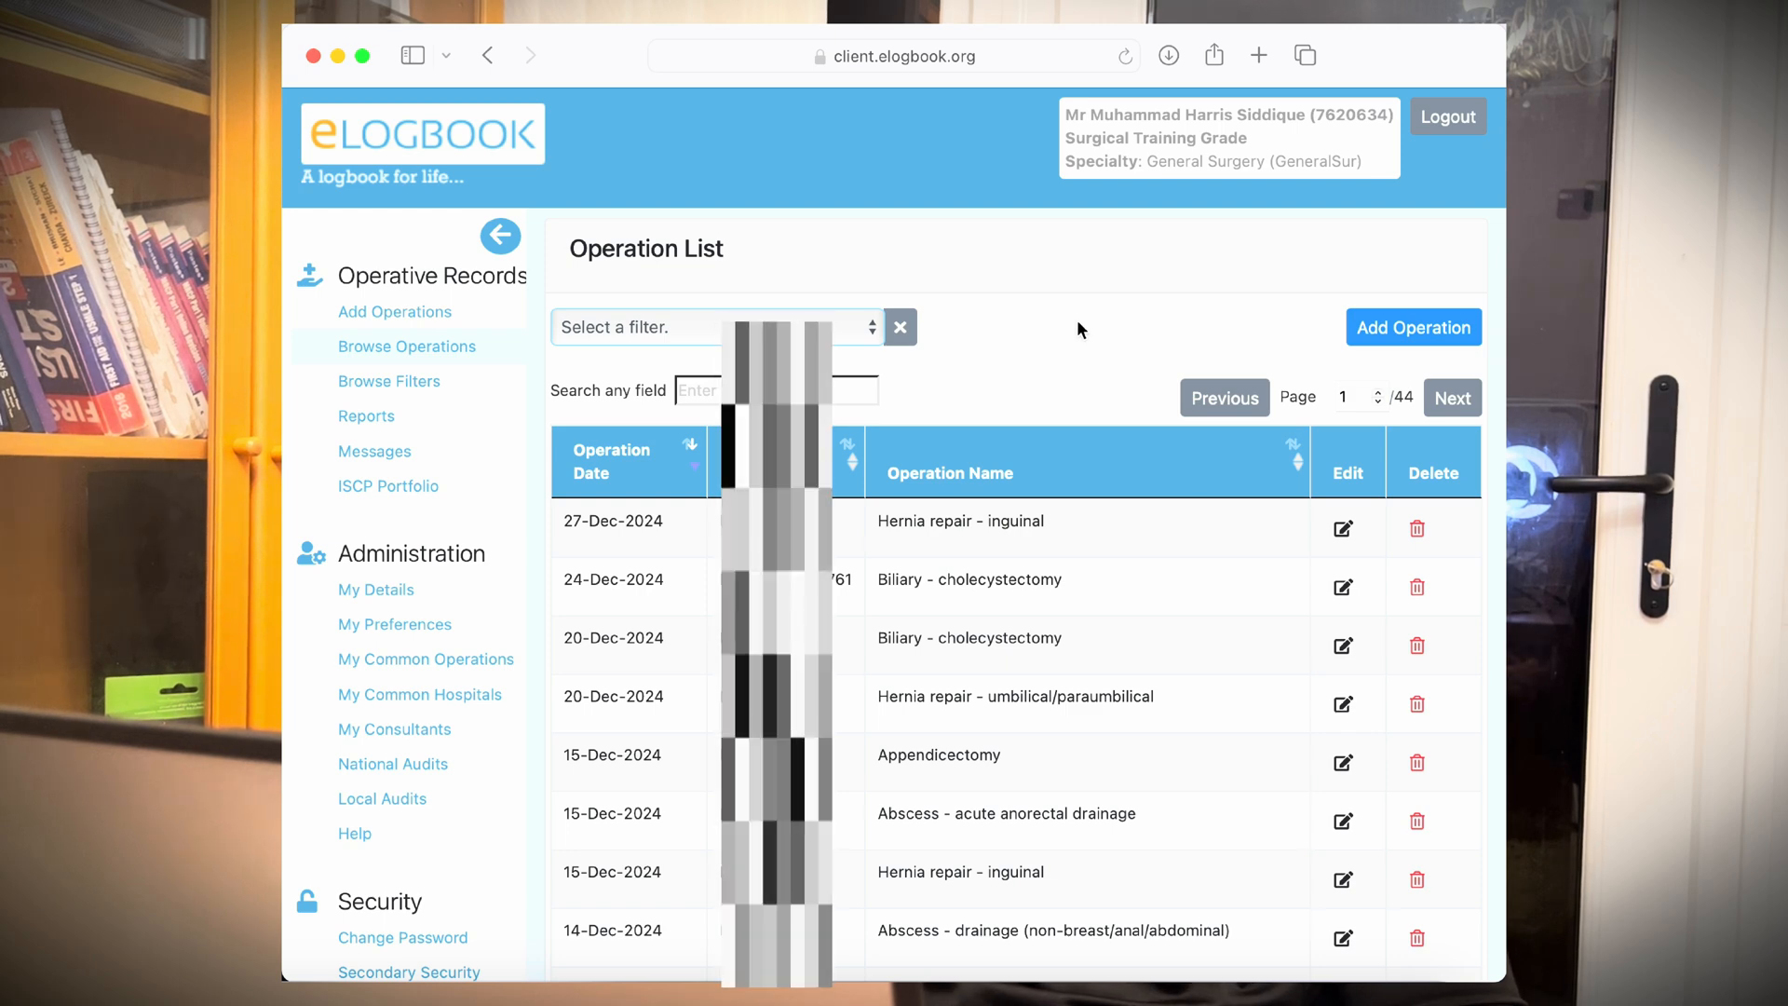
scroll("down", 3)
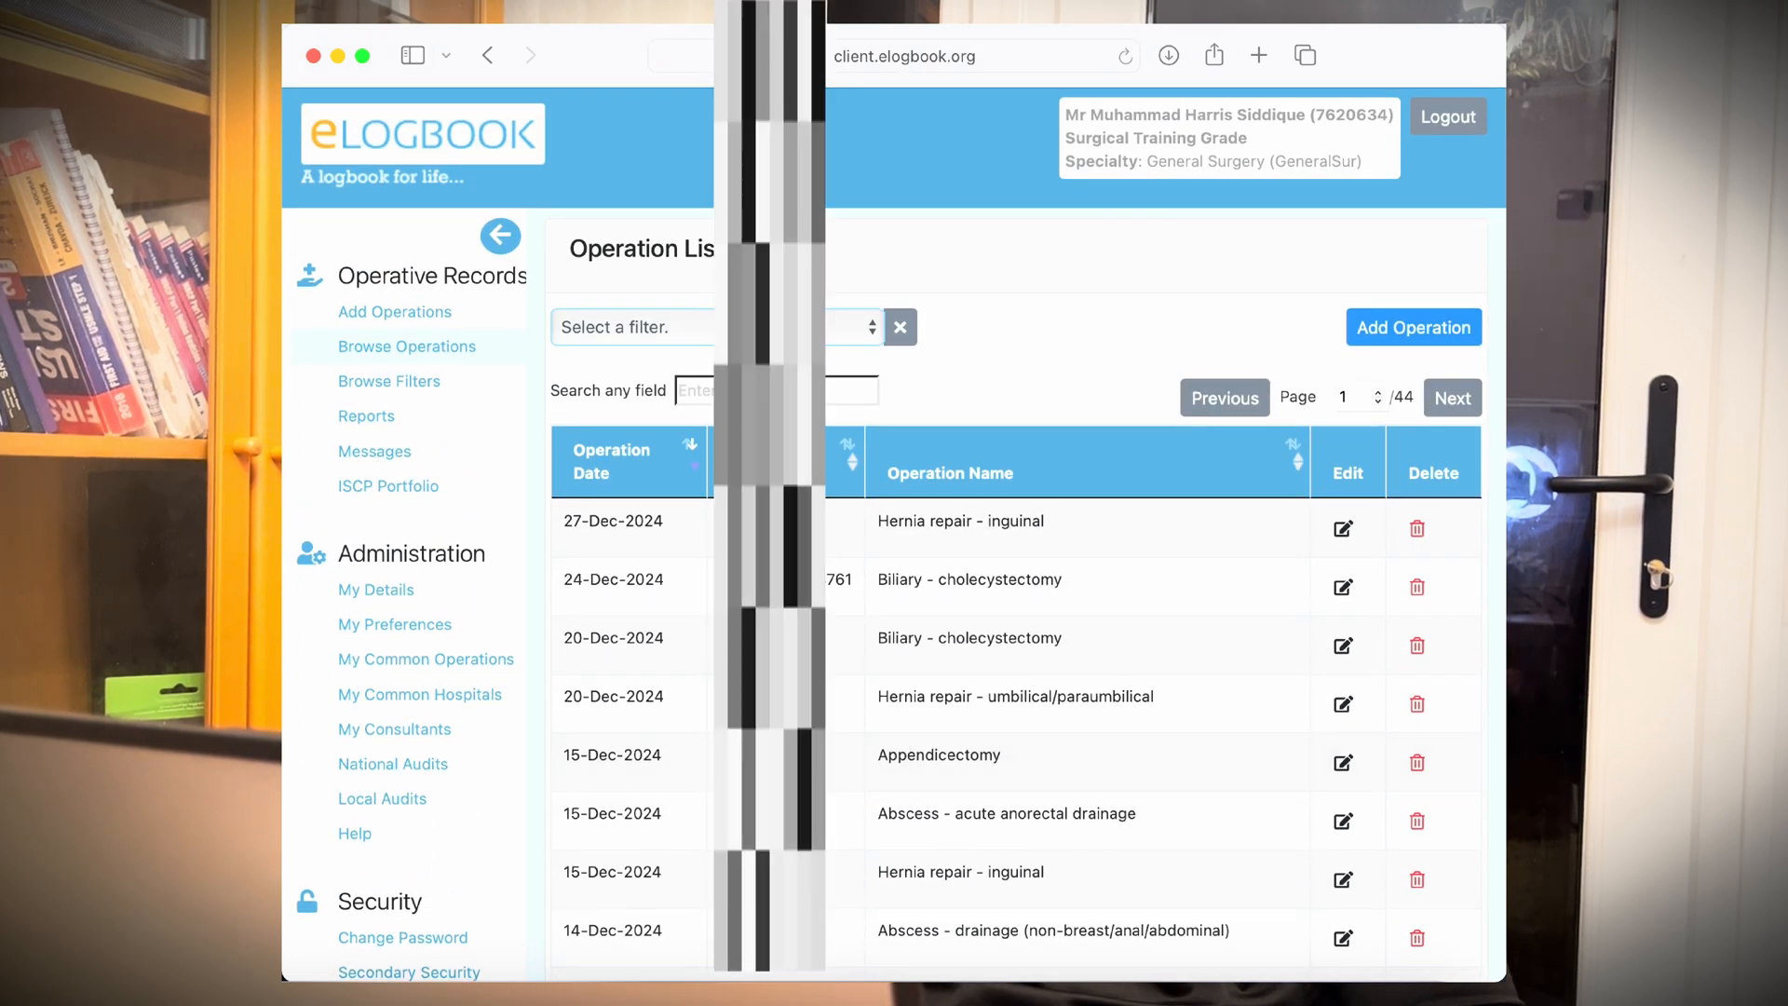
left_click(387, 380)
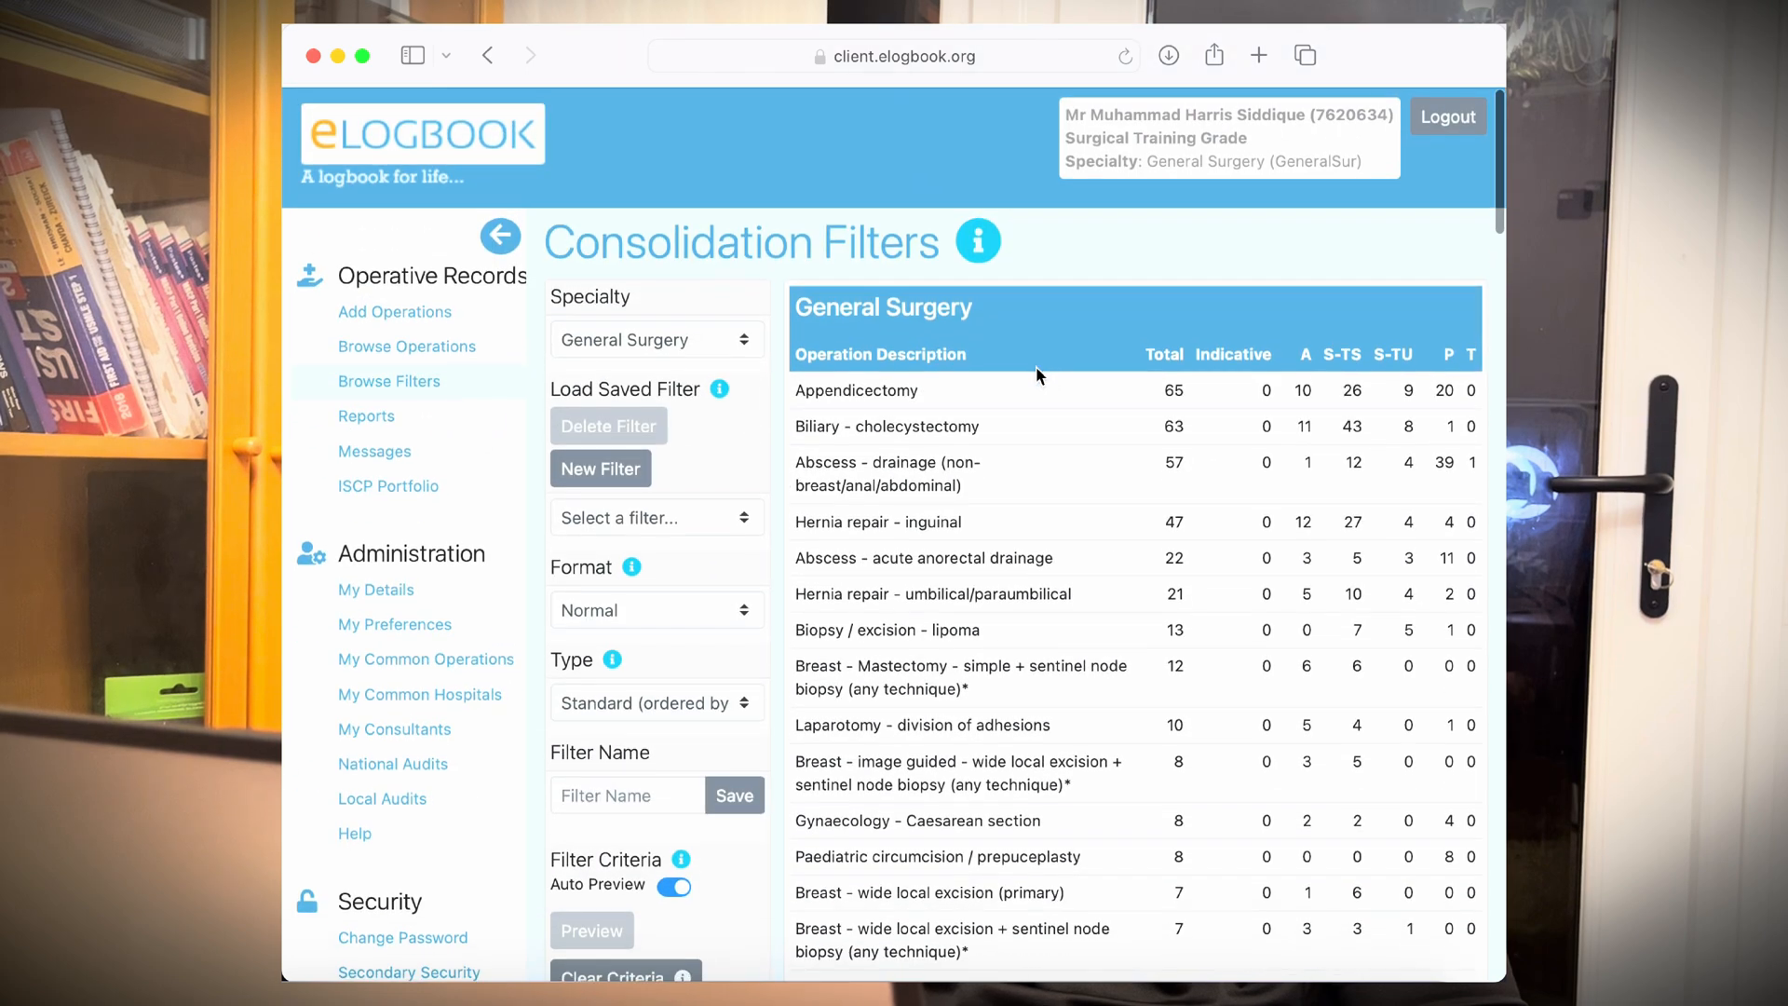
mouse_move(1374, 348)
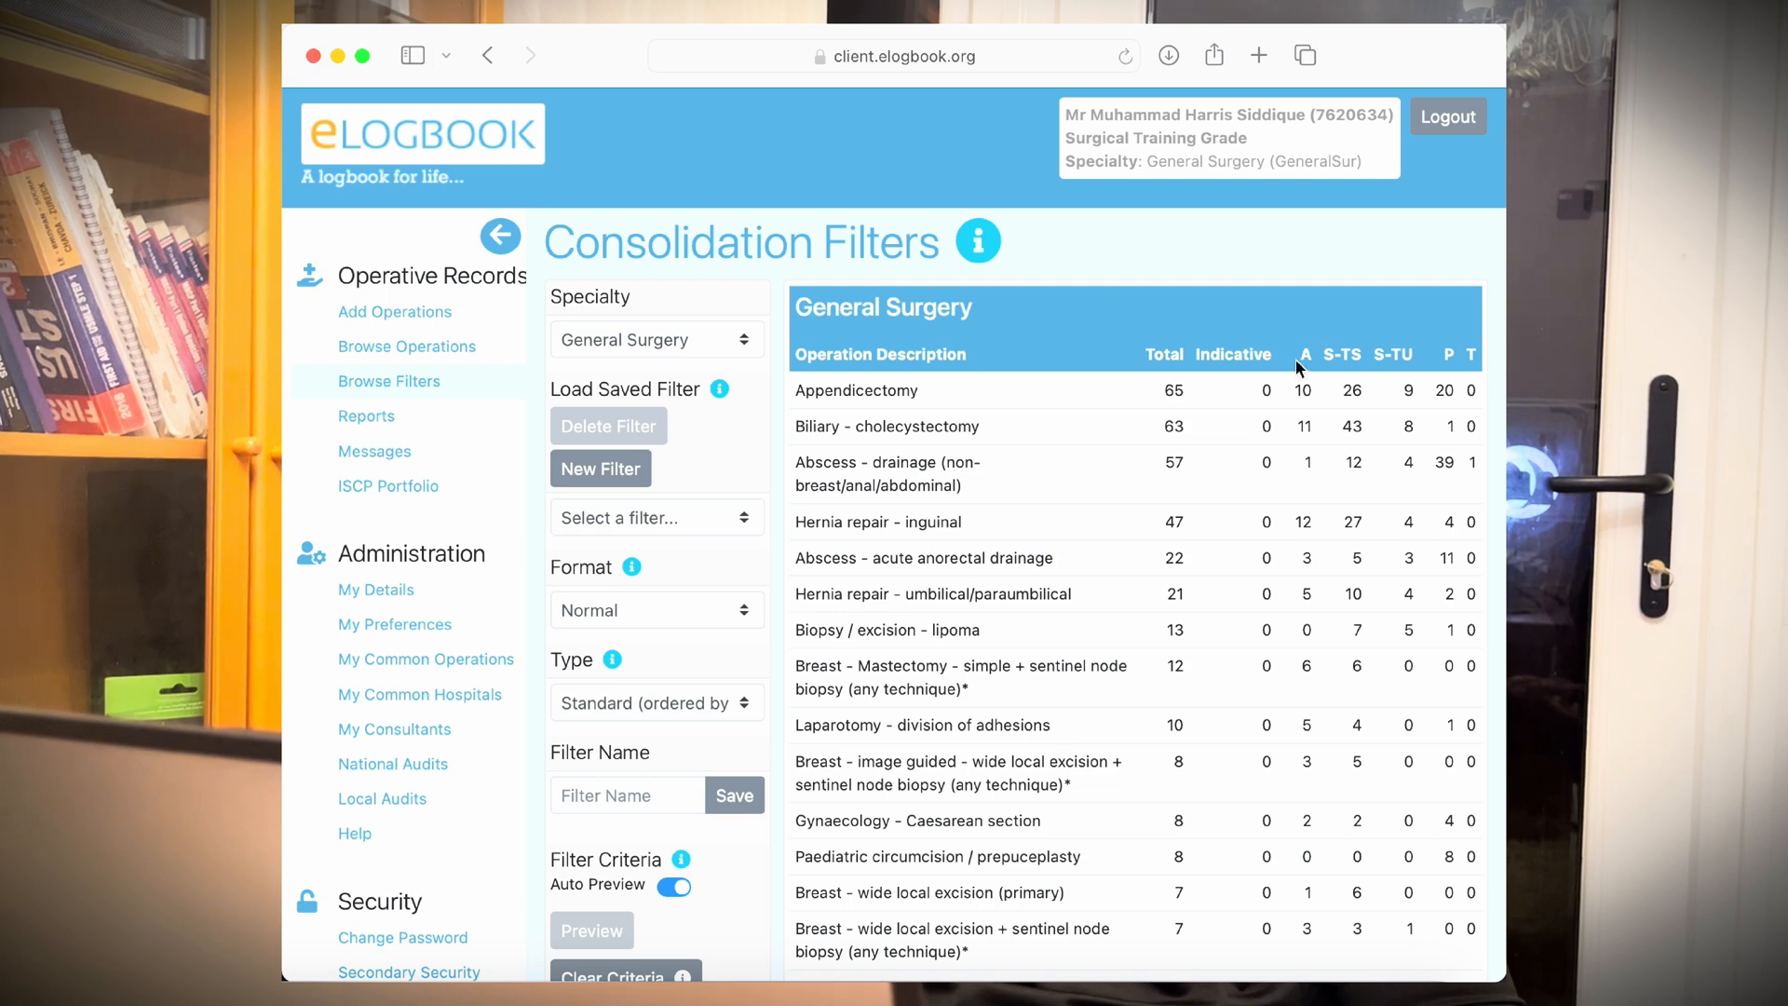
mouse_move(1350, 352)
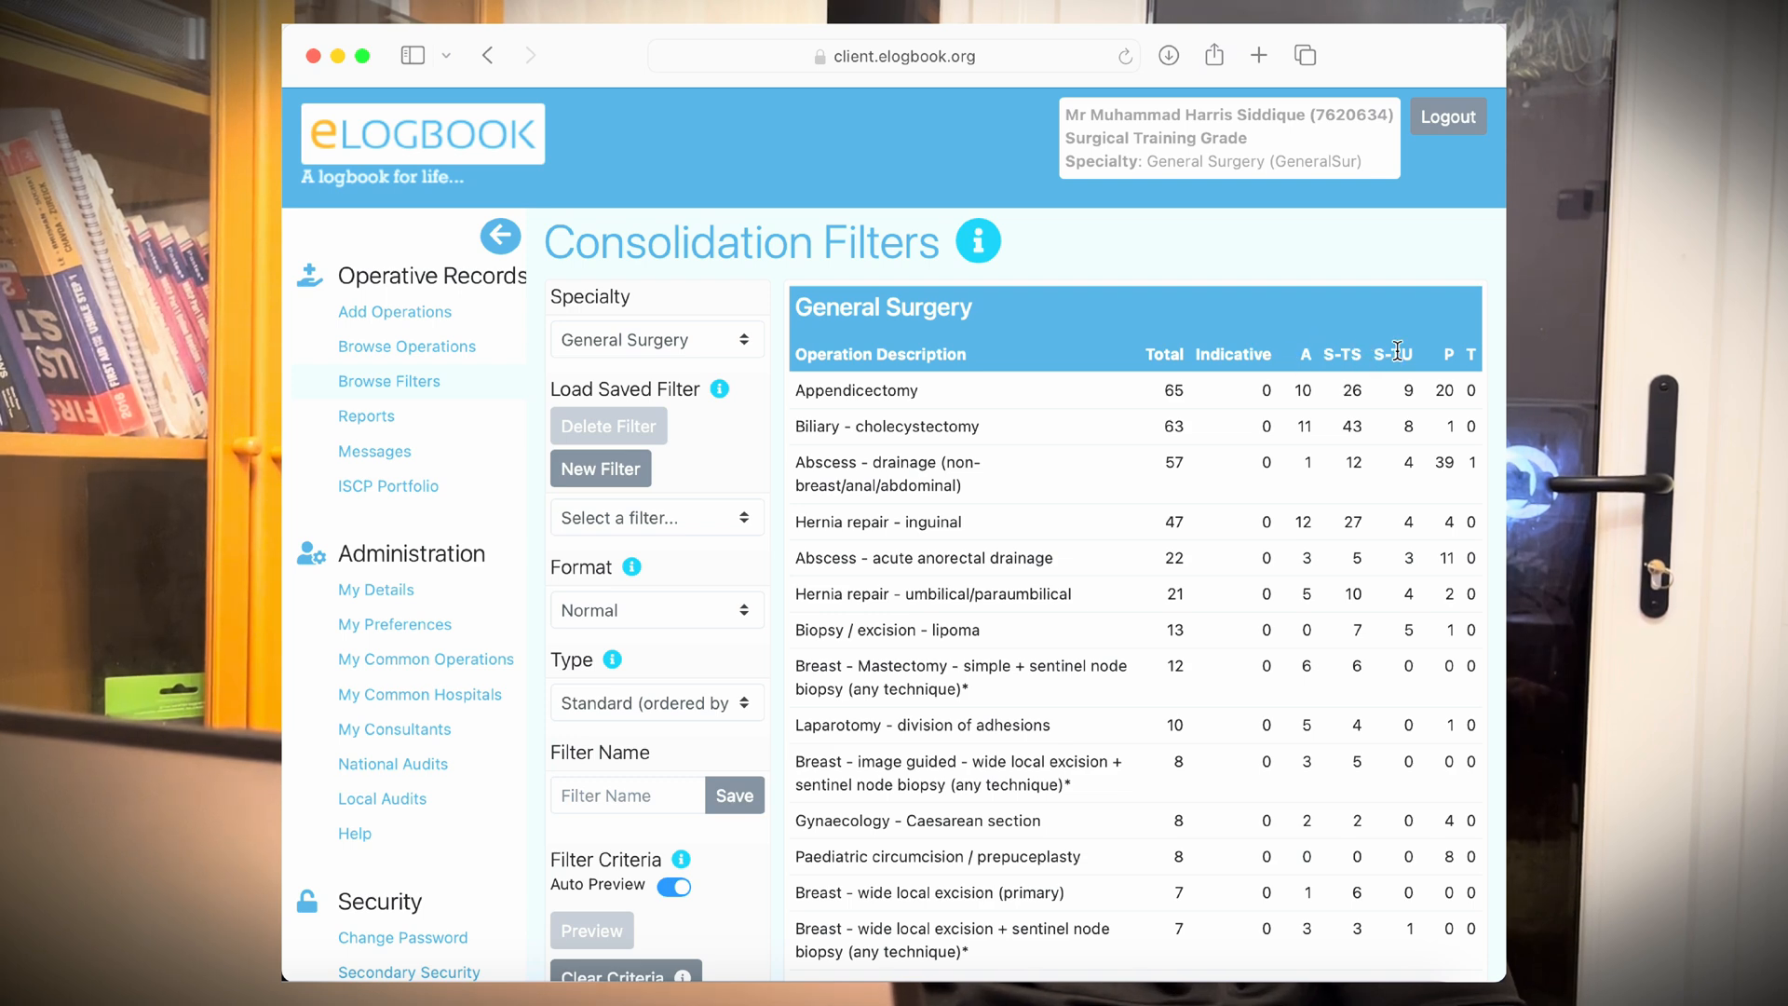
mouse_move(1445, 363)
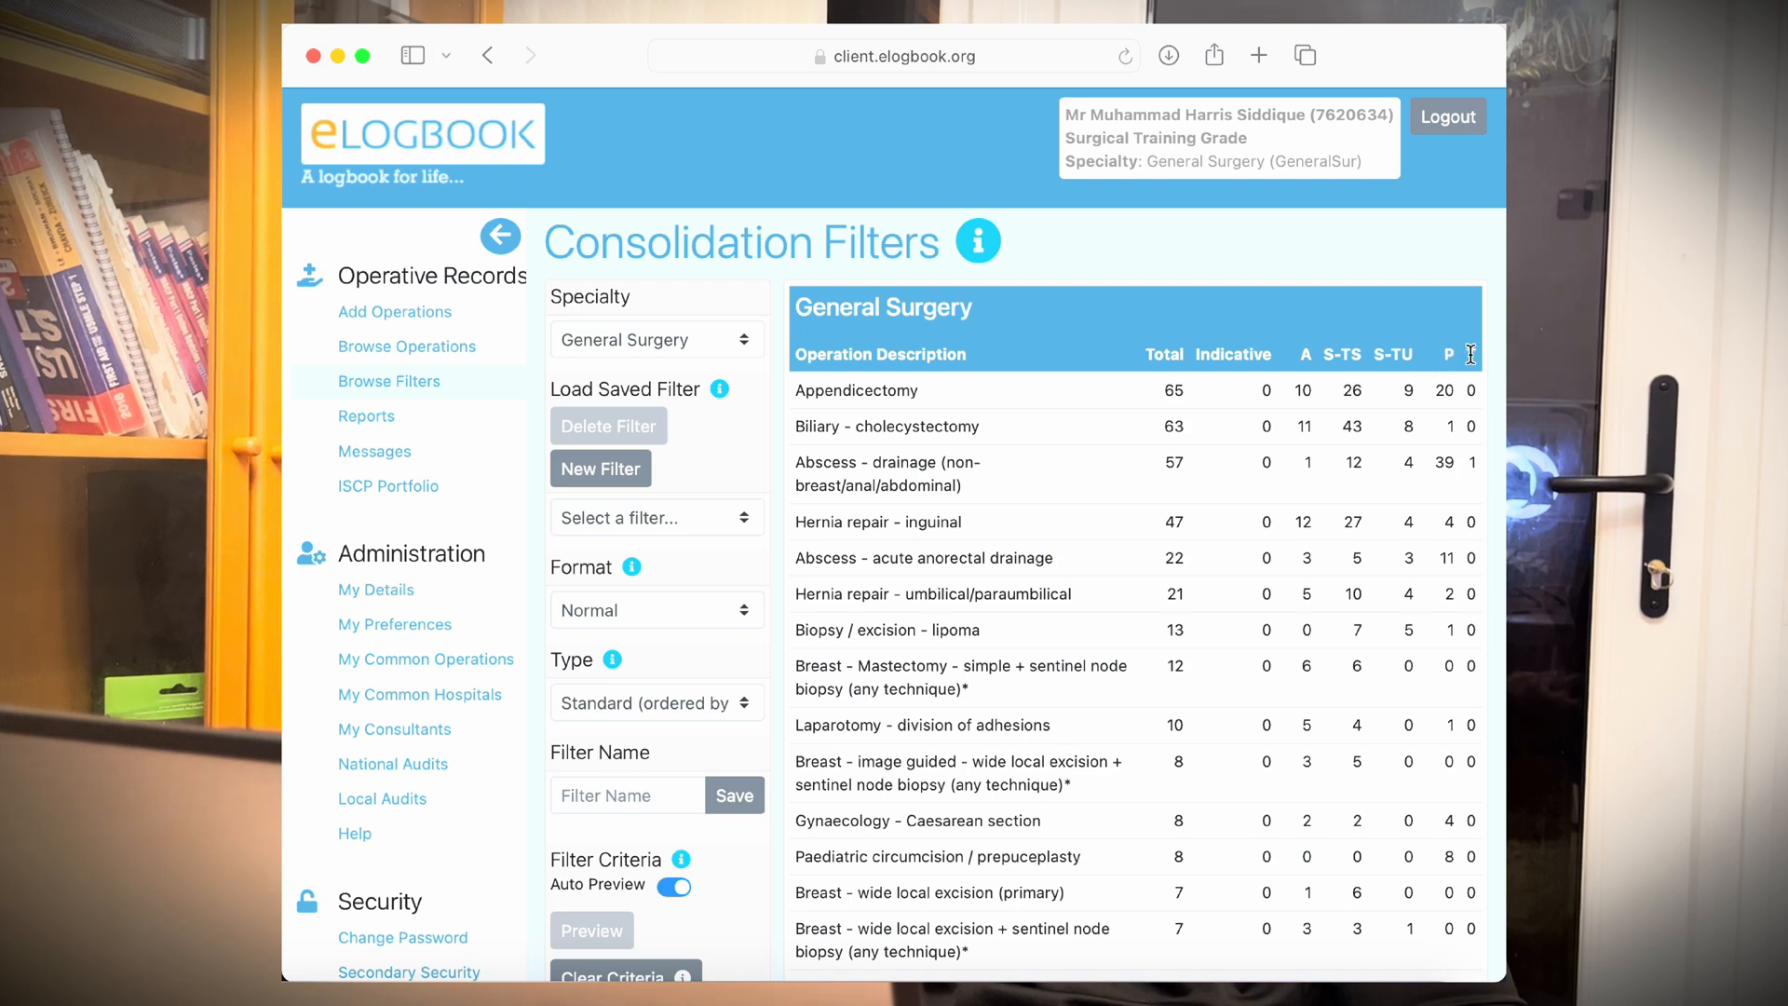
scroll("down", 3)
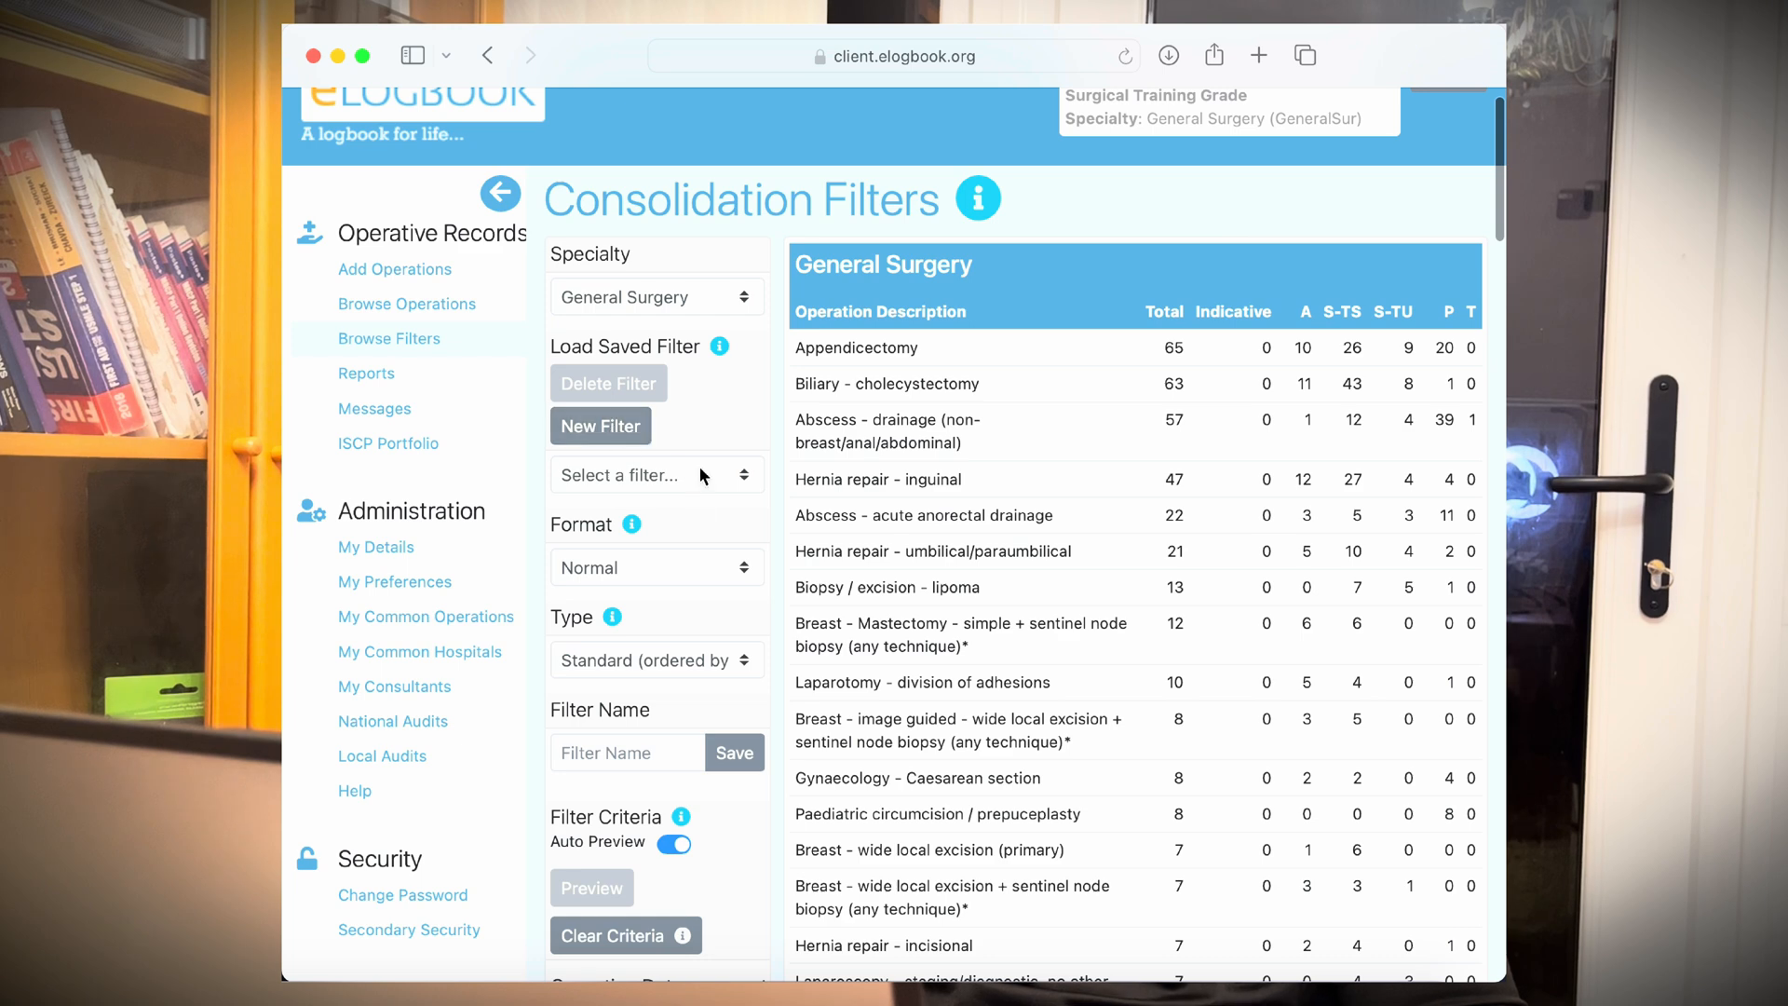
mouse_move(689, 559)
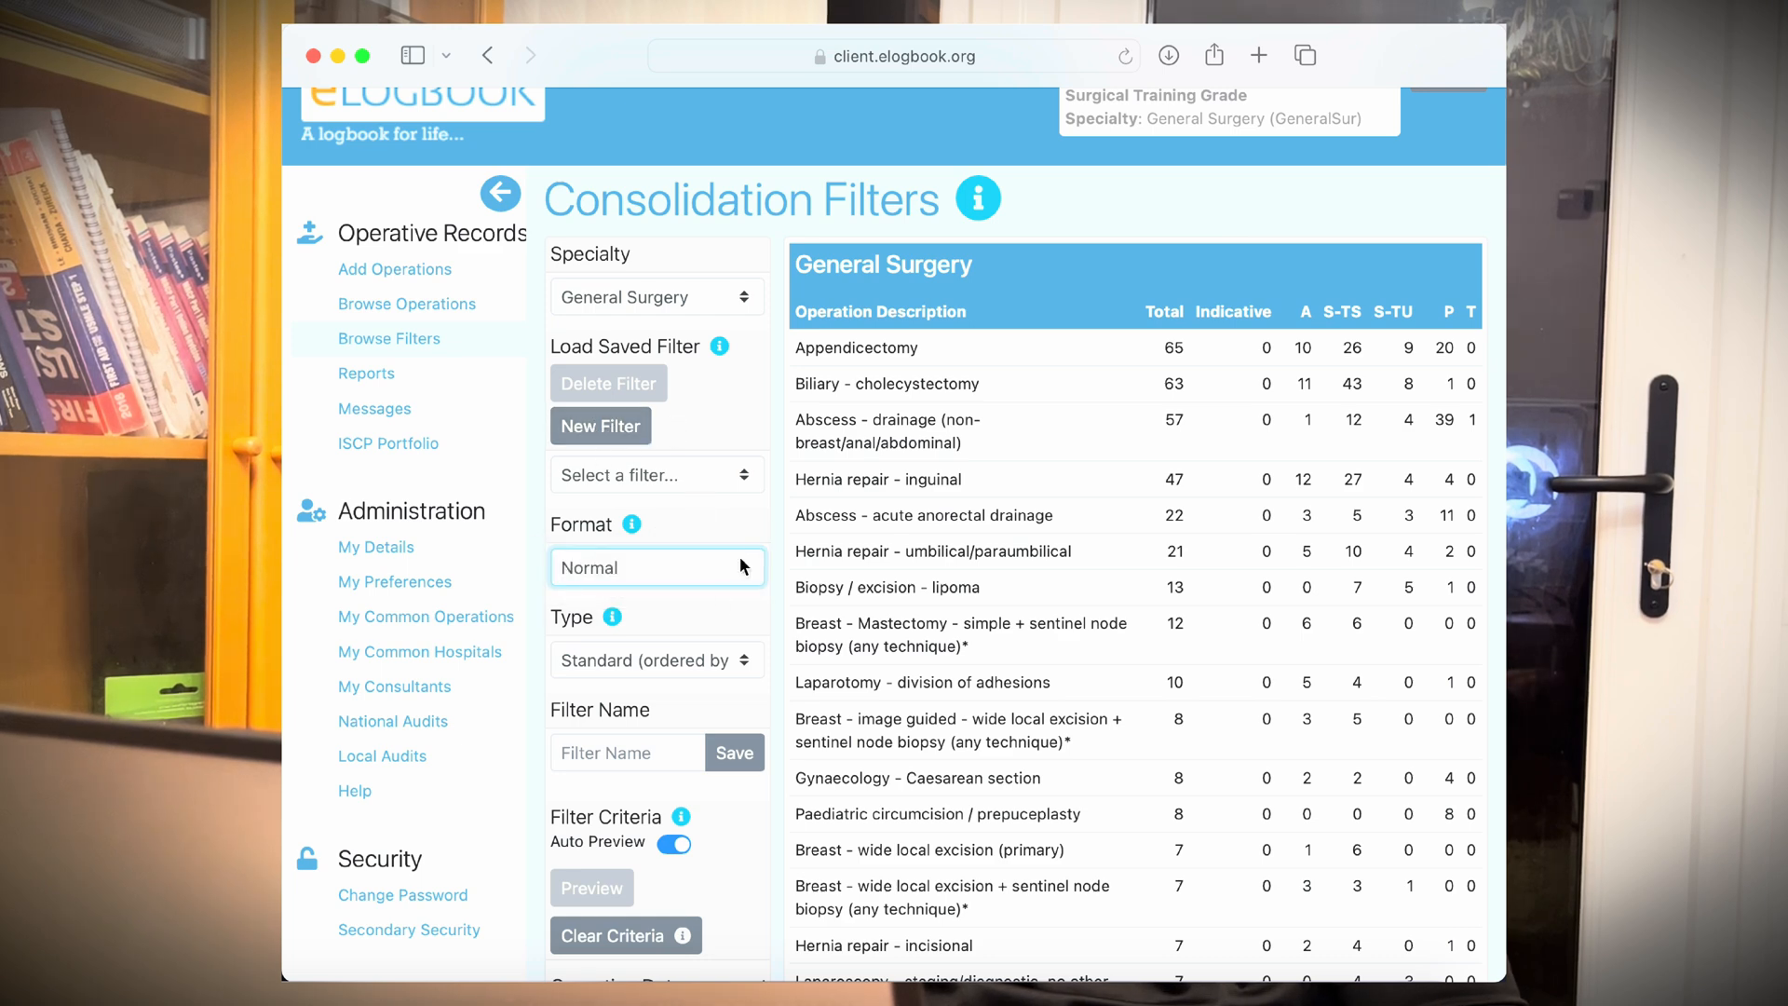
left_click(656, 659)
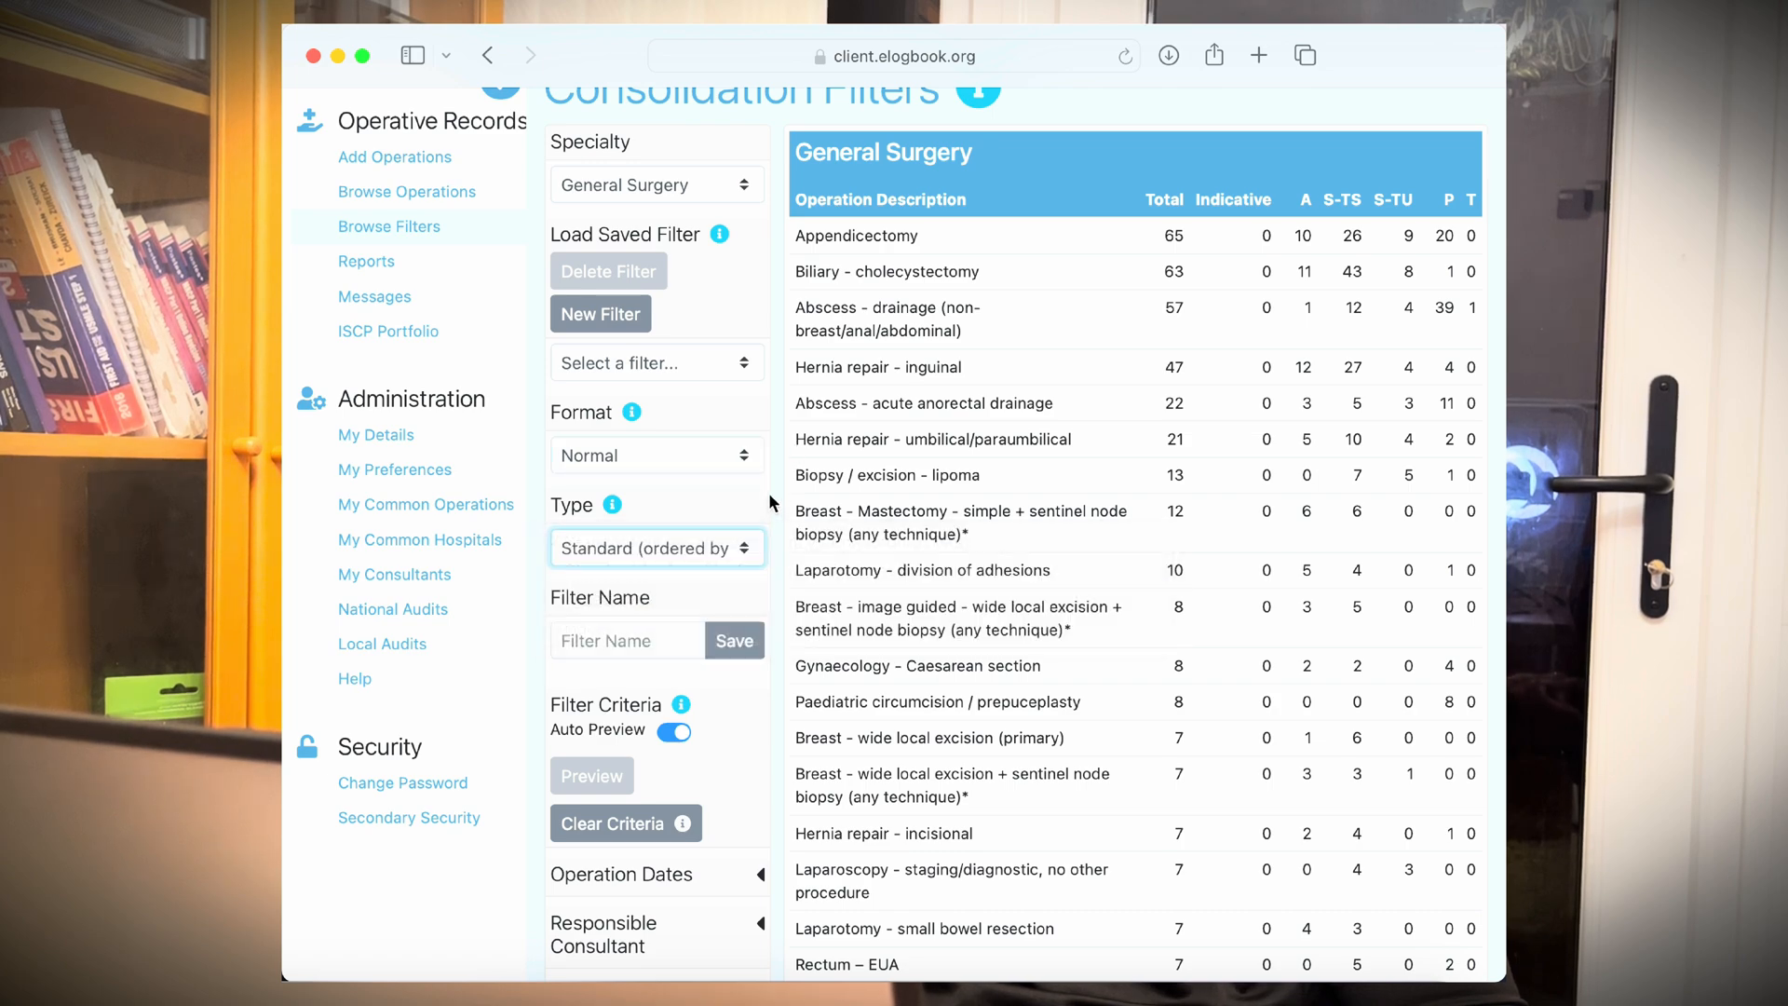
scroll("down", 3)
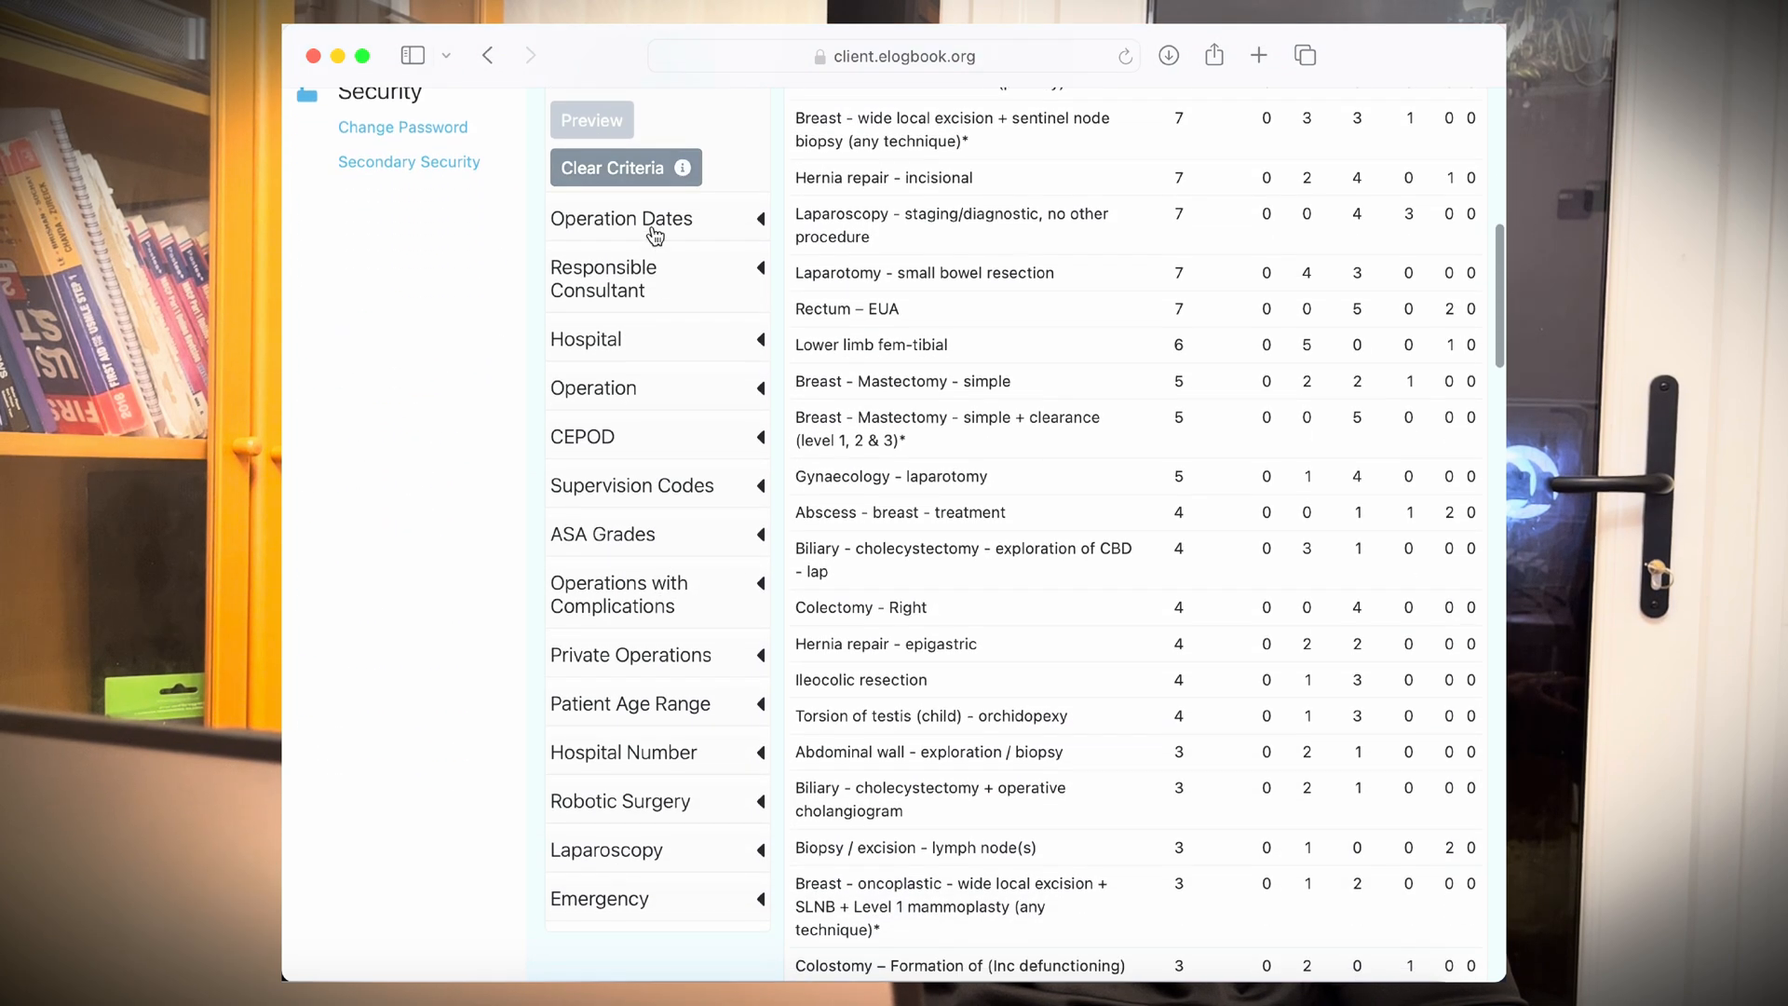
scroll("down", 3)
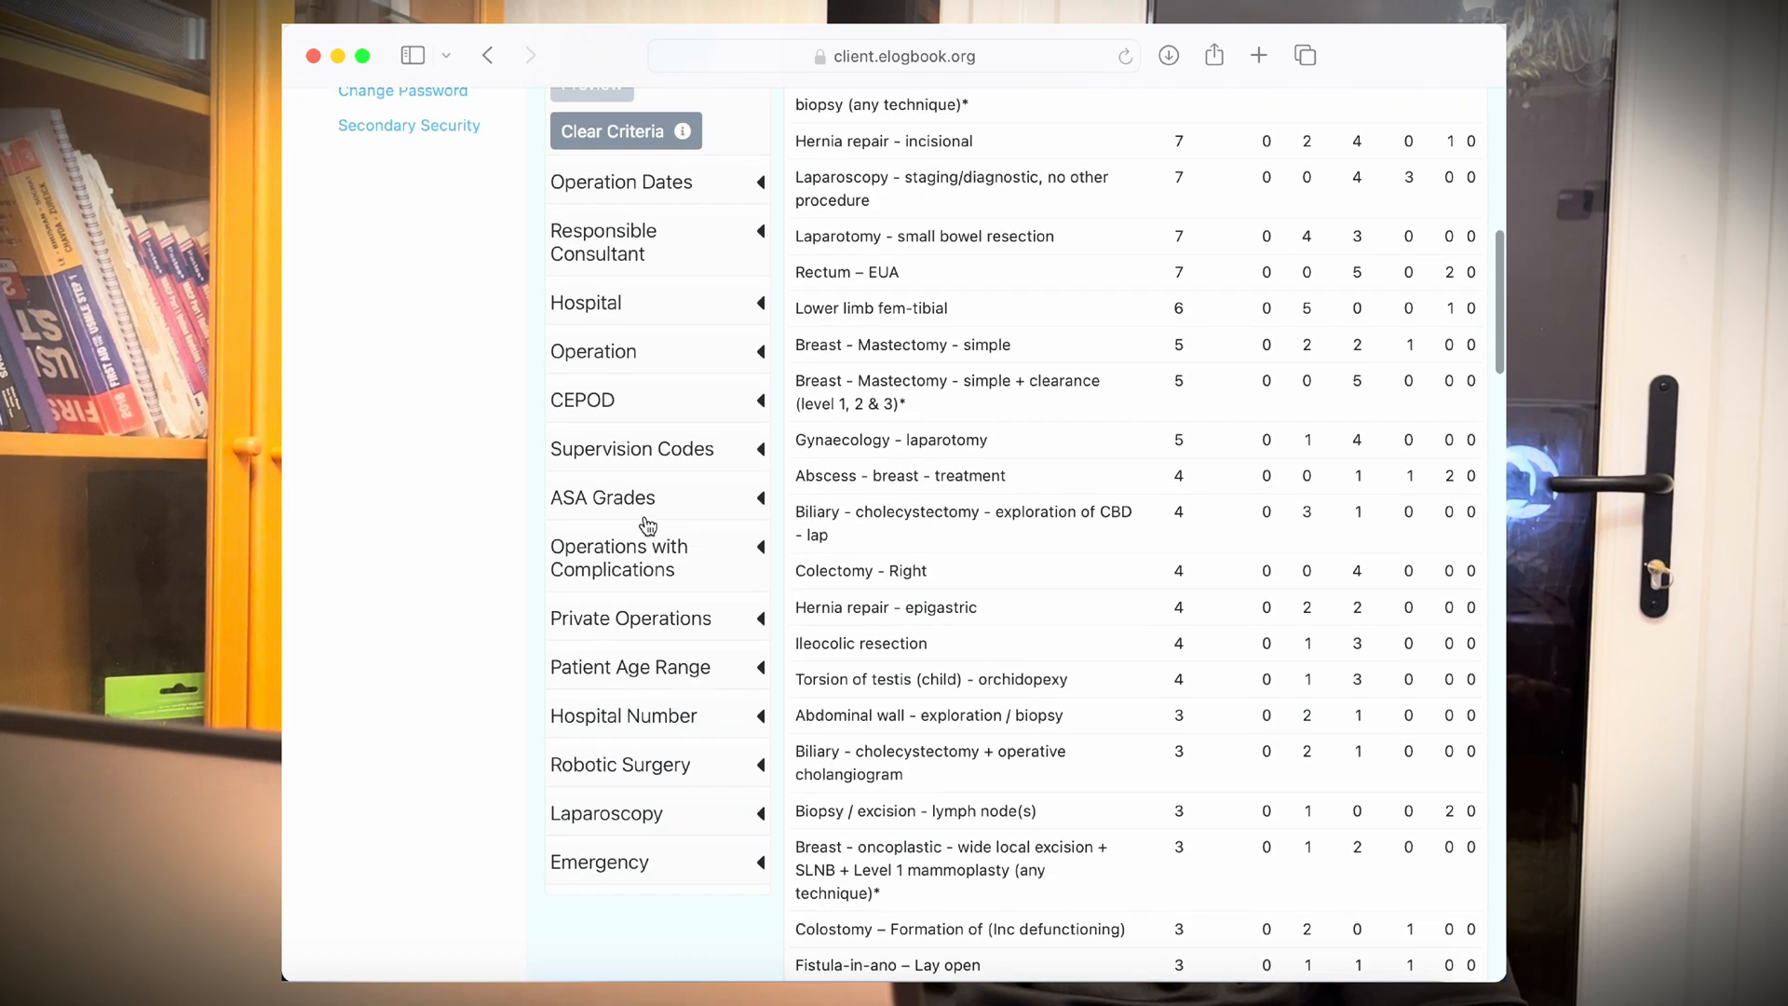
scroll("down", 3)
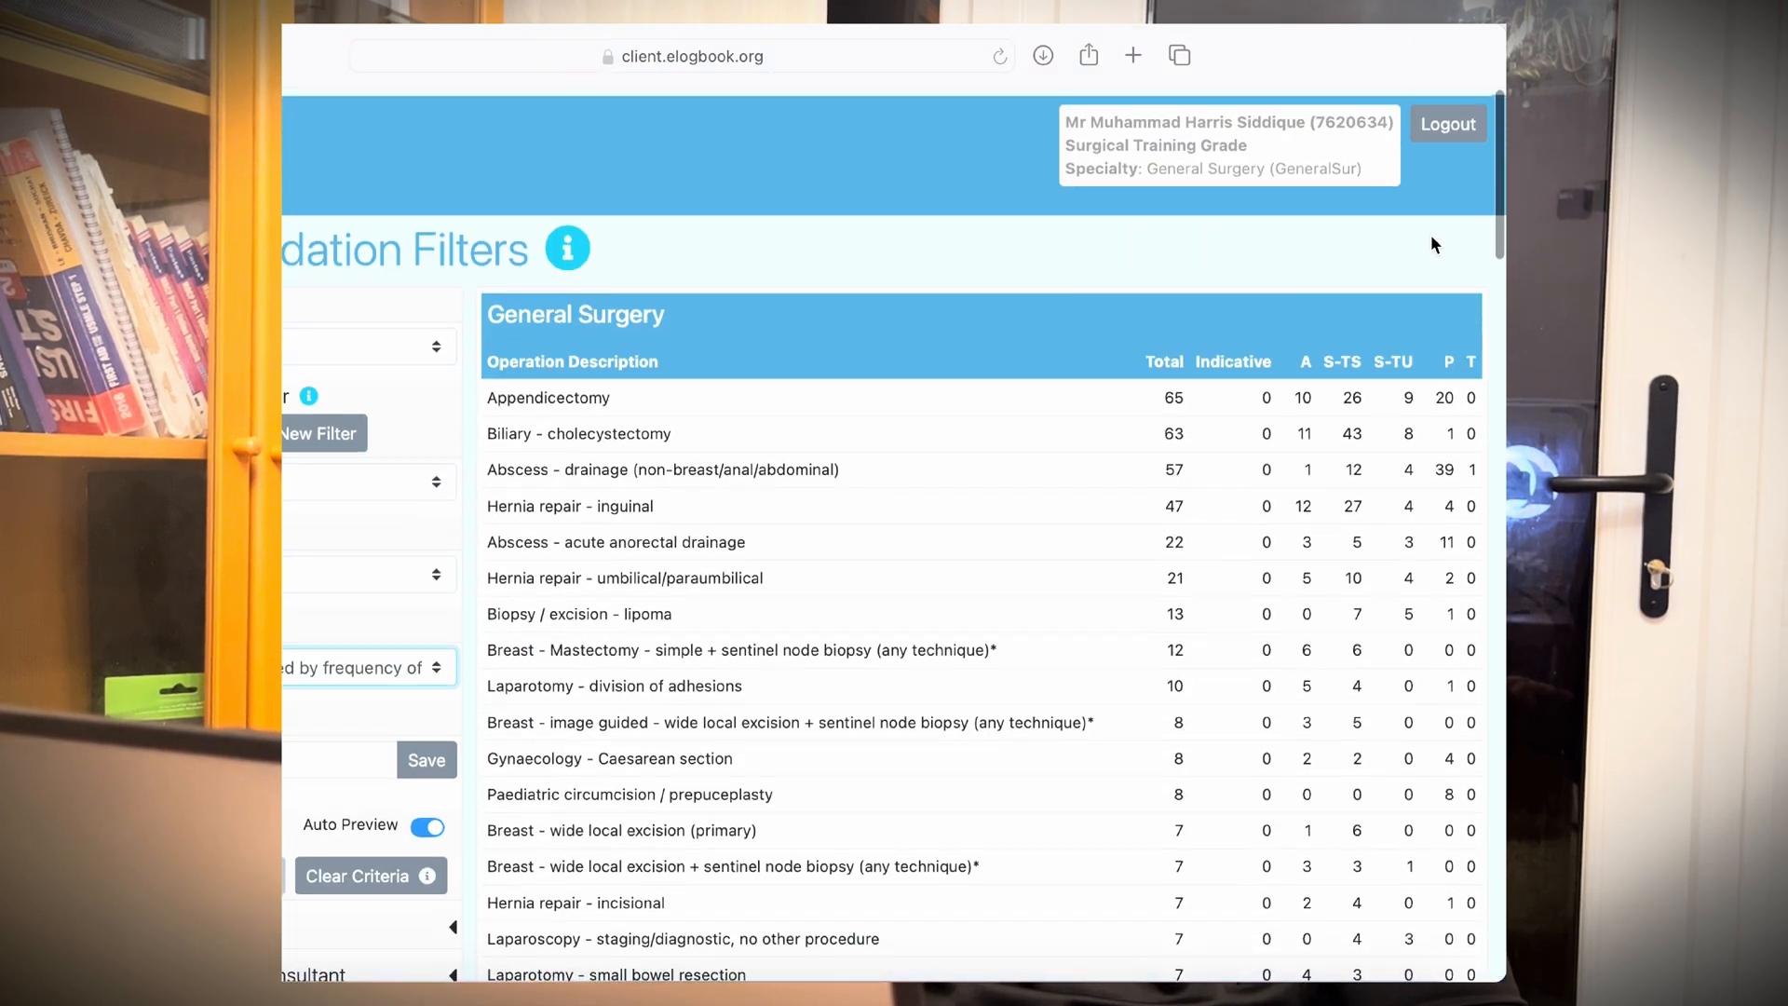
scroll("down", 3)
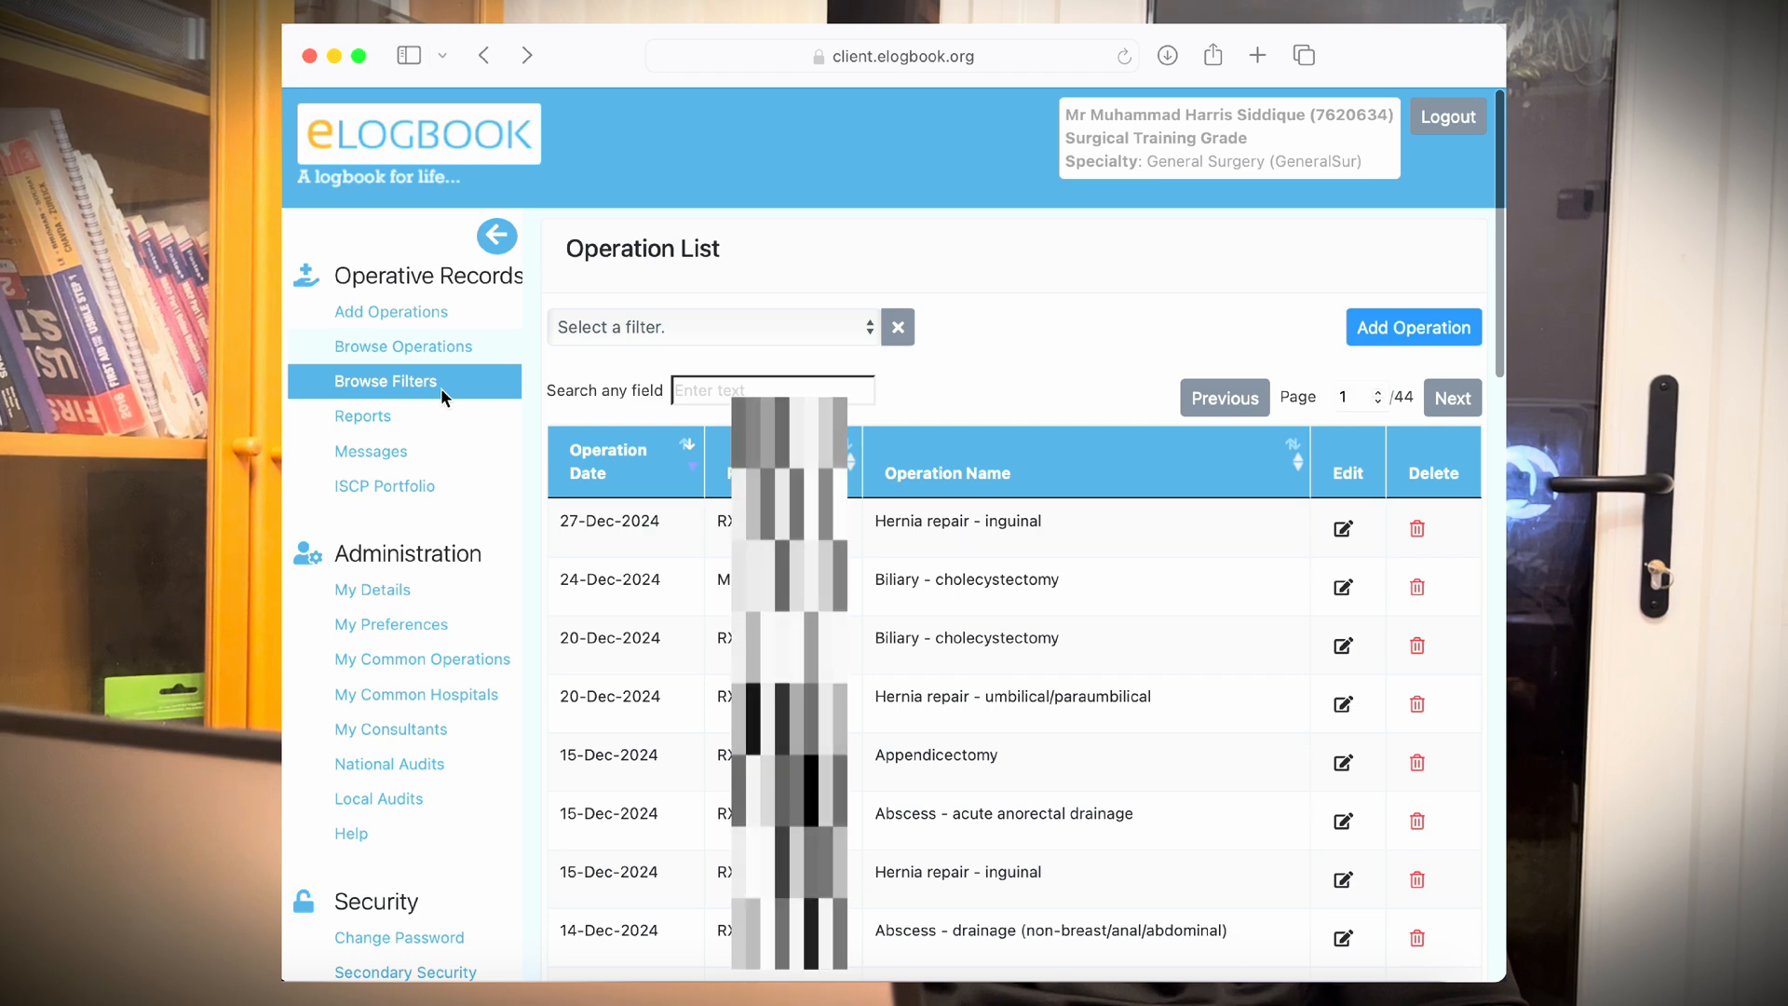
left_click(385, 380)
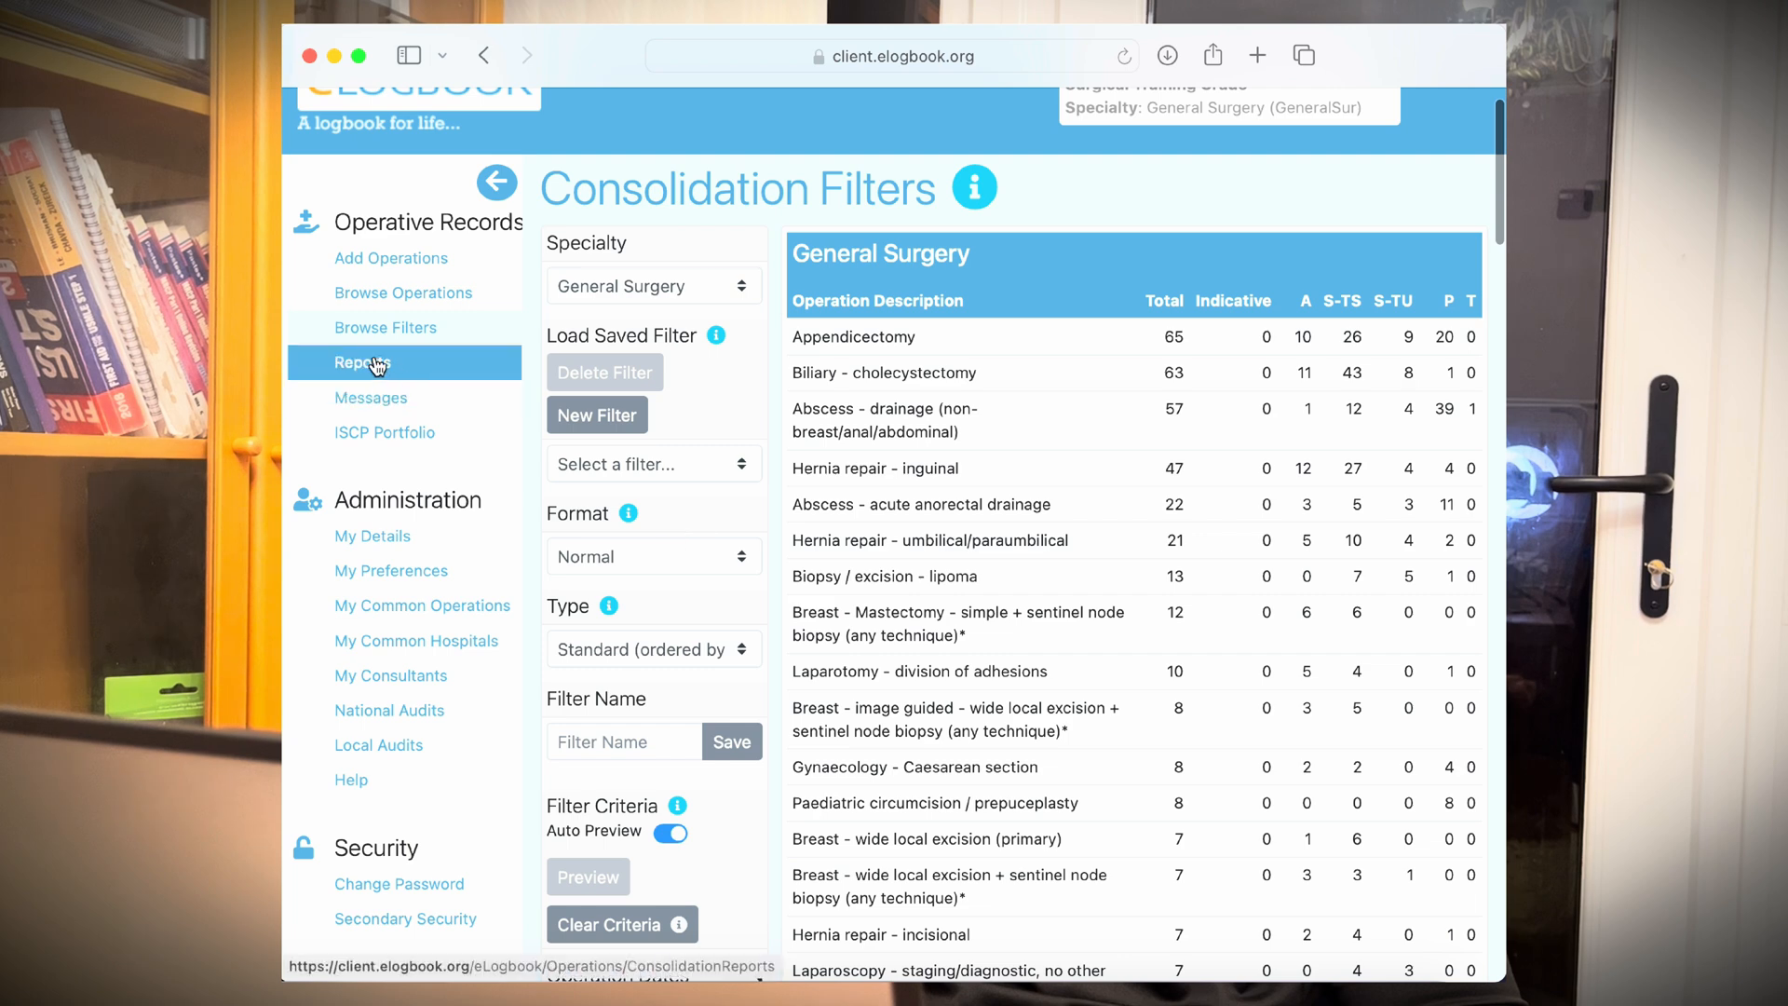
Set up a General Surgery consolidation report of type SAC indicative operations
left_click(363, 363)
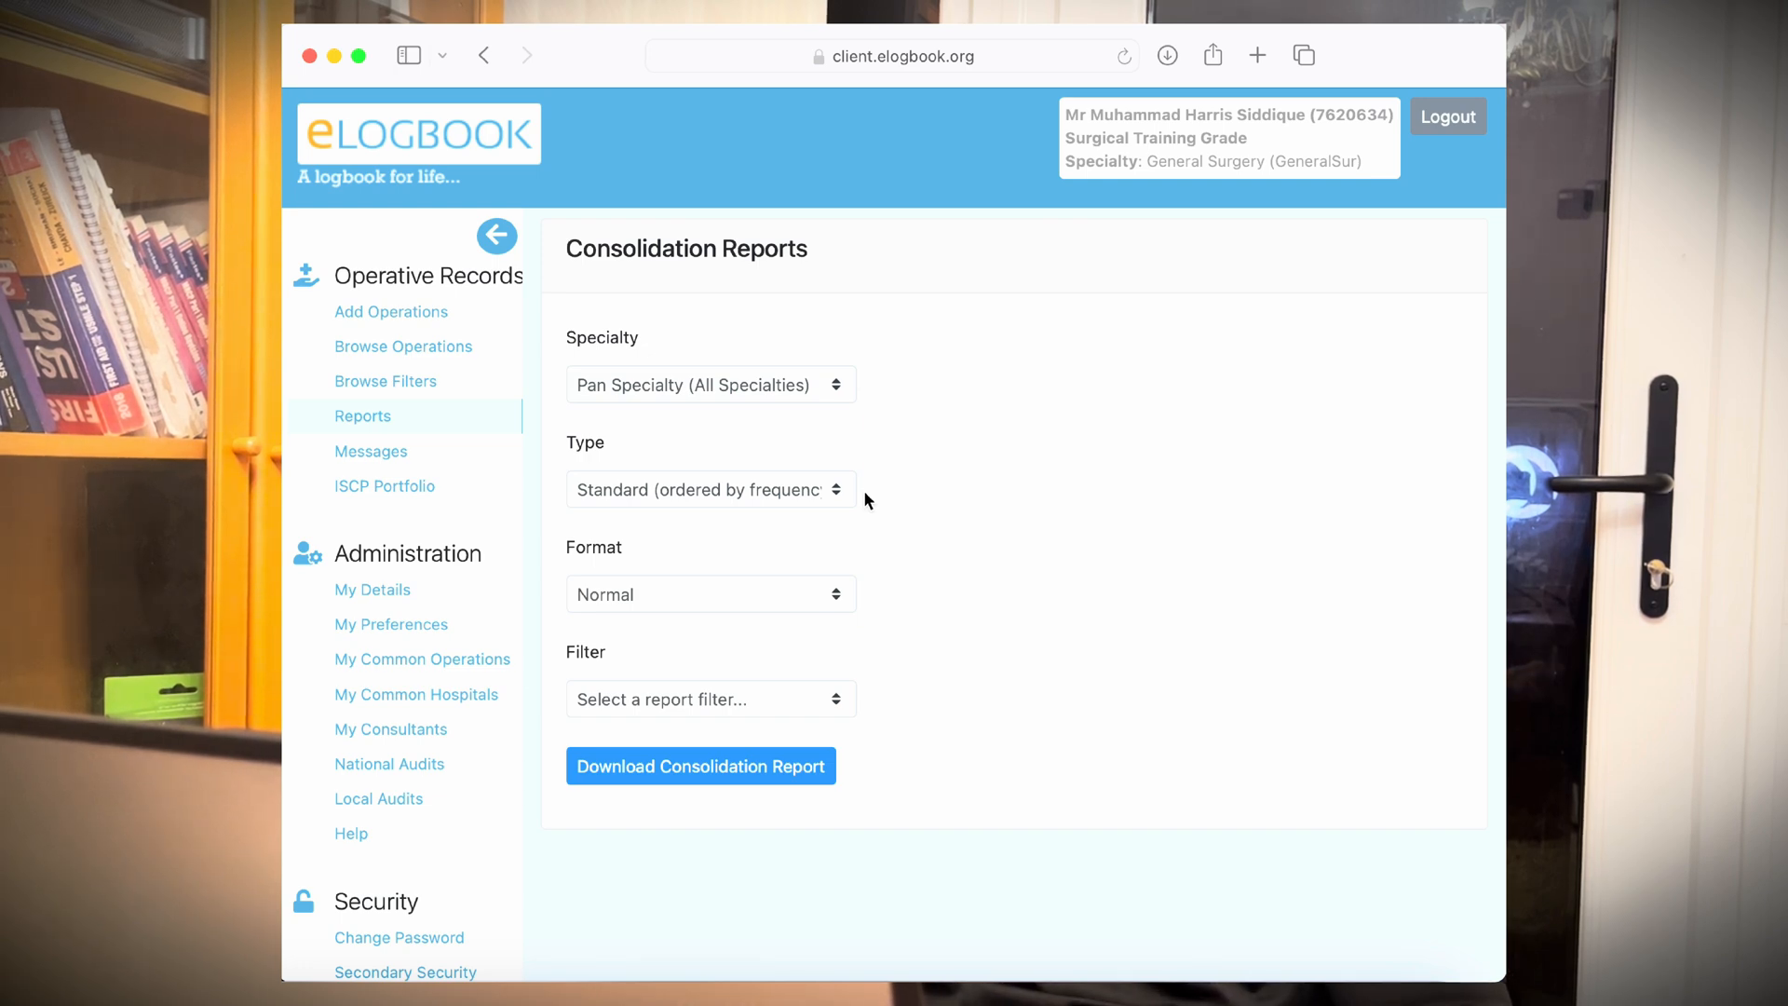
left_click(709, 384)
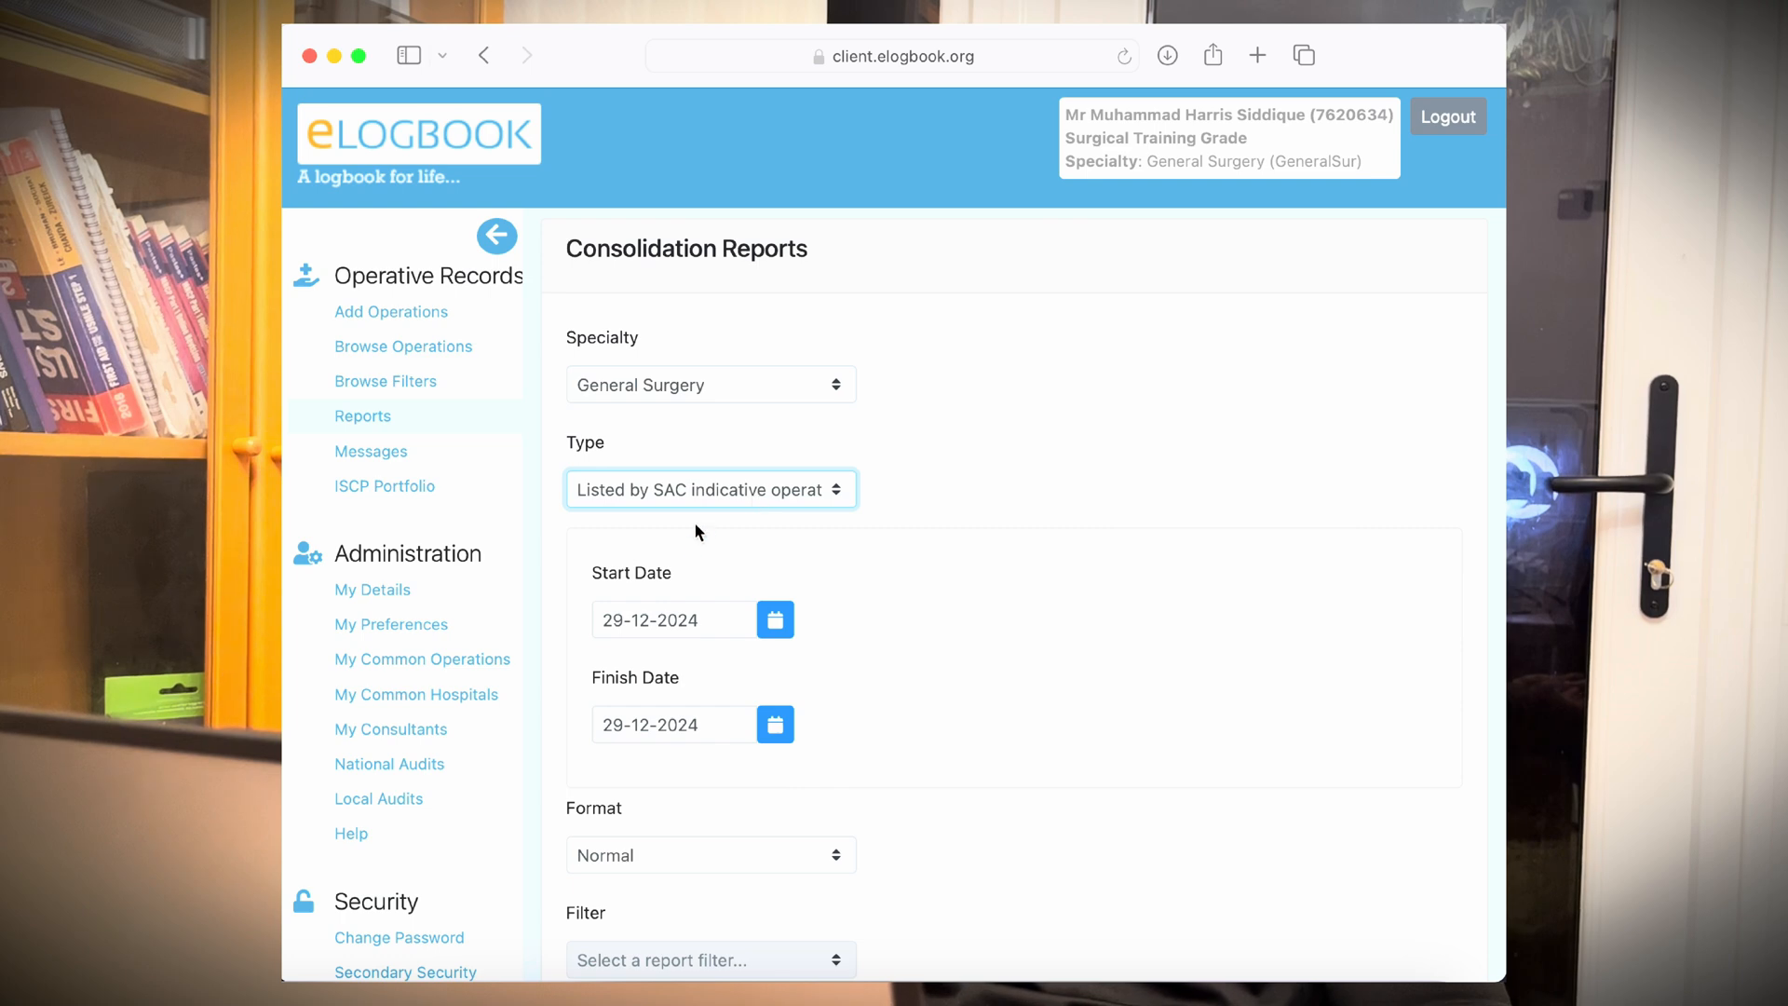
mouse_move(1026, 354)
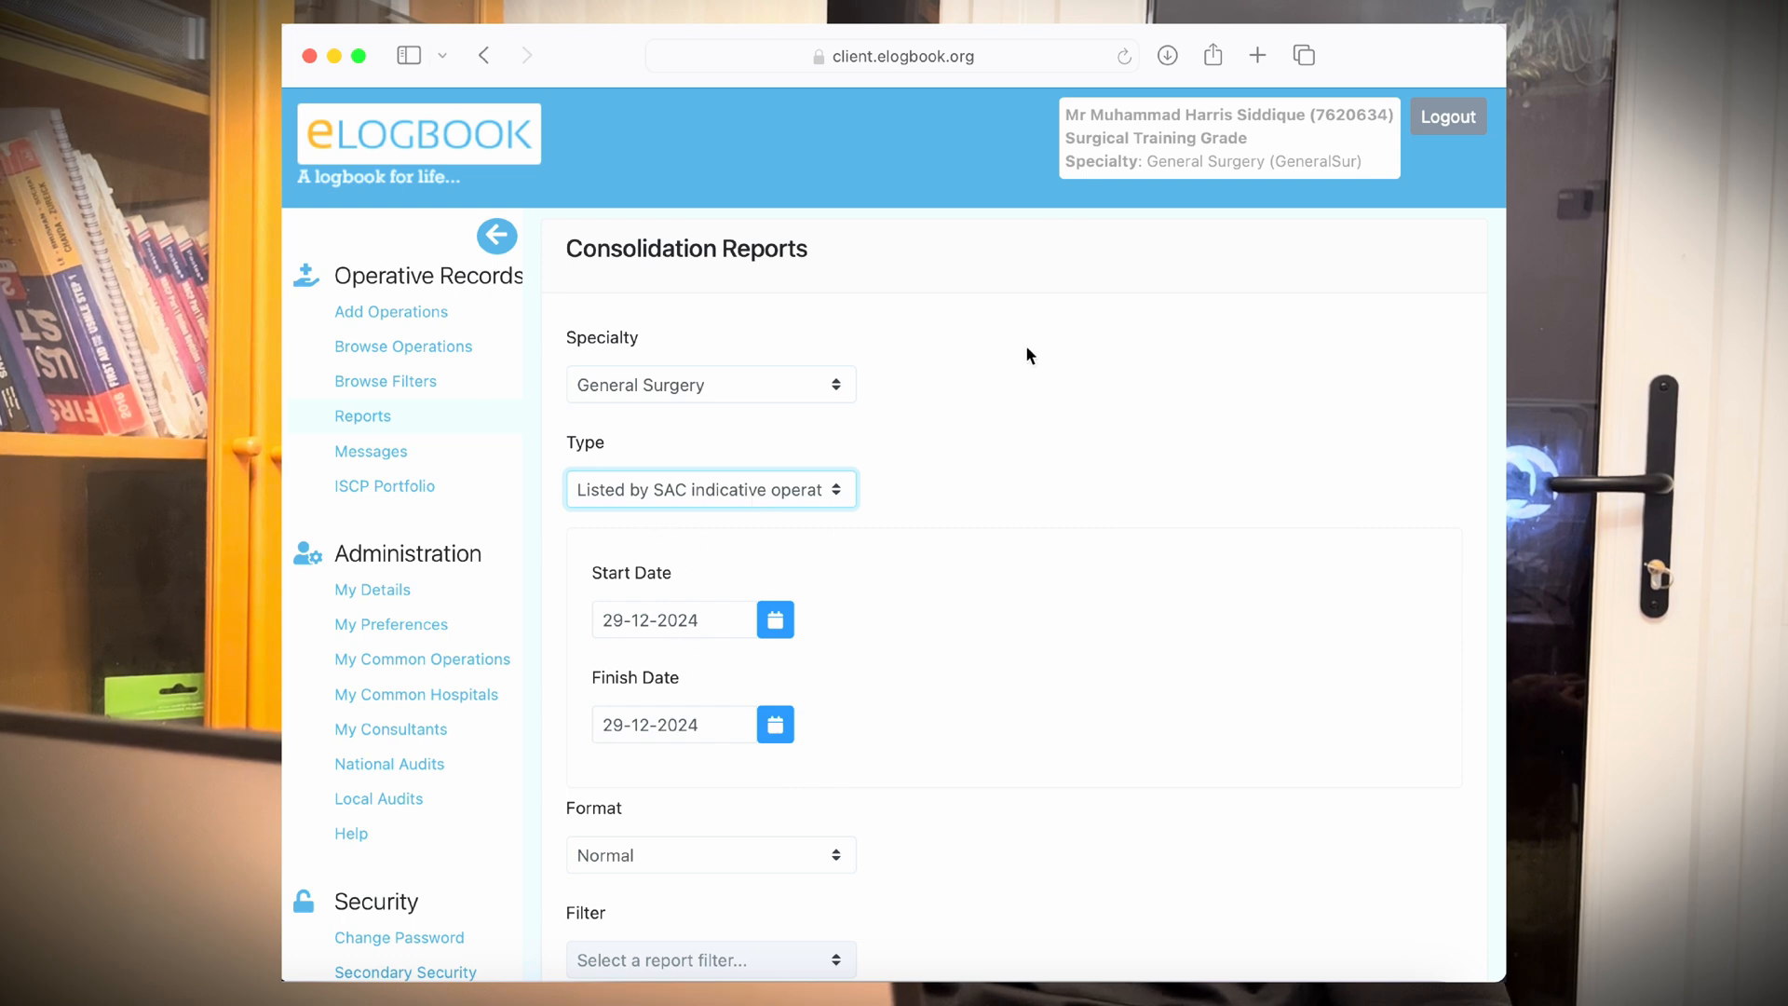
scroll("down", 3)
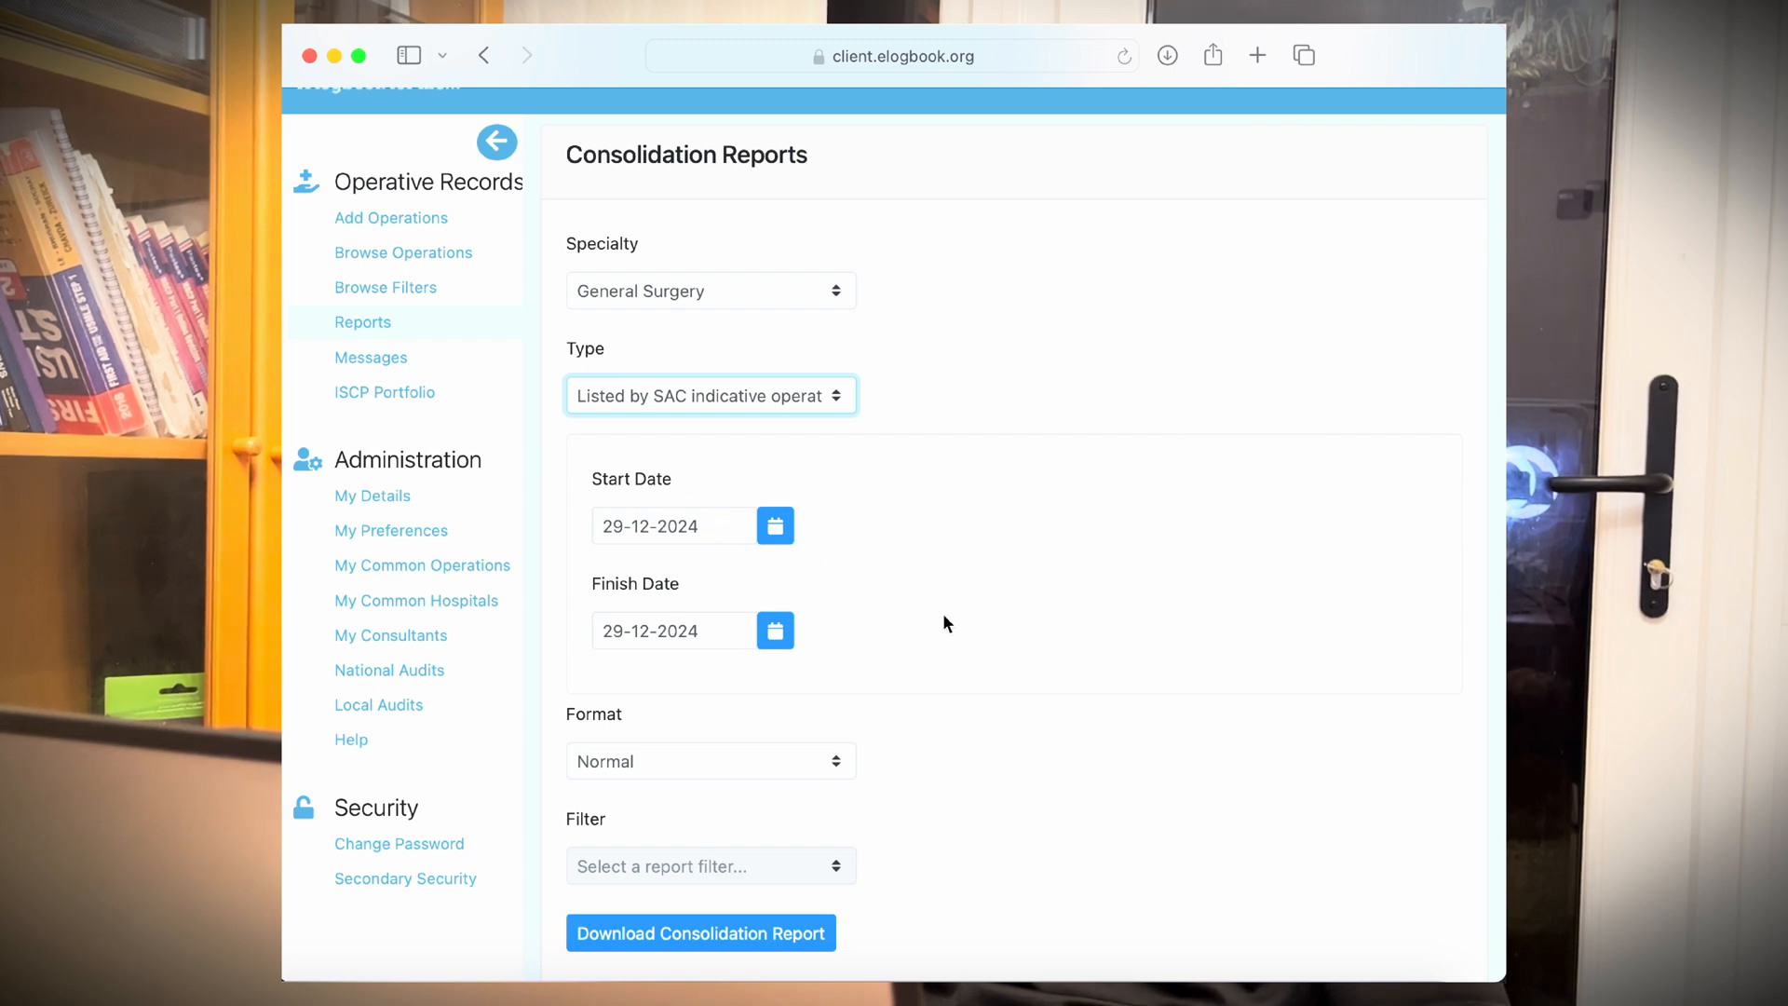
scroll("down", 3)
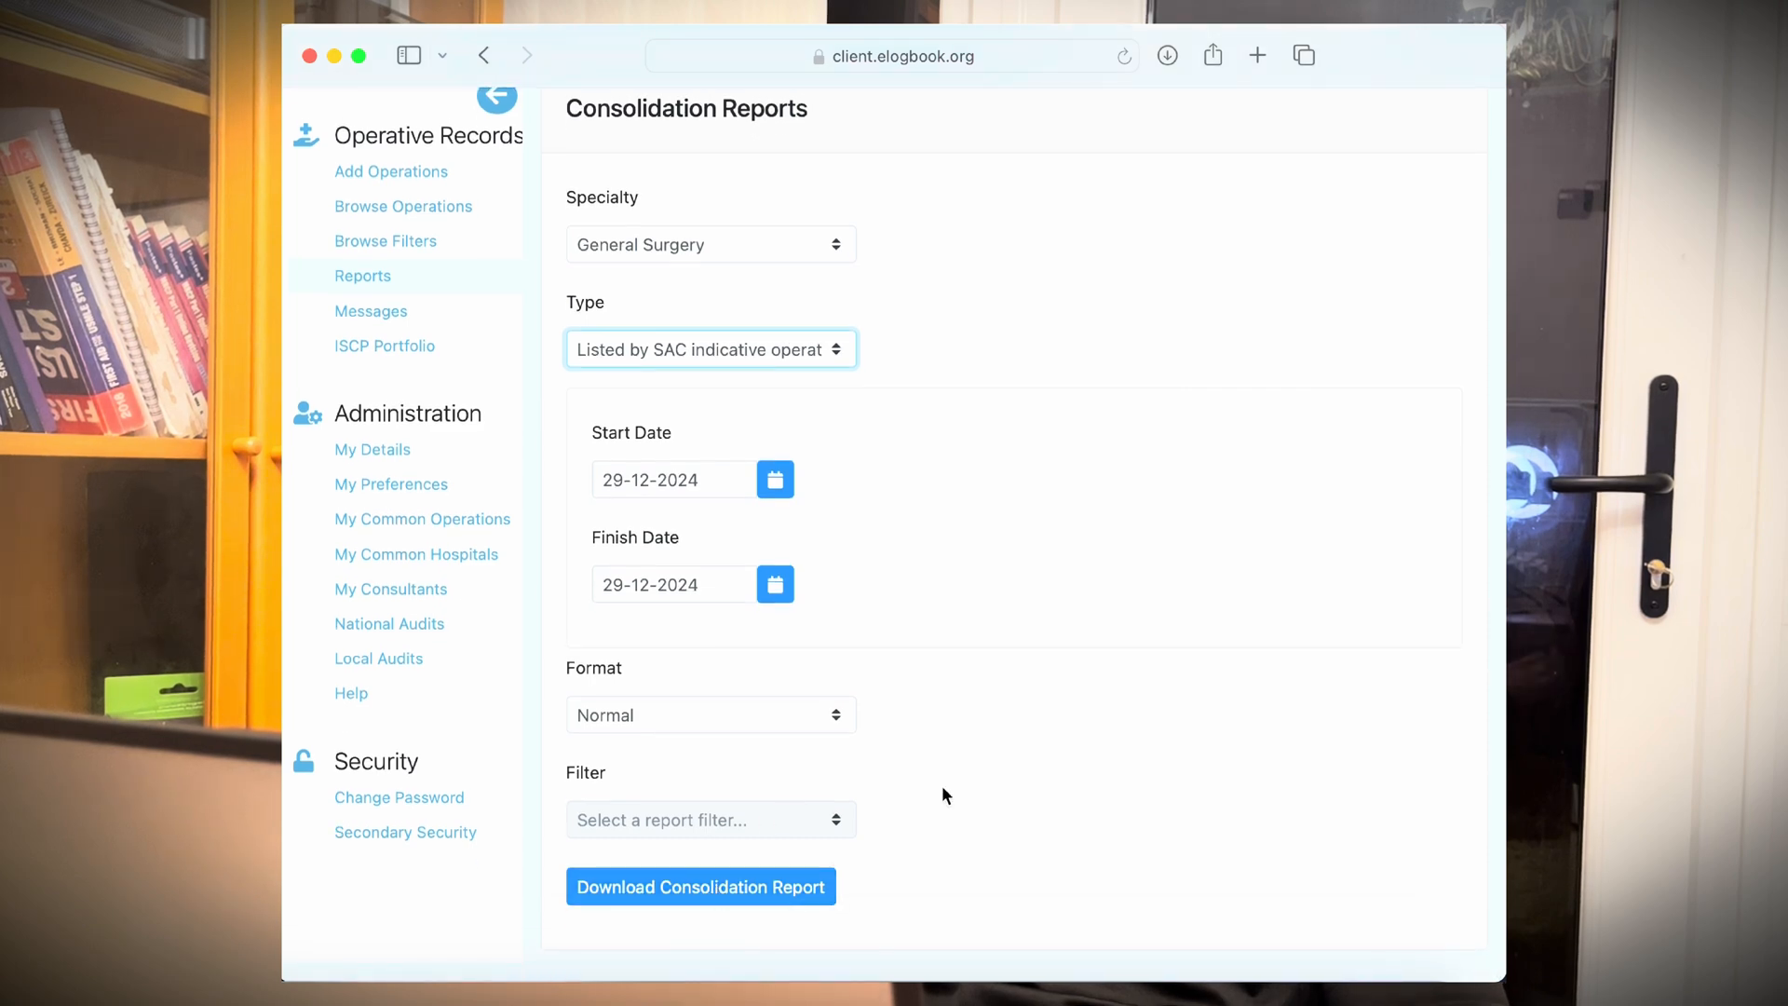
Download the consolidation report and view the PDF from Downloads
left_click(700, 886)
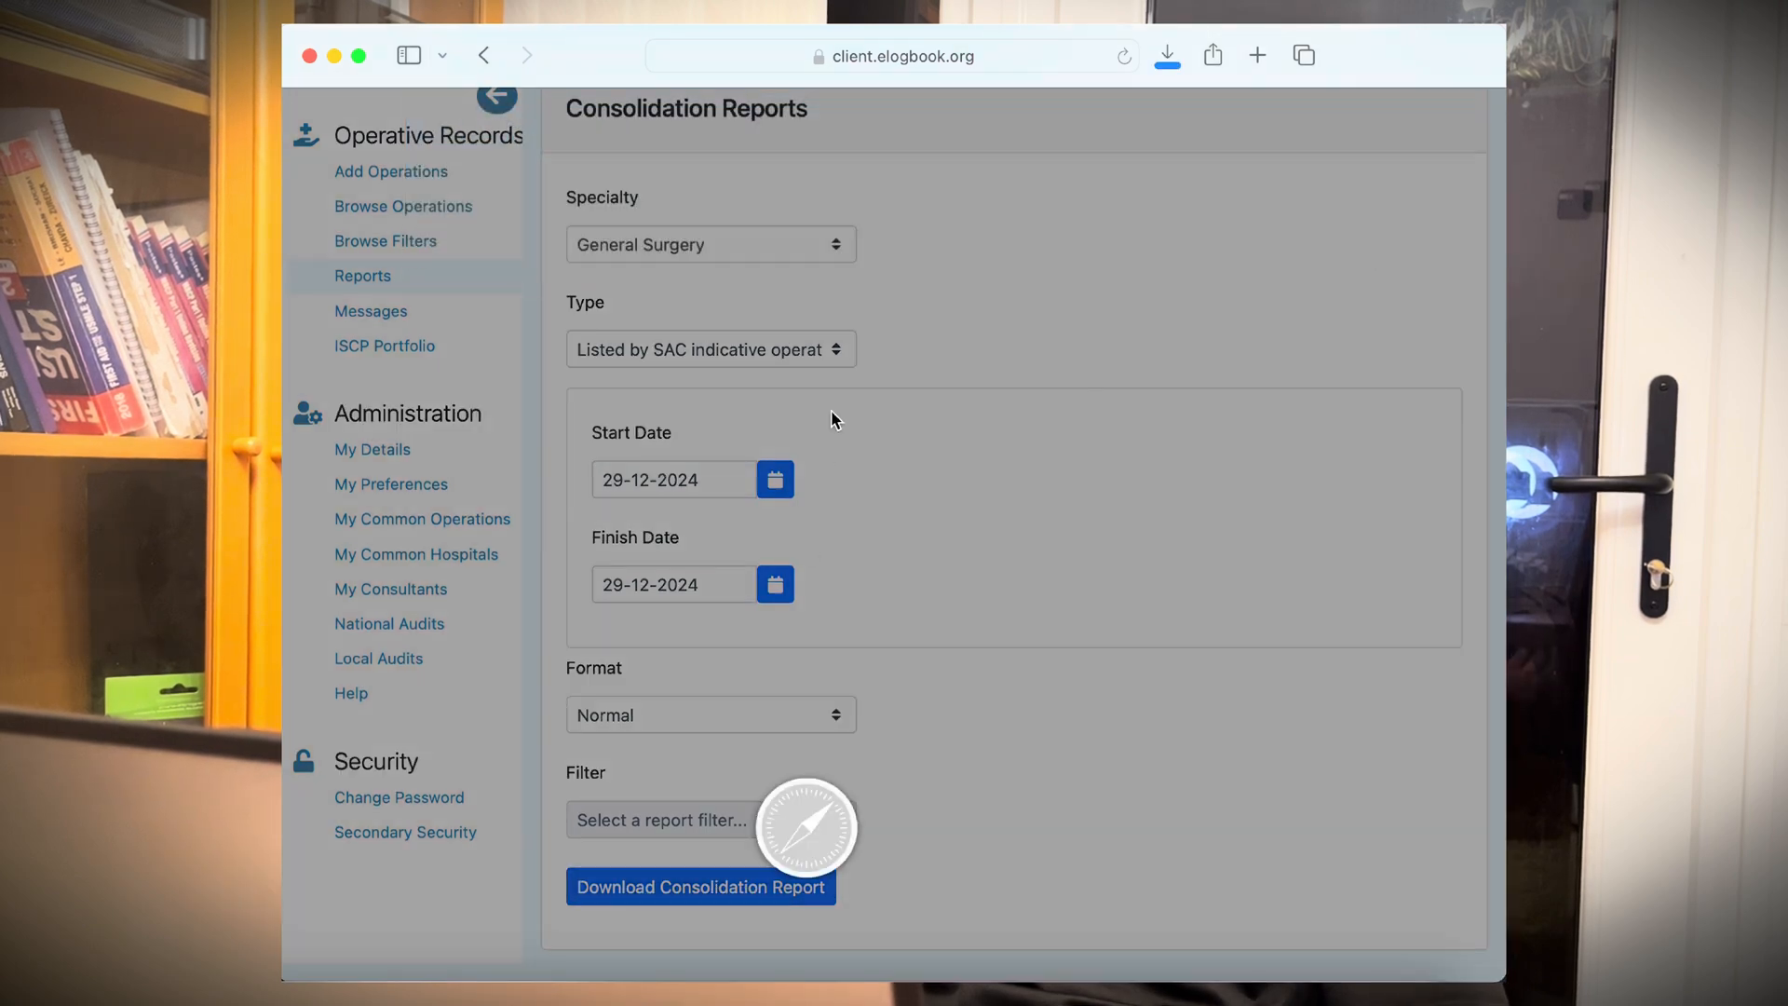
left_click(700, 887)
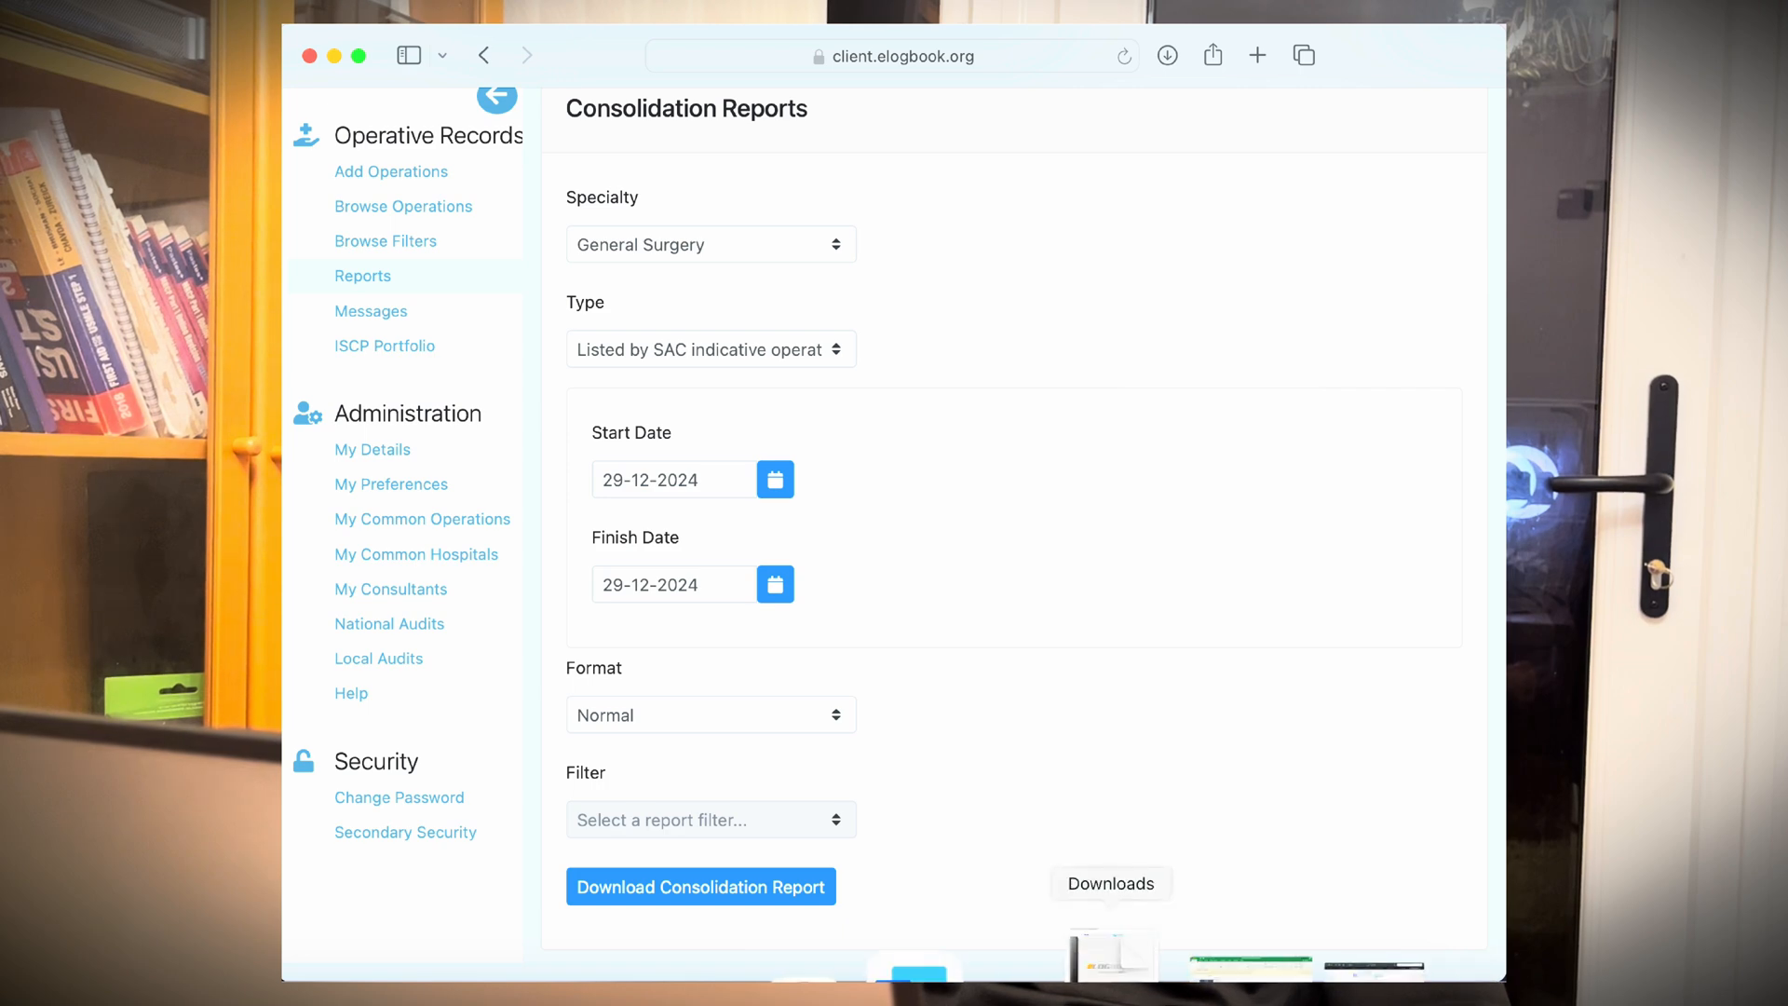
left_click(1110, 882)
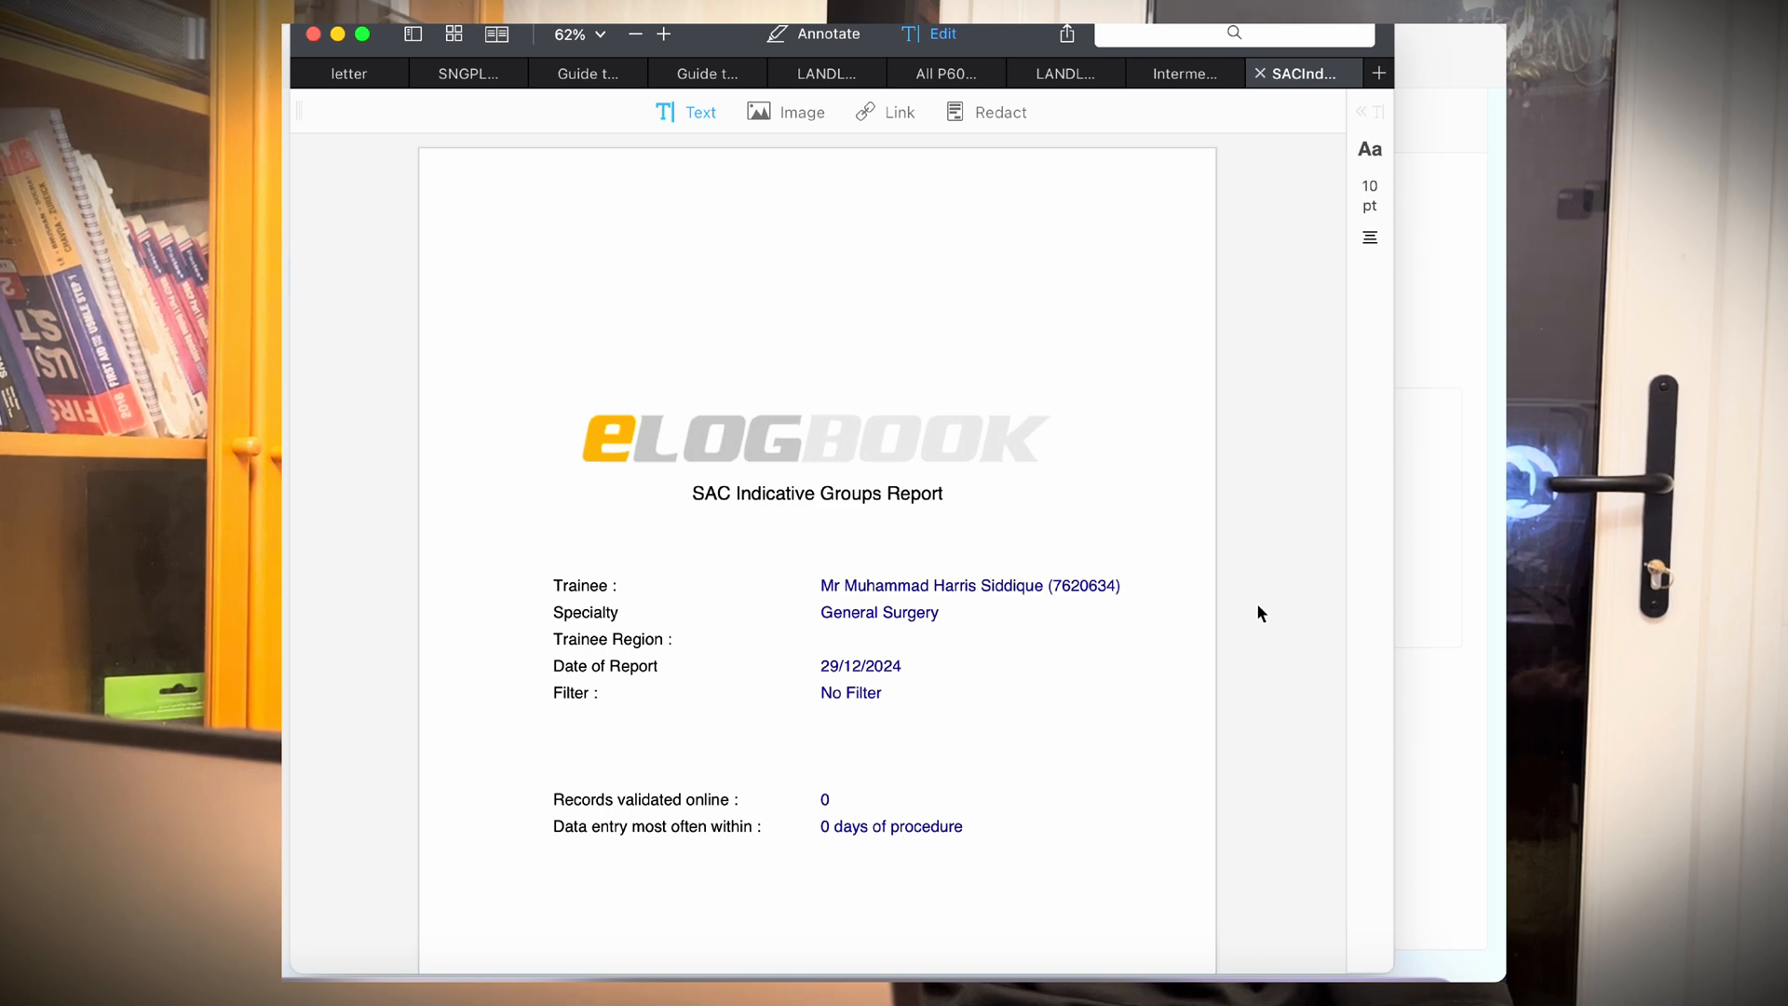
Scroll through the SAC Indicative Groups Report's summary, sign-off section and key
scroll("down", 3)
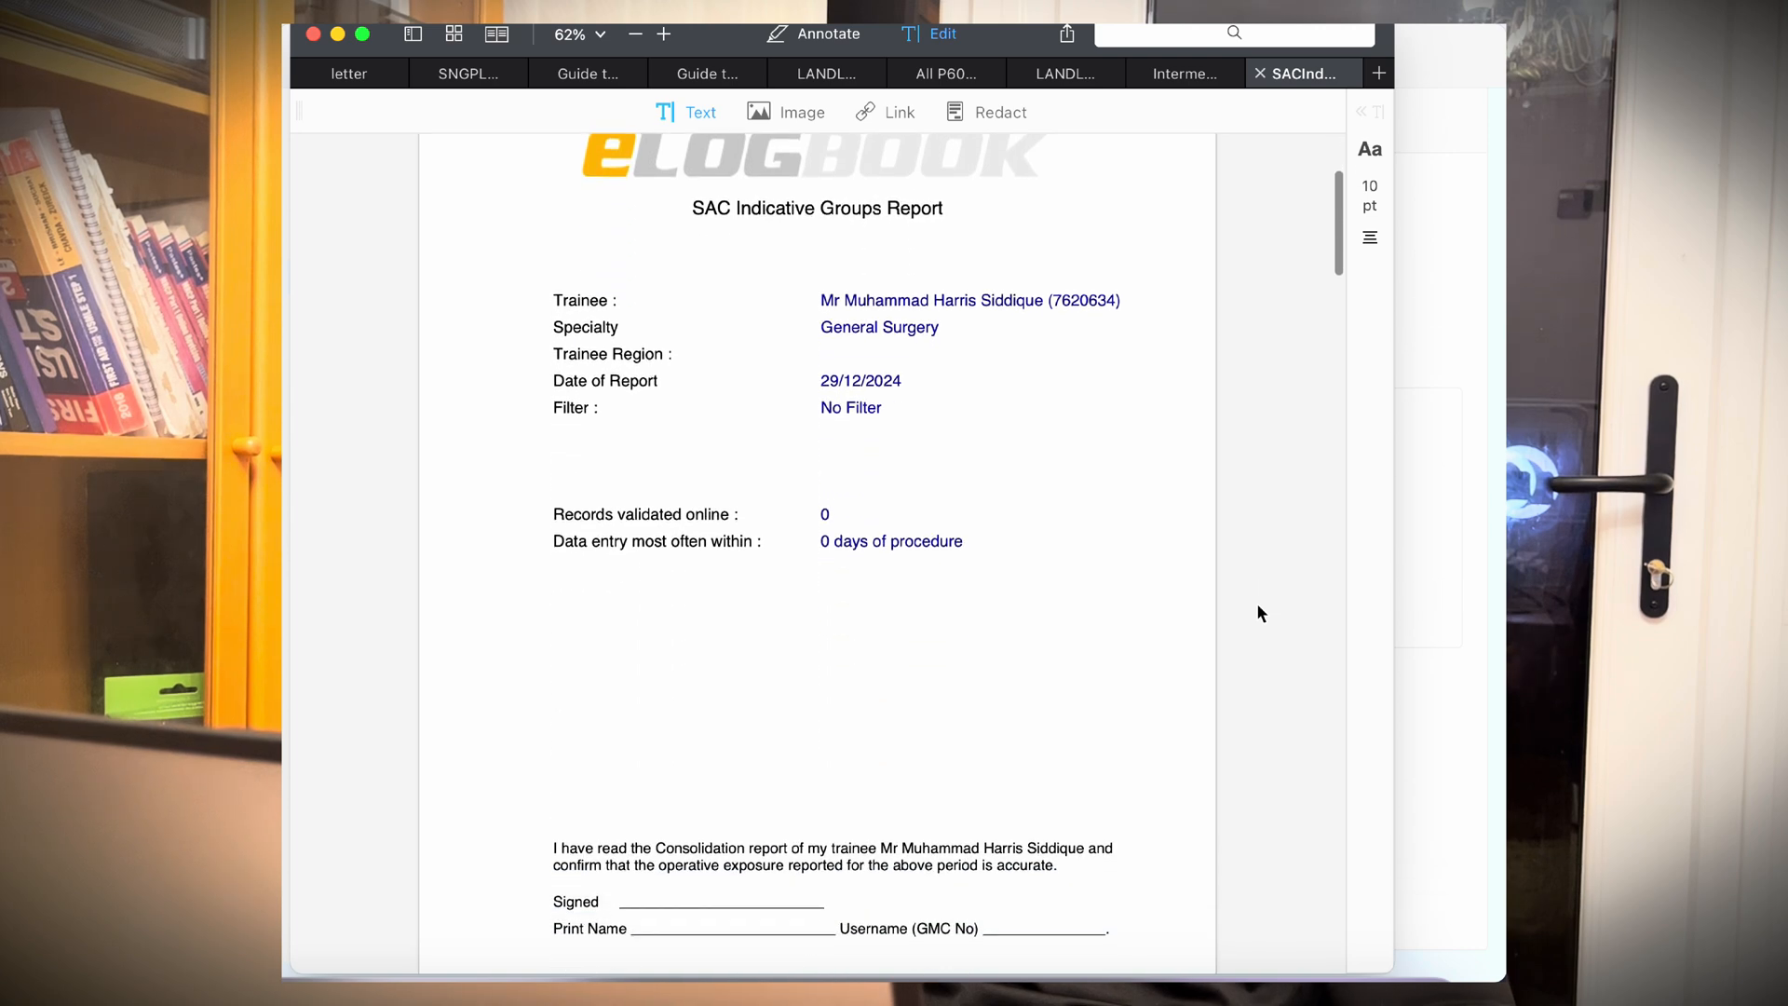
scroll("down", 3)
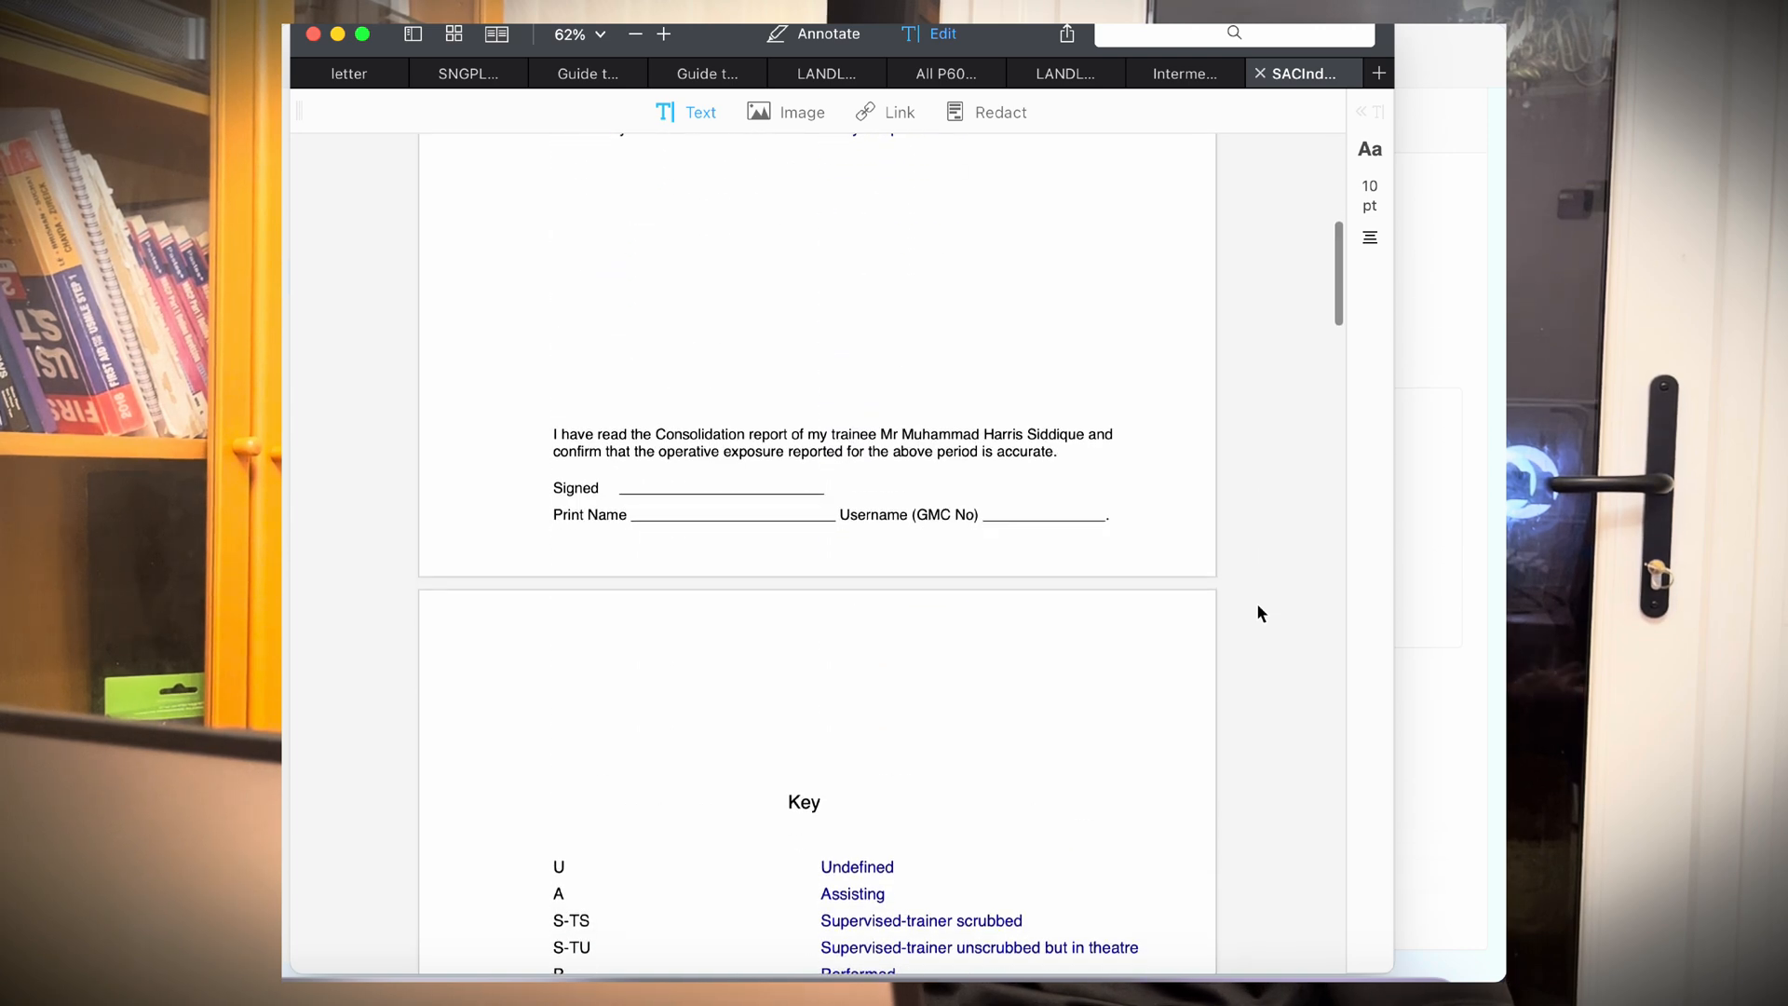
scroll("down", 3)
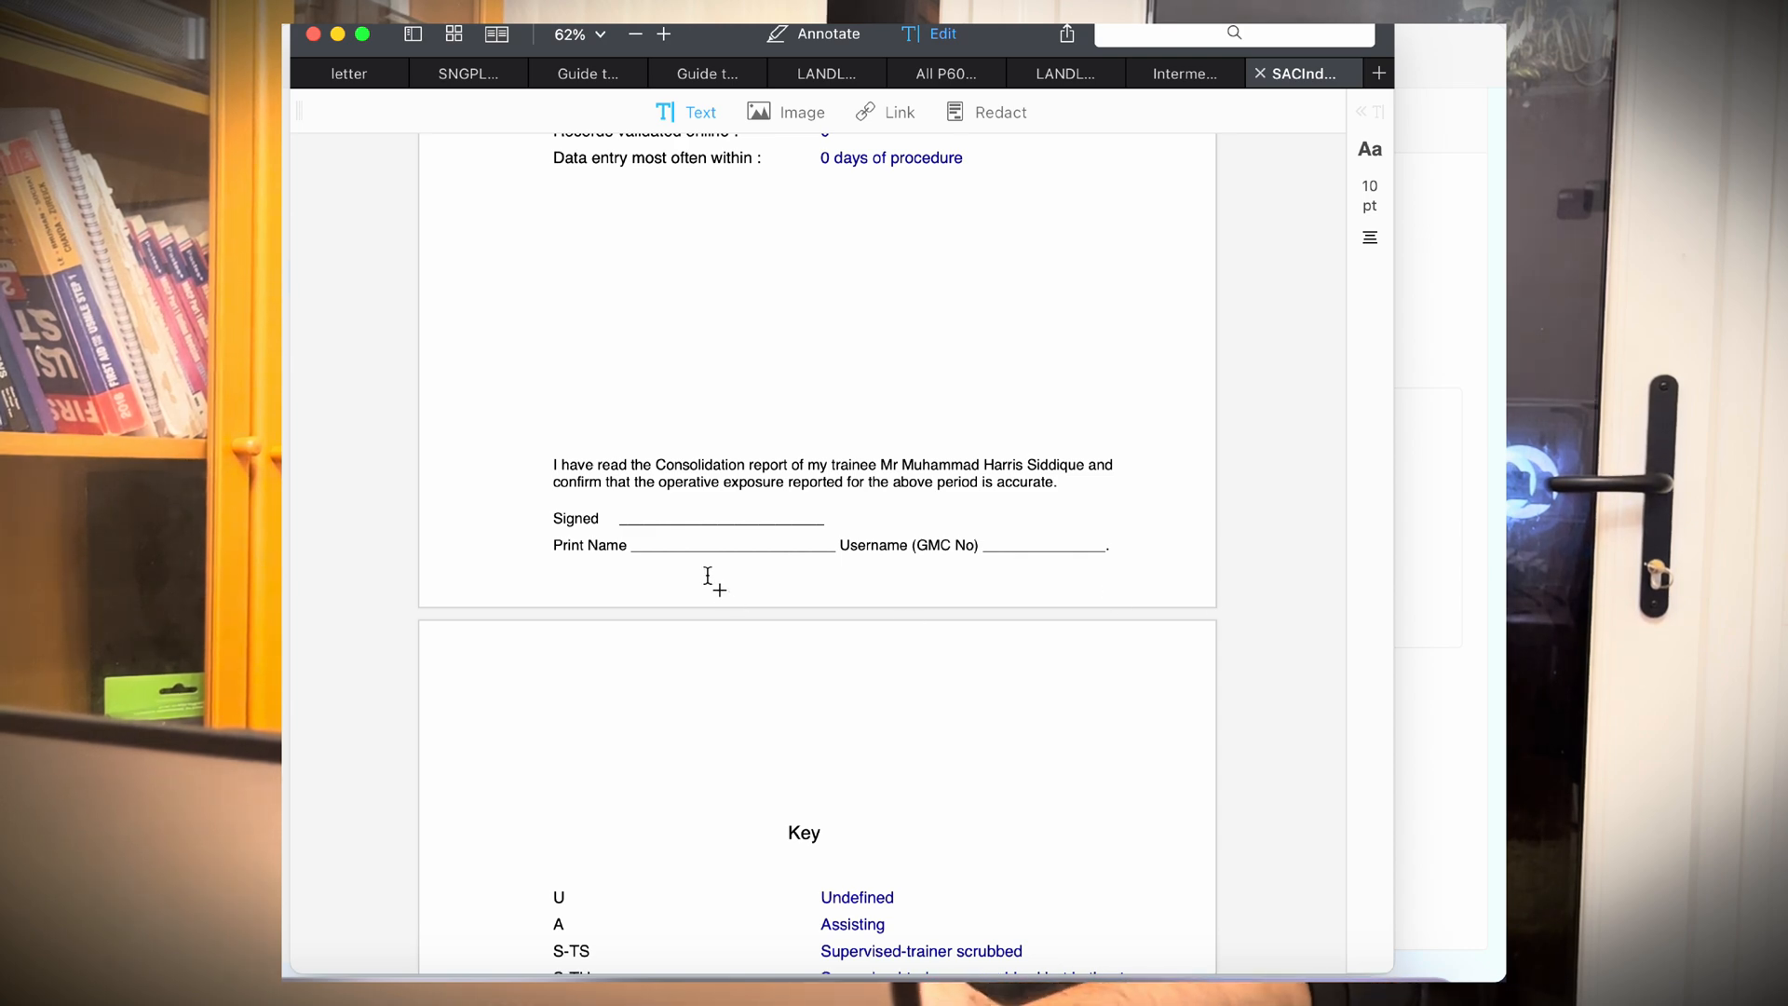
mouse_move(789, 687)
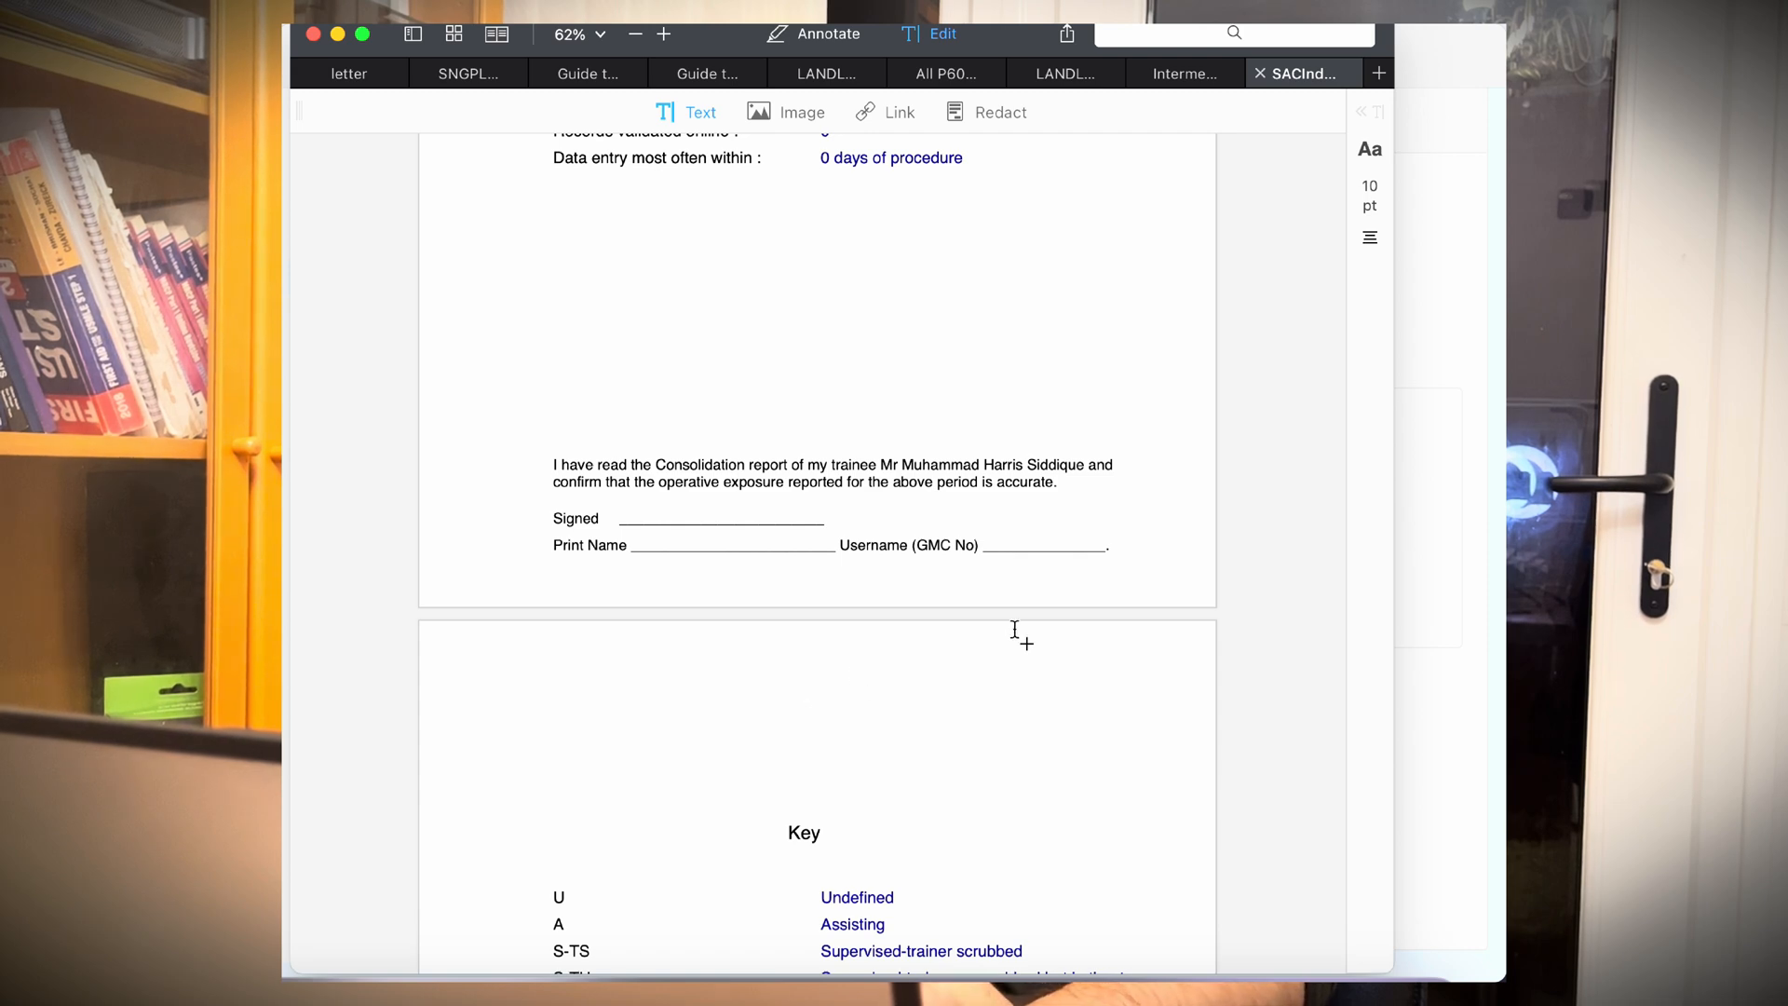
scroll("down", 3)
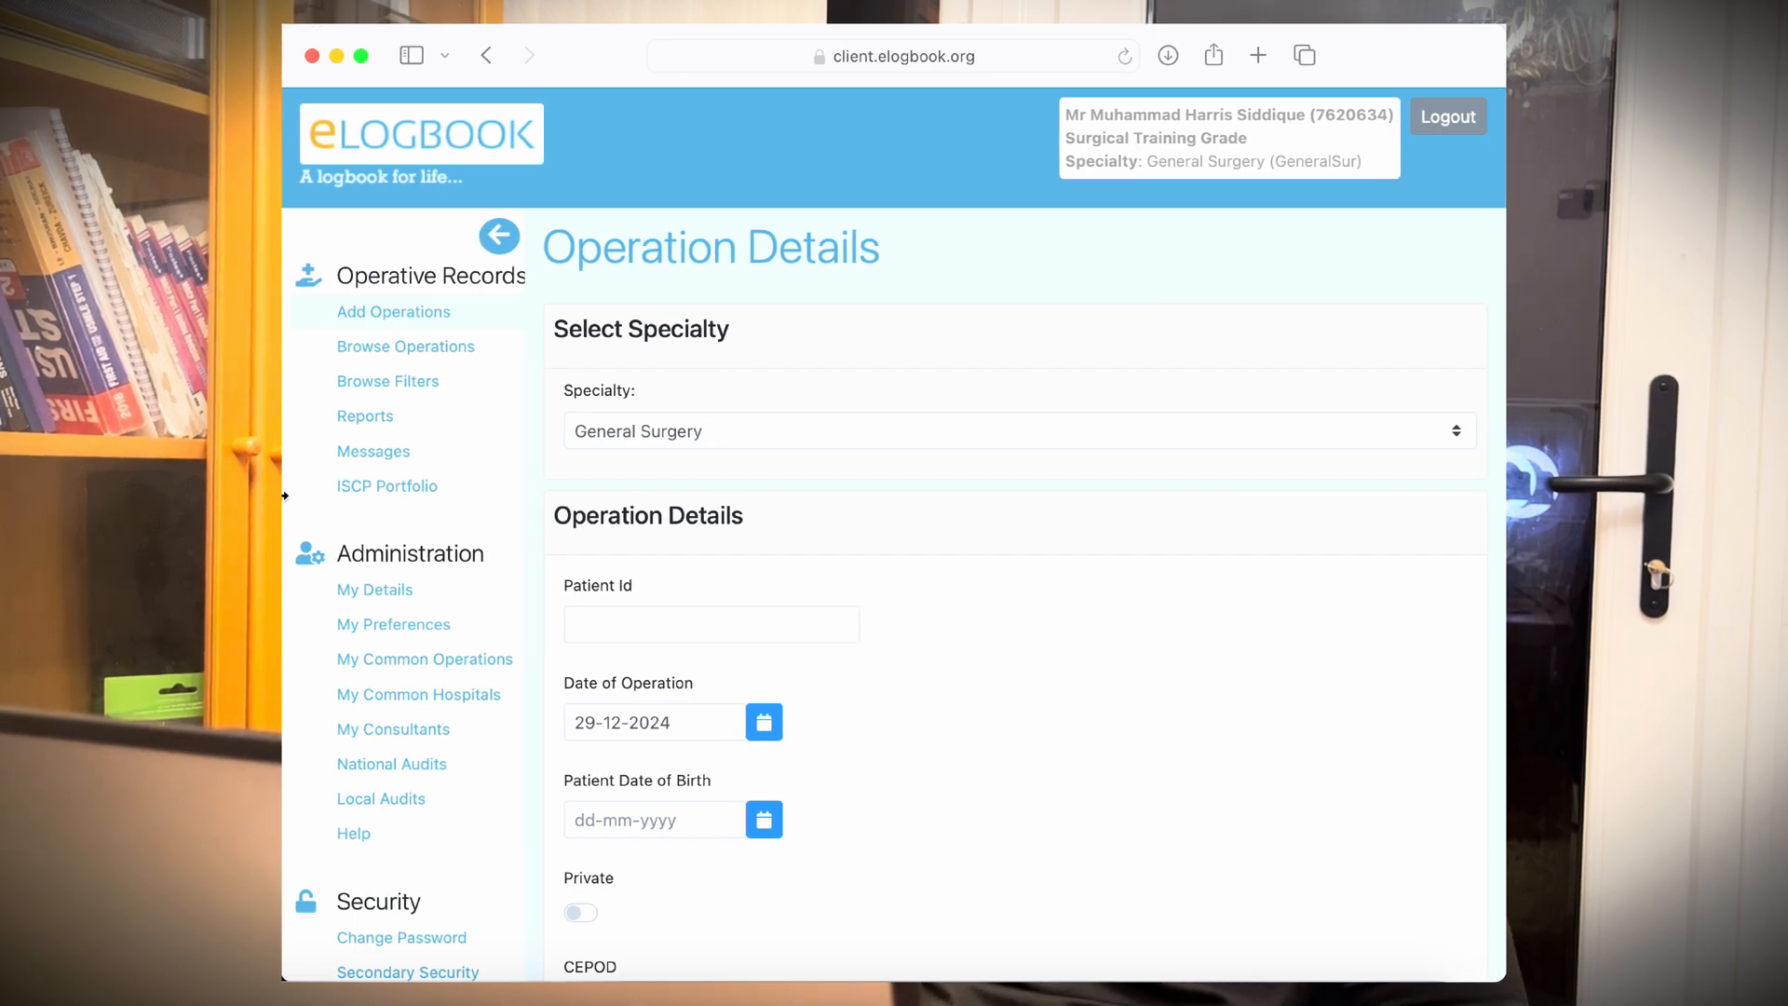
mouse_move(974, 724)
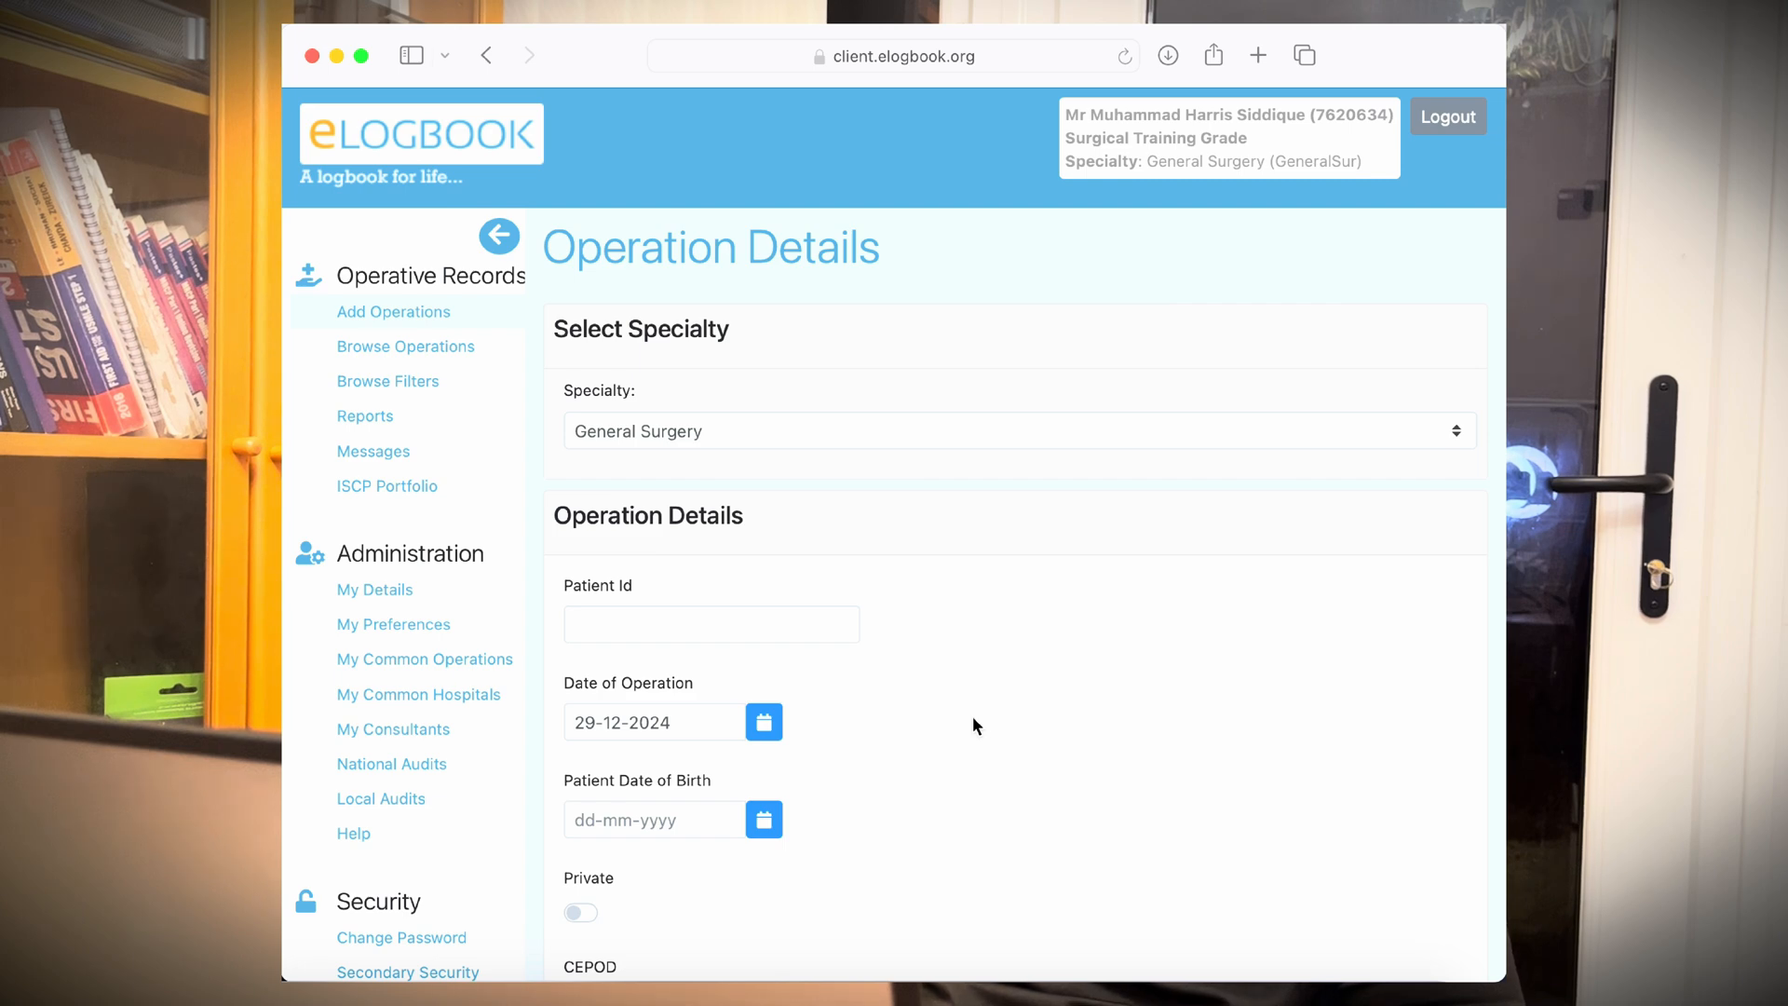
mouse_move(1110, 605)
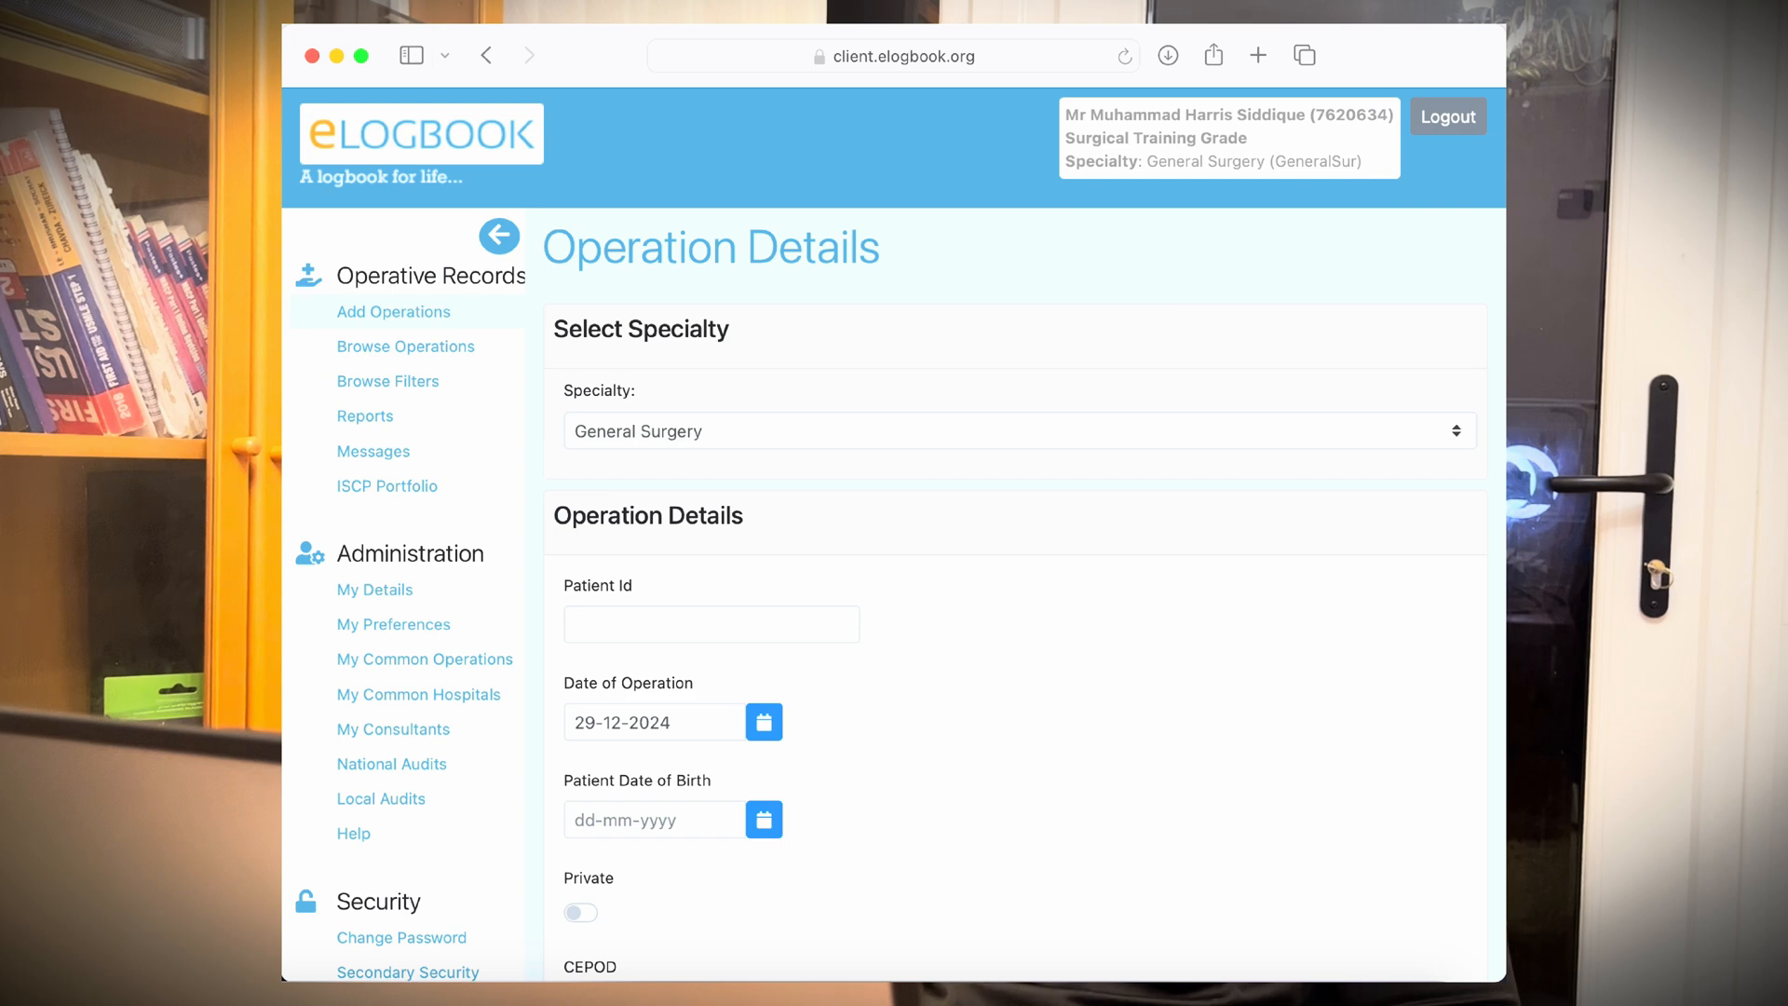
mouse_move(972, 581)
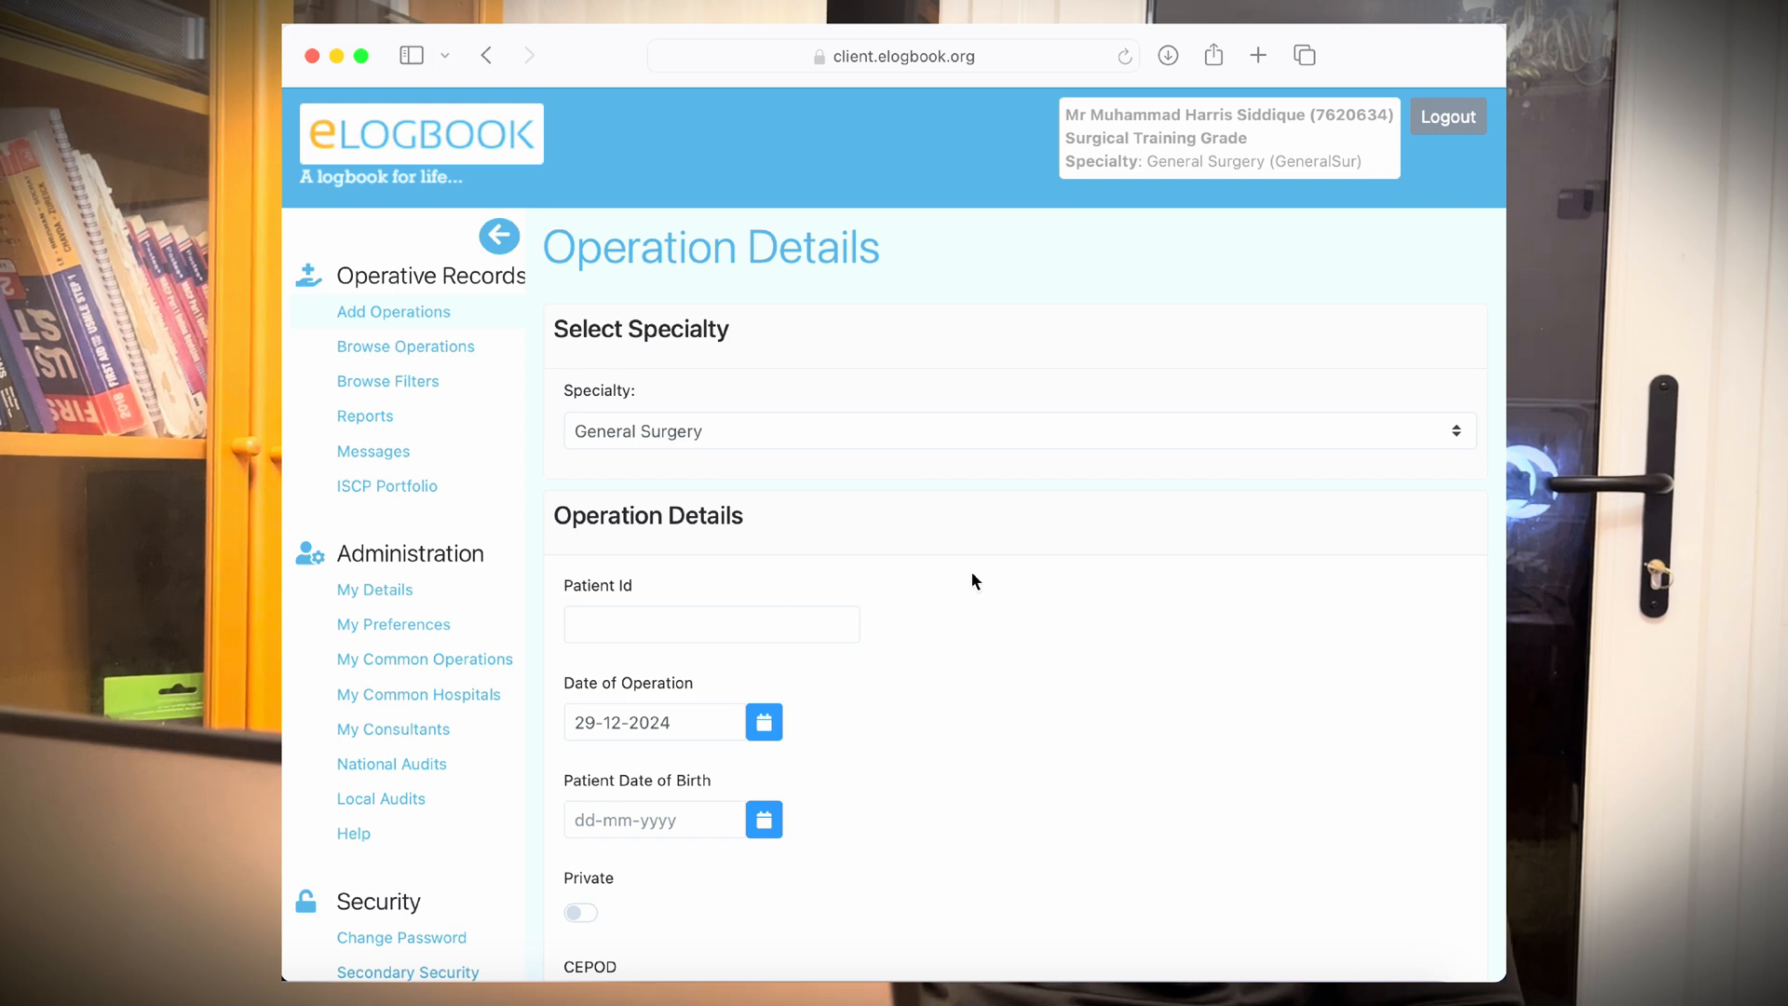